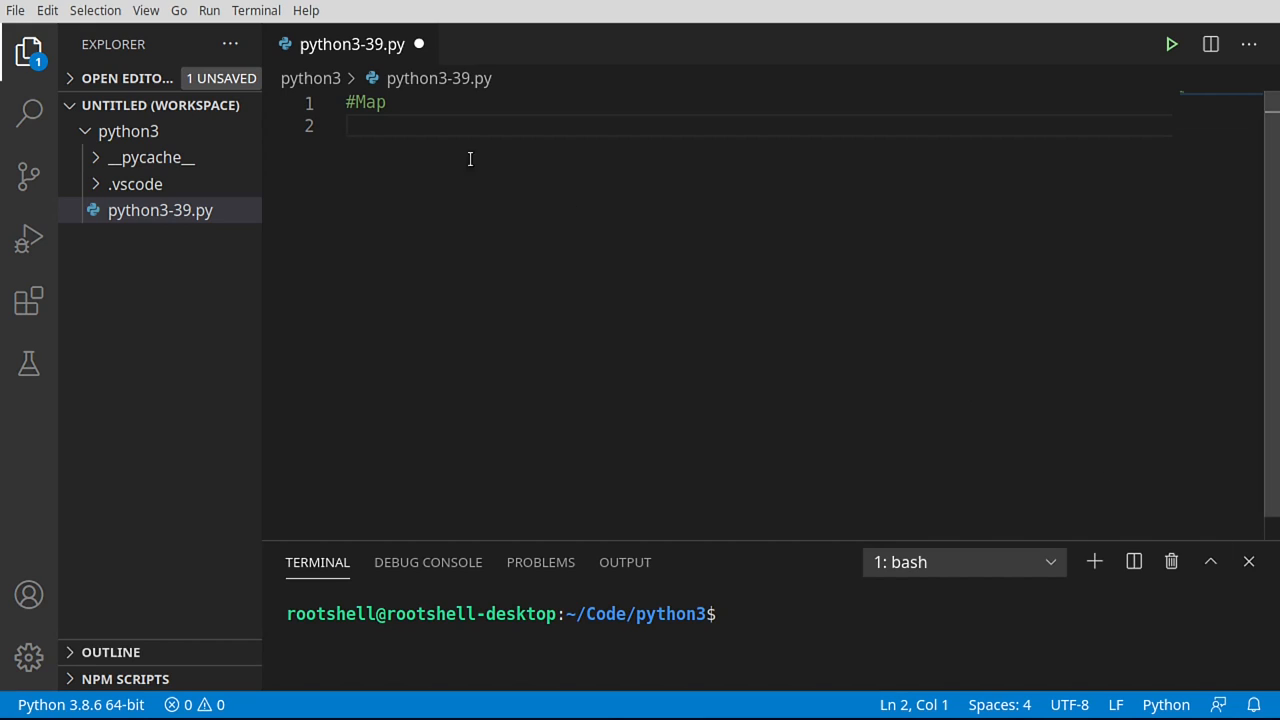
# Step: Add map comments 'Looping without a loop' and 'map(func, iterables)', highlighting func and iterables
pyautogui.write('#Looping without a loop')
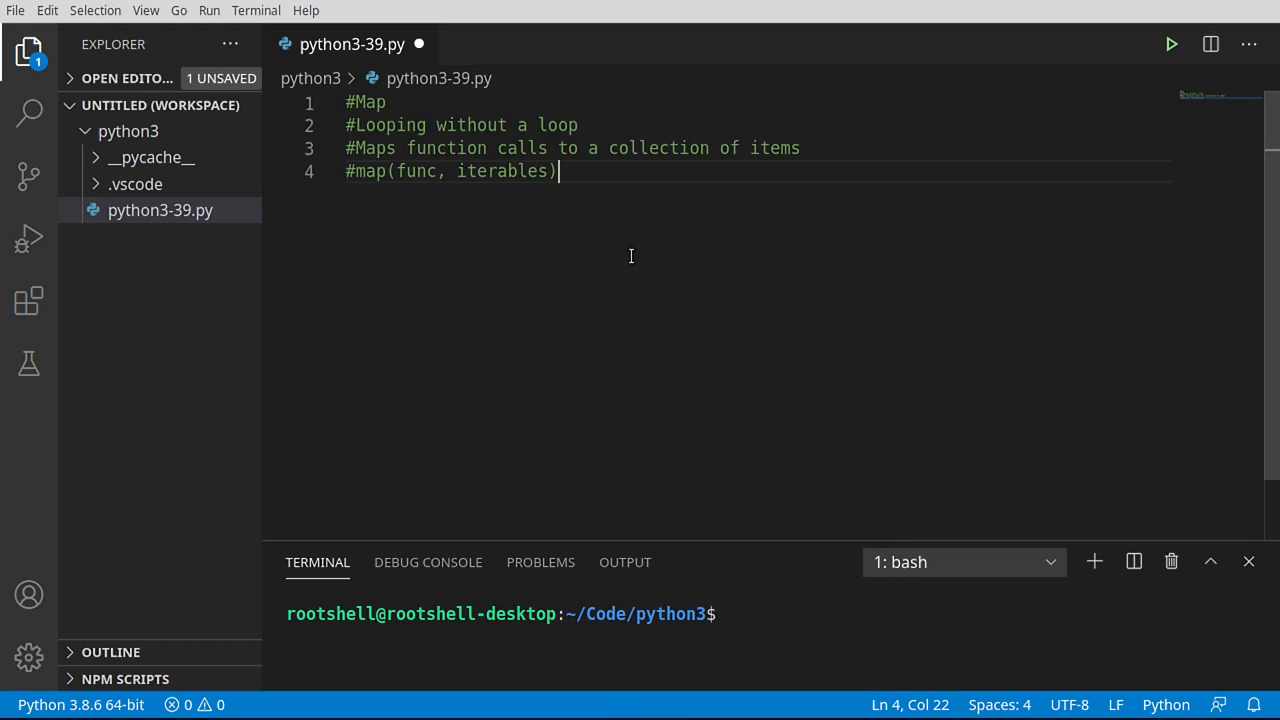
pyautogui.moveTo(592, 244)
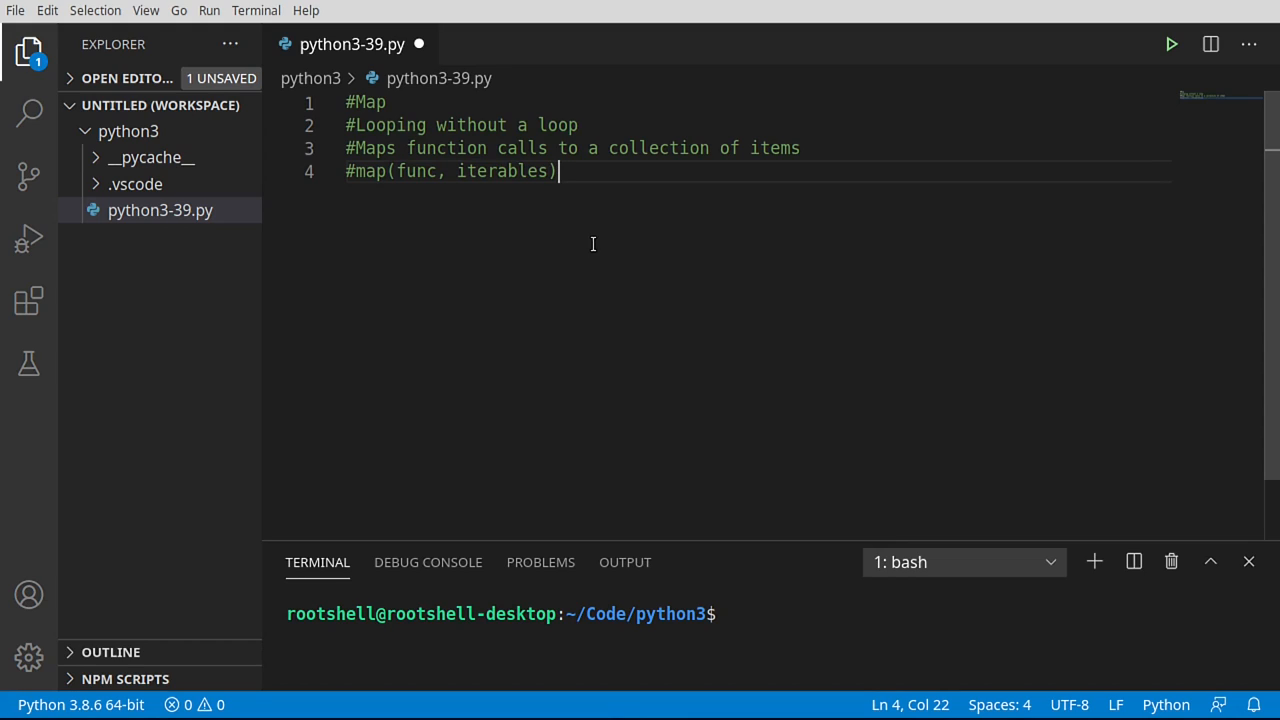
pyautogui.moveTo(370, 148)
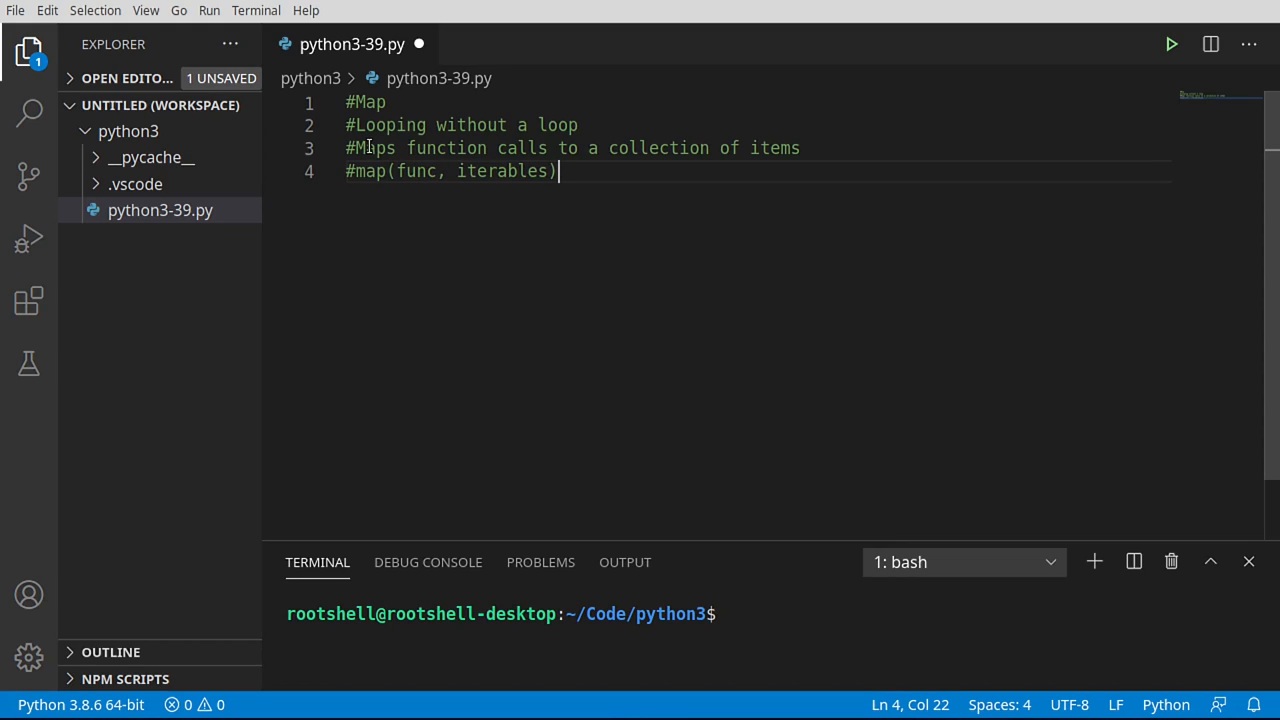
pyautogui.doubleClick(374, 148)
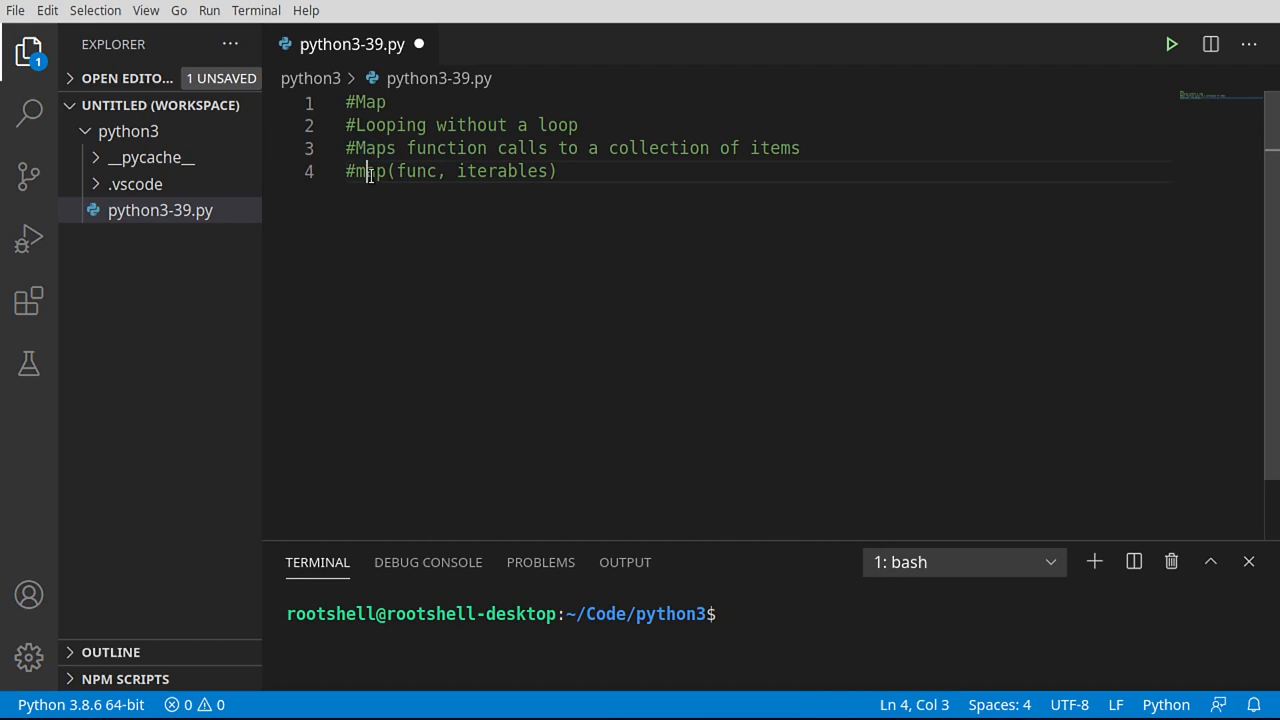
pyautogui.doubleClick(502, 172)
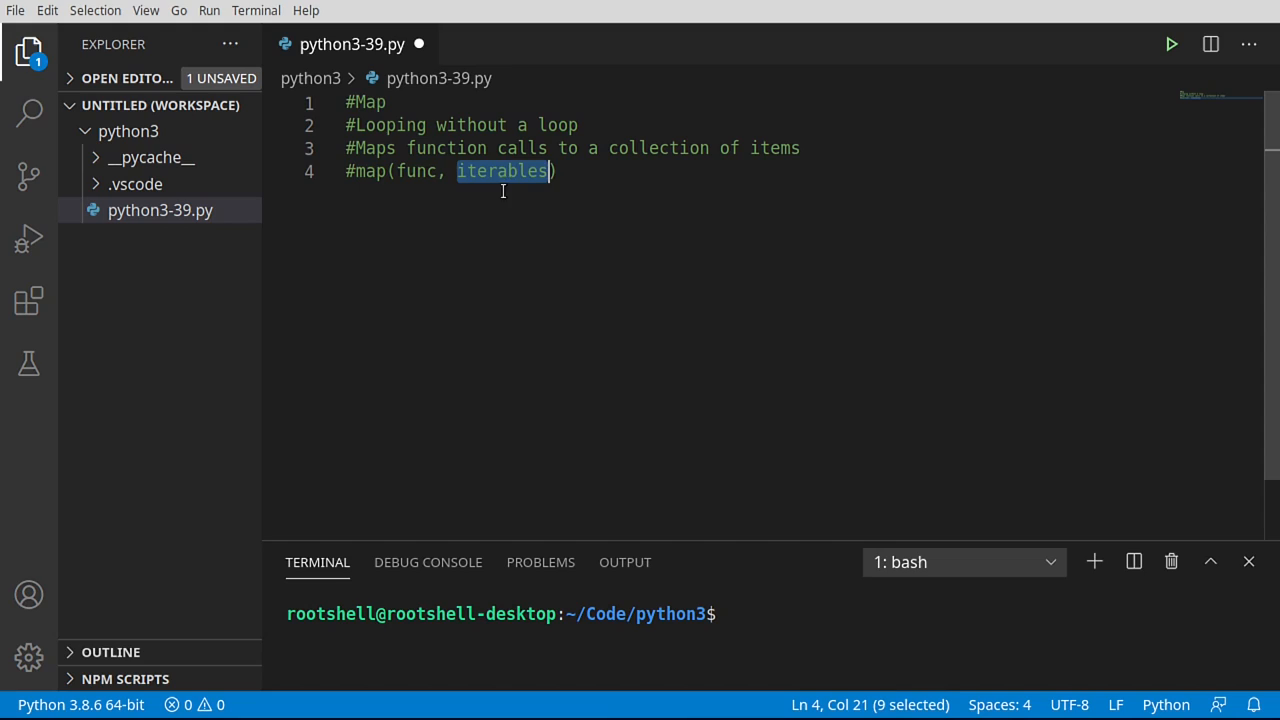
pyautogui.moveTo(512, 188)
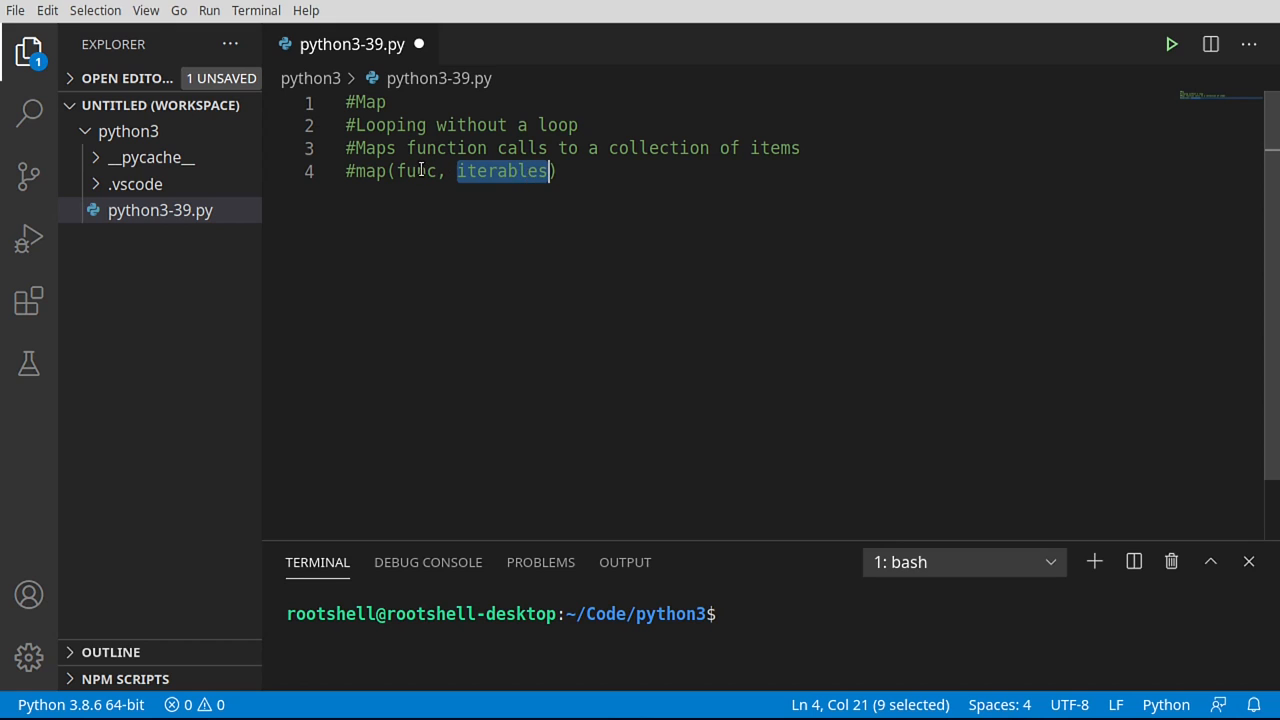
pyautogui.doubleClick(416, 170)
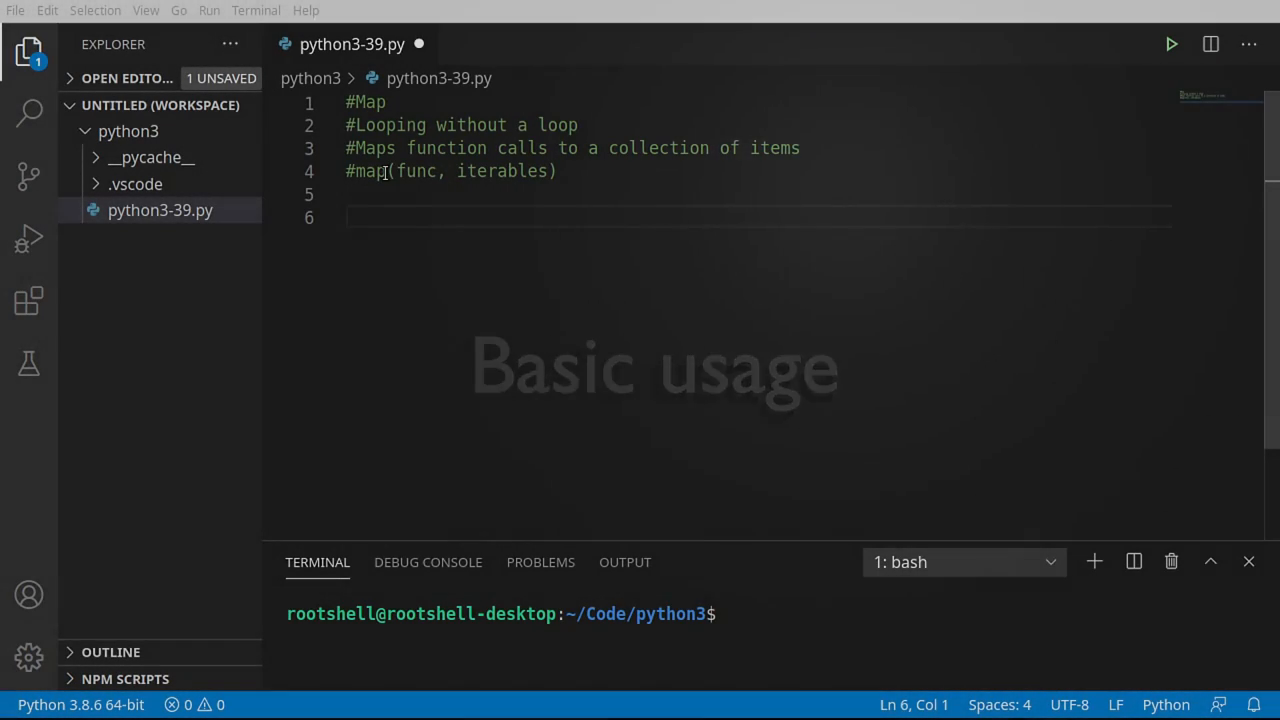
# Step: Add '#Basic usage - Count len' and people = ['Matt', 'Bryan', 'Tammy', 'Markus']
pyautogui.write('#Basic usage - Count len')
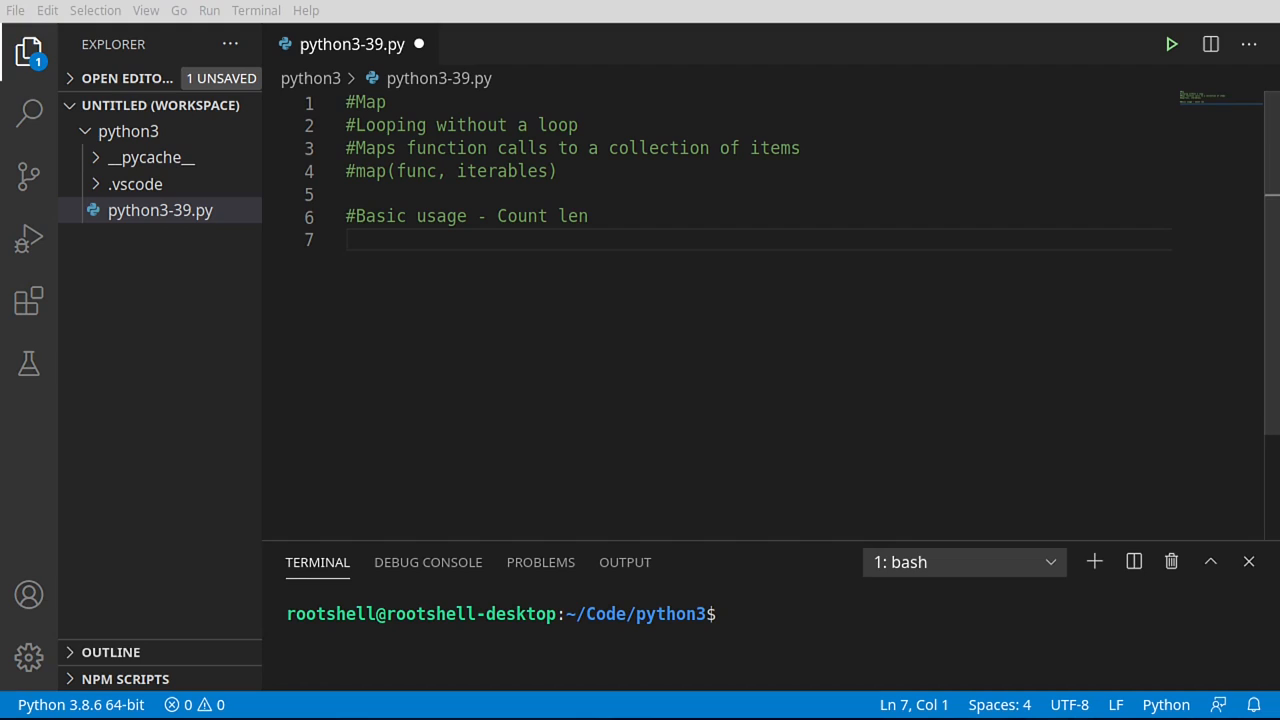
pyautogui.write("people = ['Matt', 'Bryan', 'Tammy','Markus']")
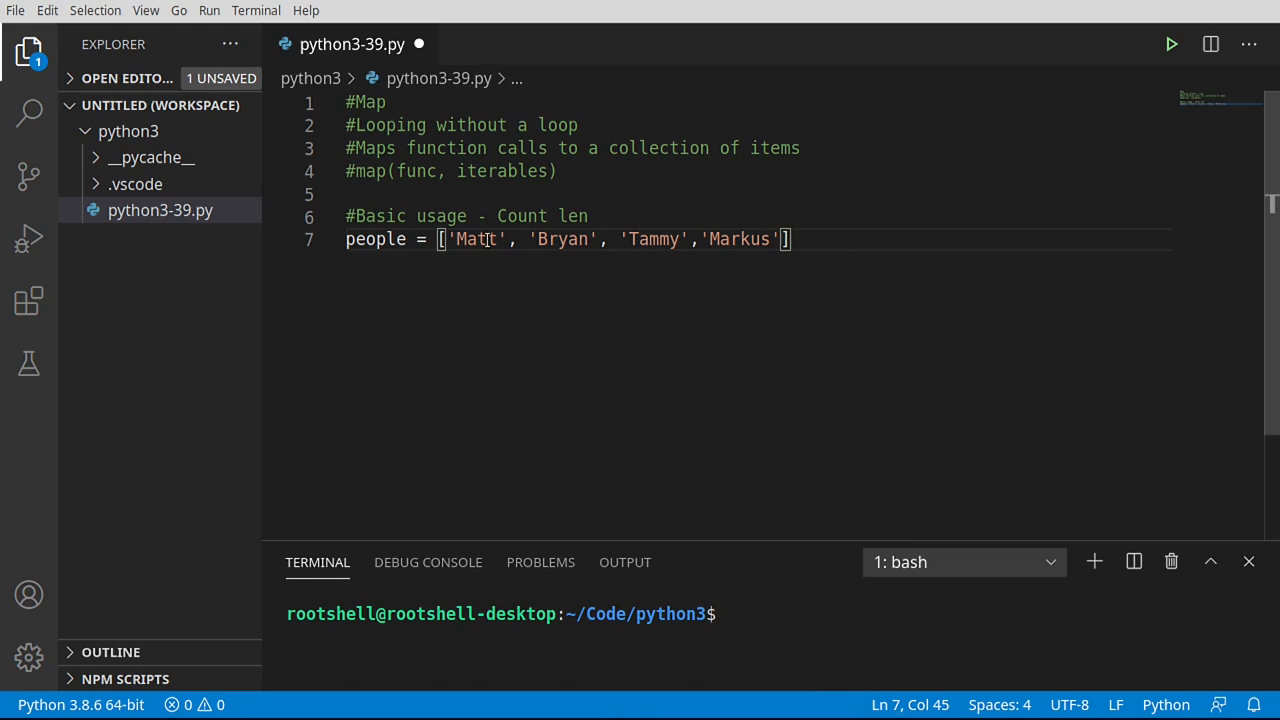
pyautogui.doubleClick(476, 240)
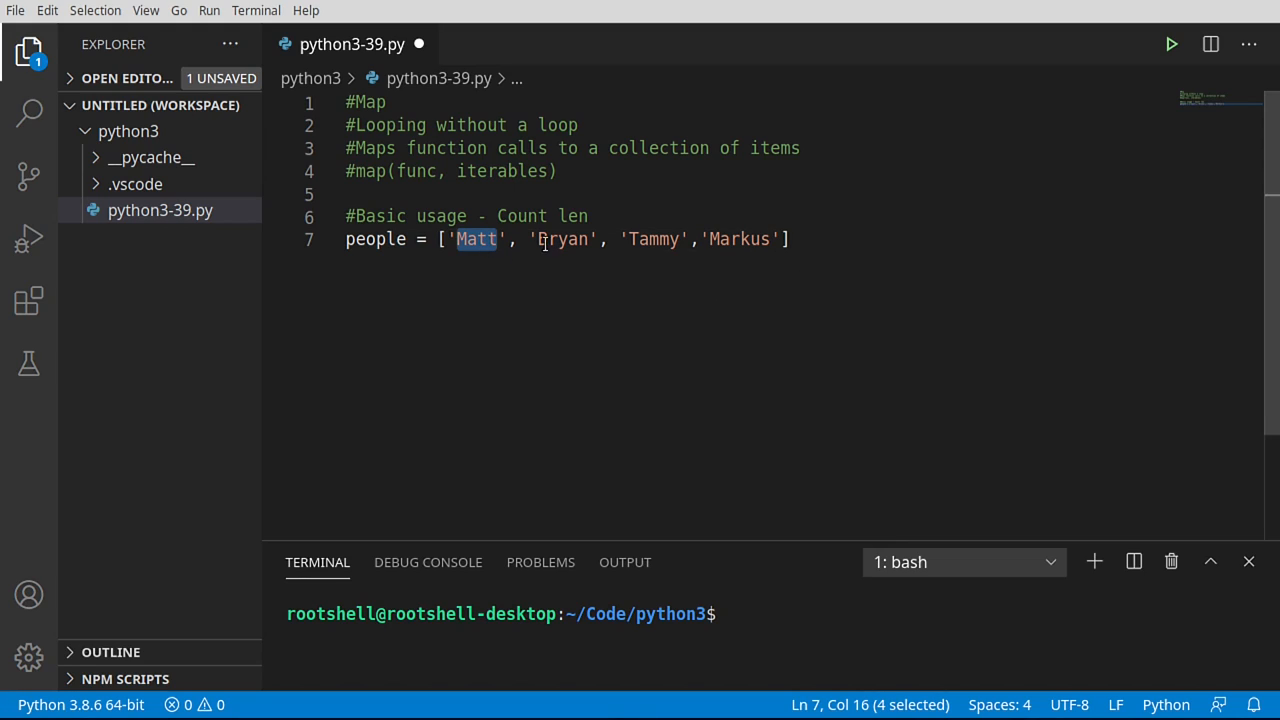
pyautogui.click(800, 240)
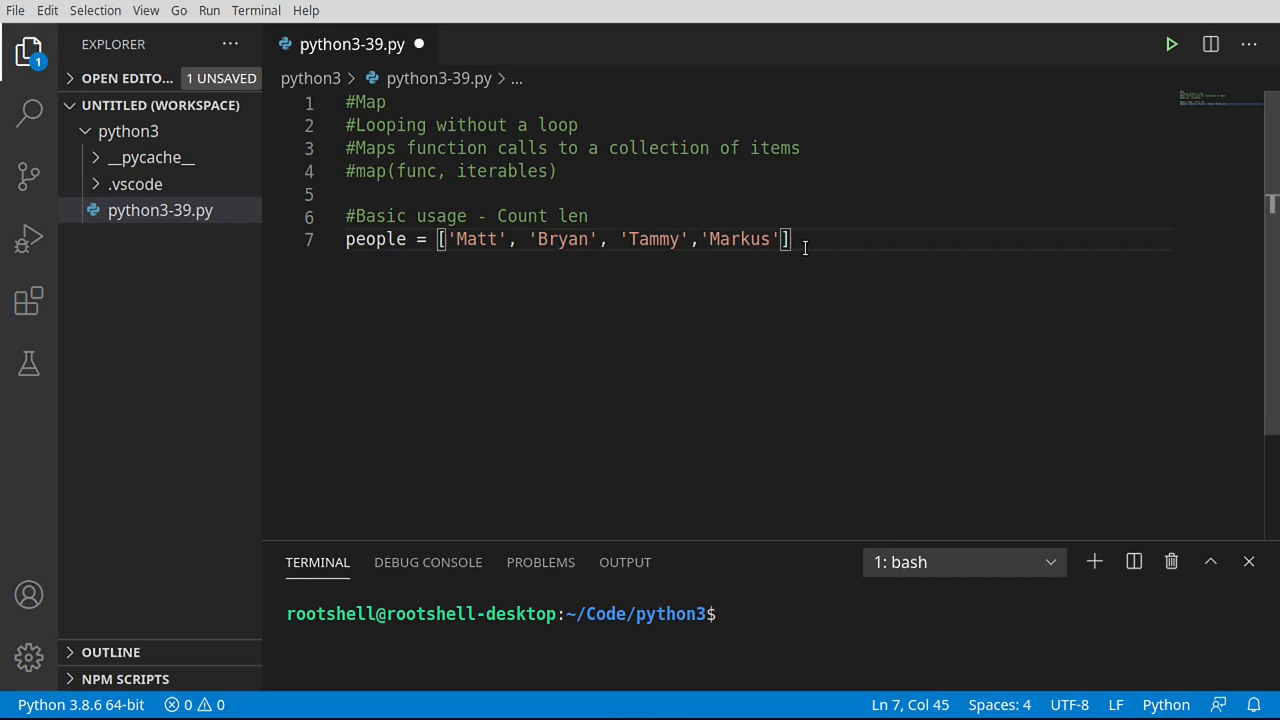
# Step: Add blank lines and the #old way and #modern way comment headings
pyautogui.press('Enter')
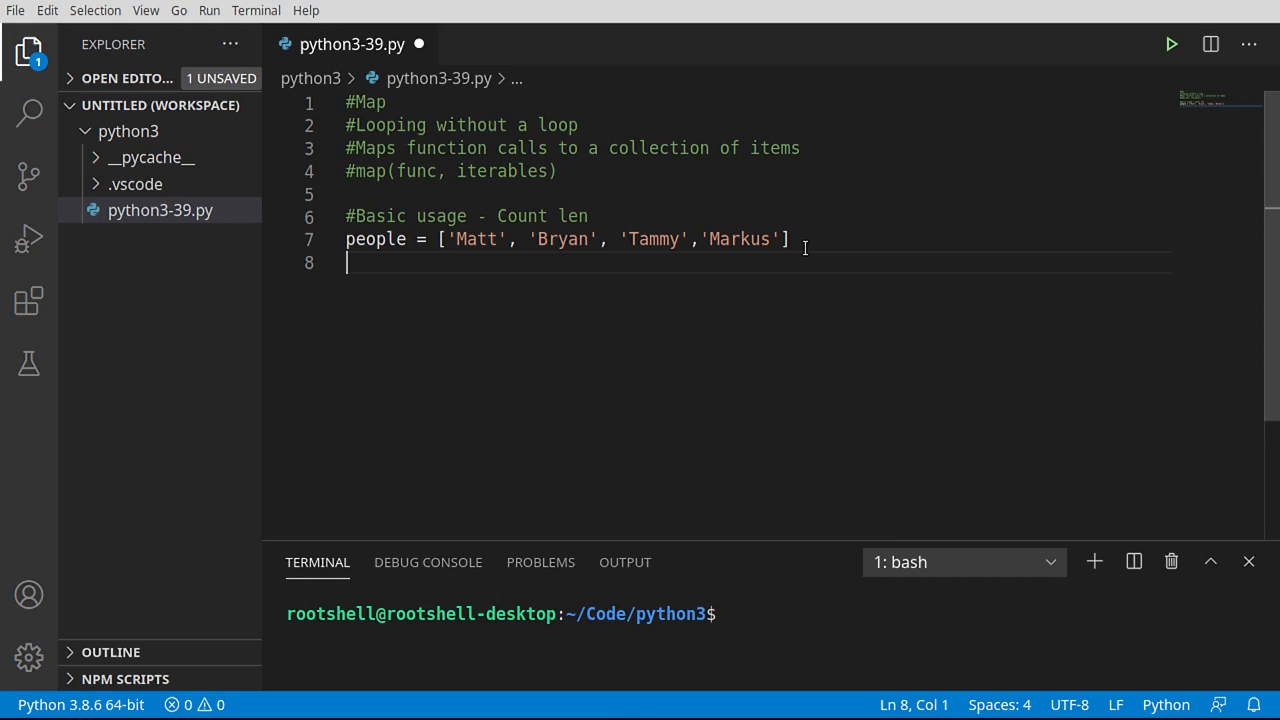
pyautogui.press('Enter')
pyautogui.write('#old')
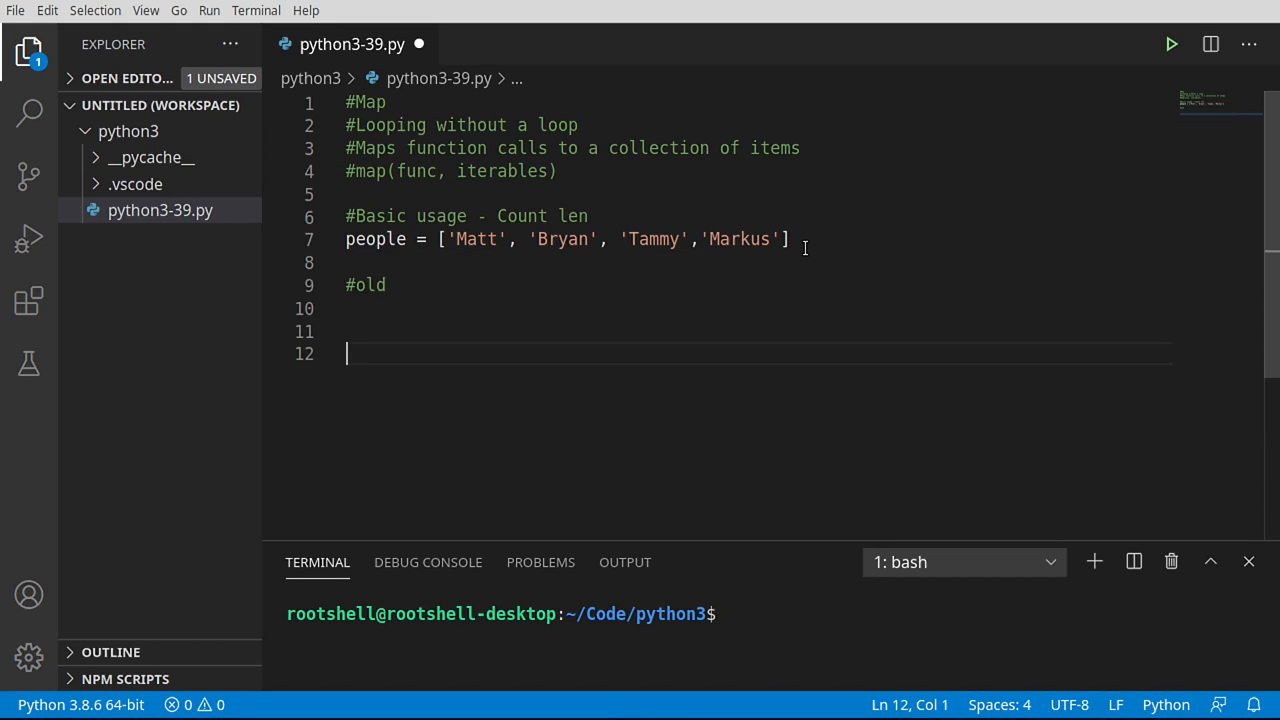
pyautogui.write('#modern way')
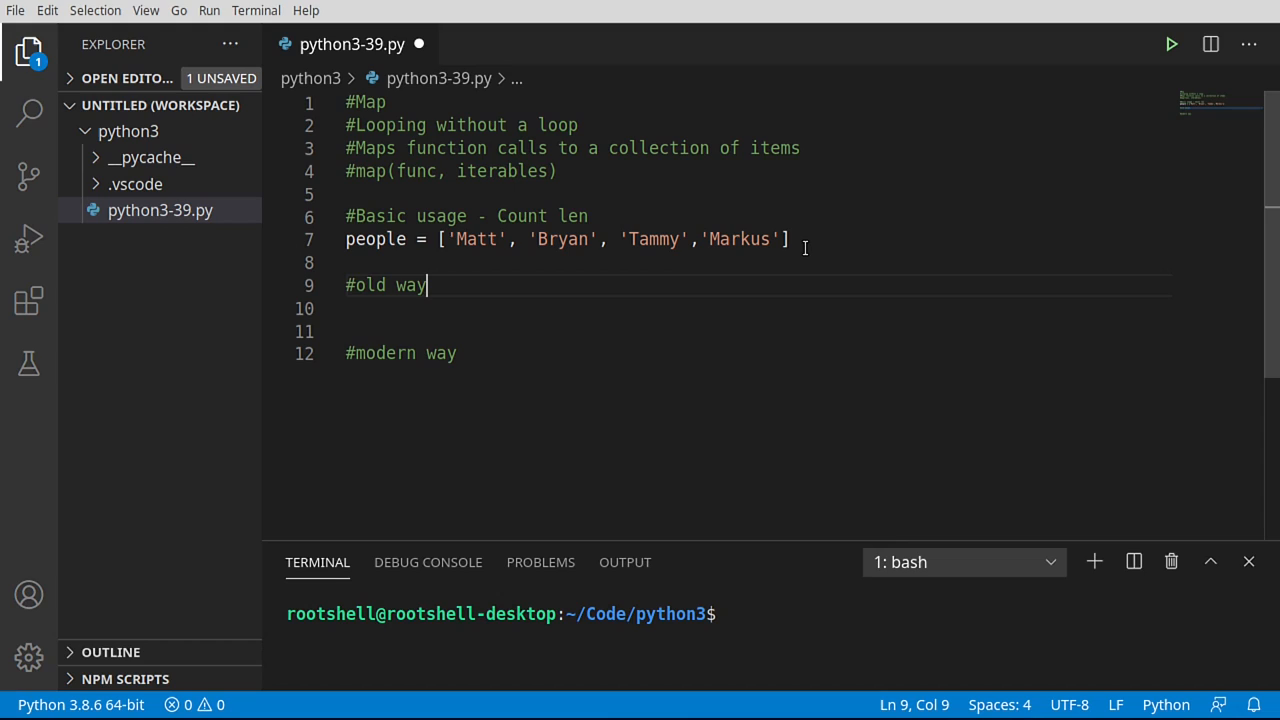
# Step: Write counts = [] and a for loop appending len(x) for each person
pyautogui.write('counts =')
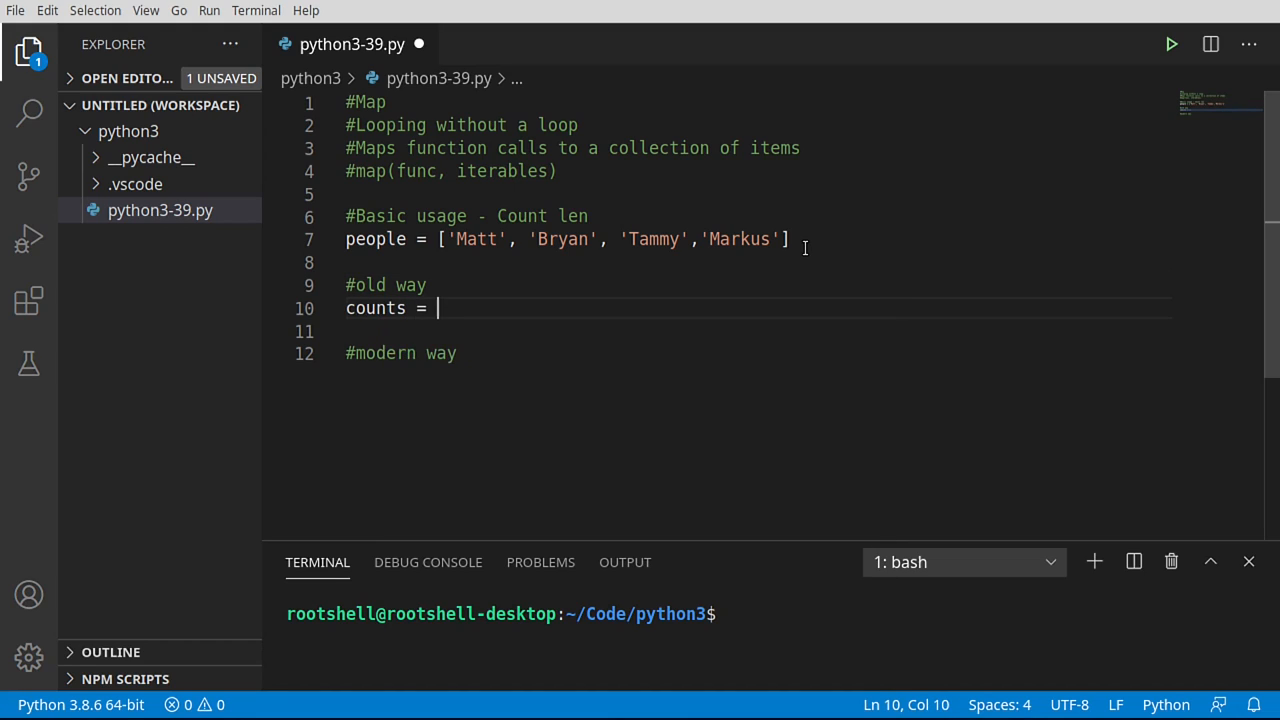
pyautogui.write('[]')
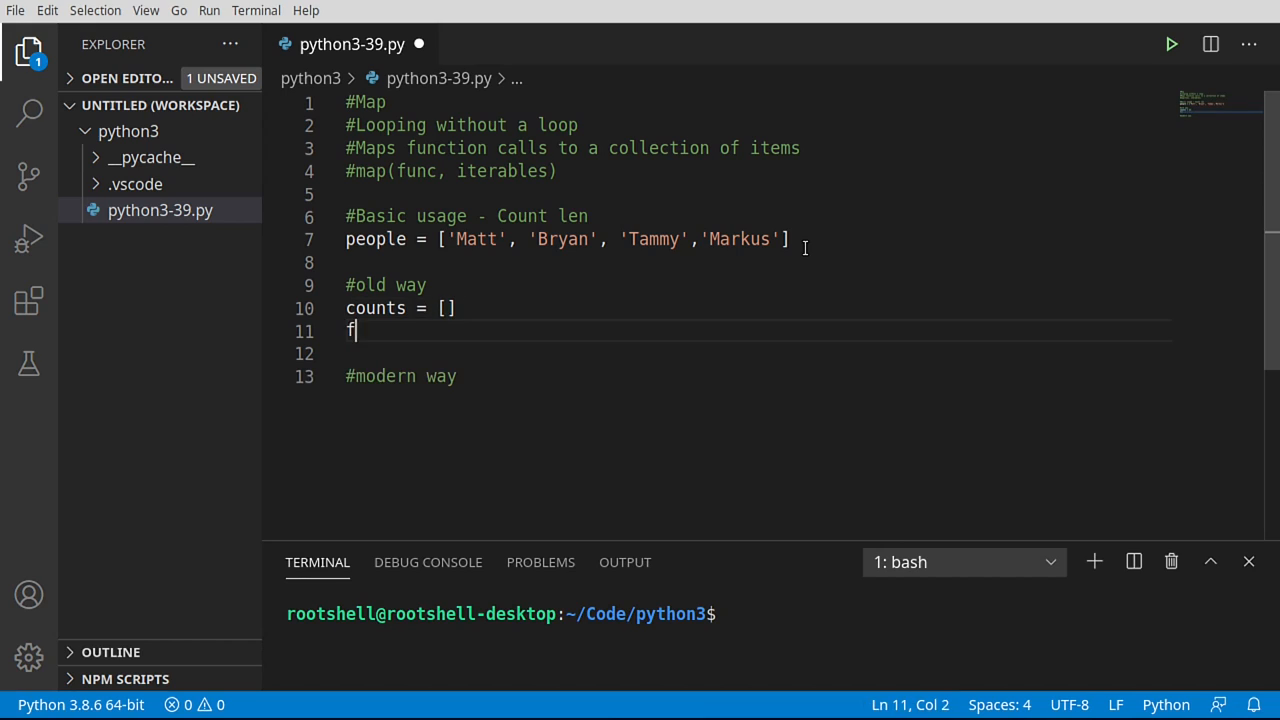
pyautogui.write('or x inp')
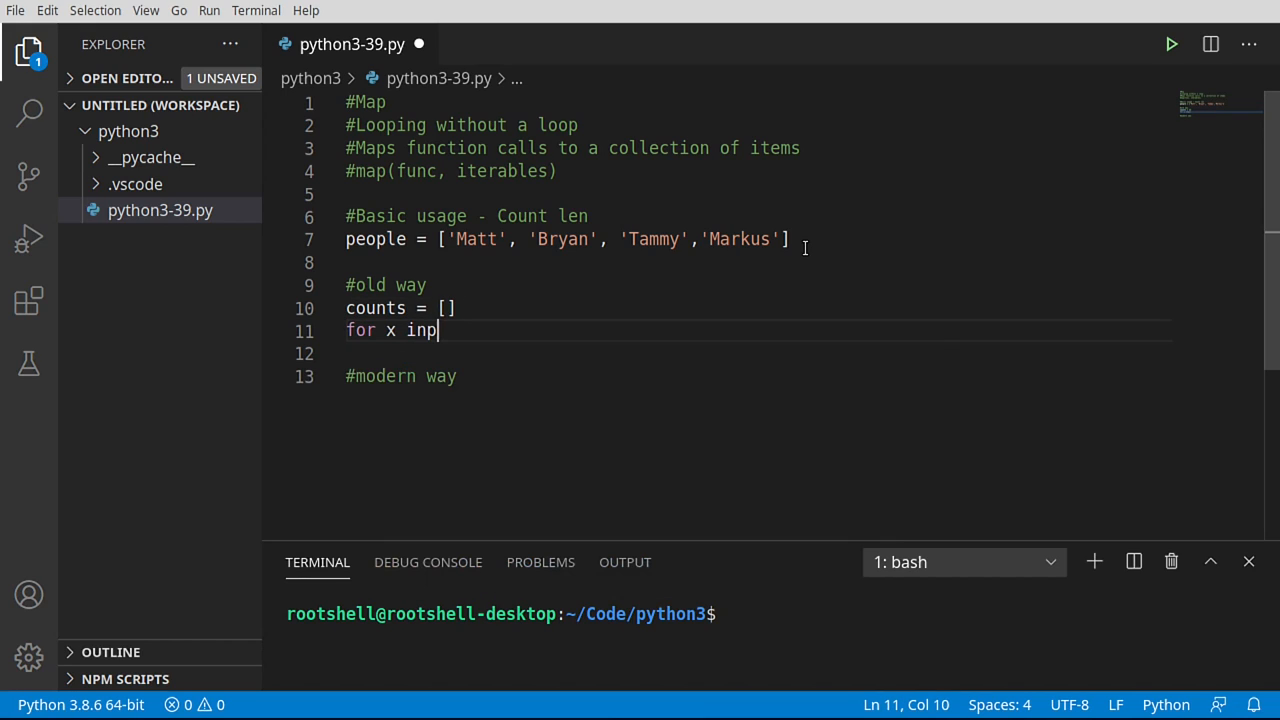
pyautogui.write('people')
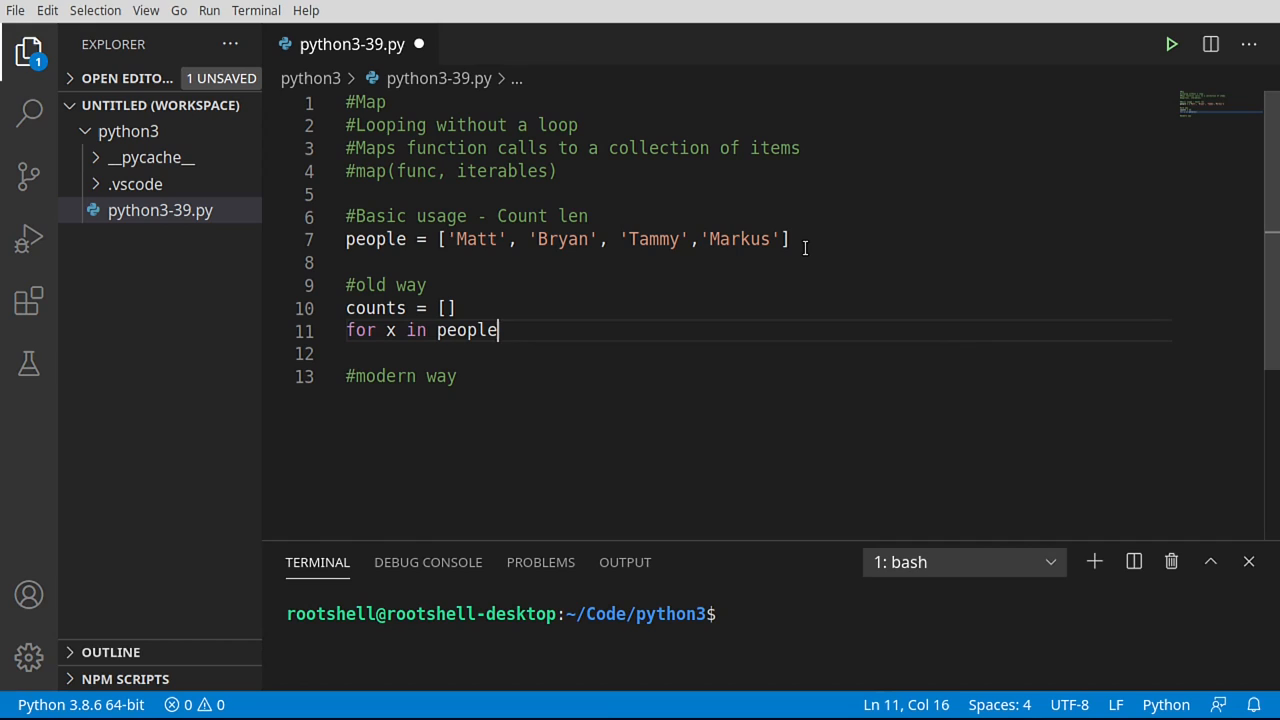
pyautogui.write(':')
pyautogui.click(758, 354)
pyautogui.write('counts.')
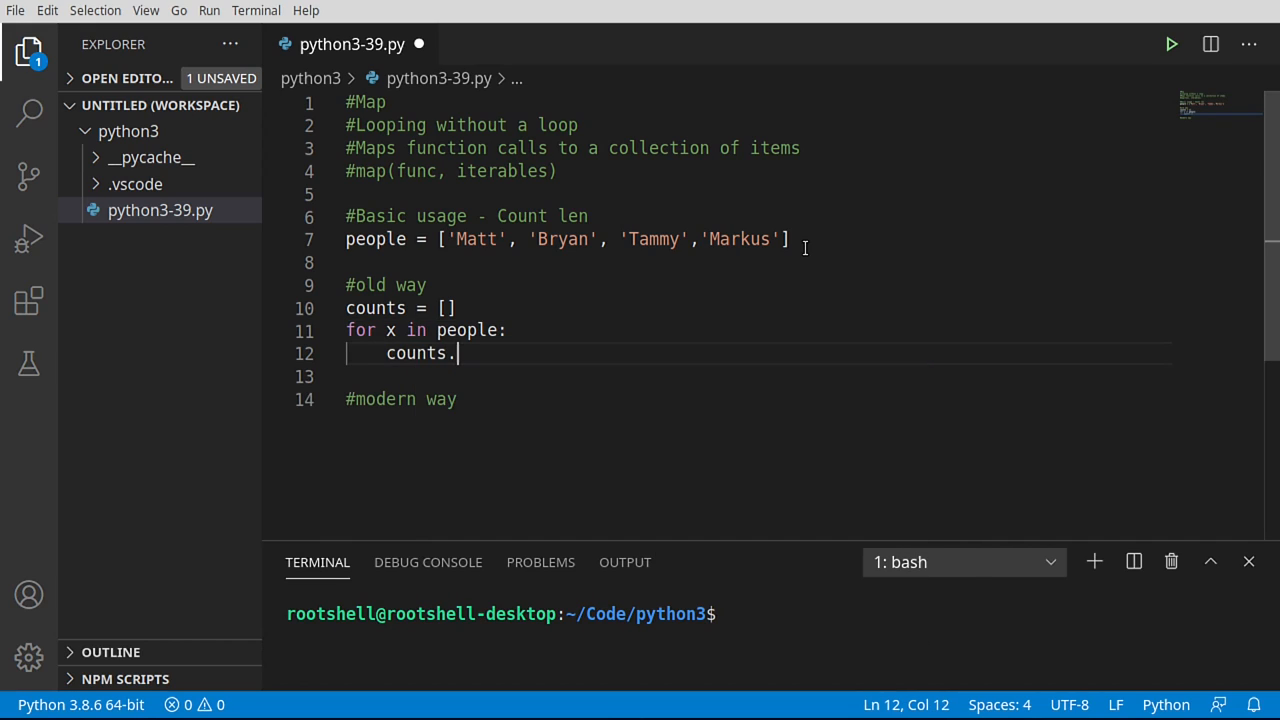
pyautogui.write('append')
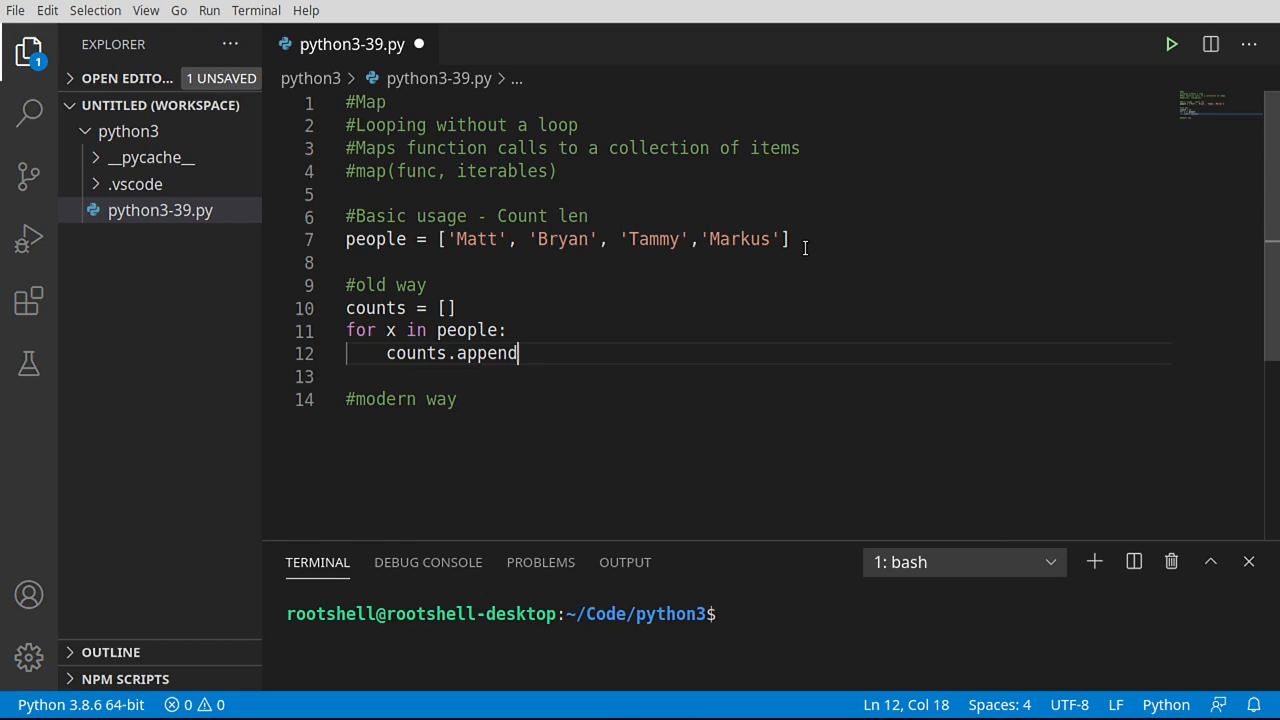
pyautogui.write('(len(x')
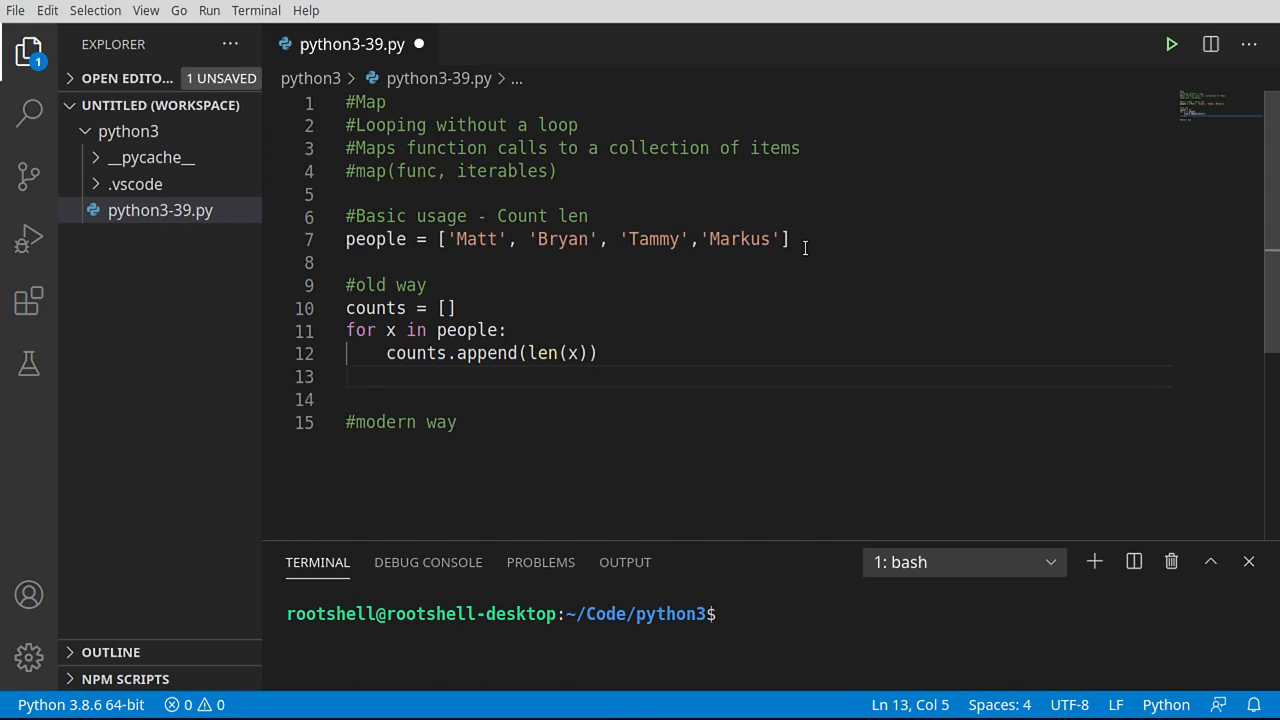
# Step: Print the collected lengths with print(f'Old way: {counts}')
pyautogui.write('prin')
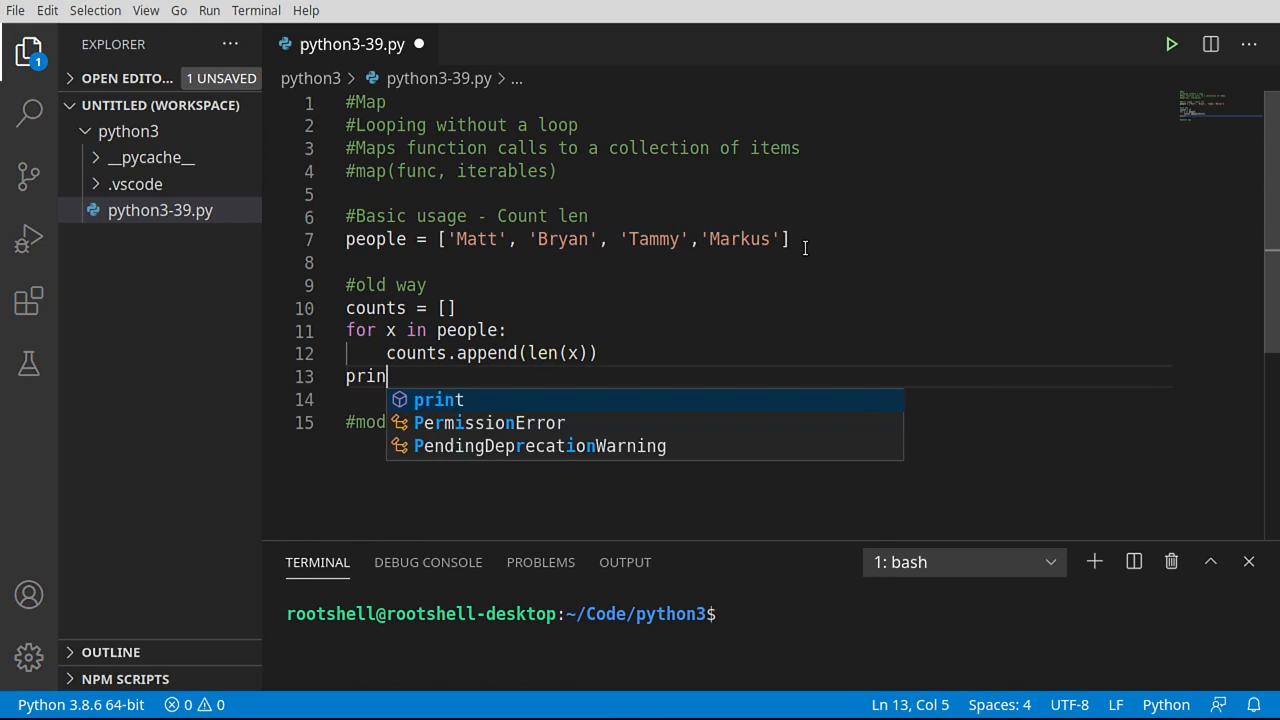
pyautogui.press('Tab')
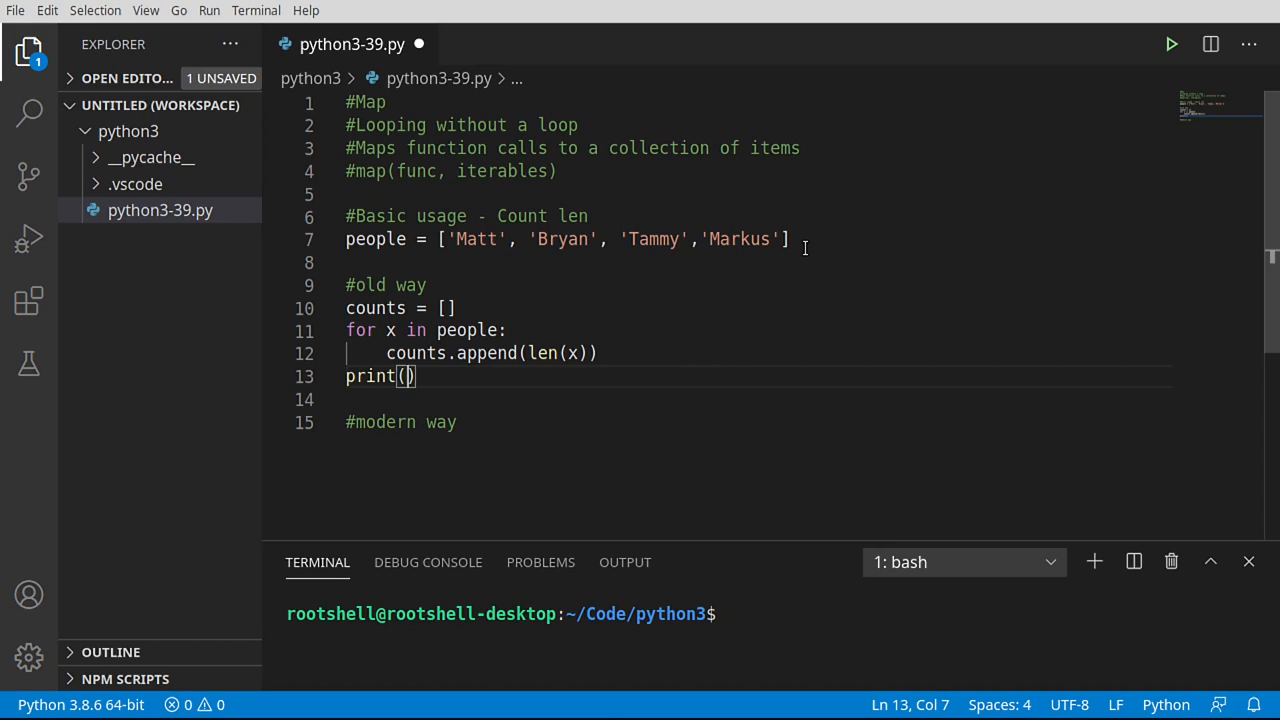
pyautogui.write("f''")
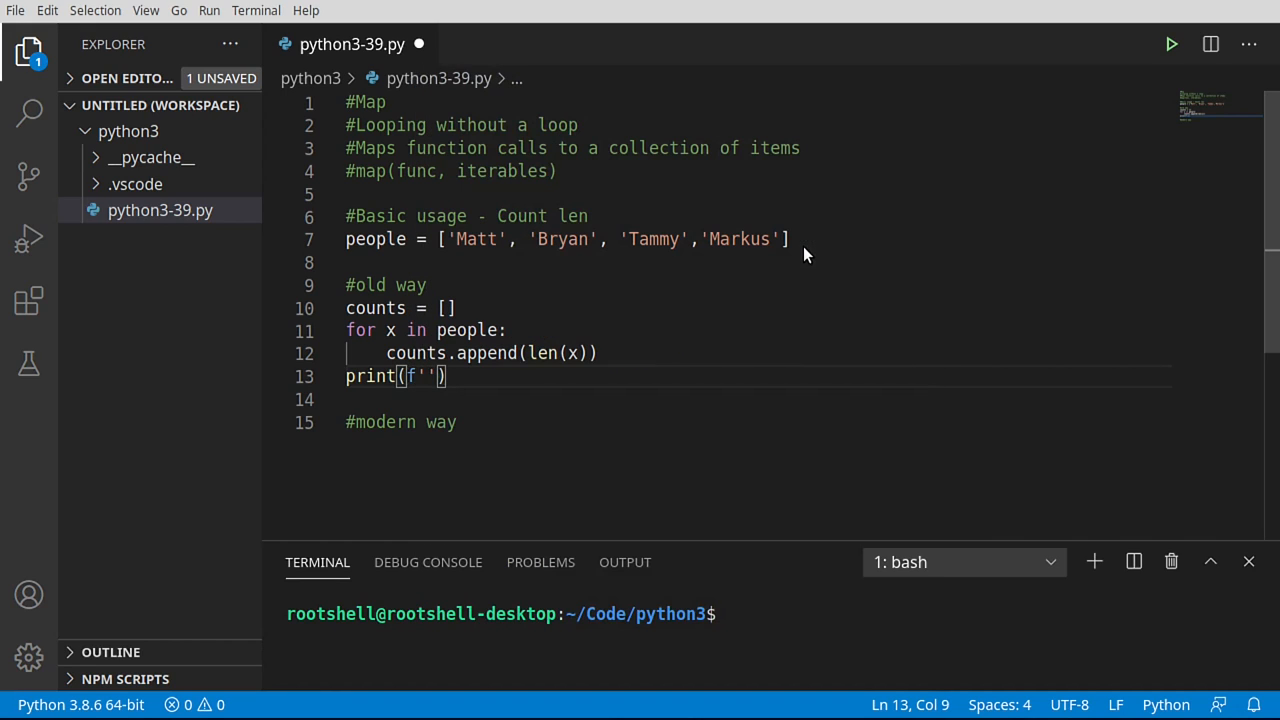
pyautogui.write('Old way:')
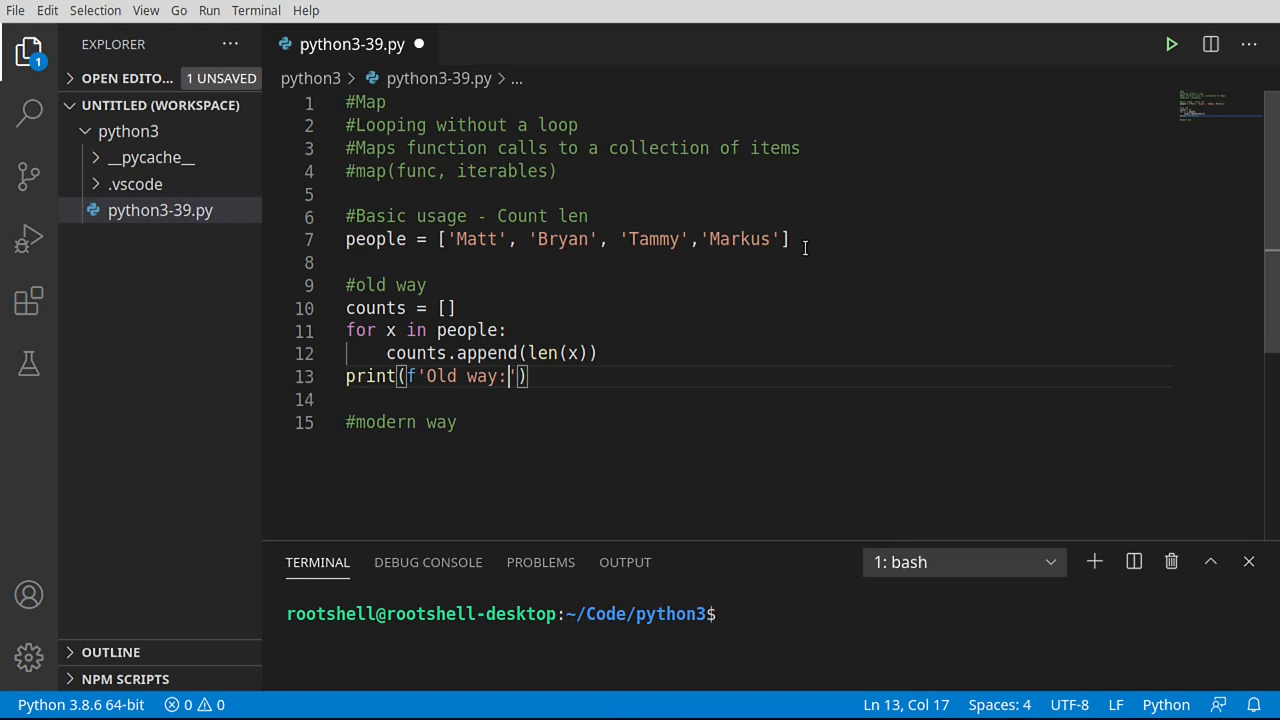
pyautogui.write('{}')
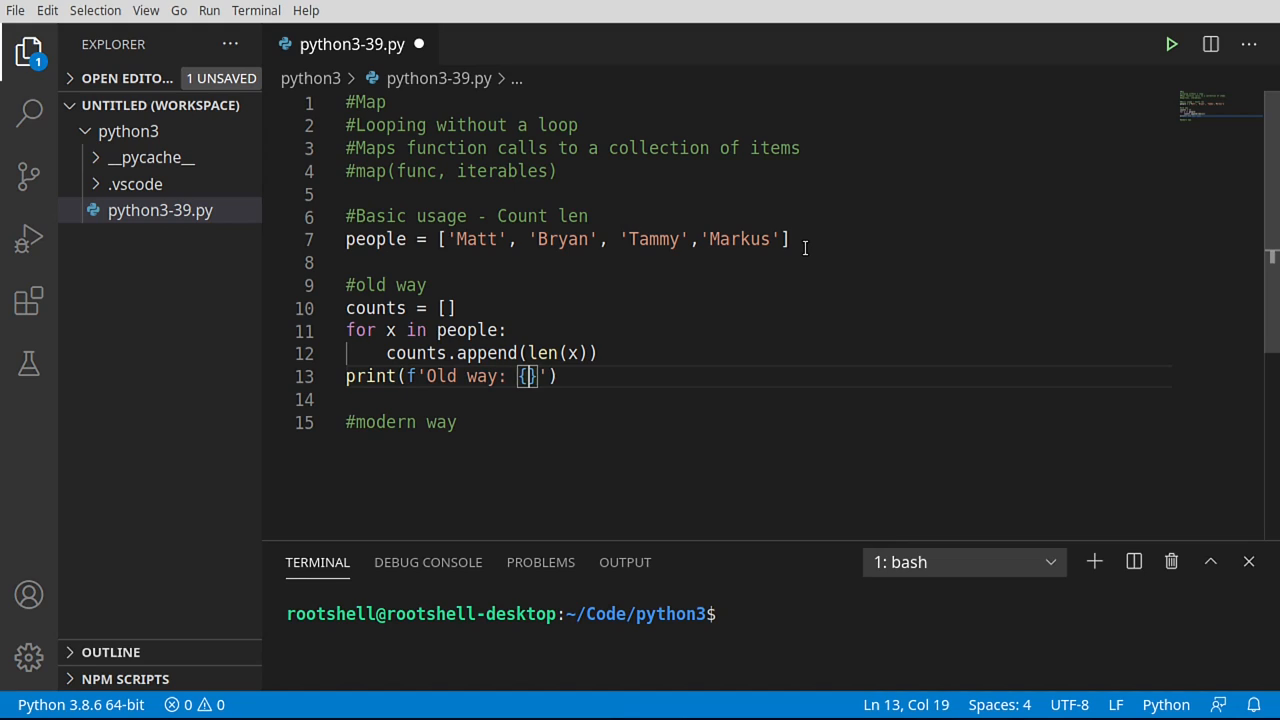
pyautogui.write('counts')
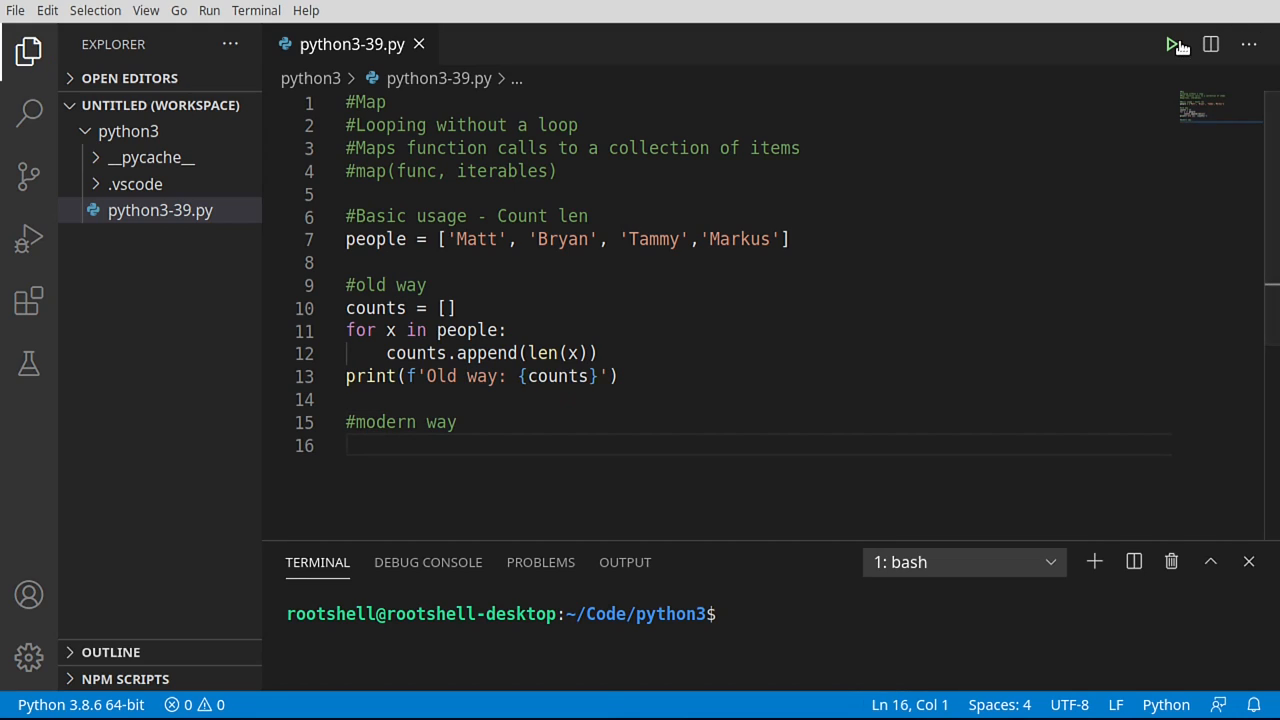
pyautogui.click(1172, 44)
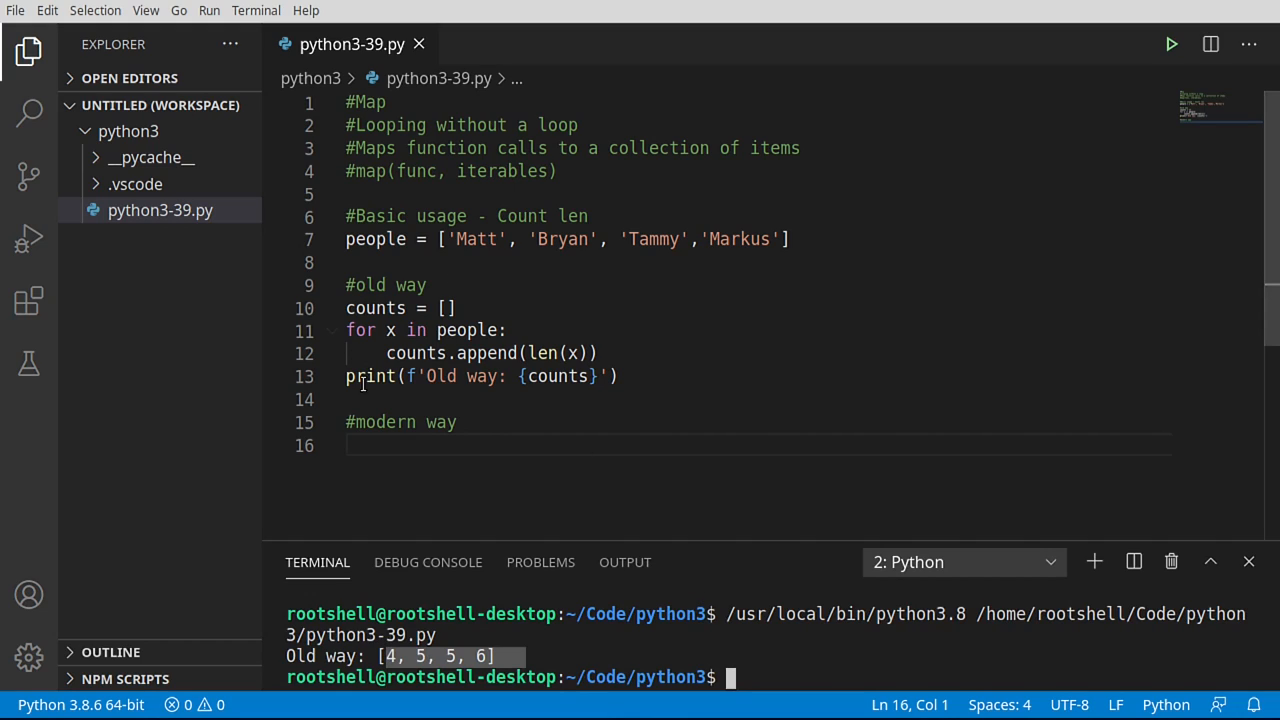
pyautogui.click(404, 444)
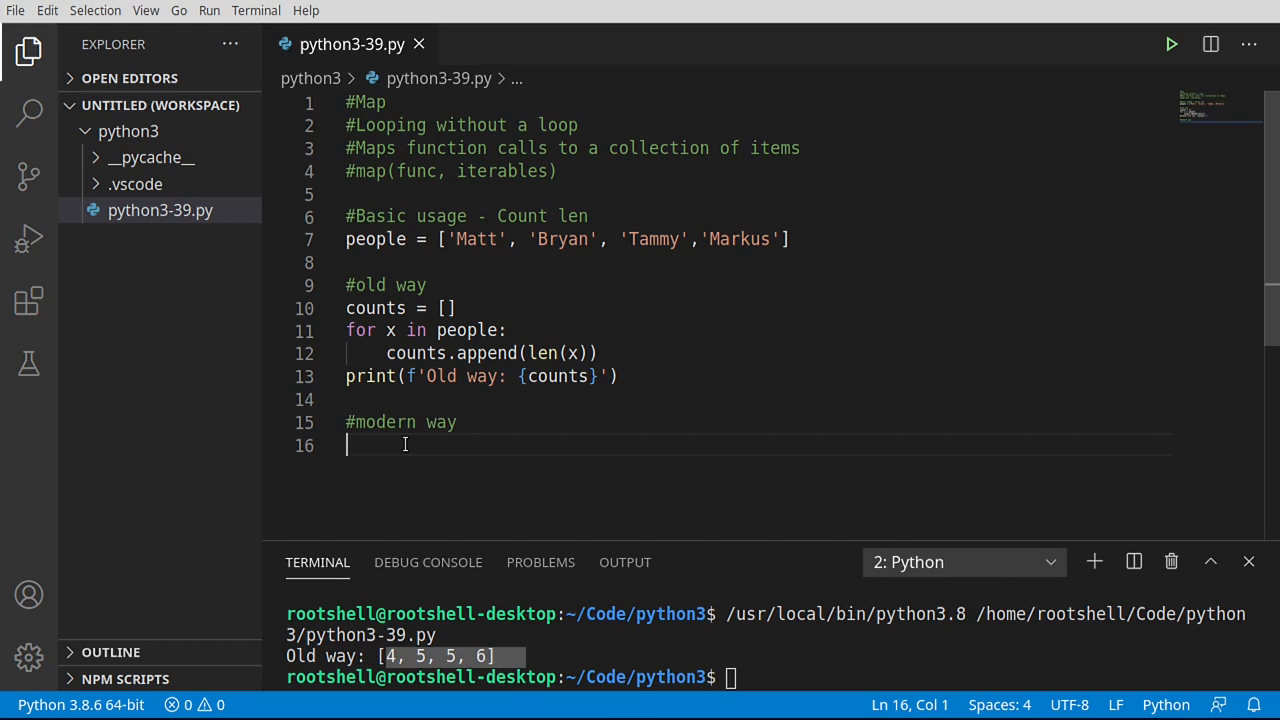
# Step: Write print(f'Mapped: {list(map(len,people))}') under the modern-way heading
pyautogui.write('prin')
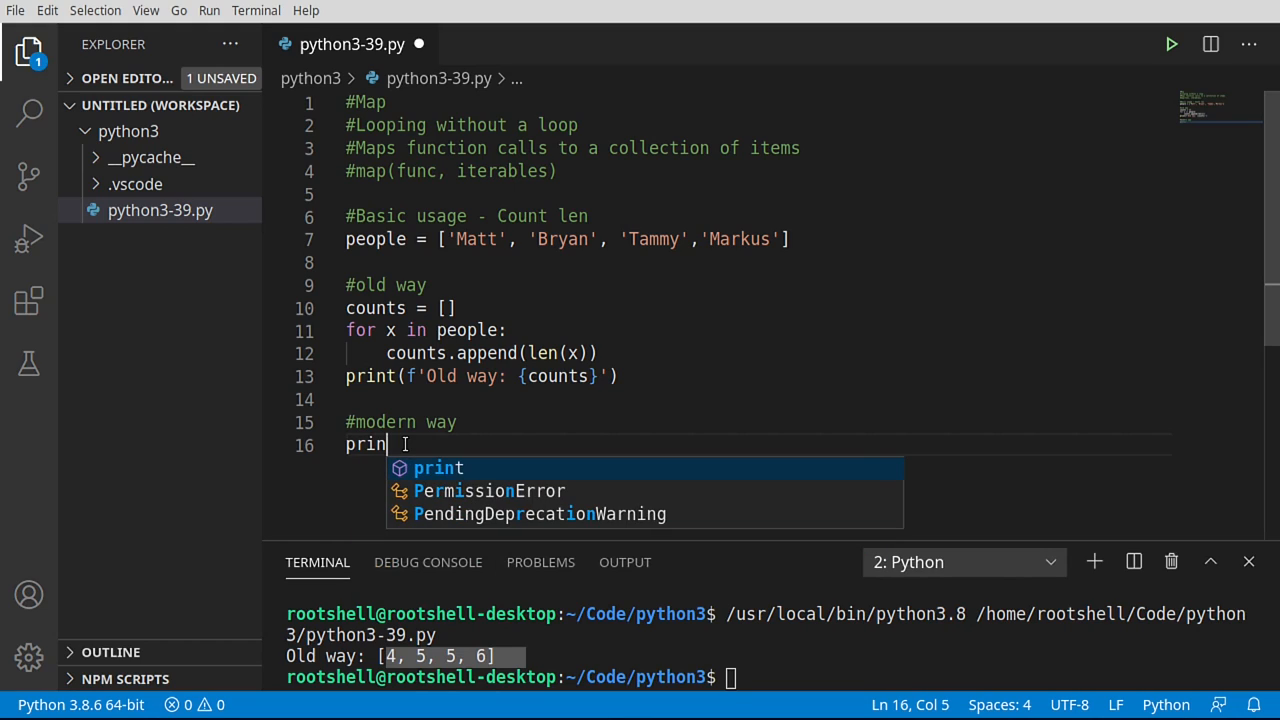
pyautogui.press('Tab')
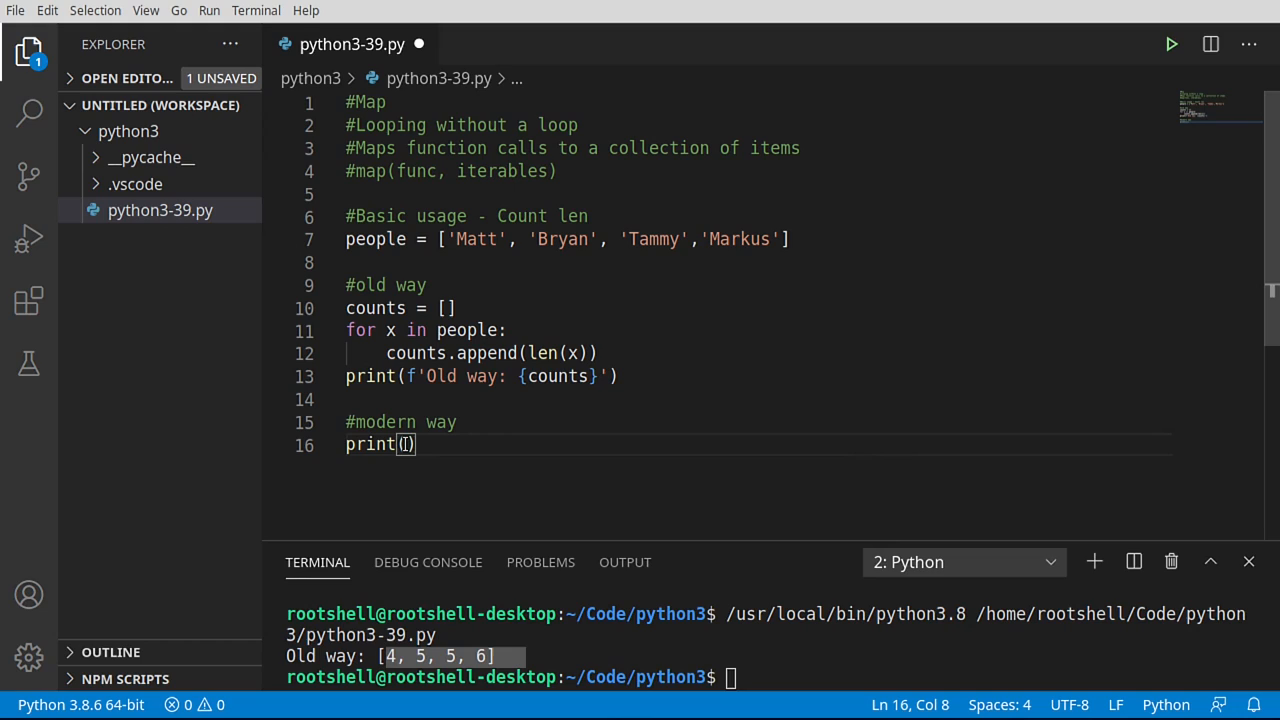
pyautogui.write("f'")
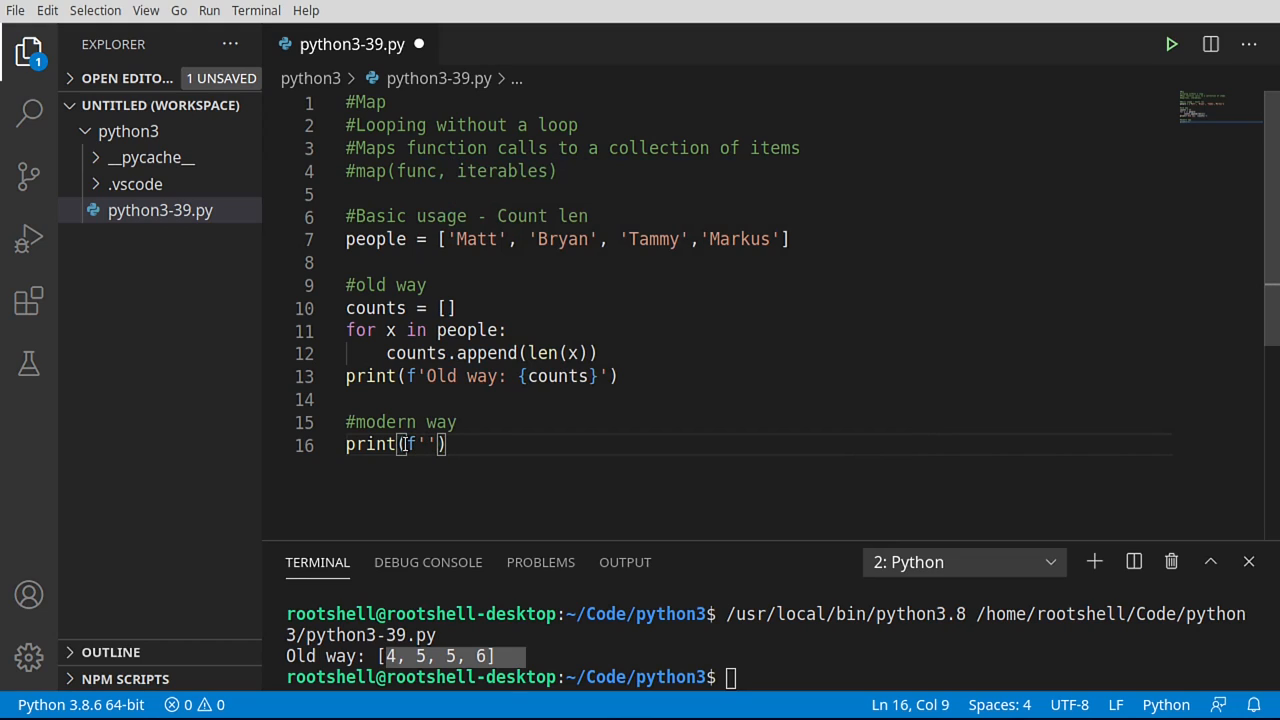
pyautogui.write('mapped')
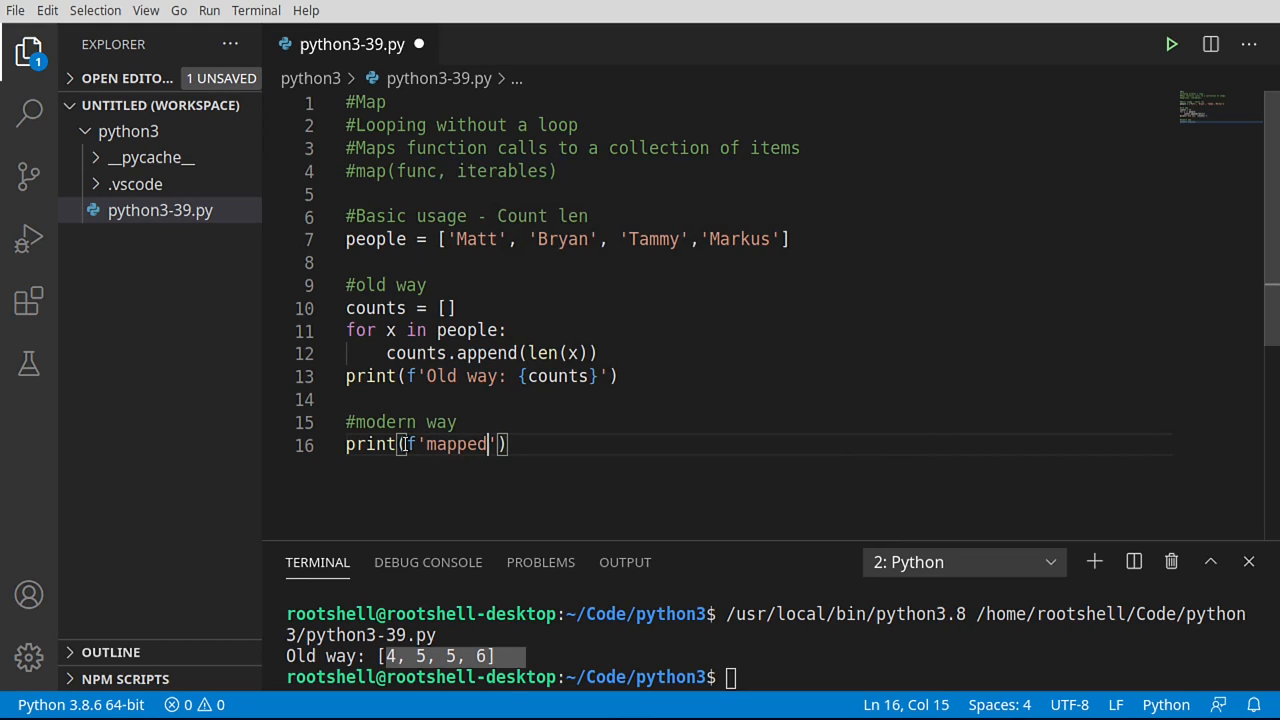
pyautogui.write(':')
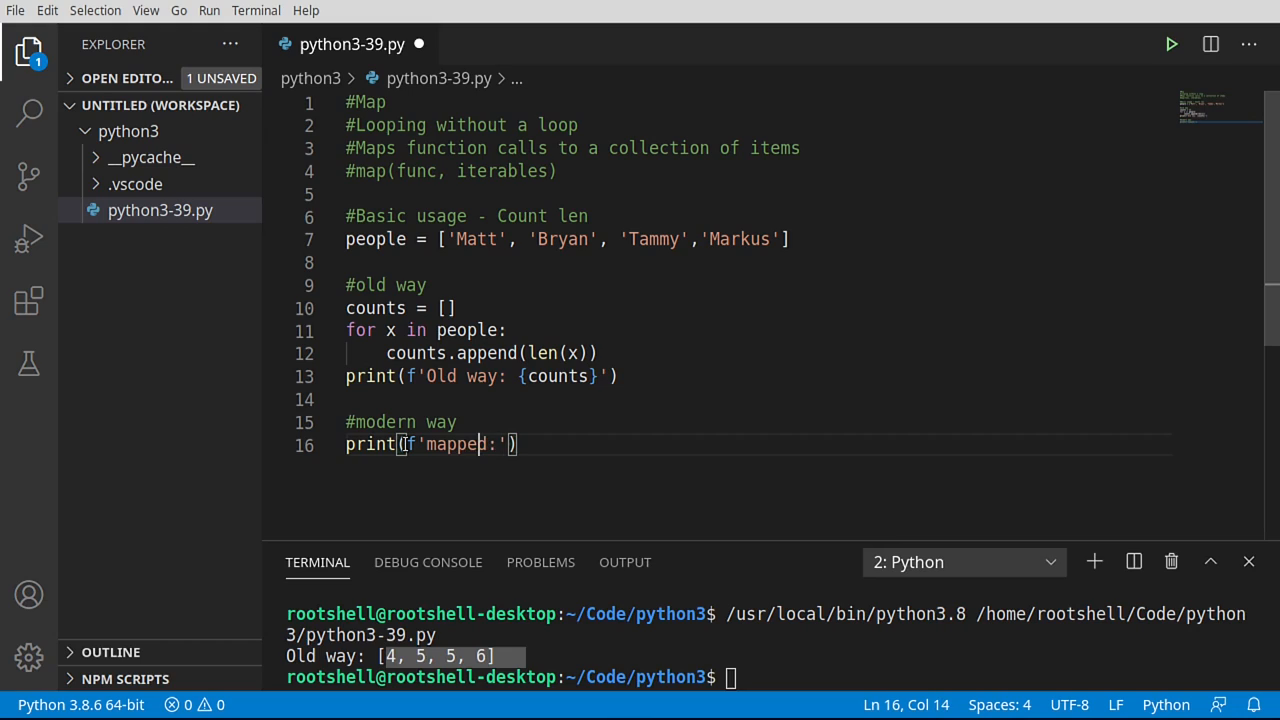
pyautogui.write('Mapped:')
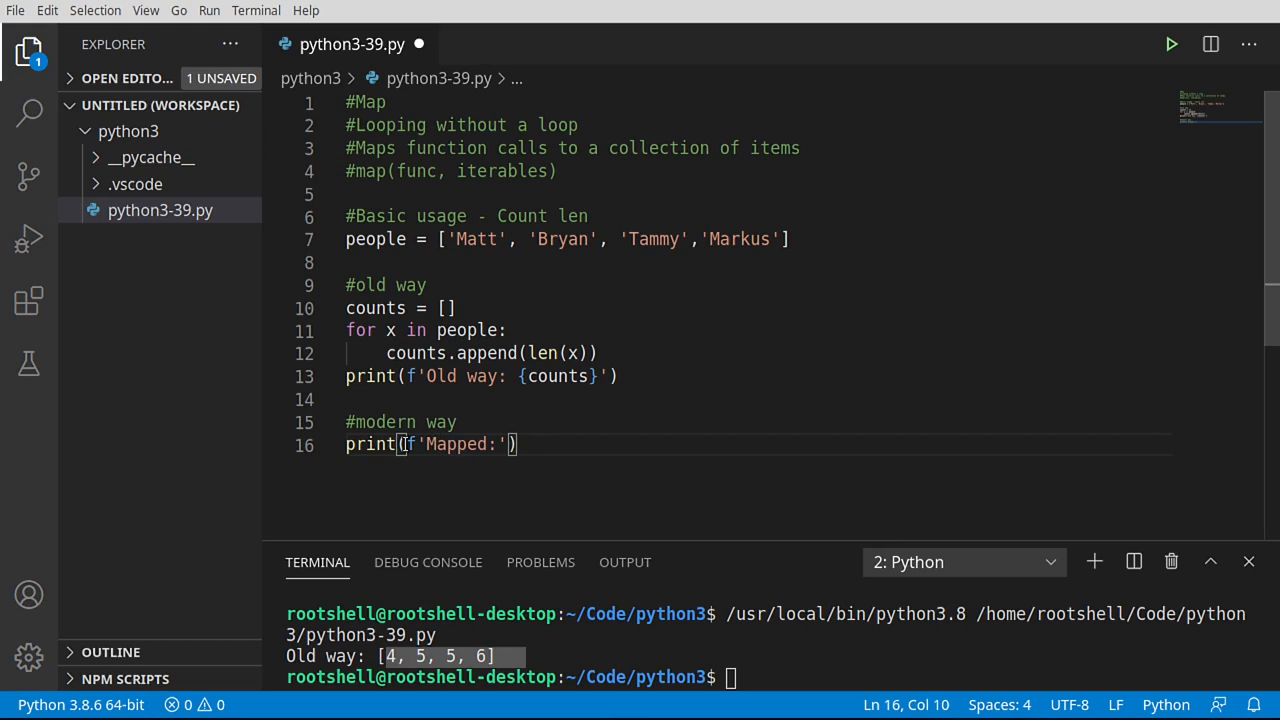
pyautogui.write('{}')
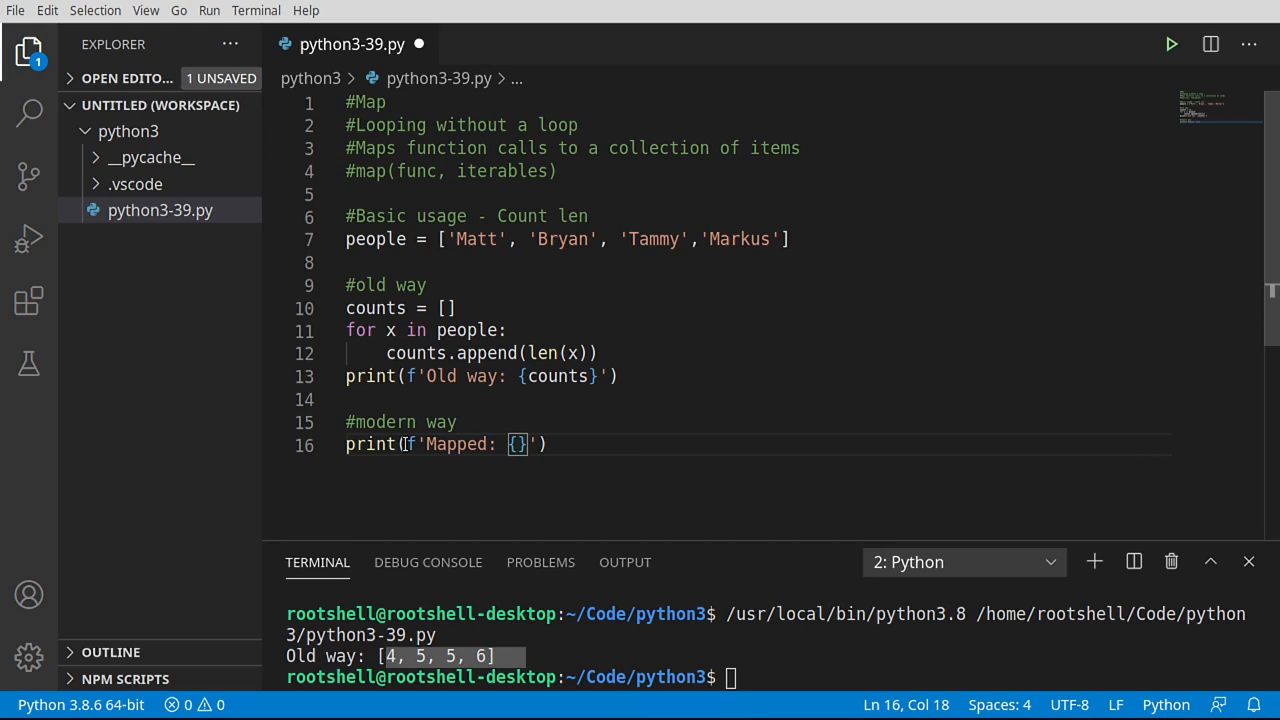
pyautogui.write('list()')
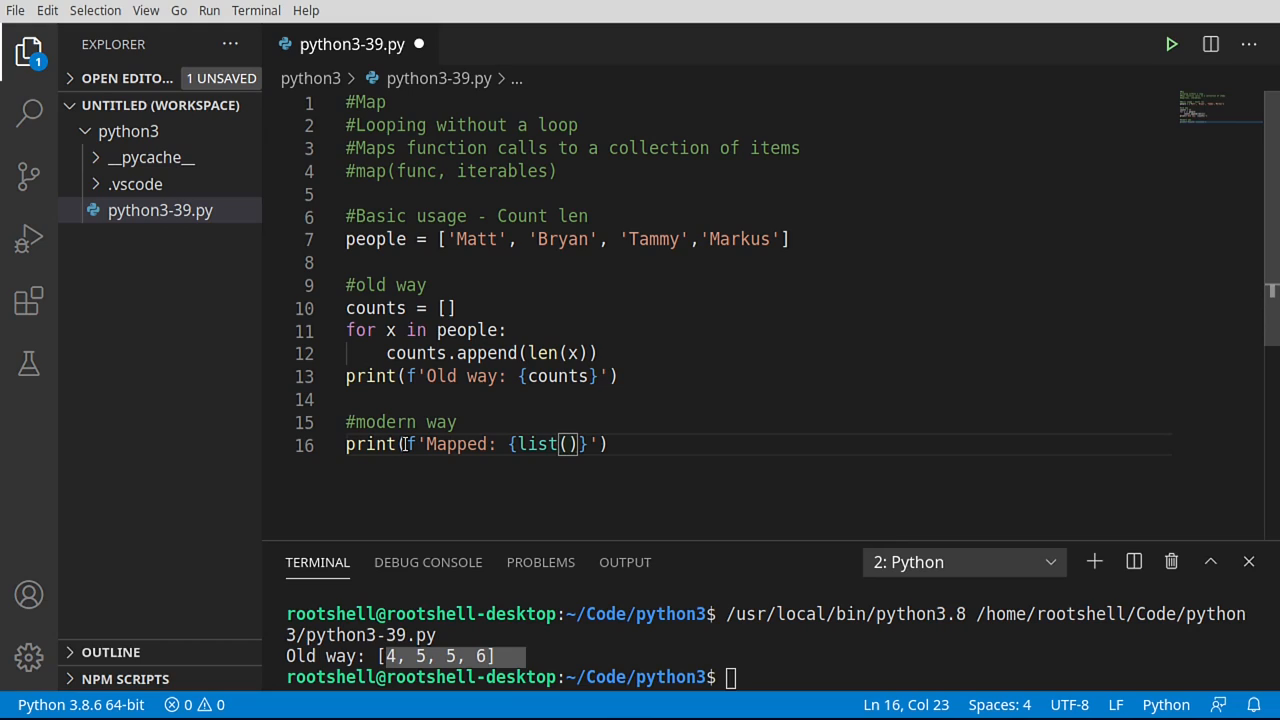
pyautogui.write('map')
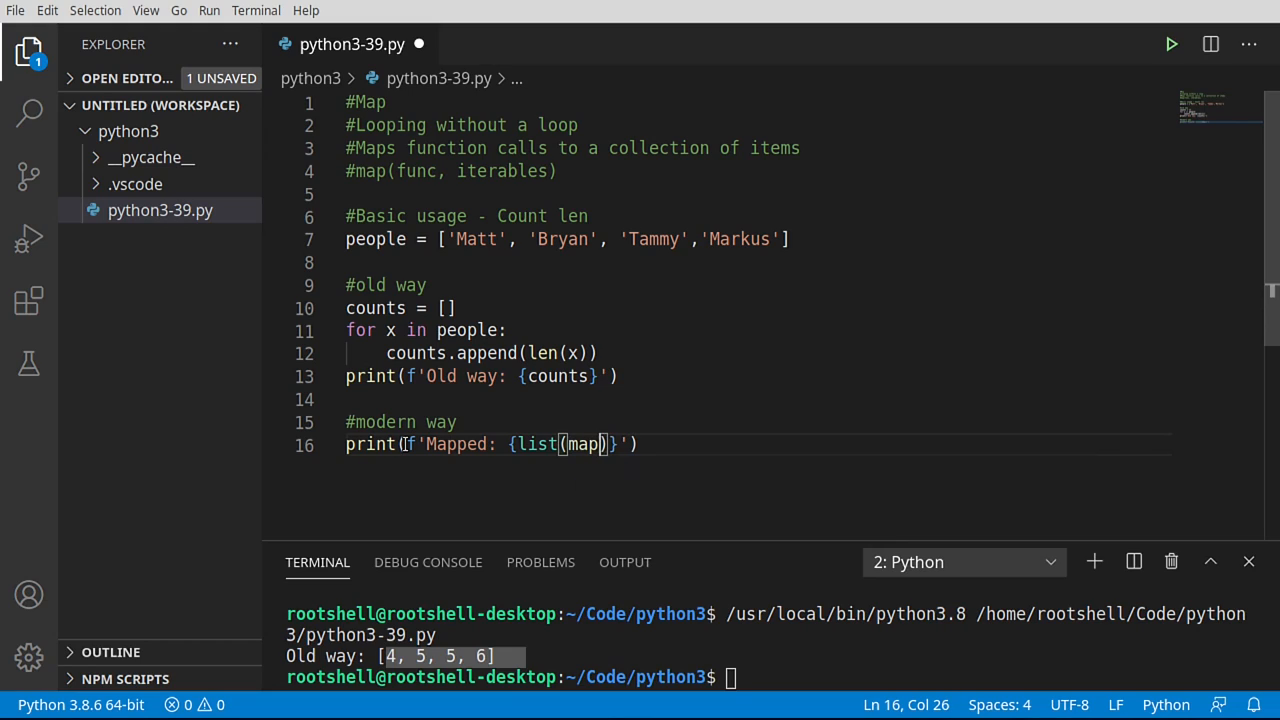
pyautogui.write('()')
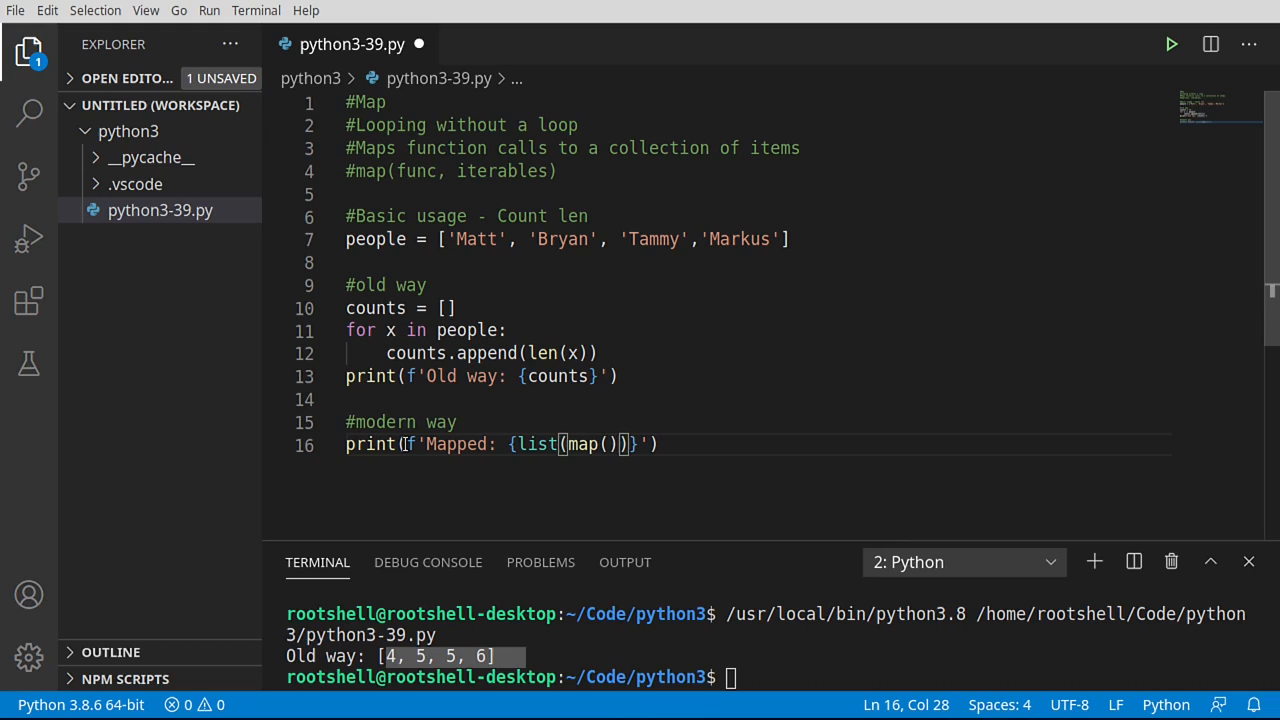
pyautogui.write('len')
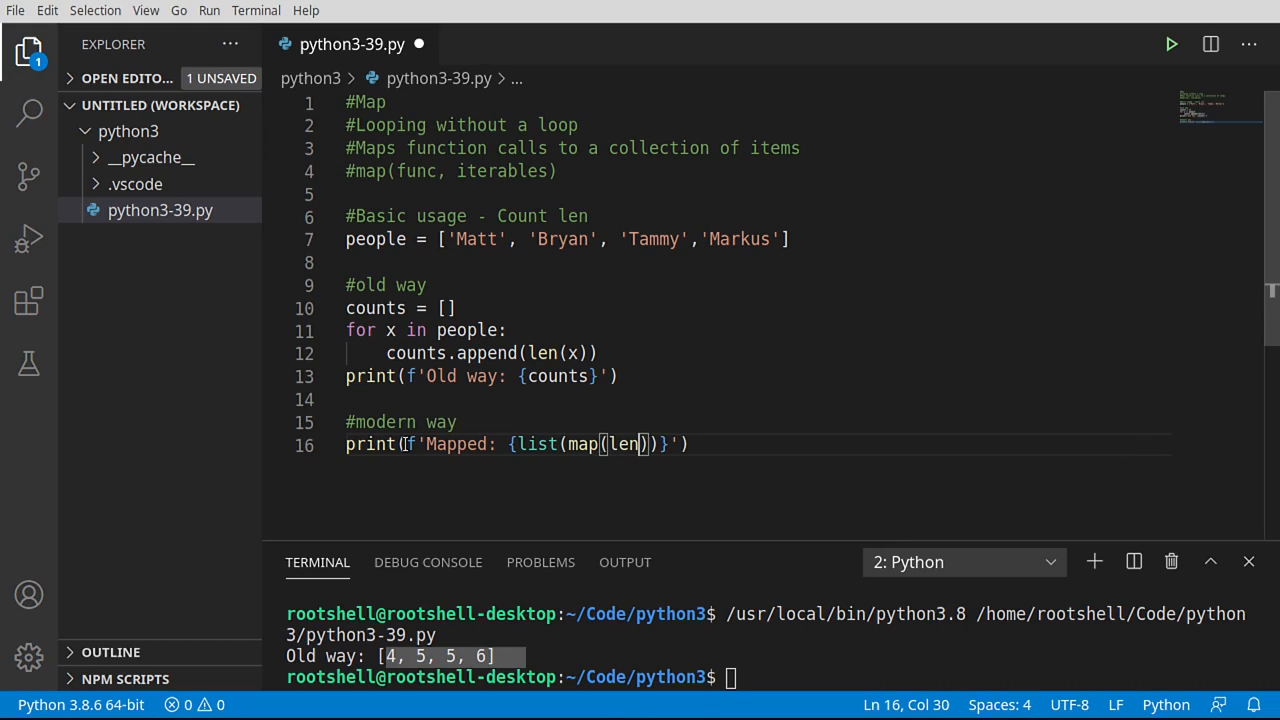
pyautogui.write(',p')
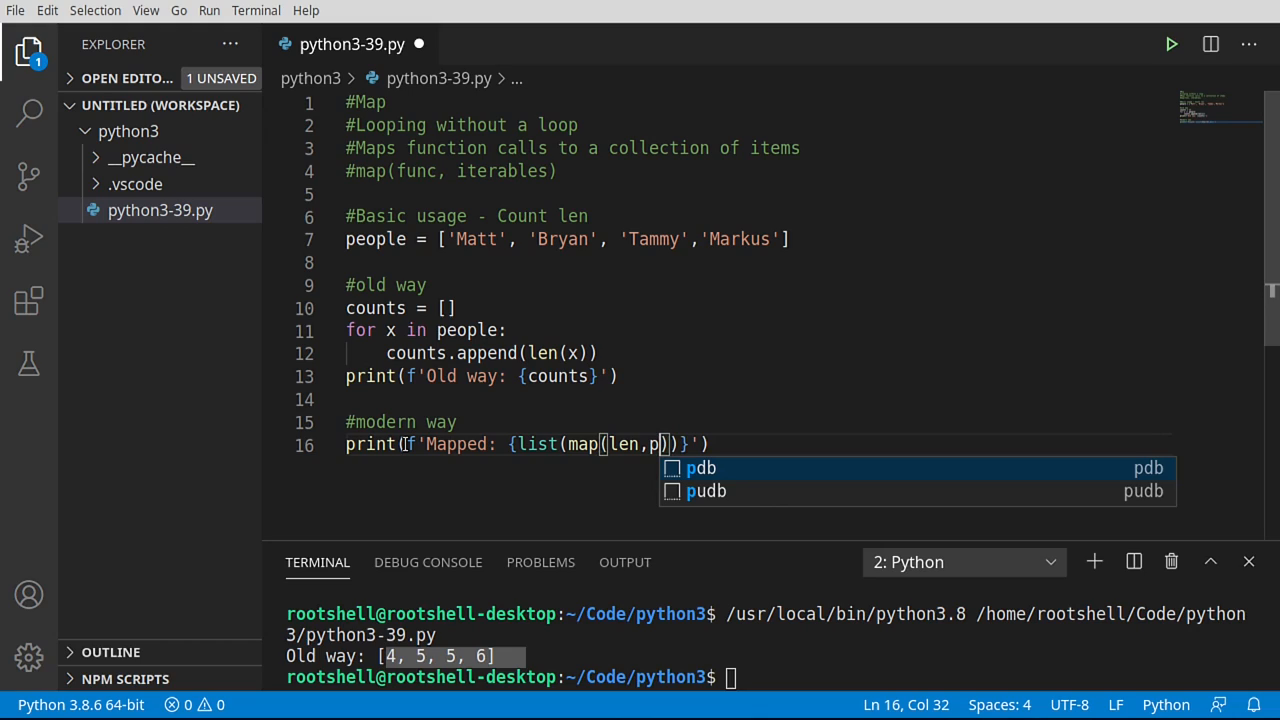
pyautogui.write('eople')
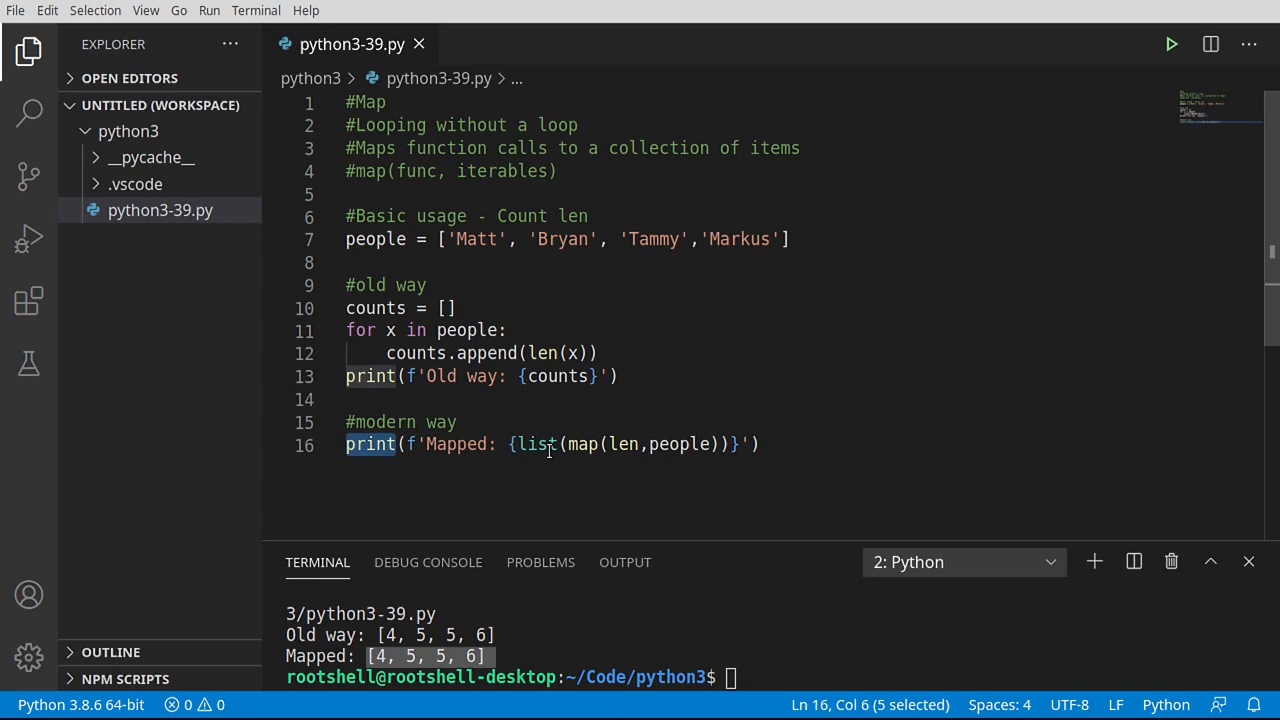
# Step: Review the line by highlighting print, len, people and map after running it
pyautogui.doubleClick(584, 444)
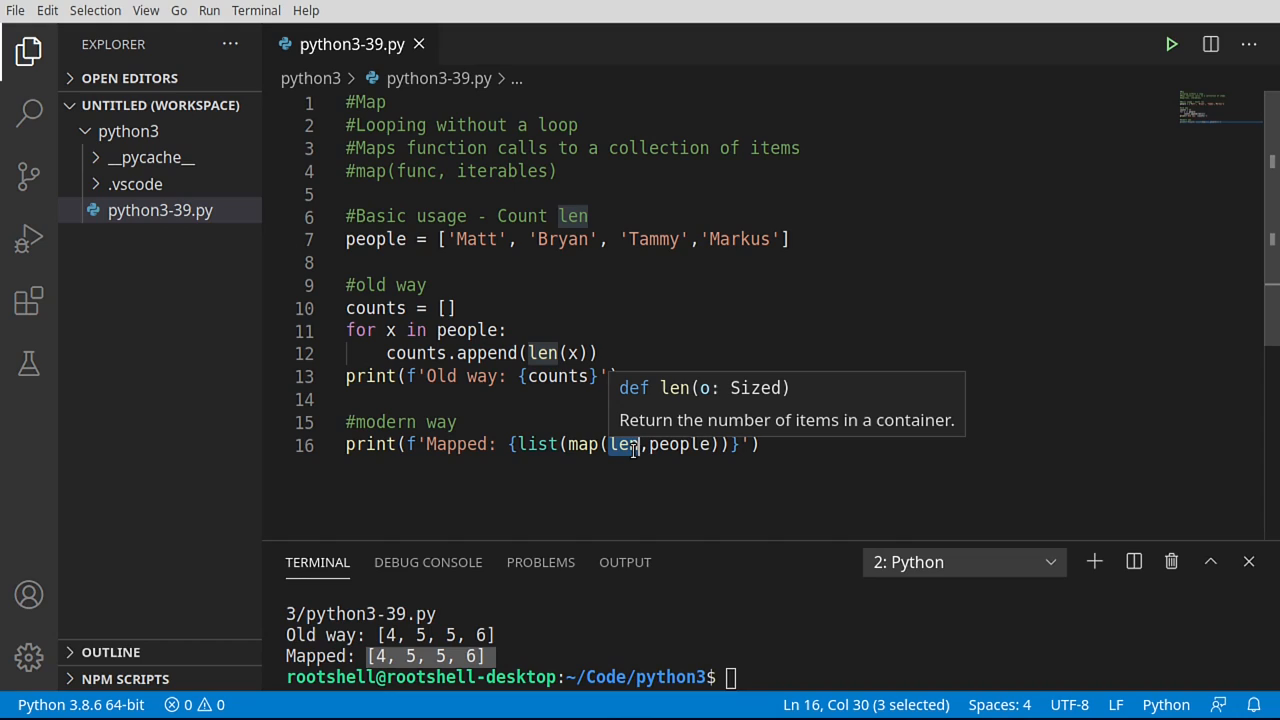
pyautogui.click(620, 376)
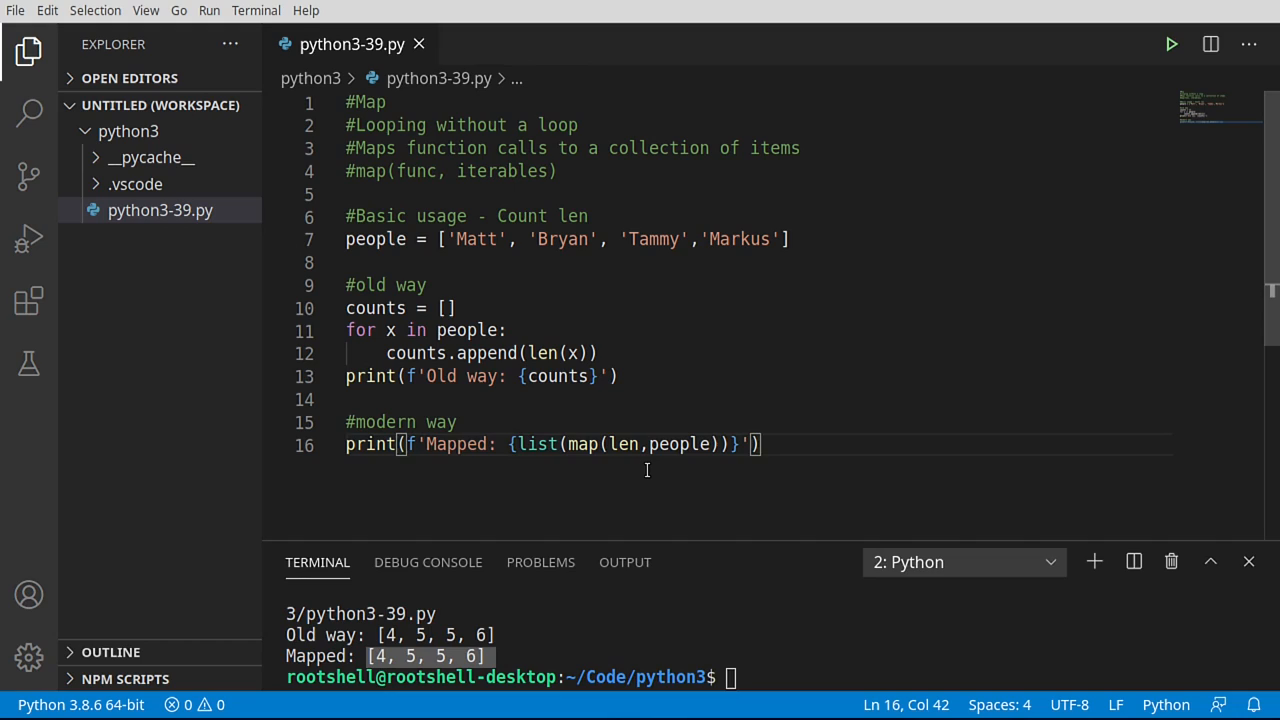
pyautogui.moveTo(644, 462)
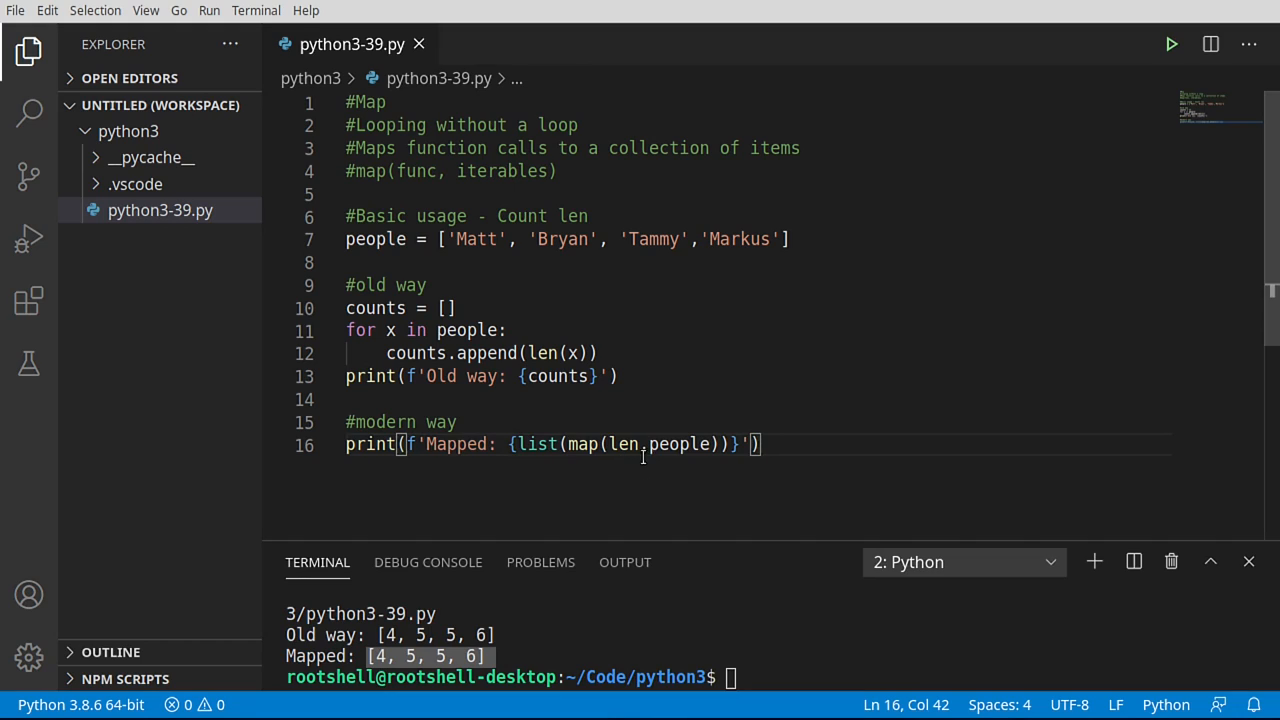
pyautogui.doubleClick(680, 444)
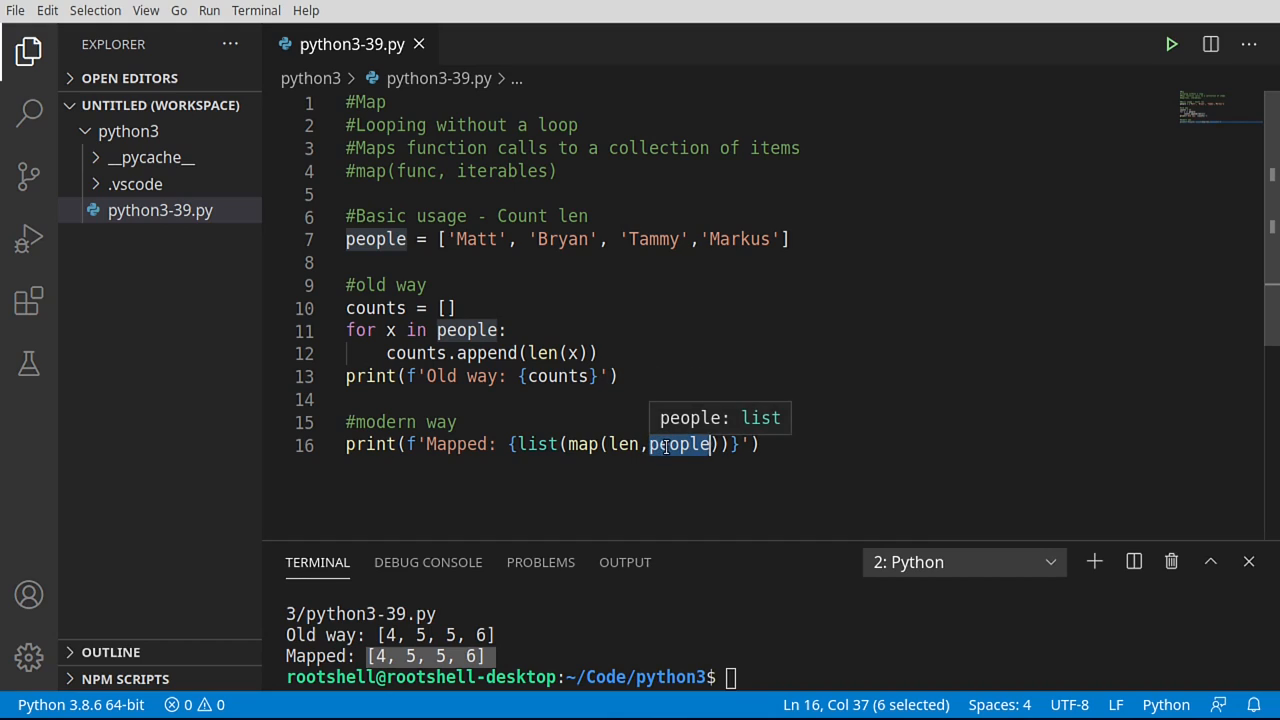
pyautogui.moveTo(620, 444)
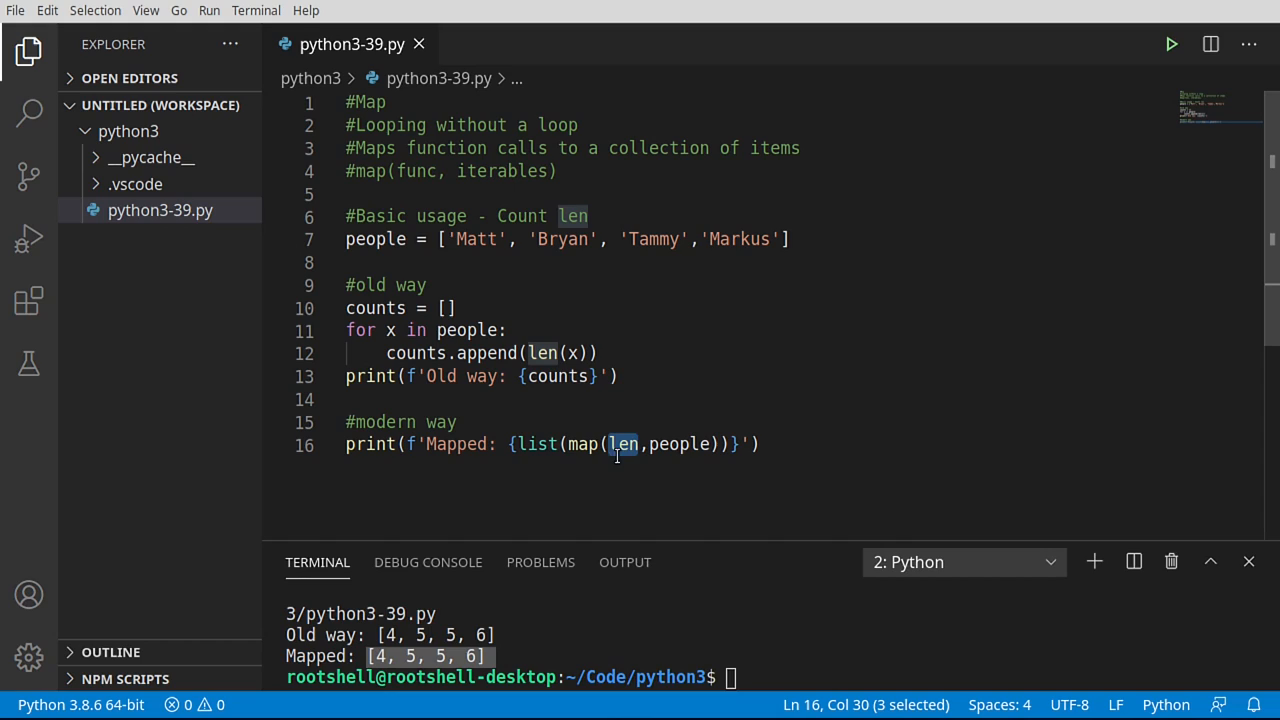
pyautogui.moveTo(624, 444)
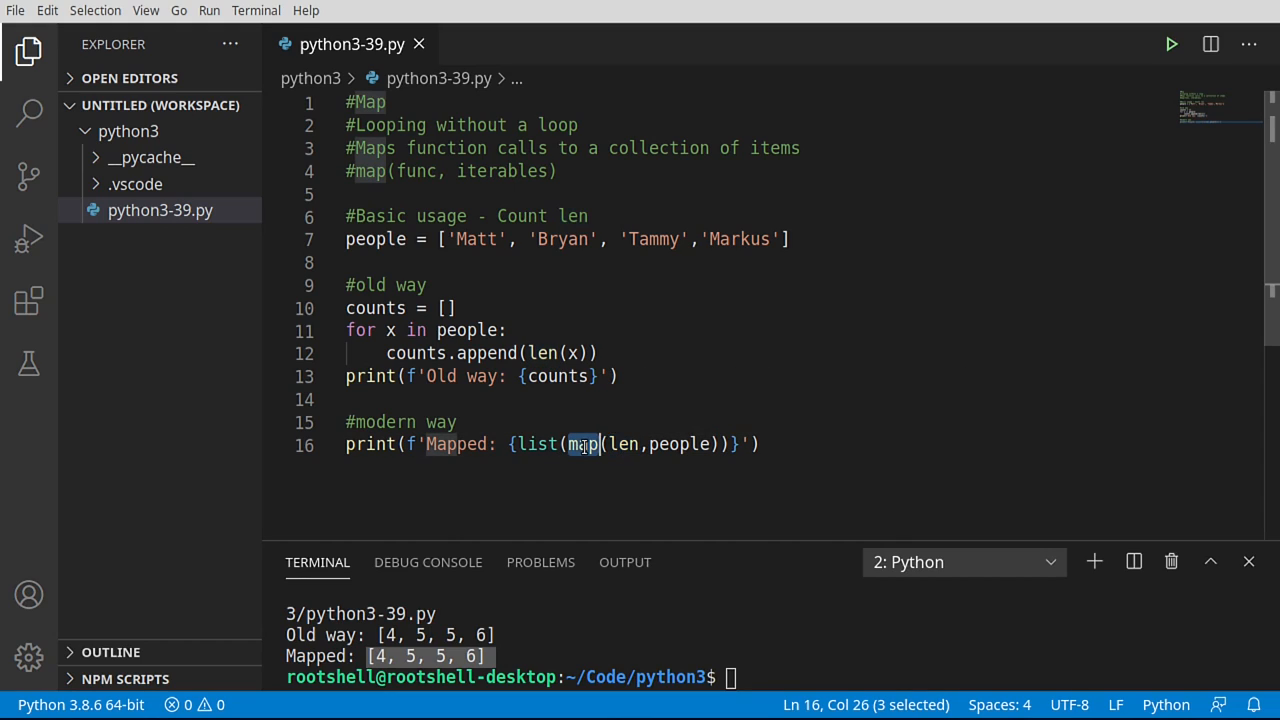
pyautogui.doubleClick(536, 444)
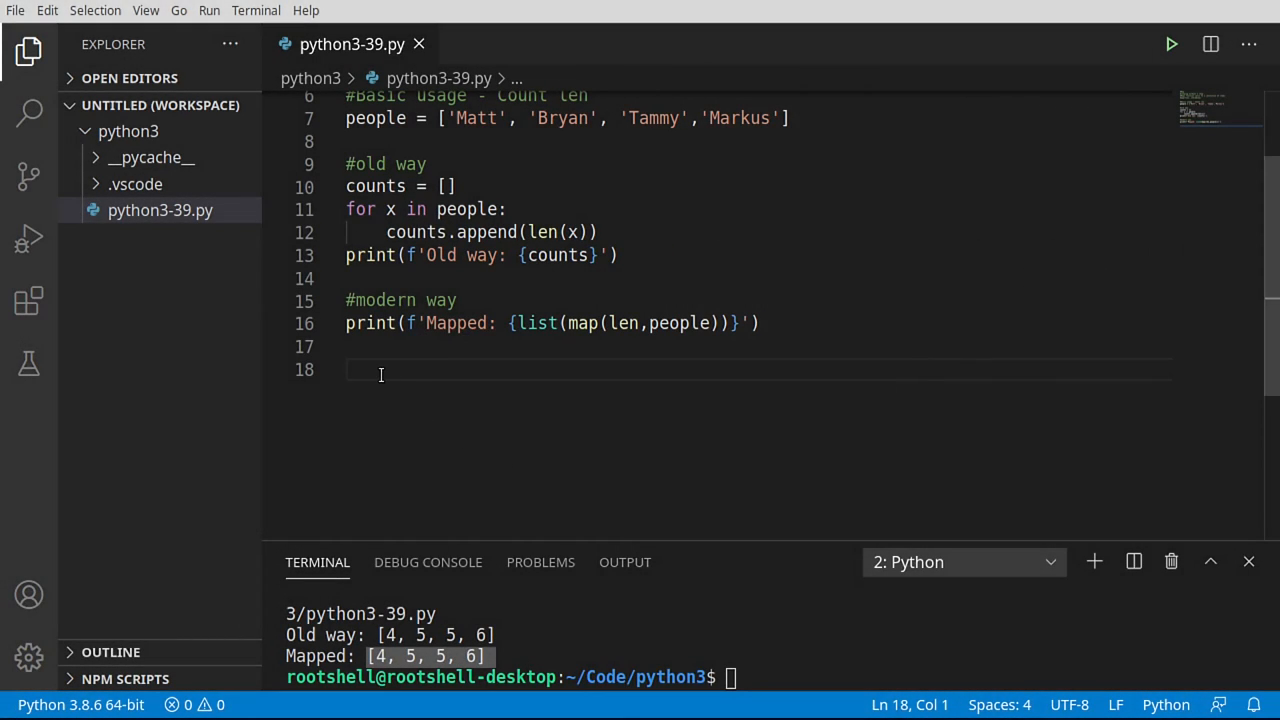
# Step: Add '#More complex - Combine elements' with firstnames ('Apple','Choclate','Fudge','Pizza') and lastnames ('Pie','Cake','Brownies')
pyautogui.write('#More complex - Combine elements')
pyautogui.write('#Notice different lens, we are also passing multiple args')
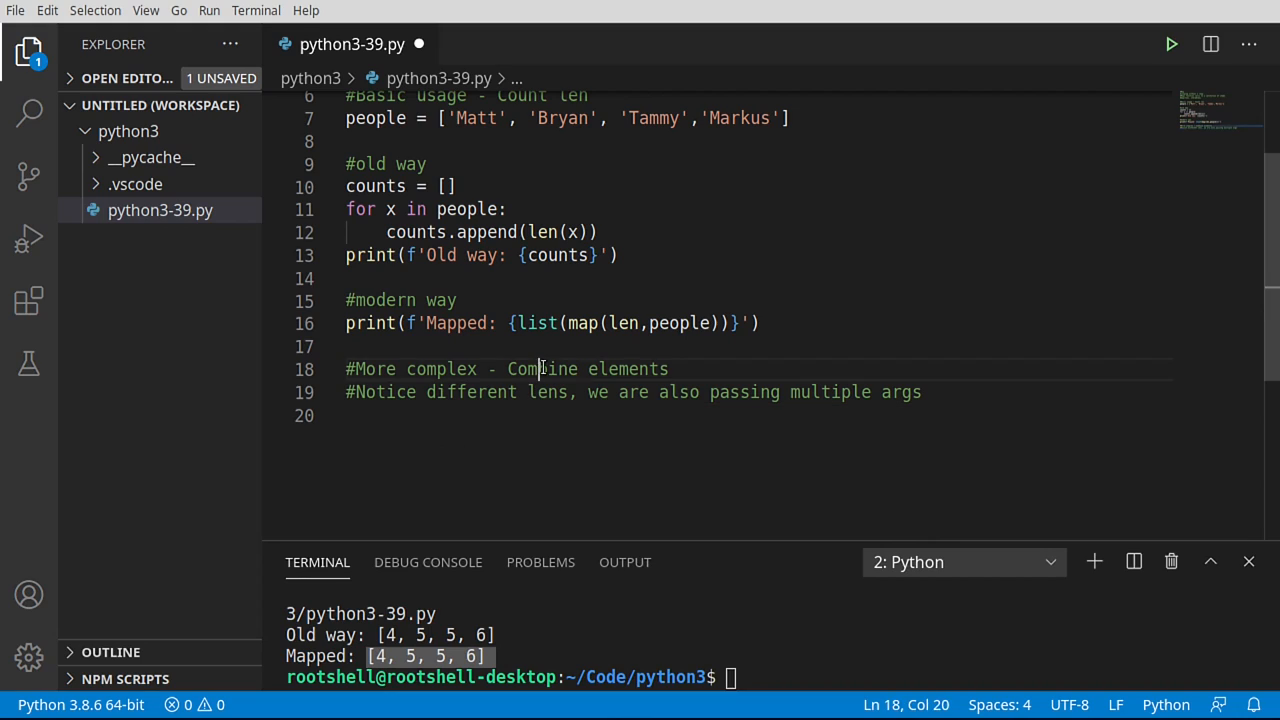
pyautogui.doubleClick(628, 368)
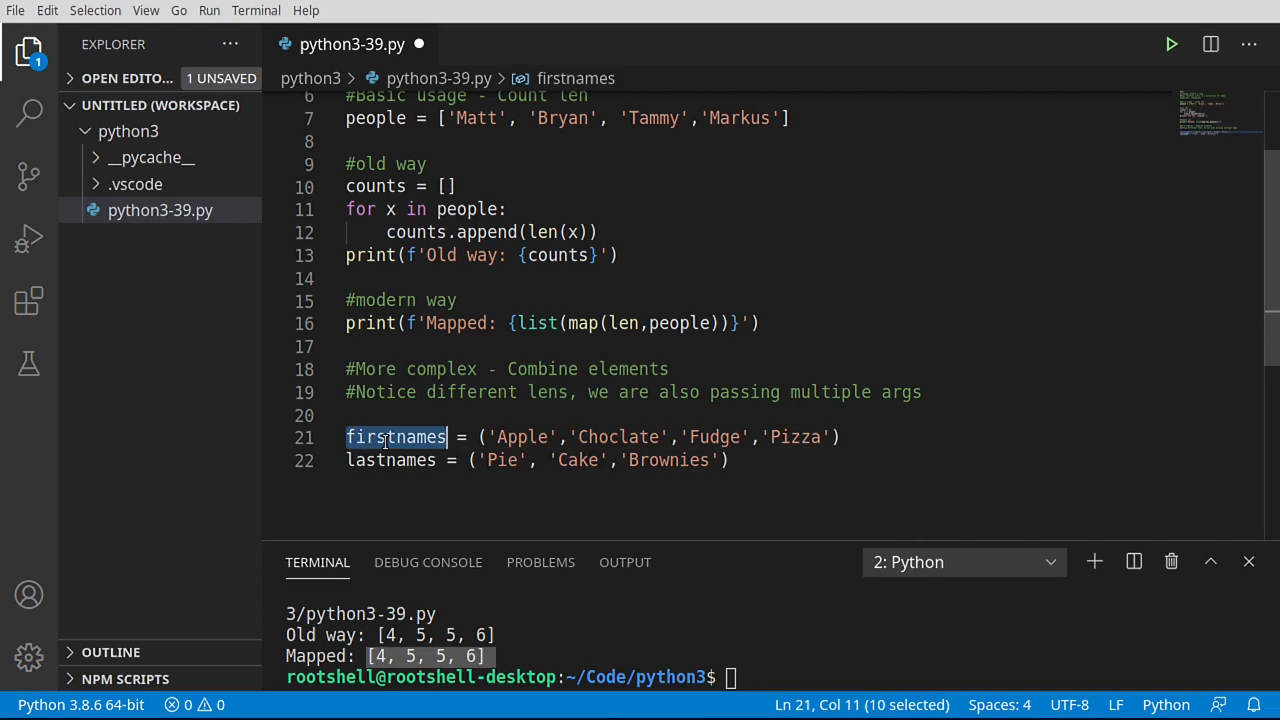
pyautogui.doubleClick(390, 460)
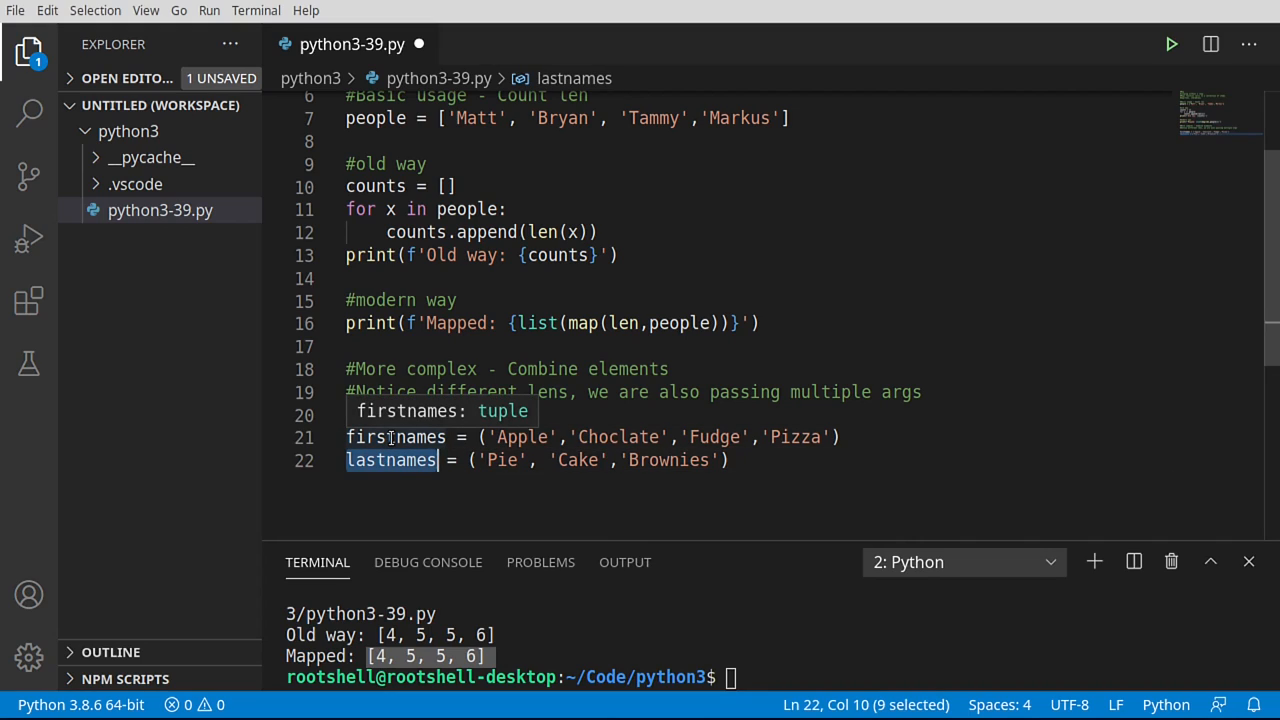
pyautogui.click(490, 460)
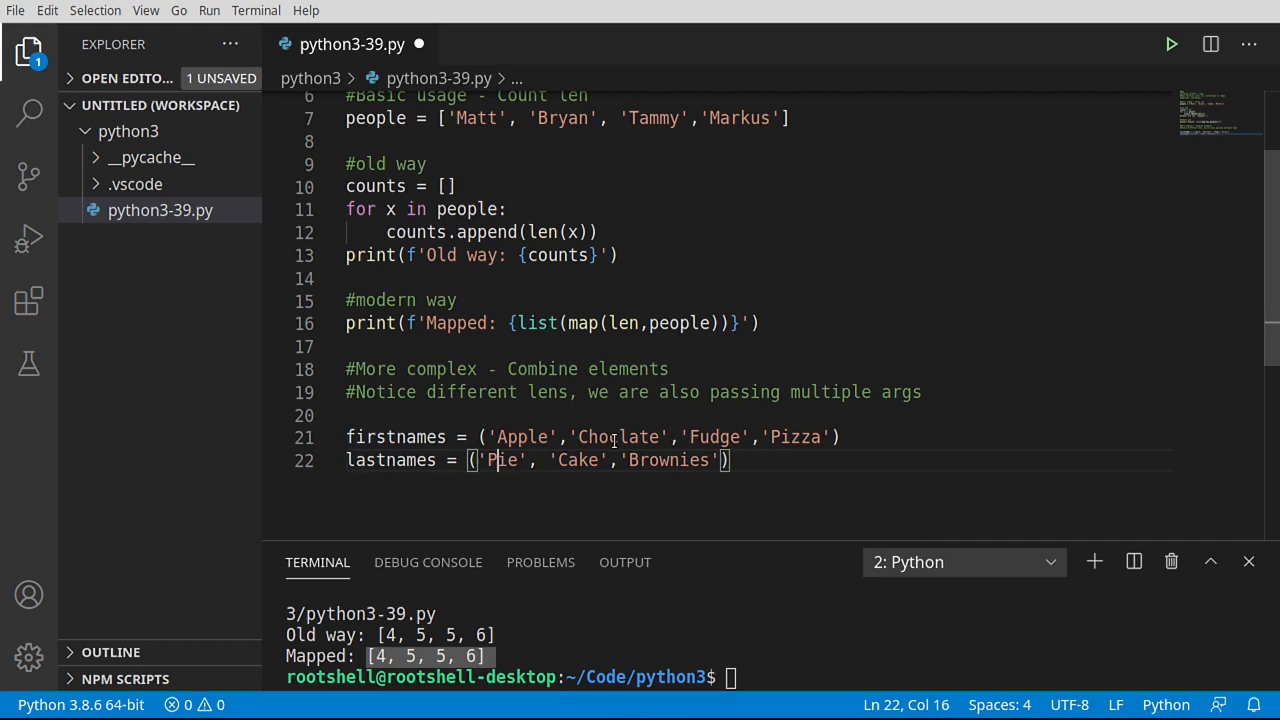
pyautogui.doubleClick(666, 460)
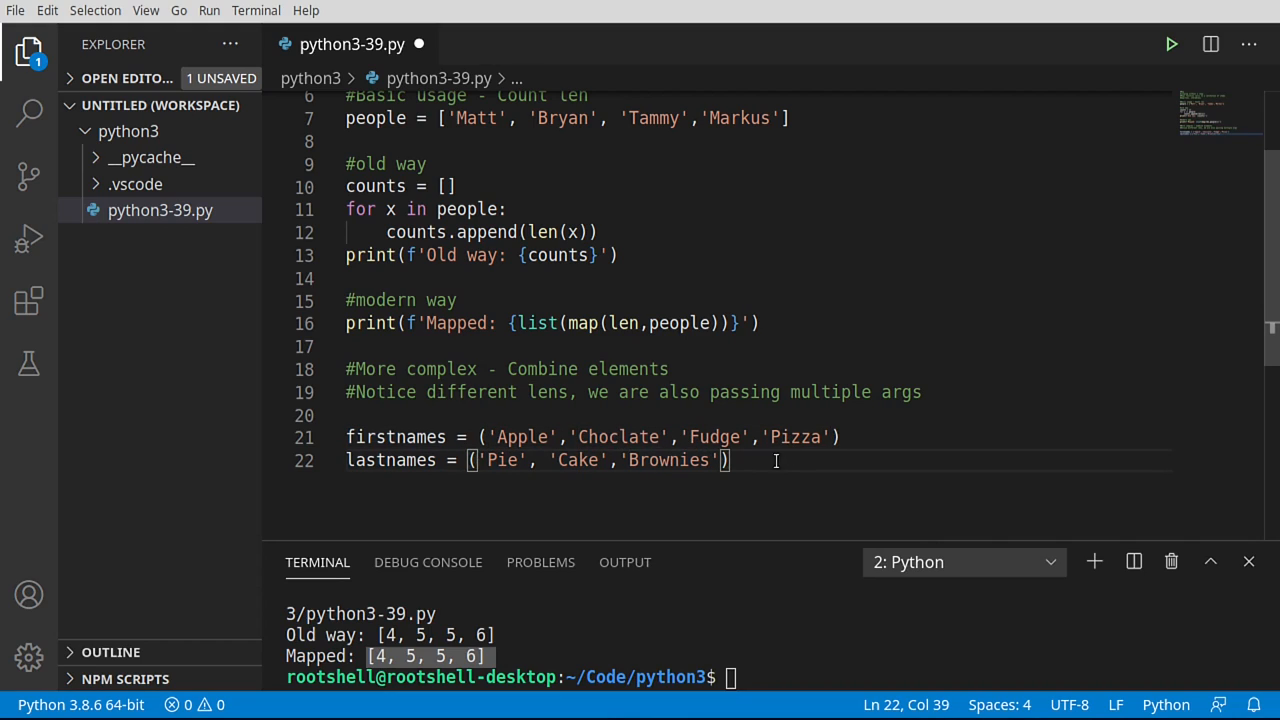
pyautogui.doubleClick(796, 436)
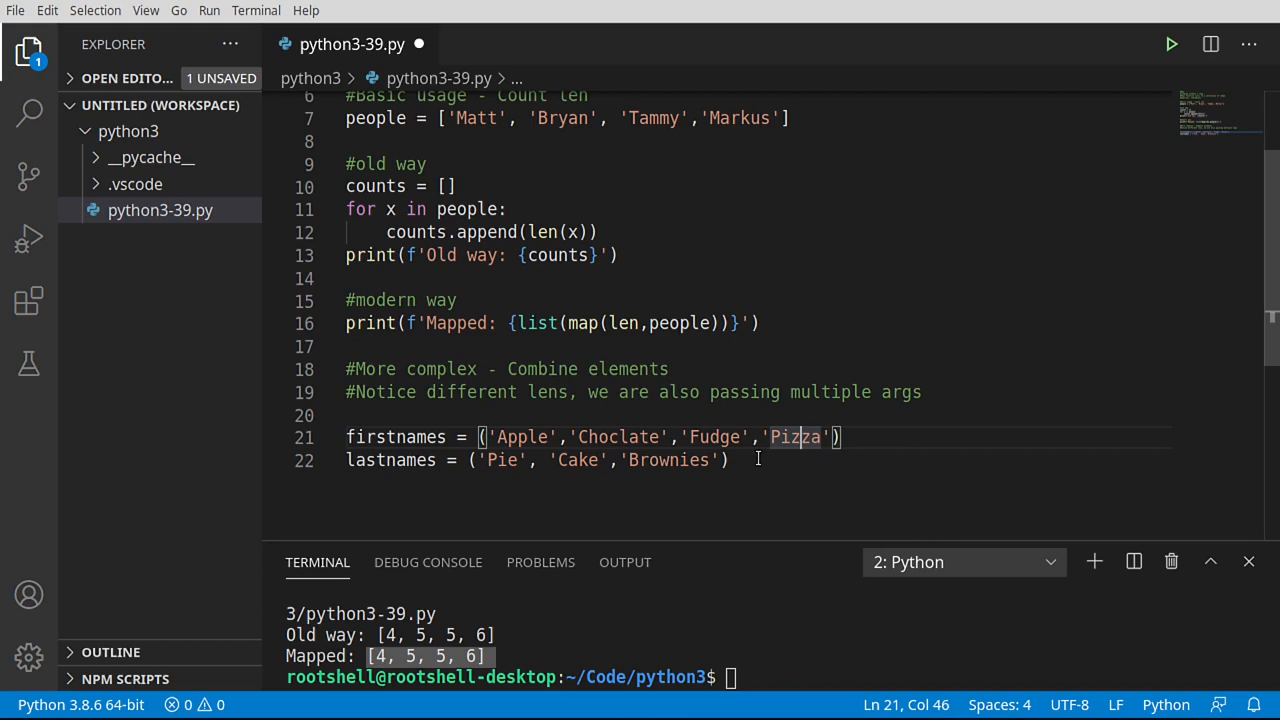
pyautogui.click(728, 460)
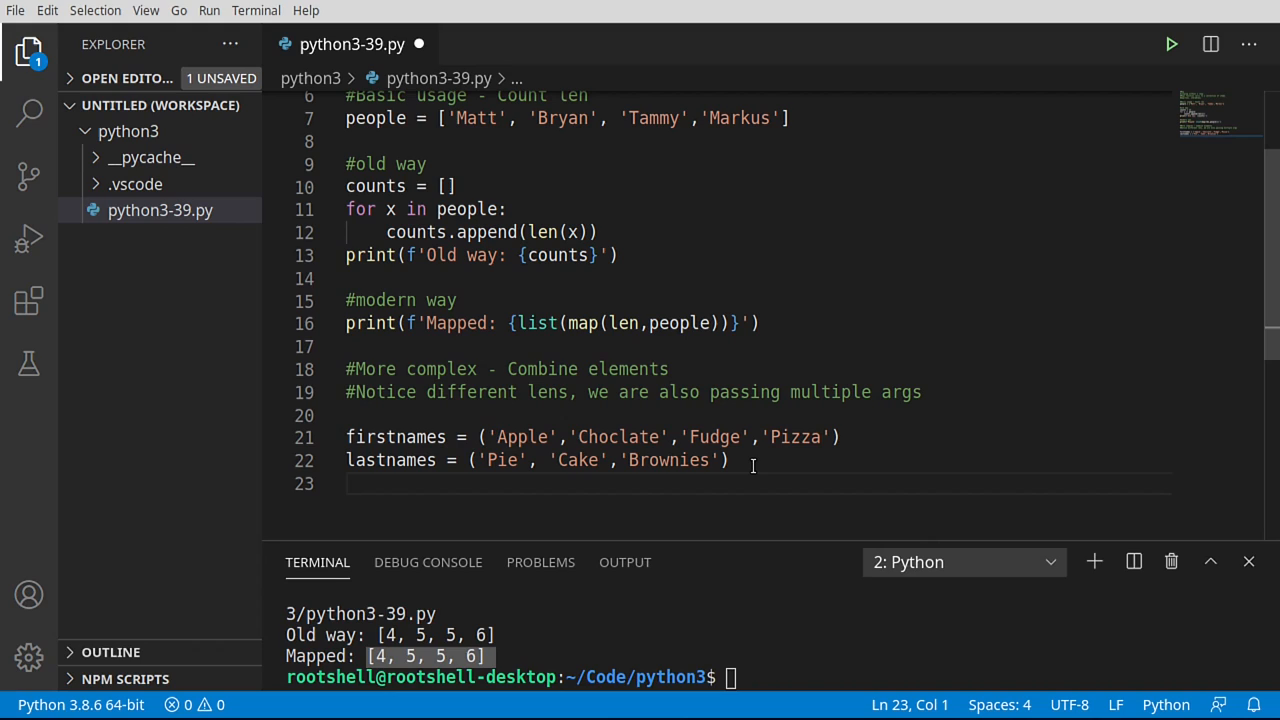
# Step: Define merg(a,b) returning a + ' ' + b
pyautogui.write('def')
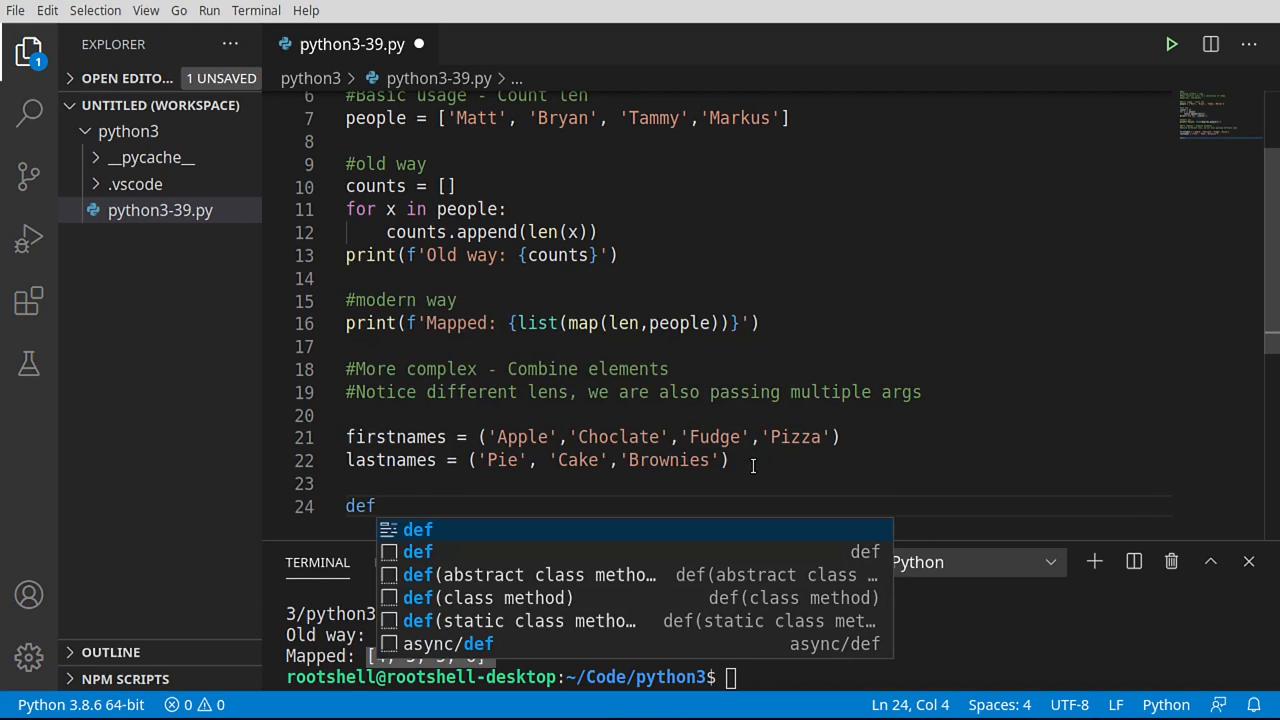
pyautogui.write('merg')
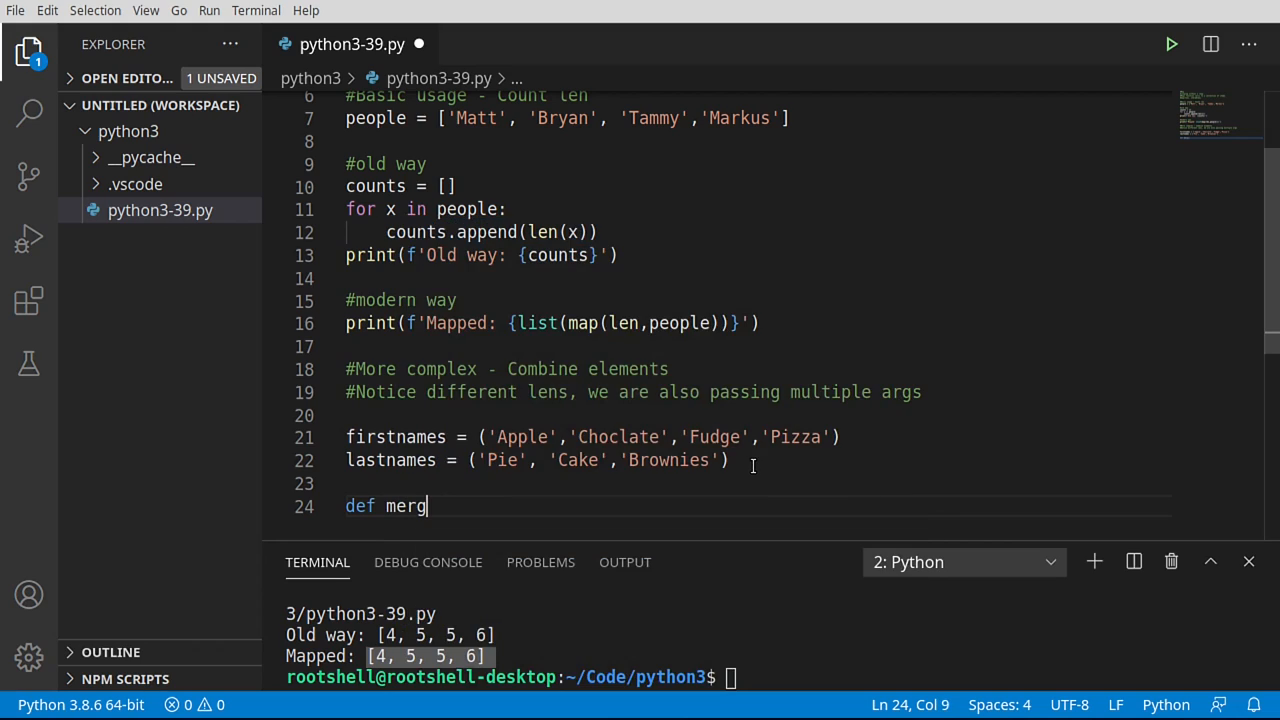
pyautogui.write('(a,')
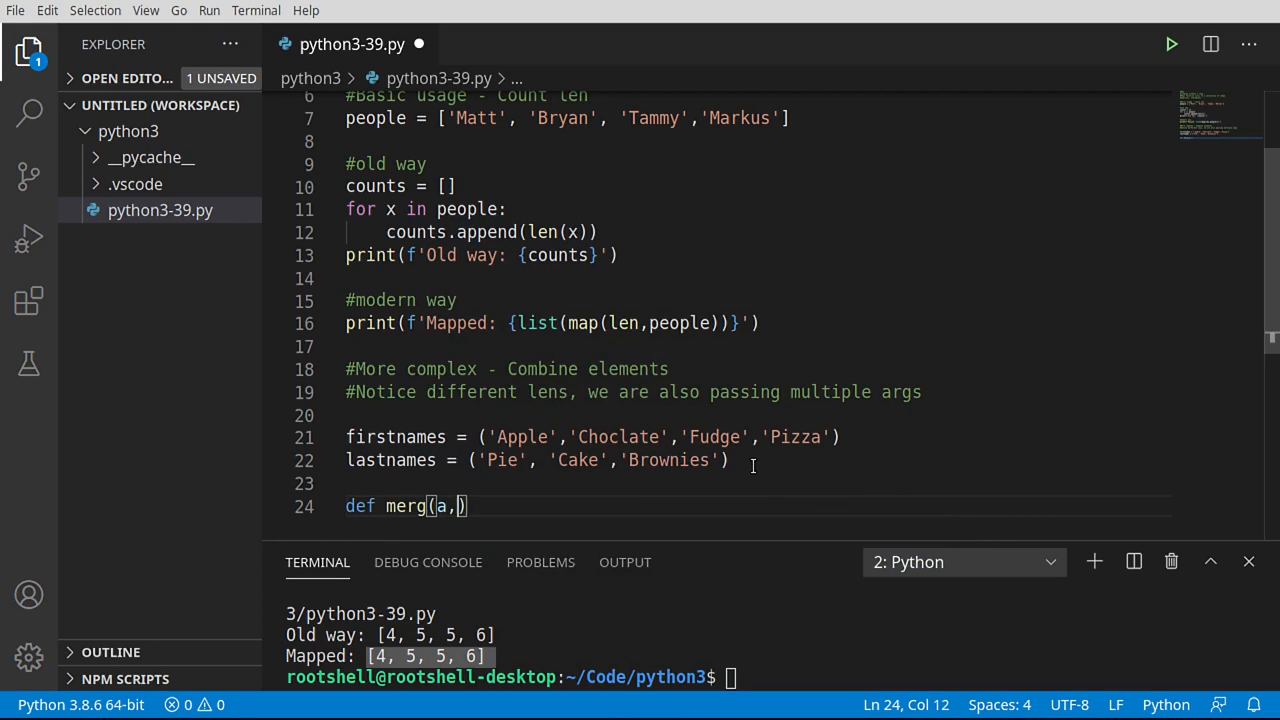
pyautogui.write('b):')
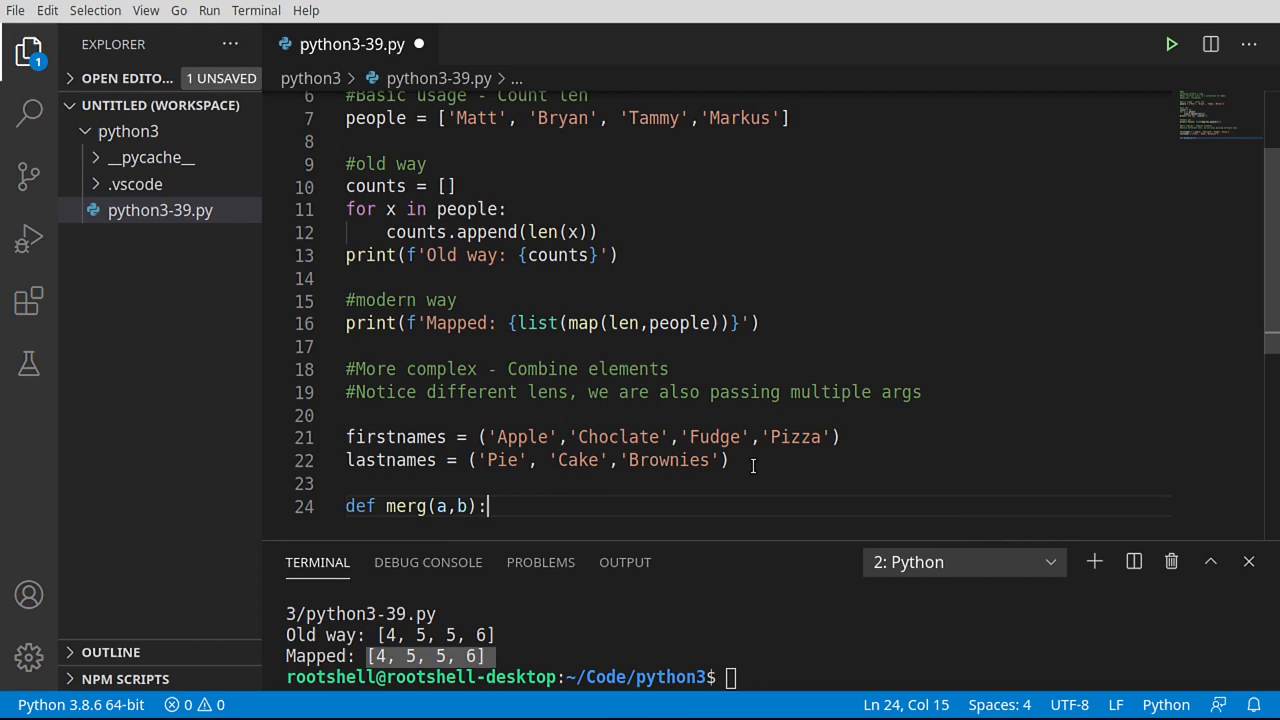
pyautogui.write('return a')
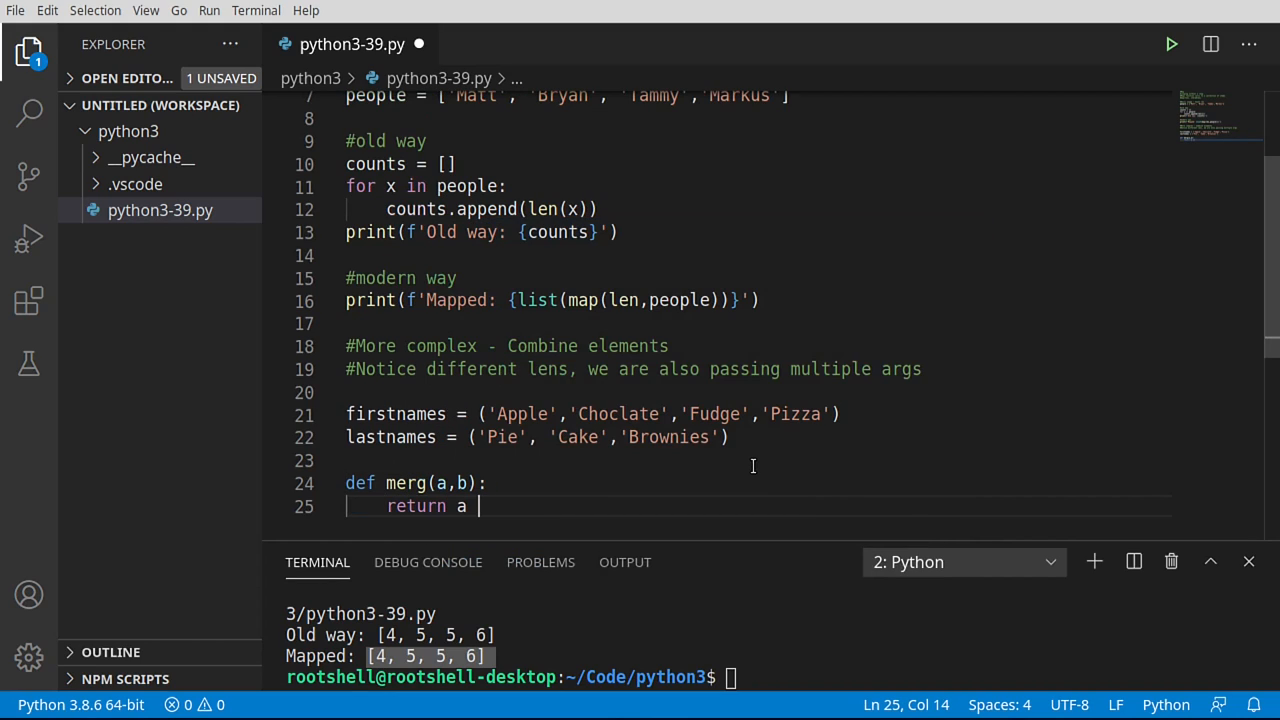
pyautogui.write("+ ' '")
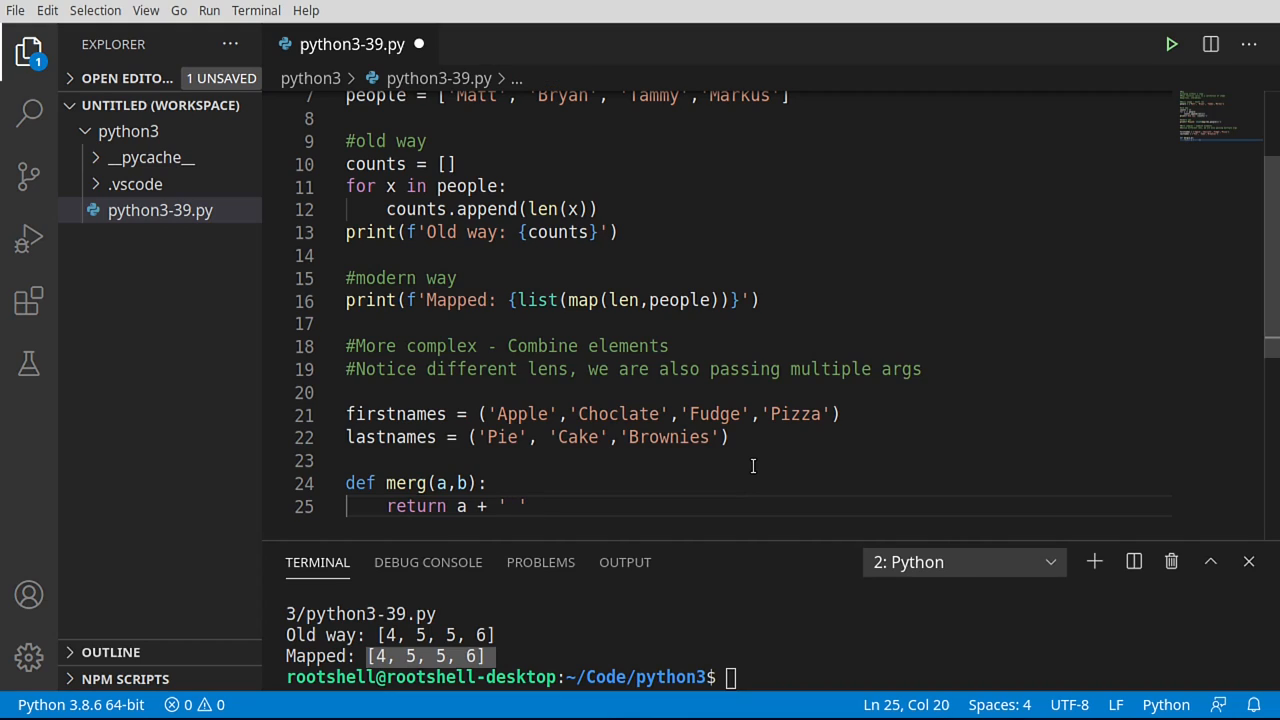
pyautogui.write('b')
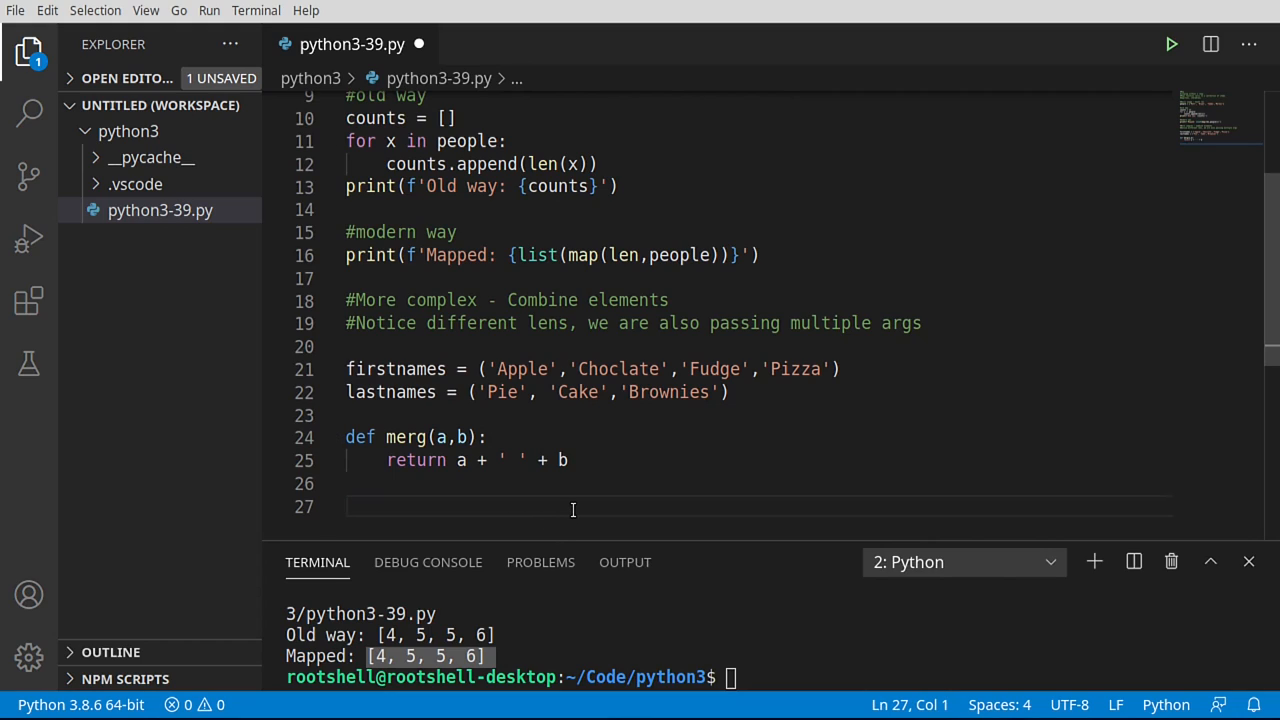
# Step: Write x = map(merg,firstnames,lastnames) on line 27
pyautogui.write('x =')
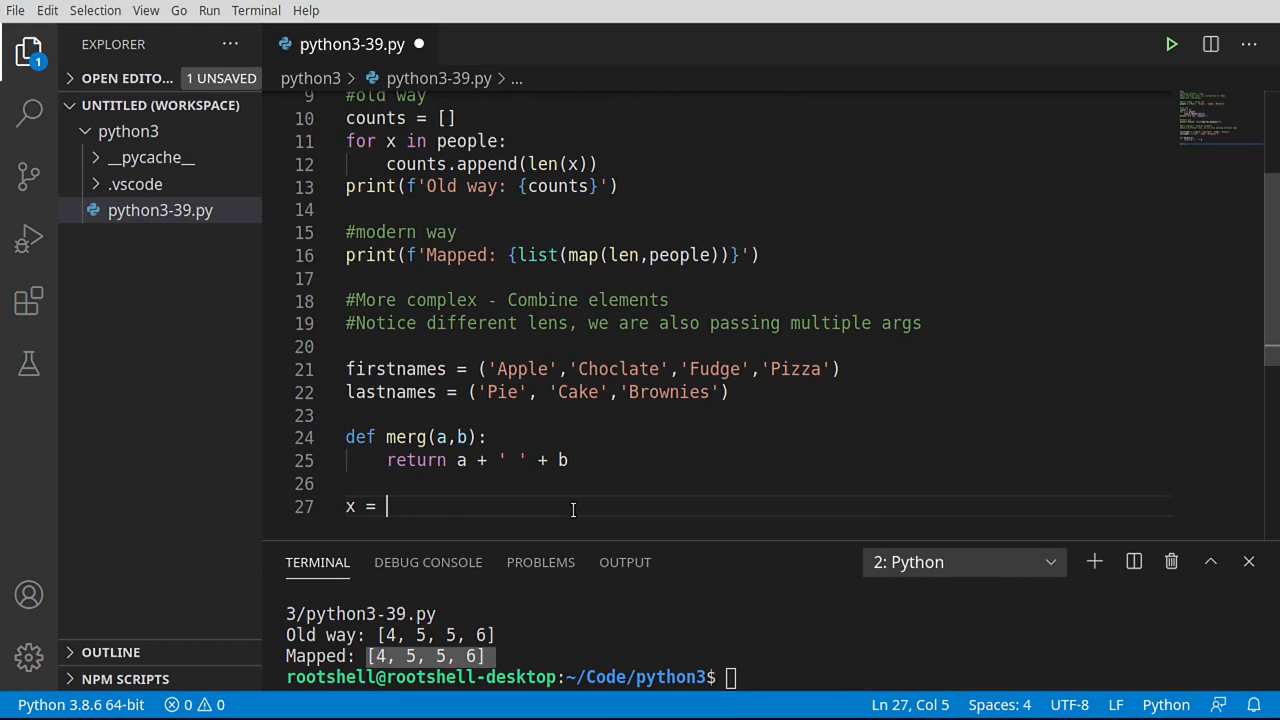
pyautogui.write('map')
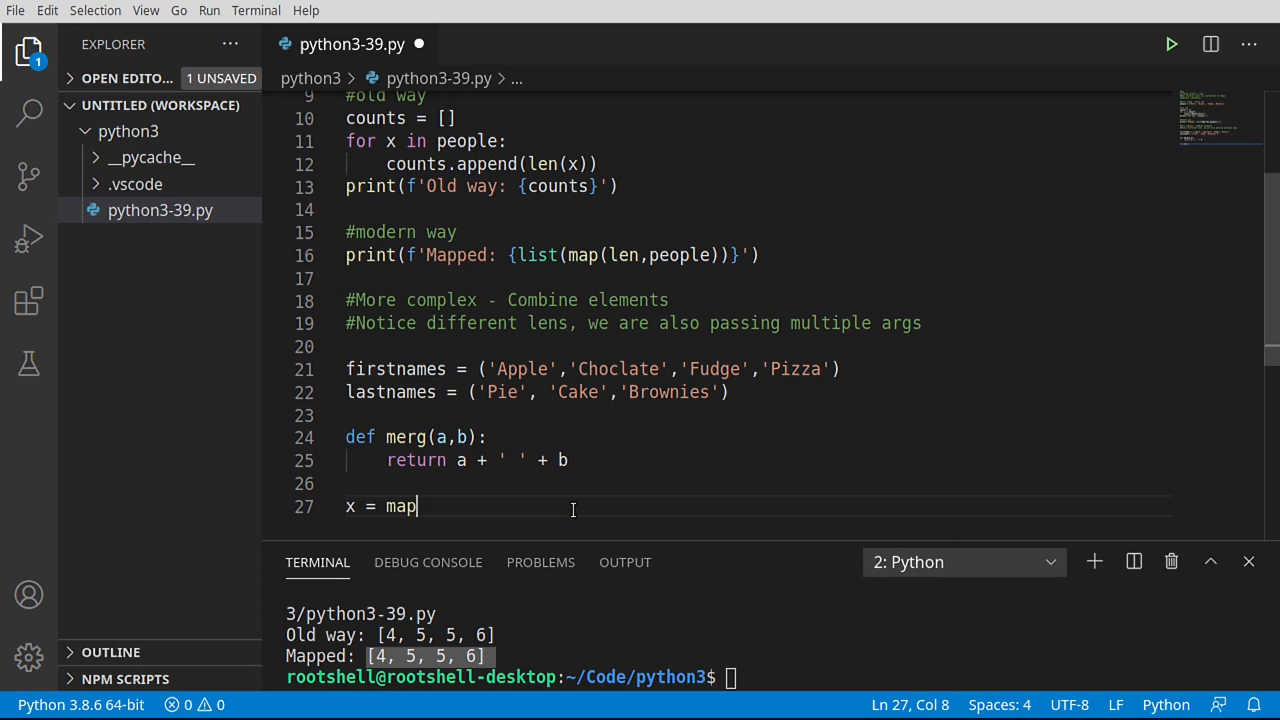
pyautogui.write('(merg')
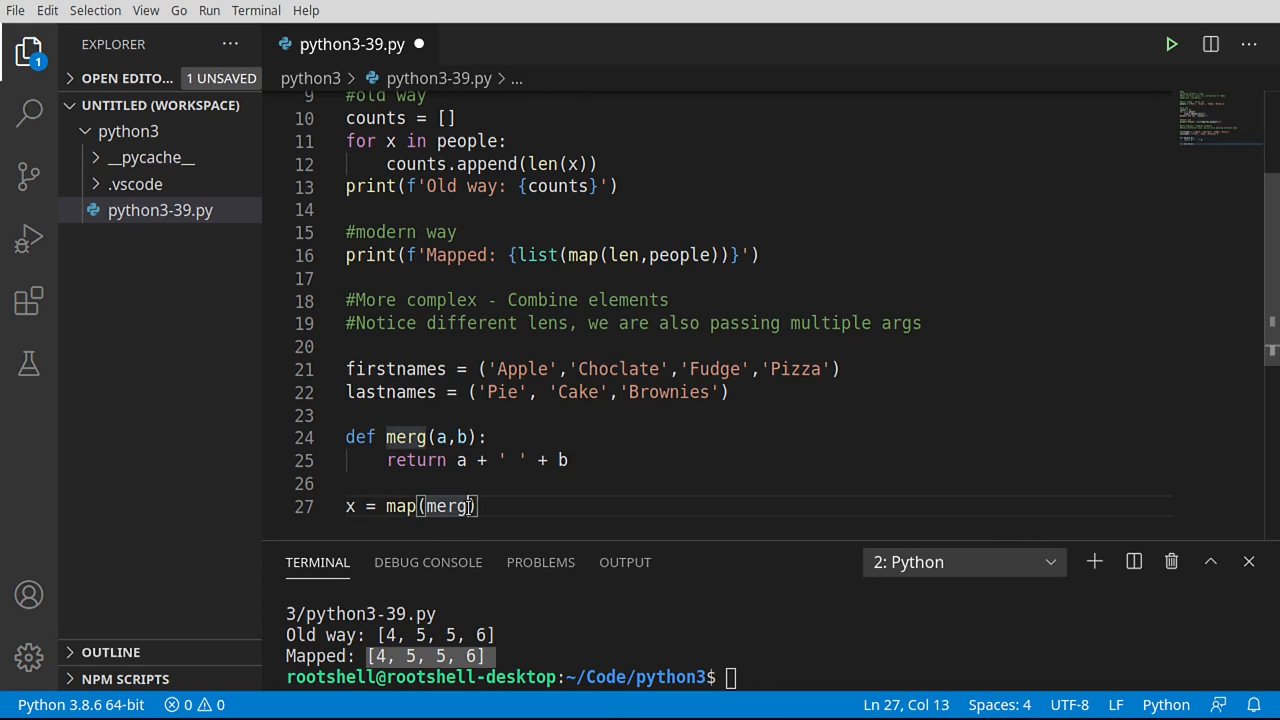
pyautogui.write(',firstnames,lastnames')
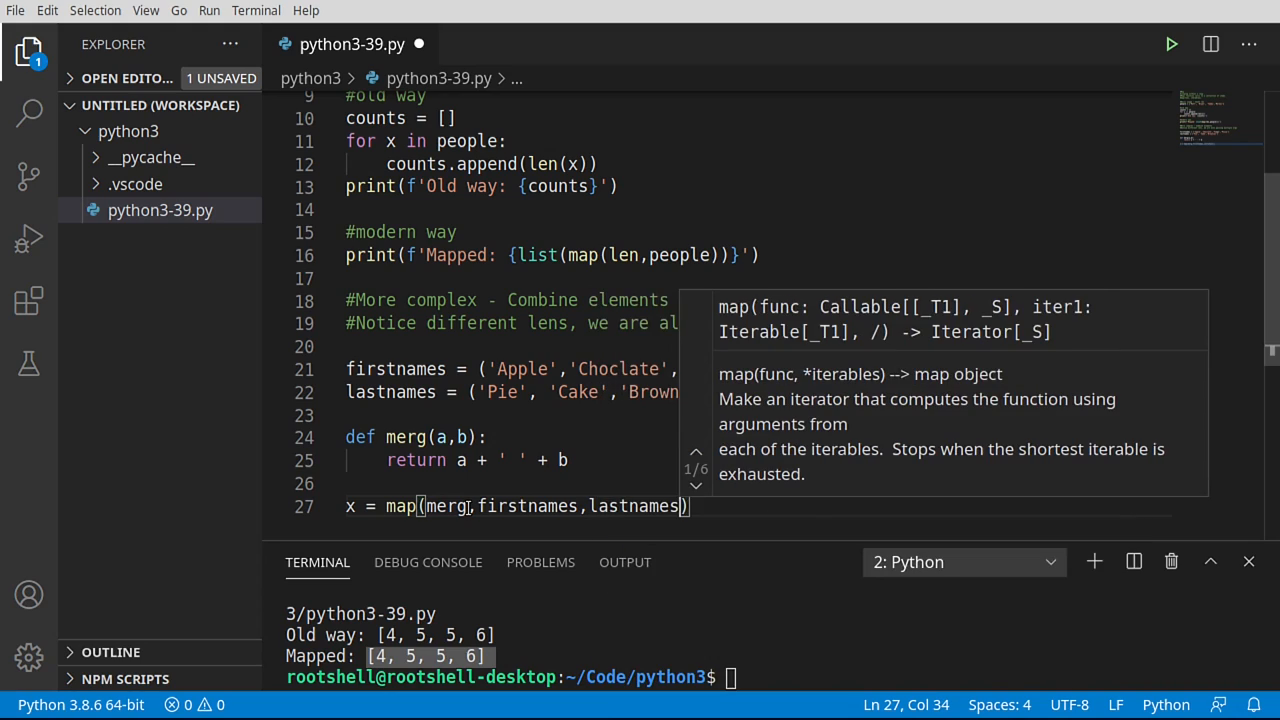
# Step: Reword the map comment to show *args as the iterables, then return to the map call
pyautogui.doubleClick(522, 368)
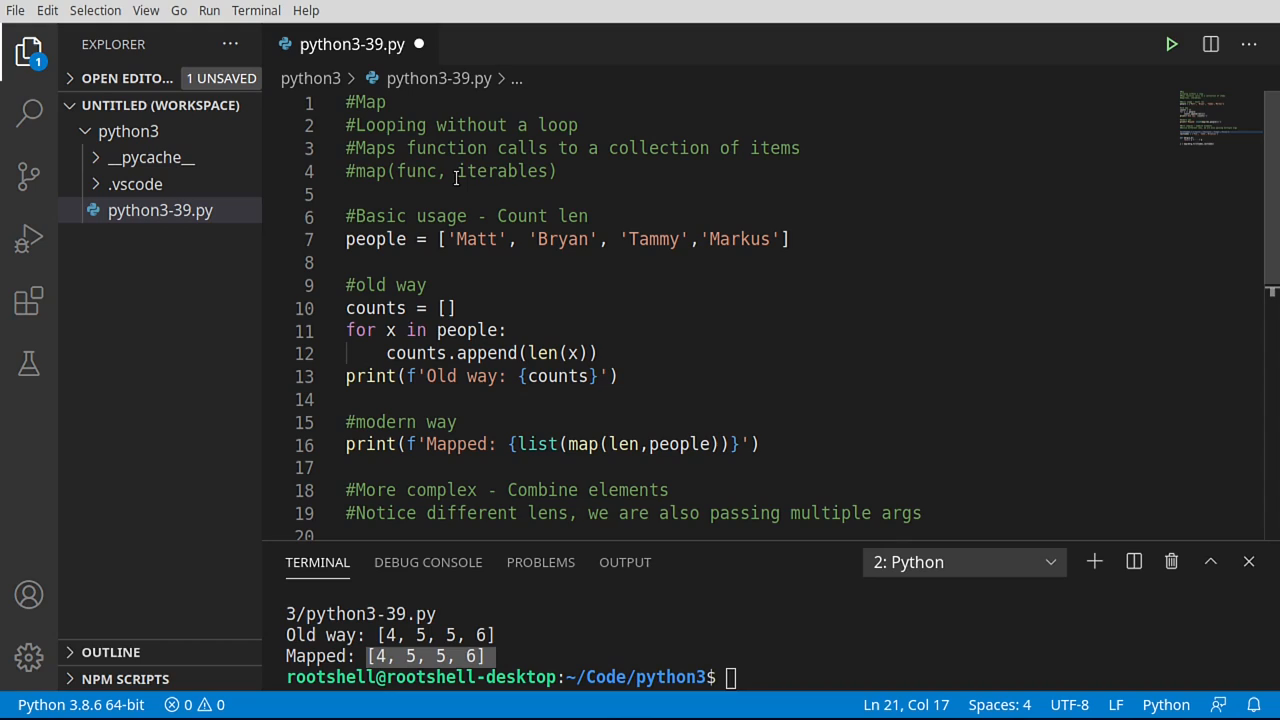
pyautogui.press('Backspace')
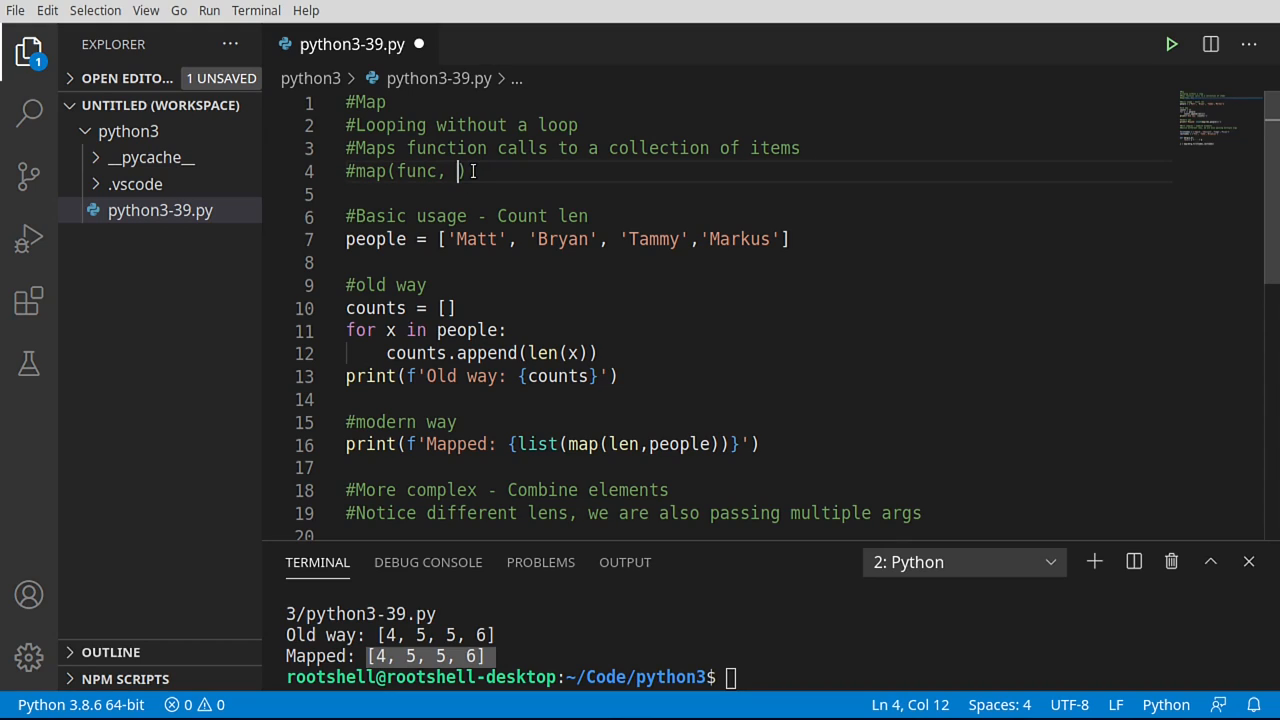
pyautogui.write('*args')
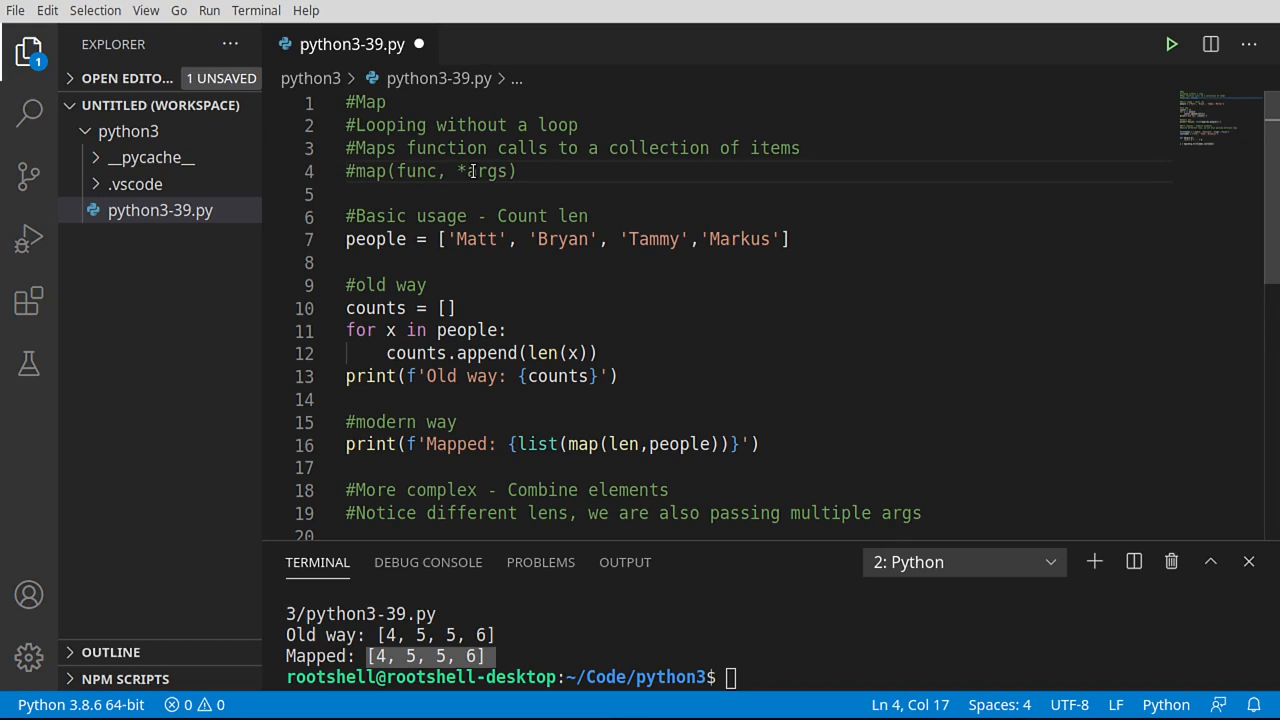
pyautogui.doubleClick(484, 172)
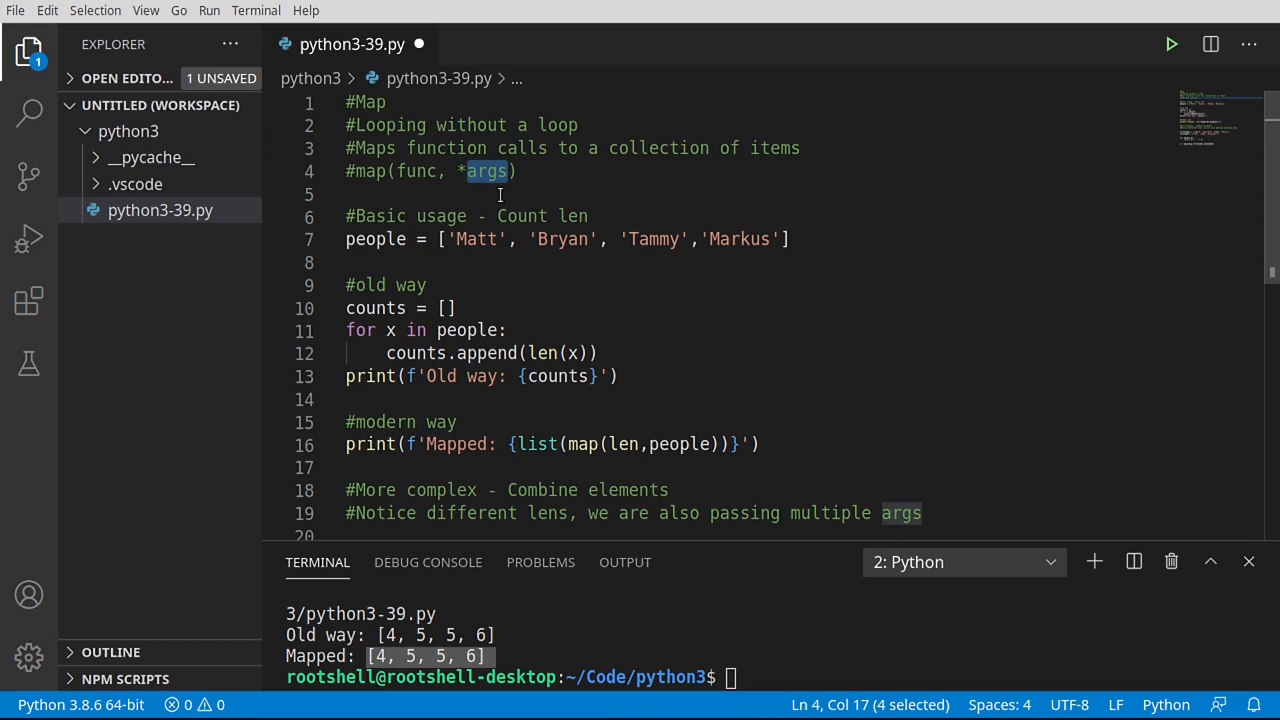
pyautogui.write('iterables')
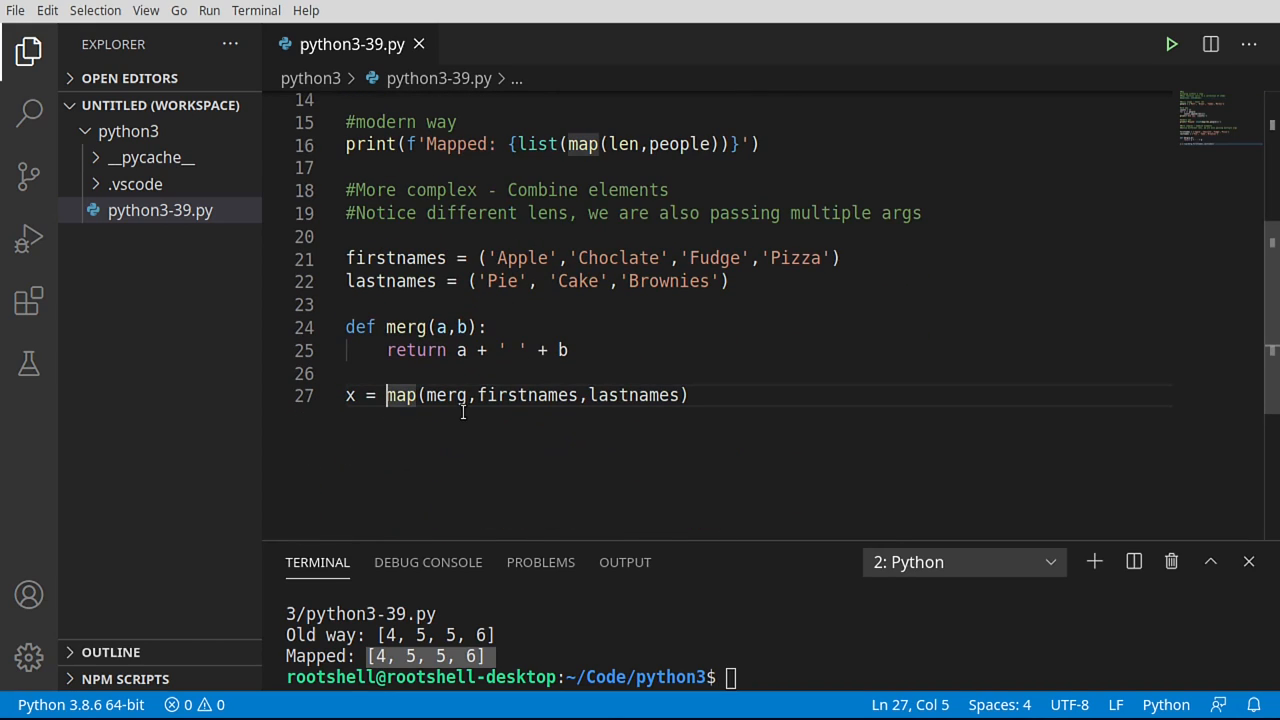
pyautogui.click(518, 396)
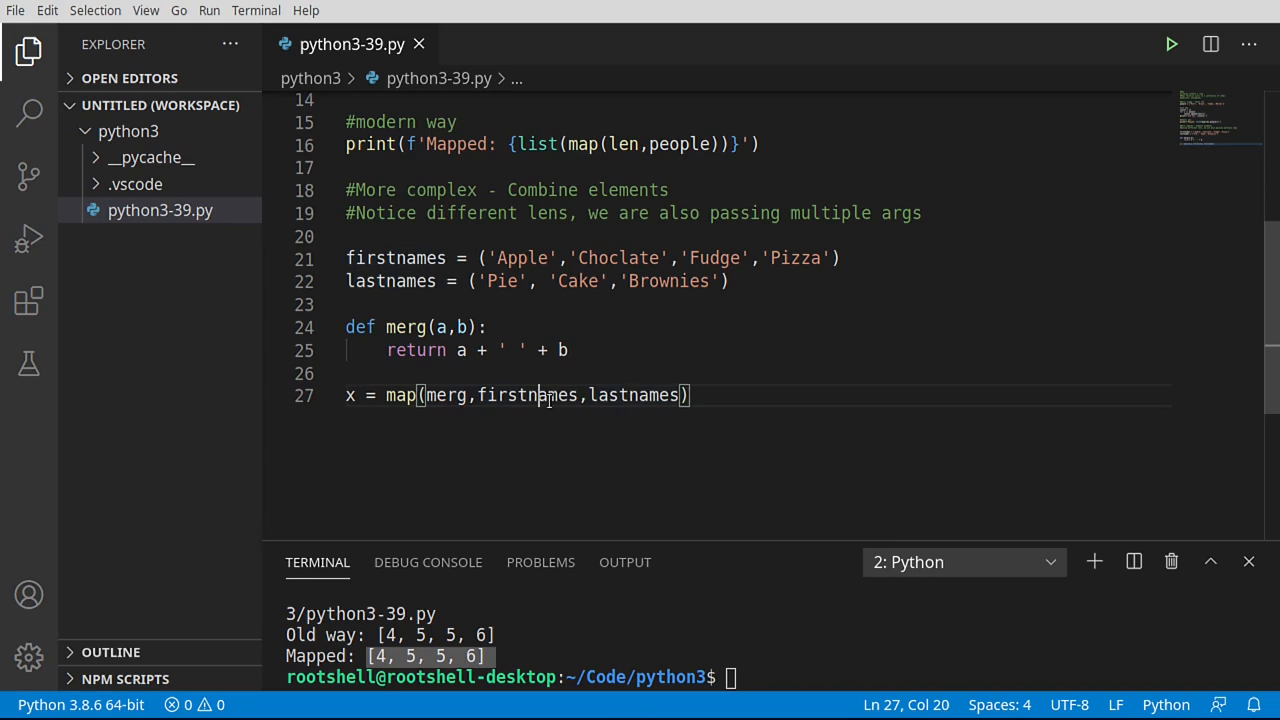
pyautogui.moveTo(346, 258); pyautogui.dragTo(730, 280)
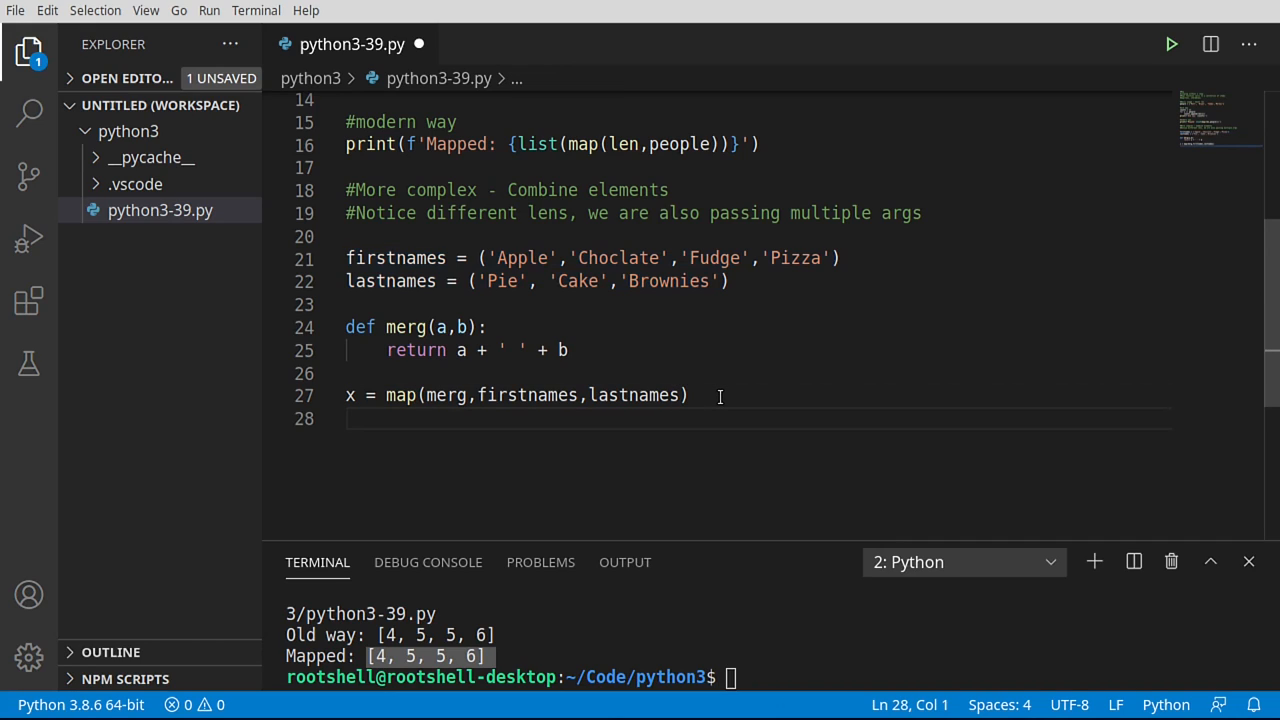
# Step: Add print(x) and run, showing a map object in the terminal
pyautogui.write('print')
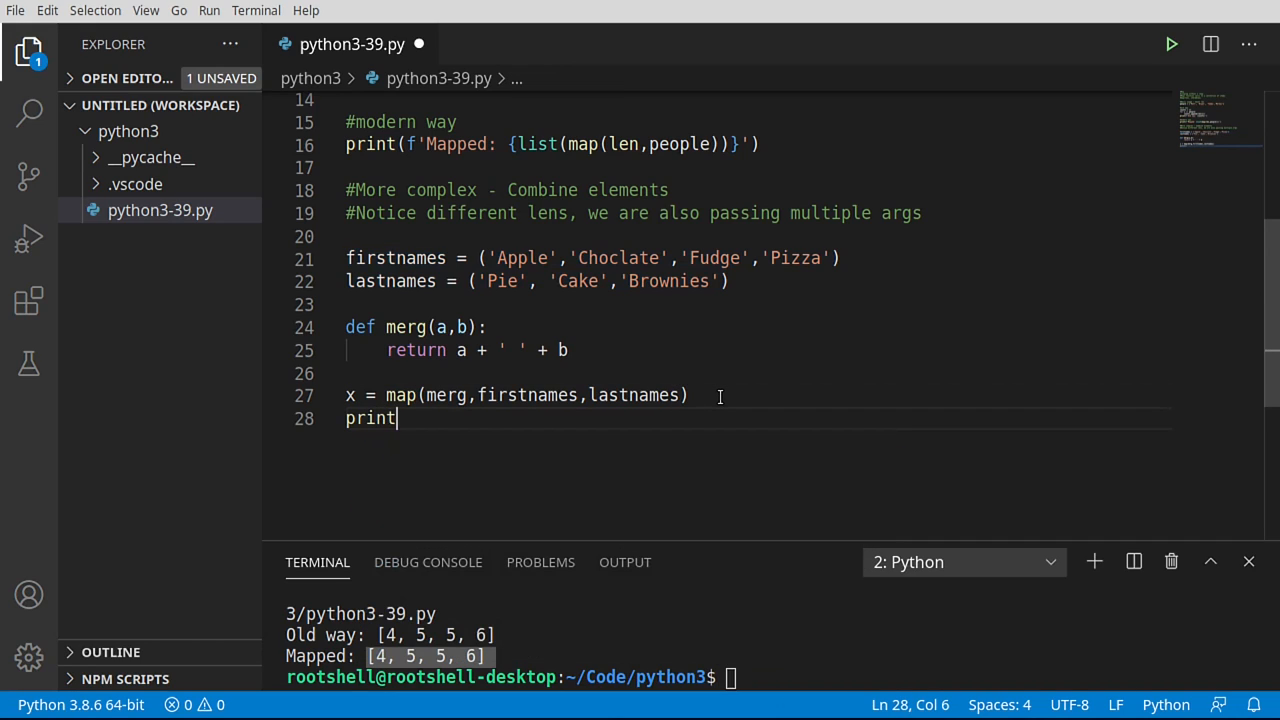
pyautogui.write('(x)')
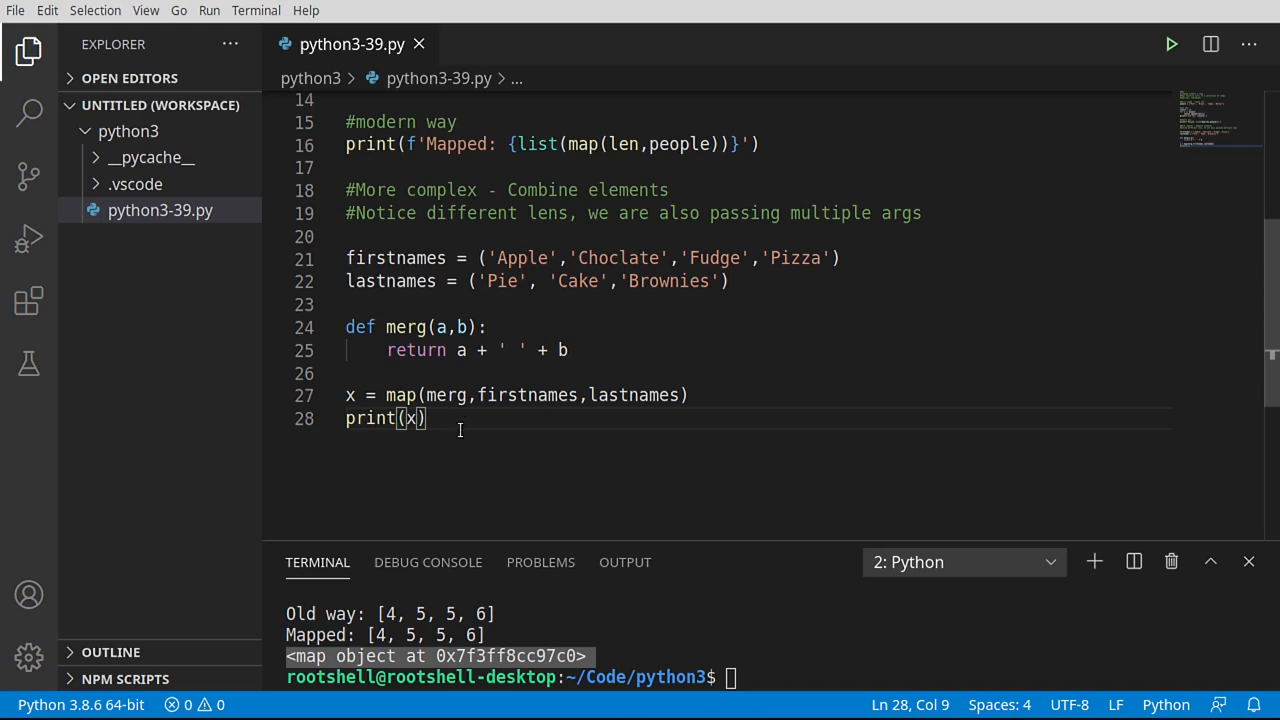
pyautogui.moveTo(476, 466)
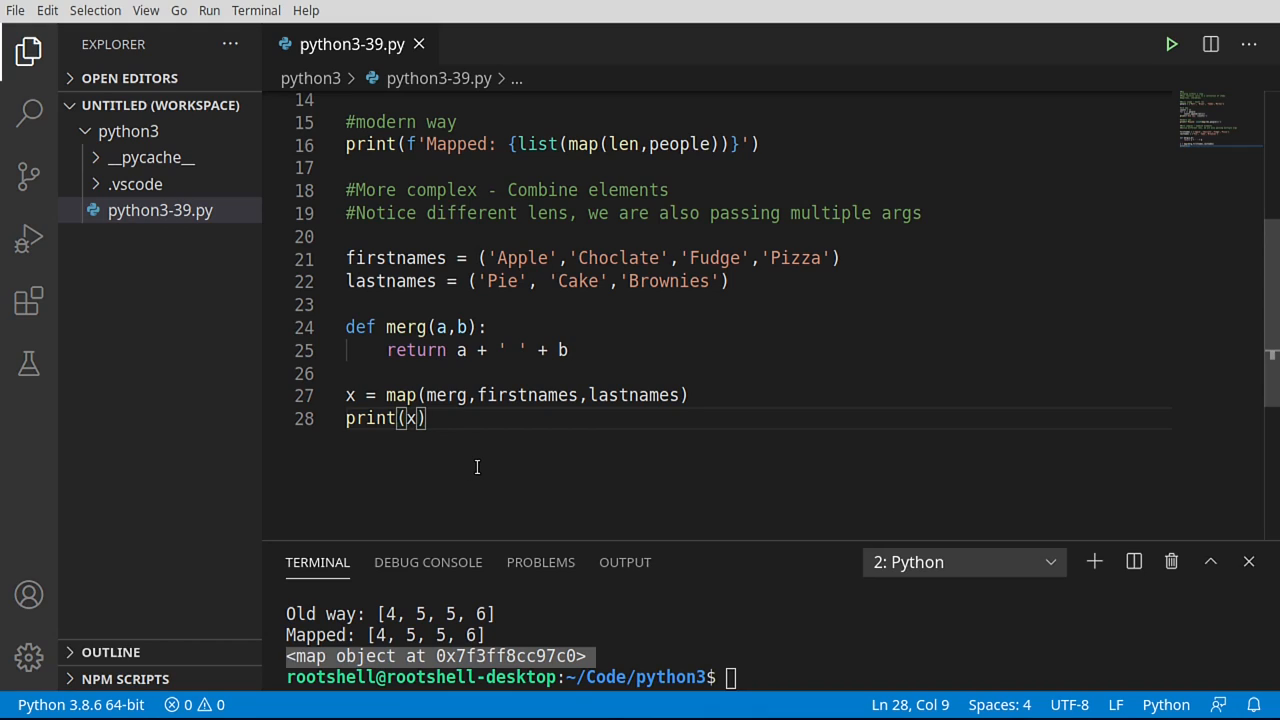
pyautogui.press('Enter')
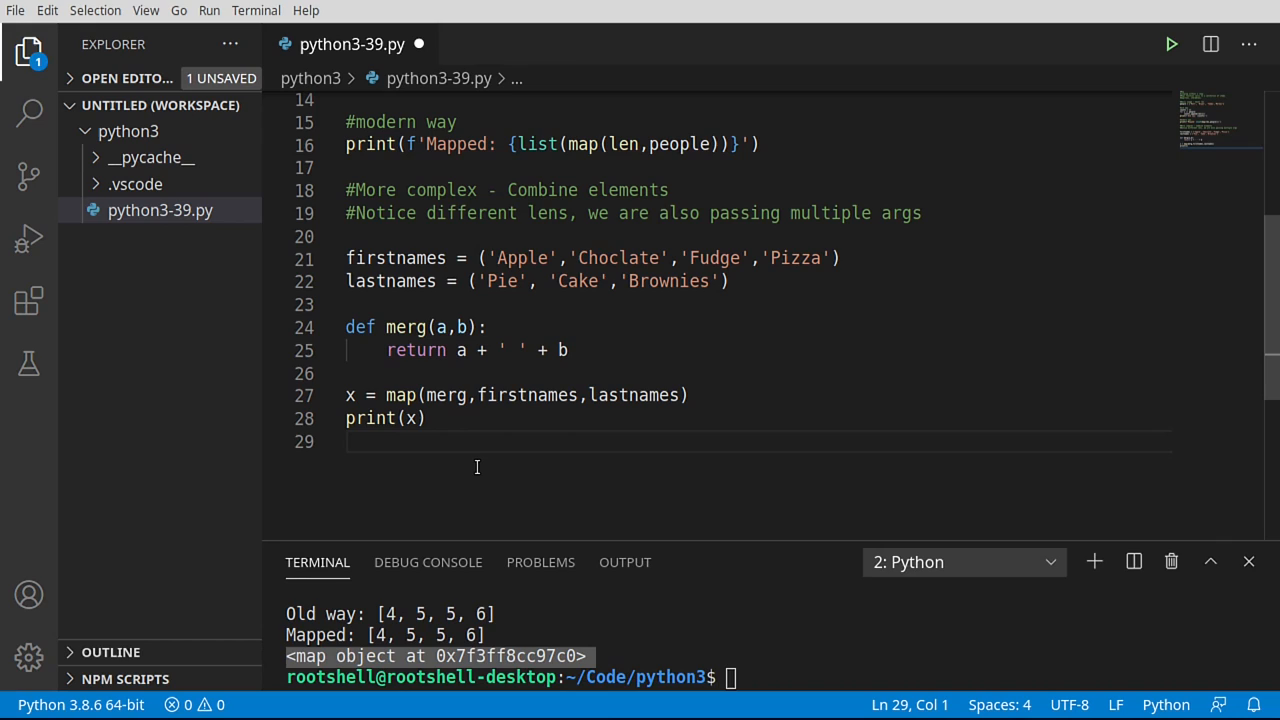
# Step: Add print(list(x)) and rerun, outputting Apple Pie, Choclate Cake, Fudge Brownies
pyautogui.write('p')
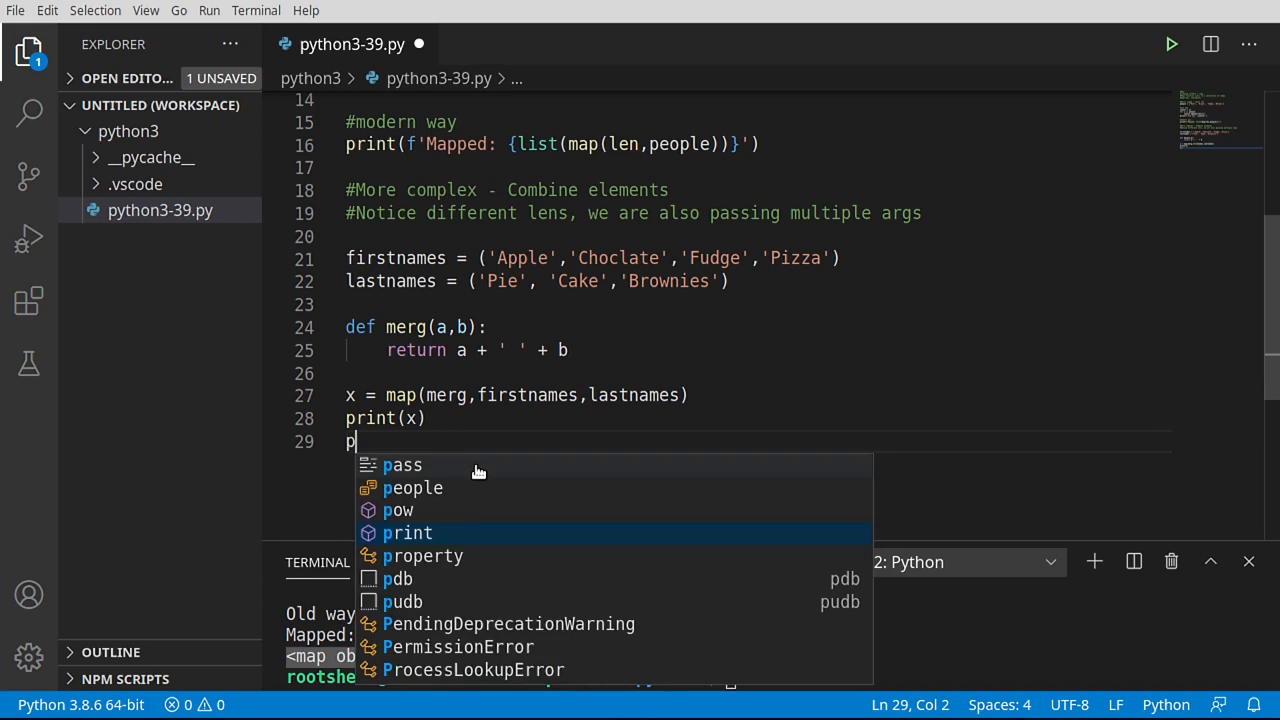
pyautogui.write('rint(list(x')
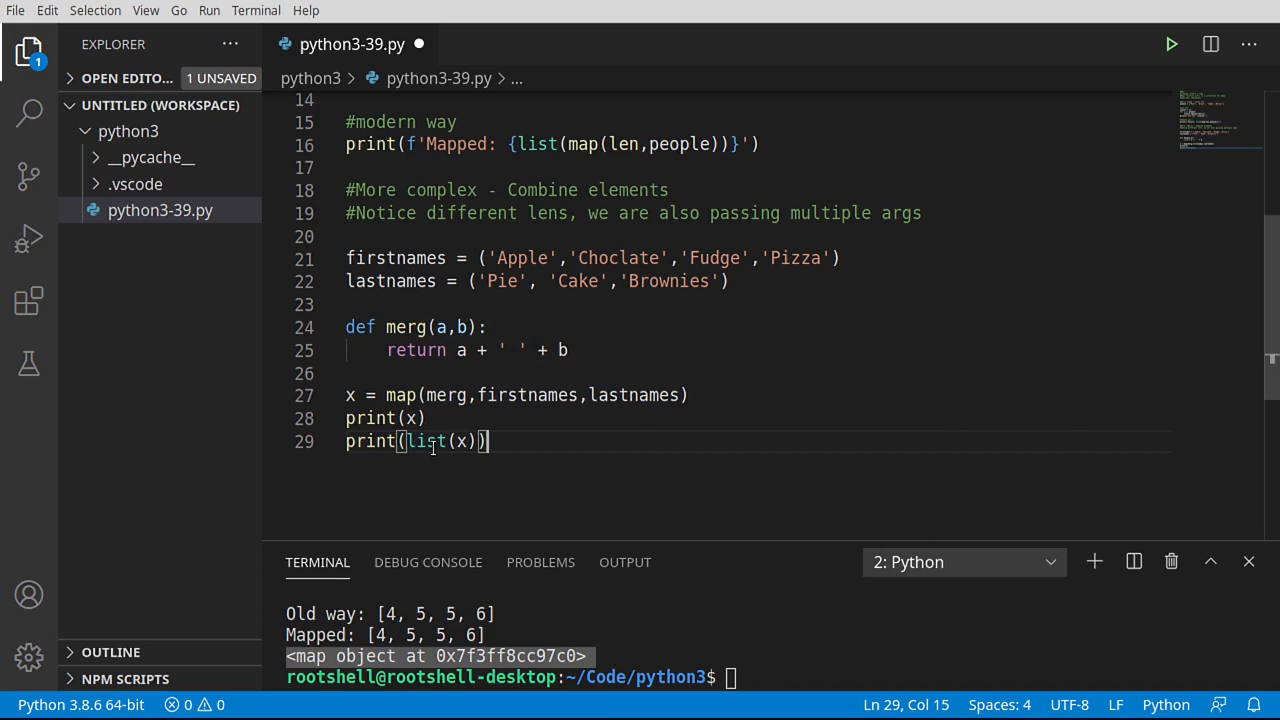
pyautogui.doubleClick(428, 442)
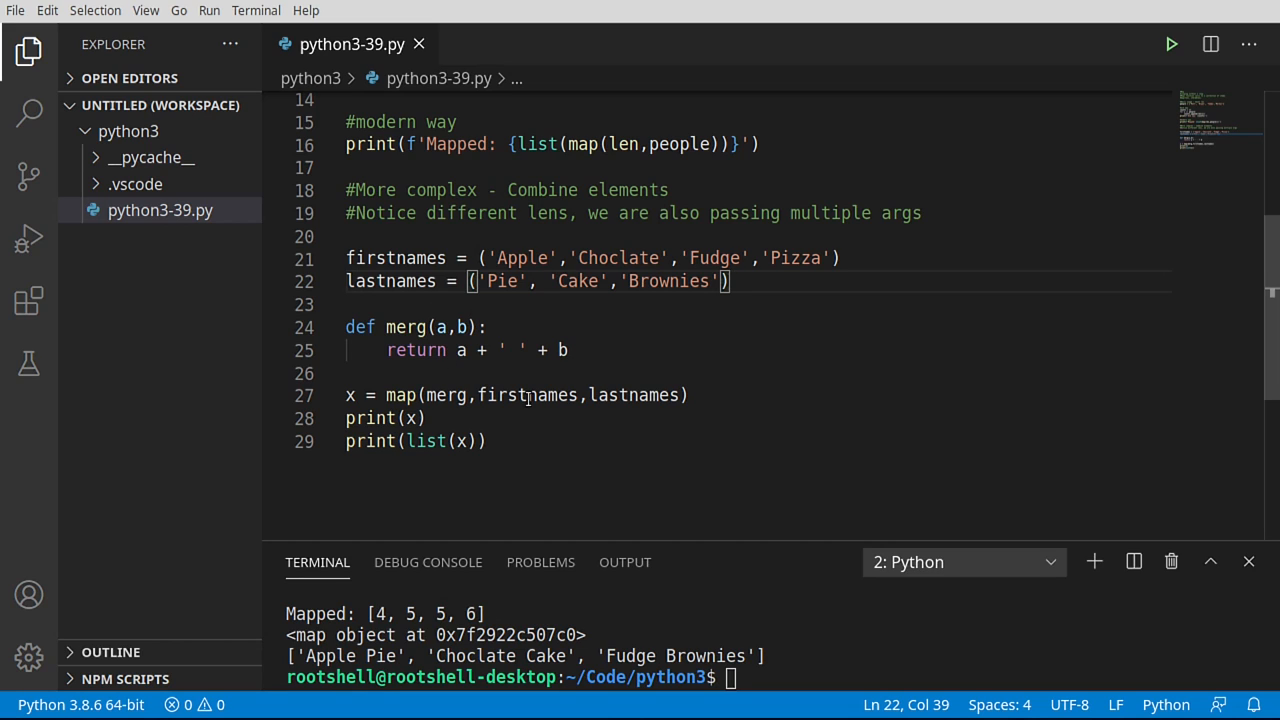
pyautogui.moveTo(528, 396)
pyautogui.write('#Call multiple functions in one map call')
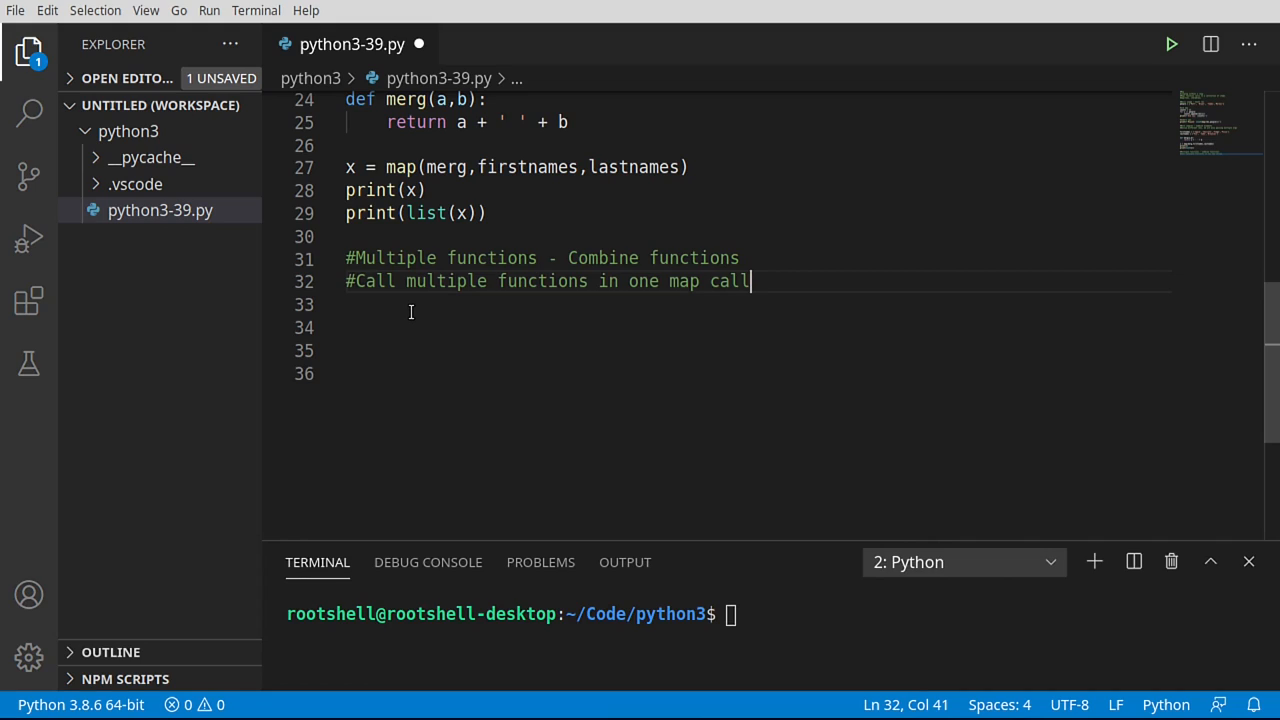
# Step: Start a new empty line below the divide function's return line
pyautogui.doubleClick(684, 280)
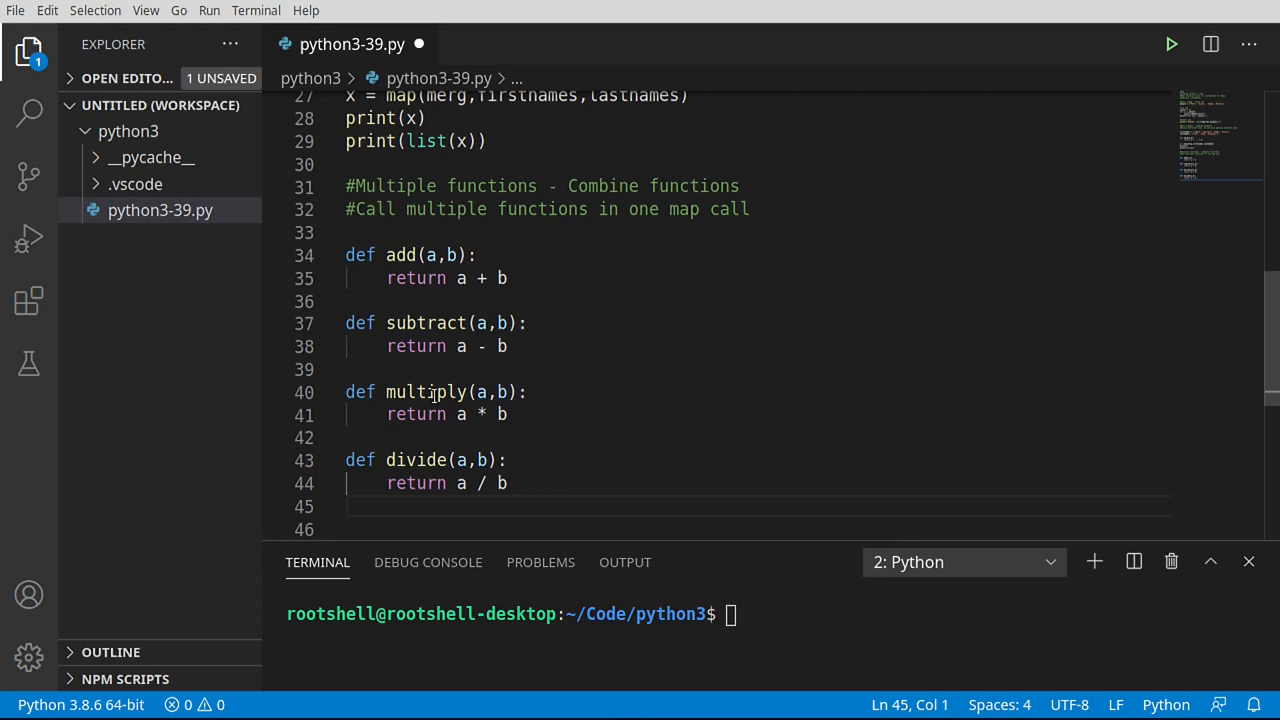
pyautogui.moveTo(474, 278)
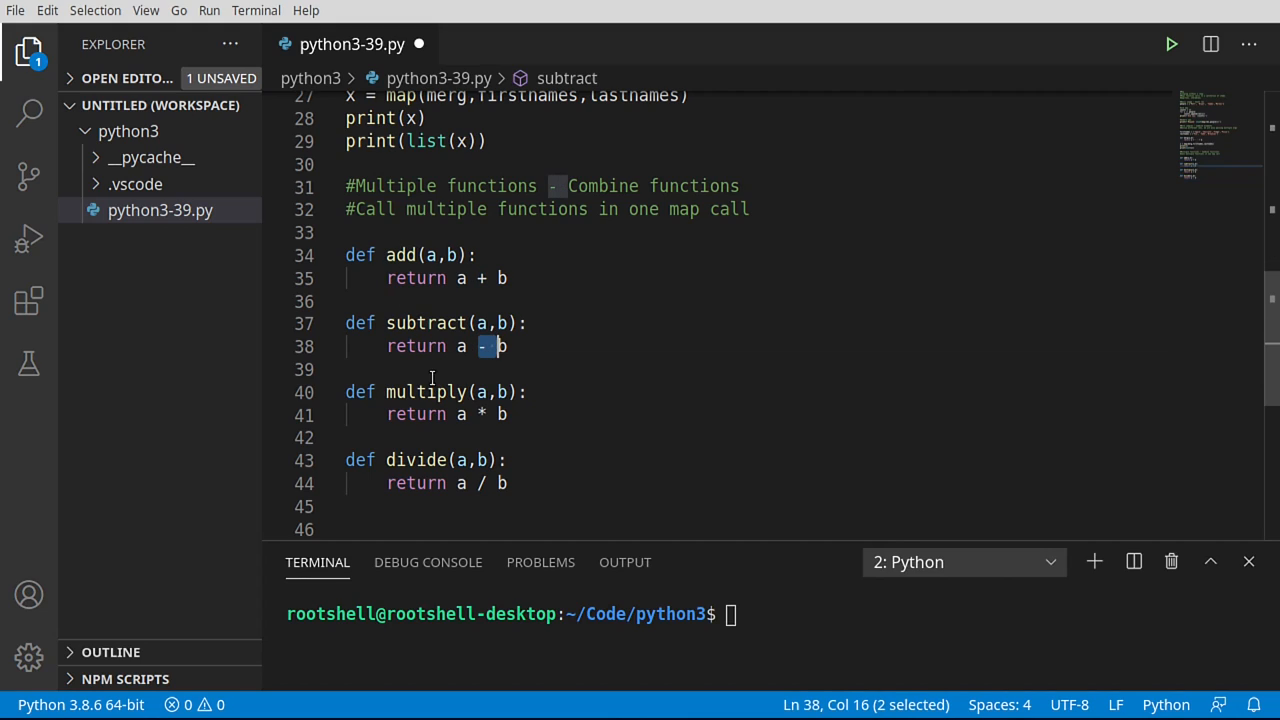
pyautogui.click(478, 414)
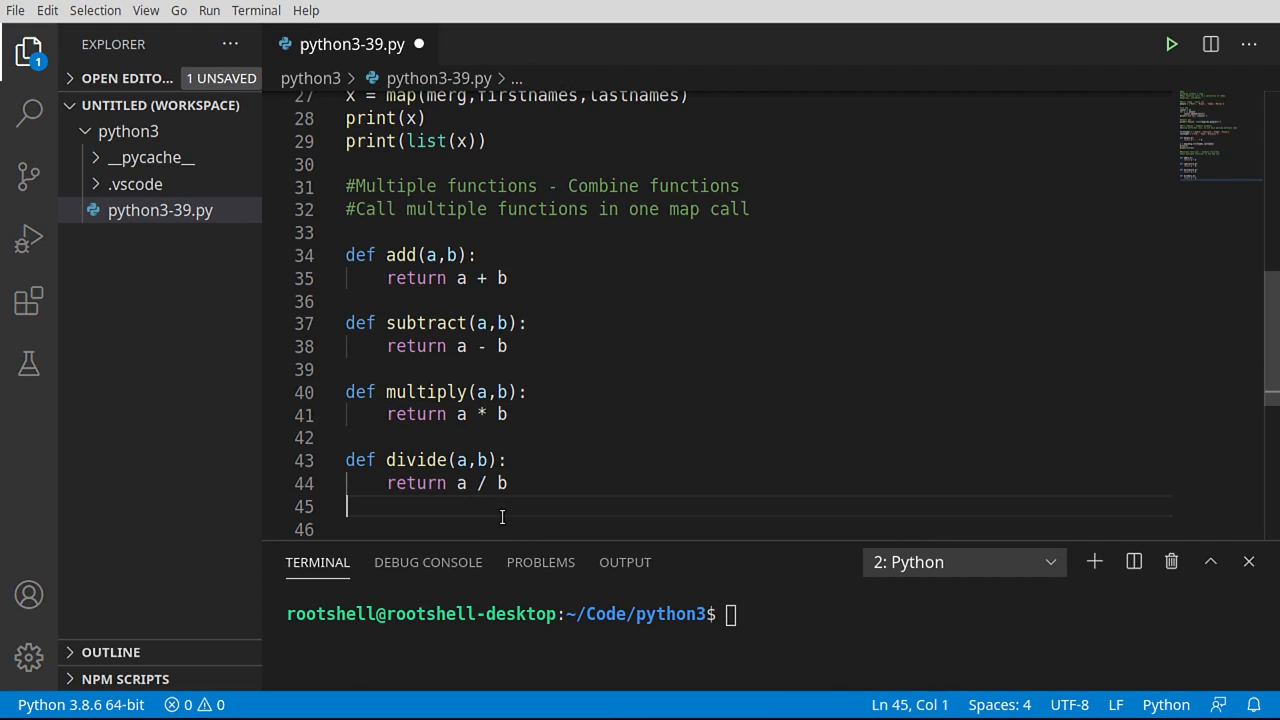
pyautogui.moveTo(438, 496)
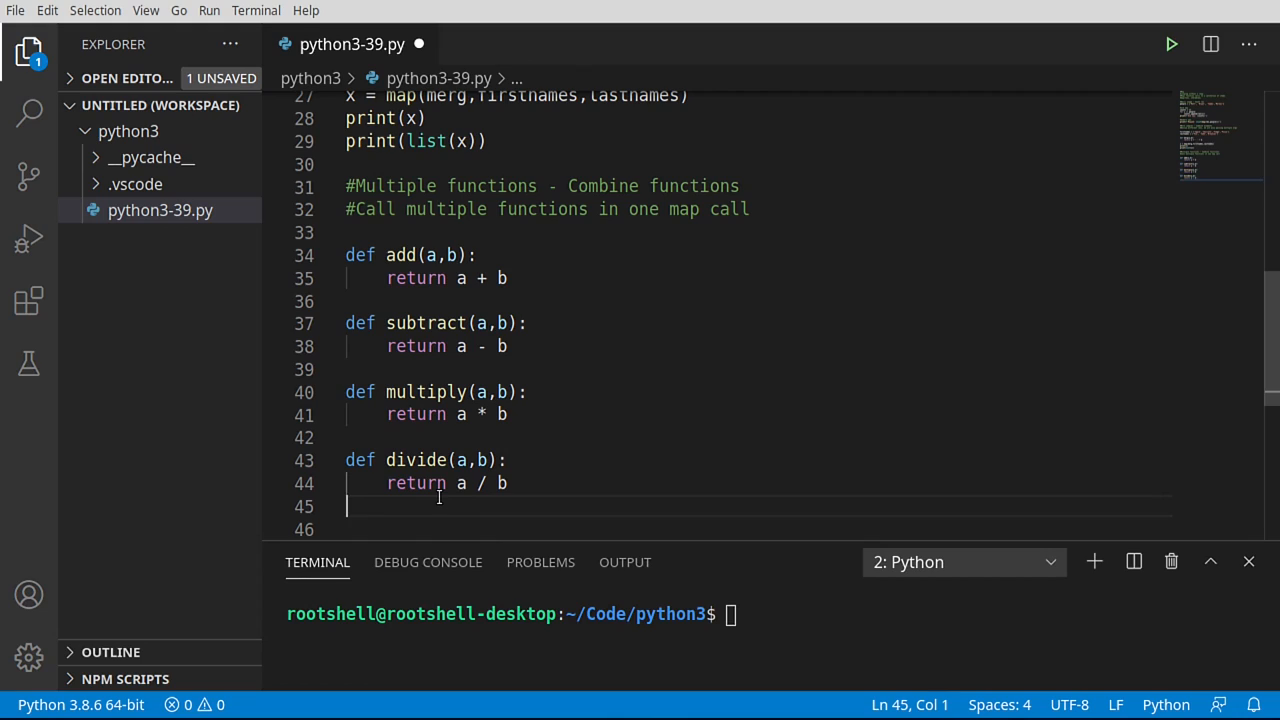
pyautogui.moveTo(520, 484)
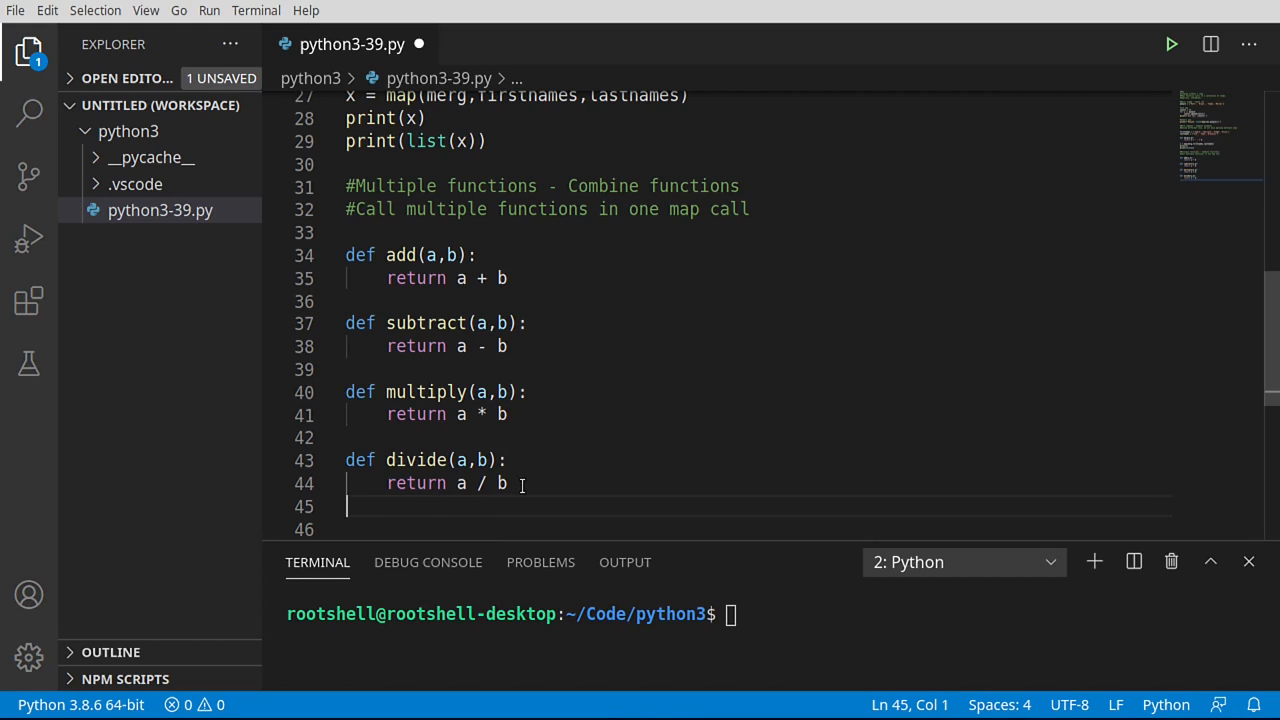
pyautogui.press('Enter')
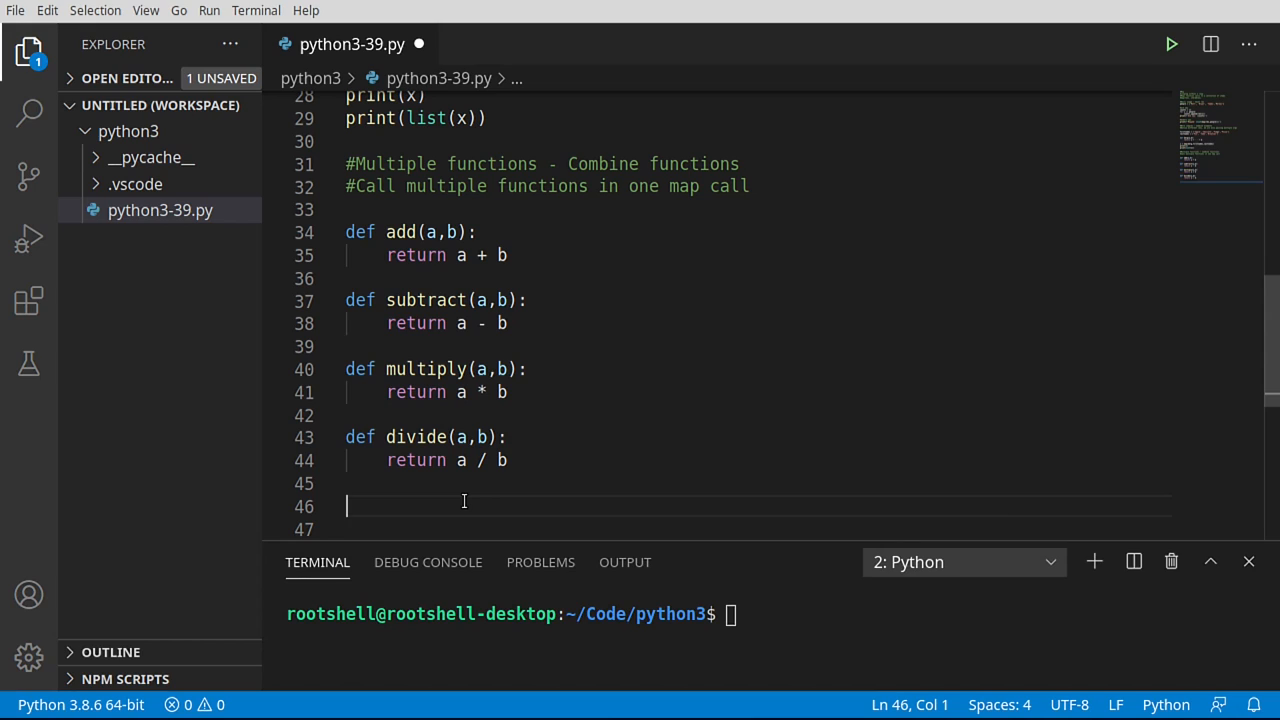
# Step: Write the signature def doall(func,num): and point out its two parameters
pyautogui.write('def')
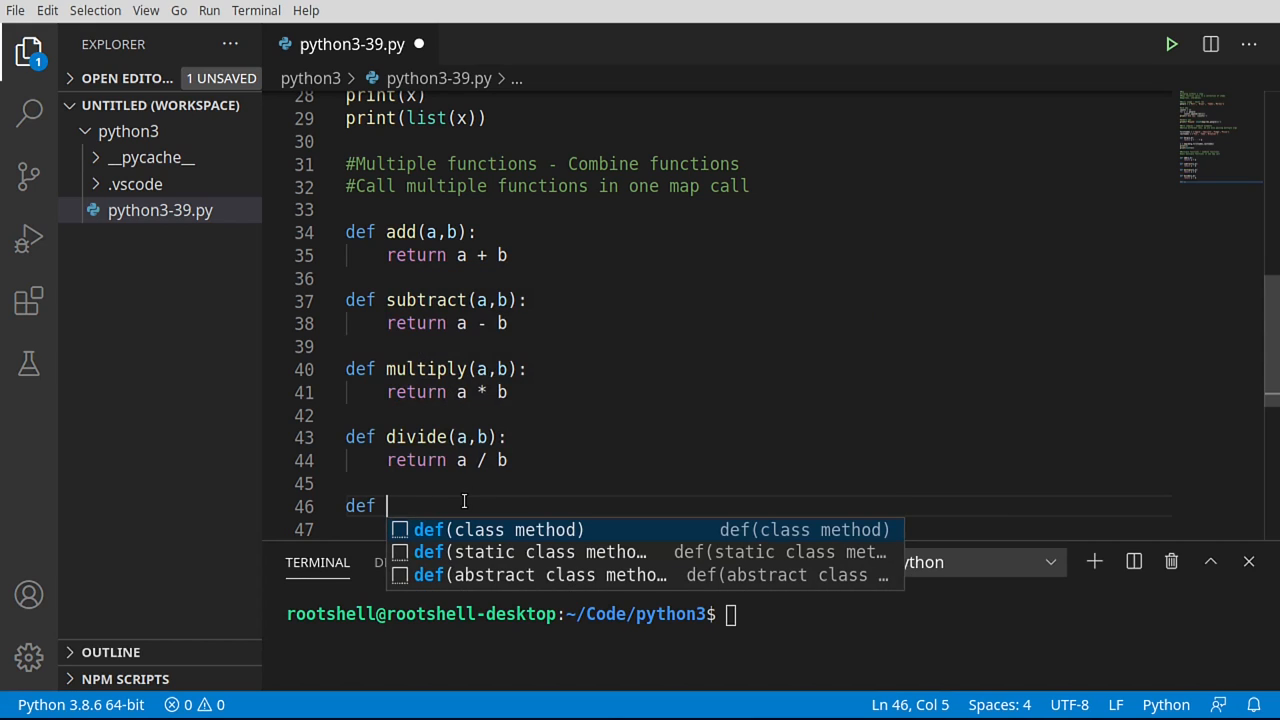
pyautogui.write('doall(f')
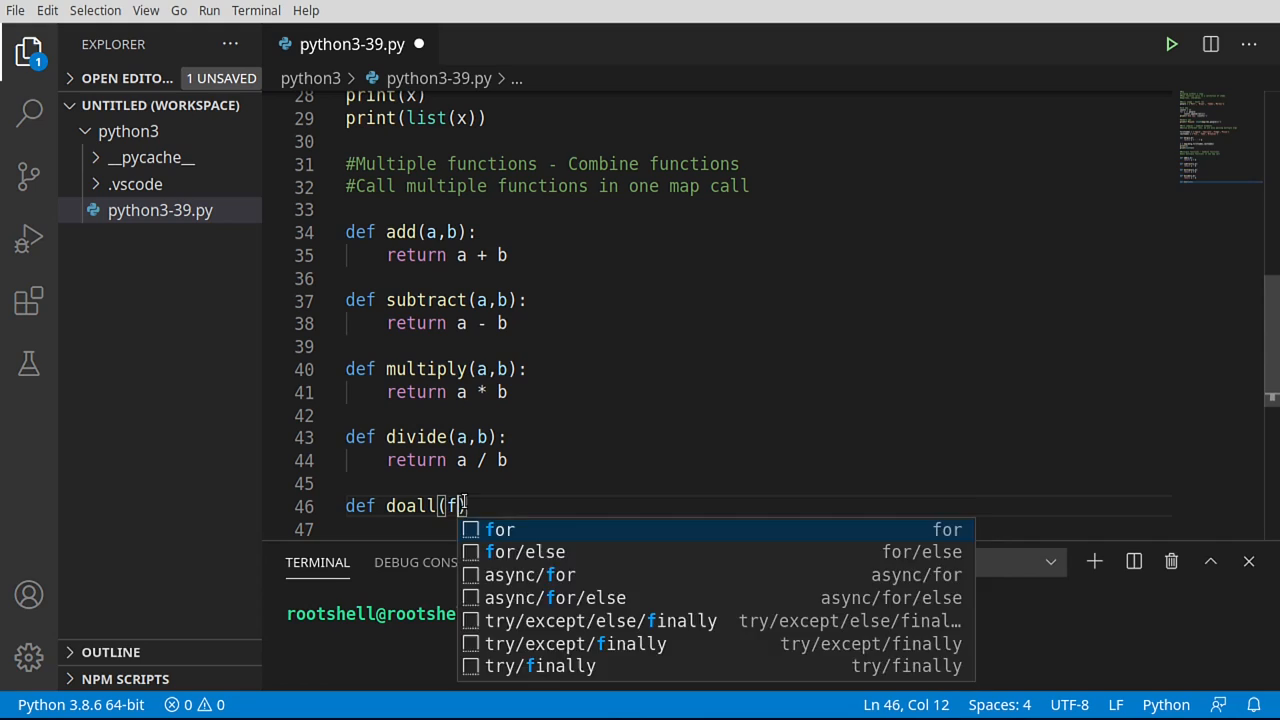
pyautogui.write('unc')
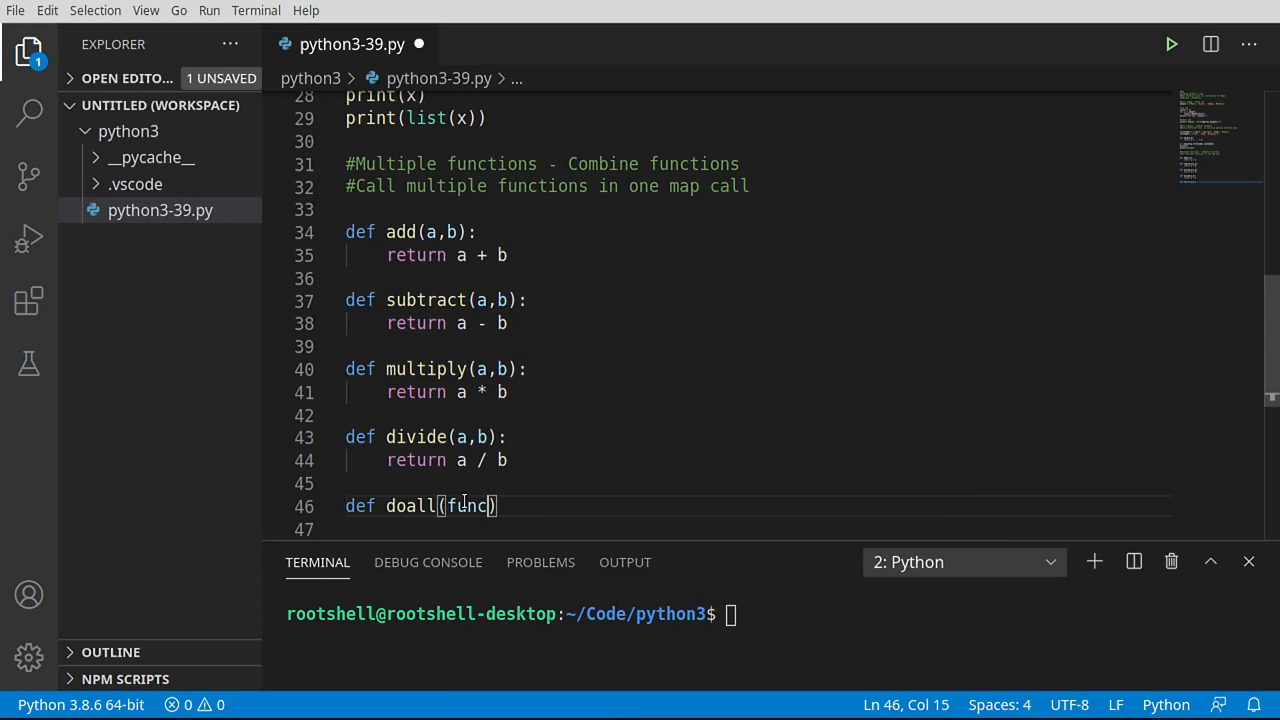
pyautogui.write(',')
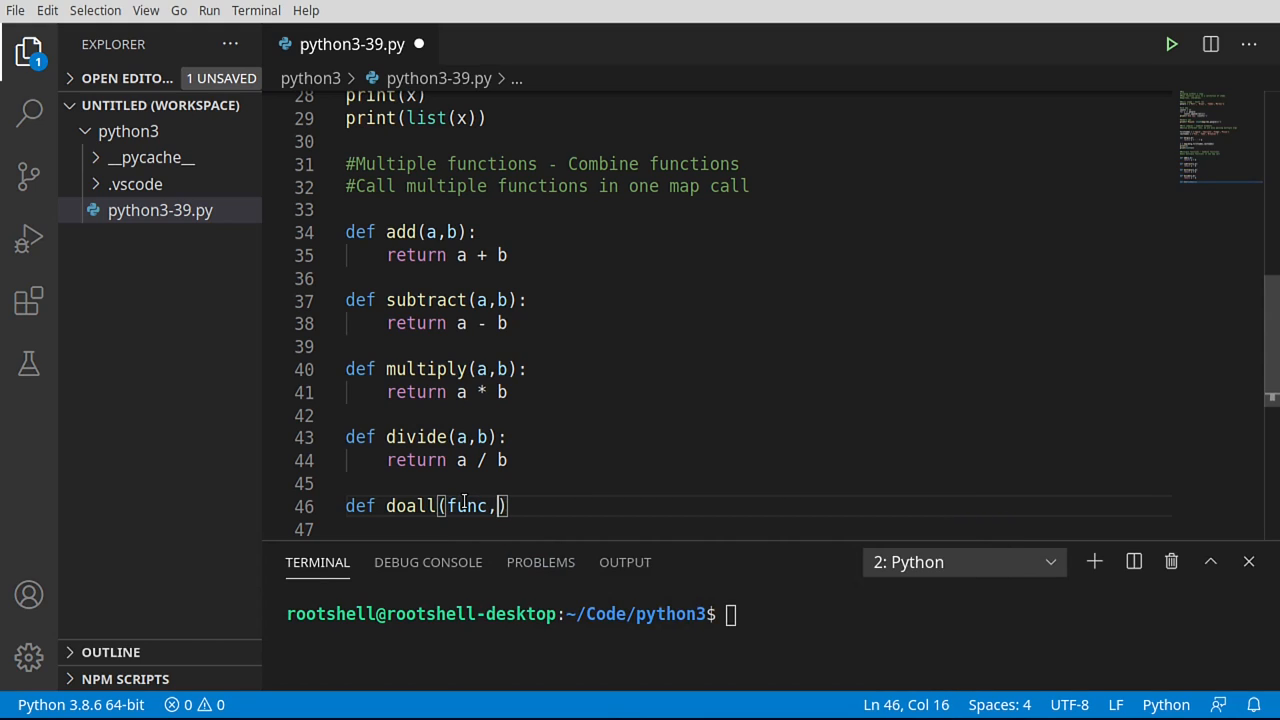
pyautogui.write('num')
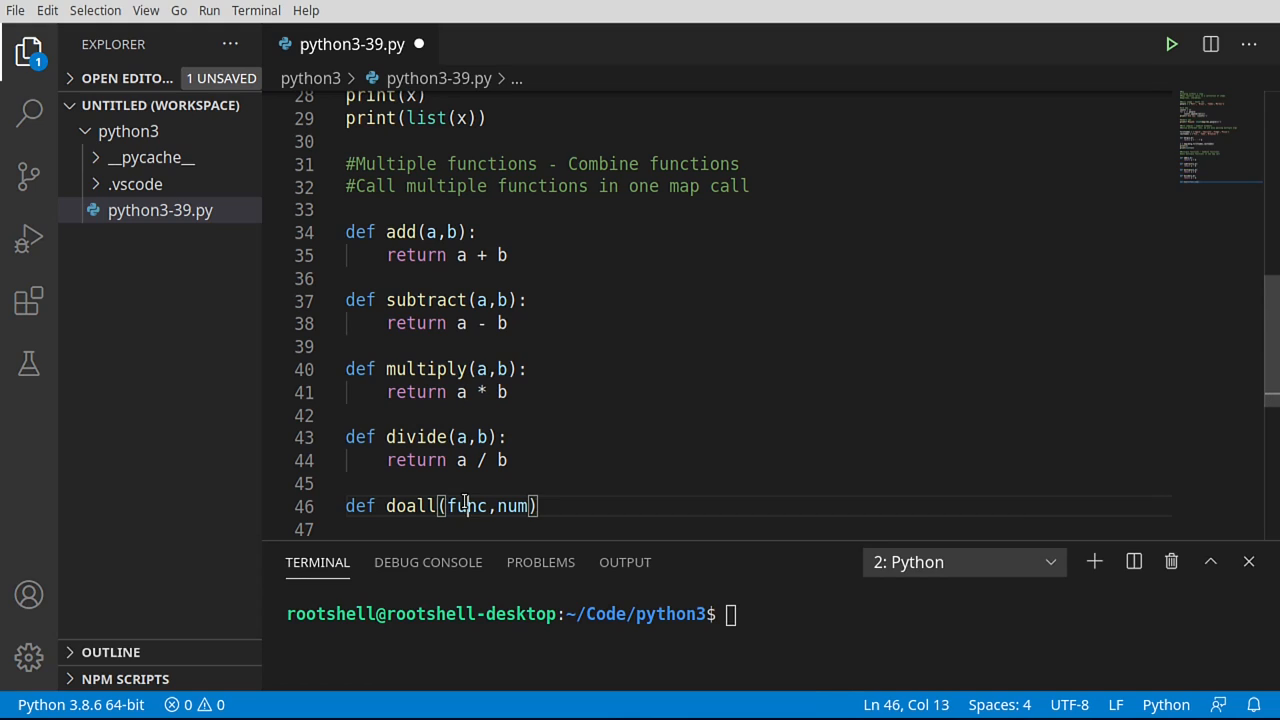
pyautogui.doubleClick(464, 506)
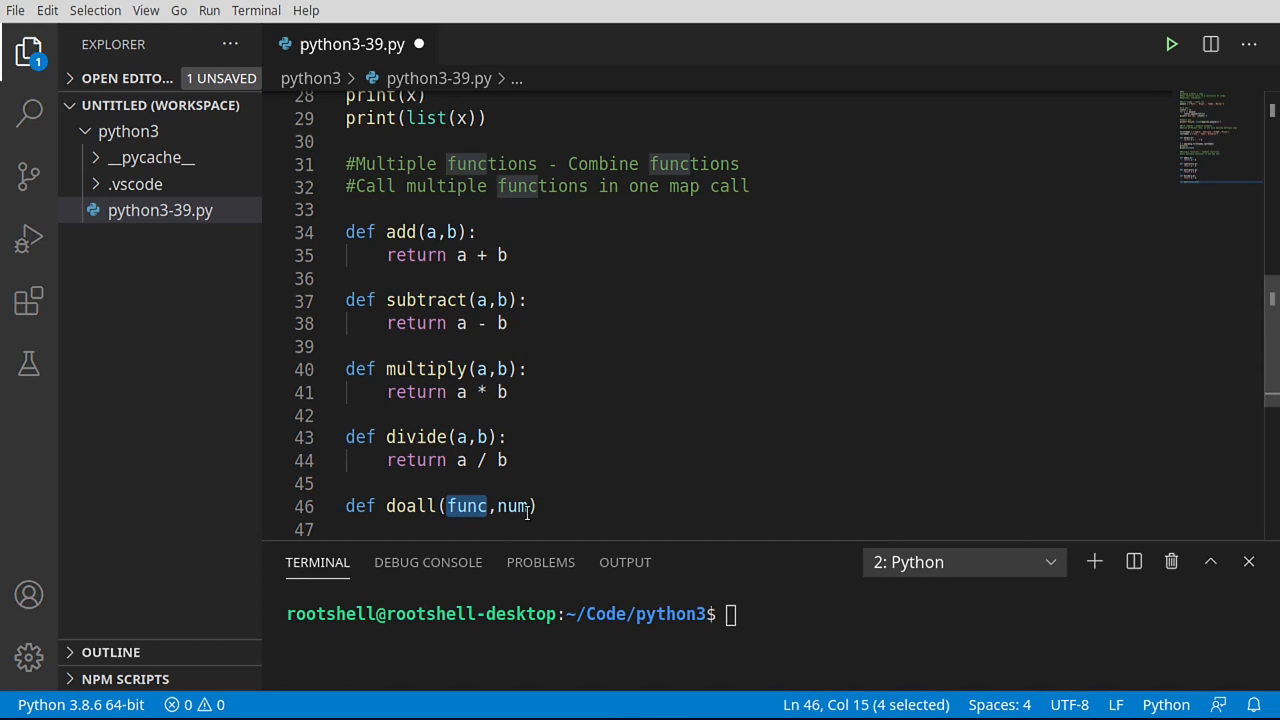
pyautogui.doubleClick(512, 506)
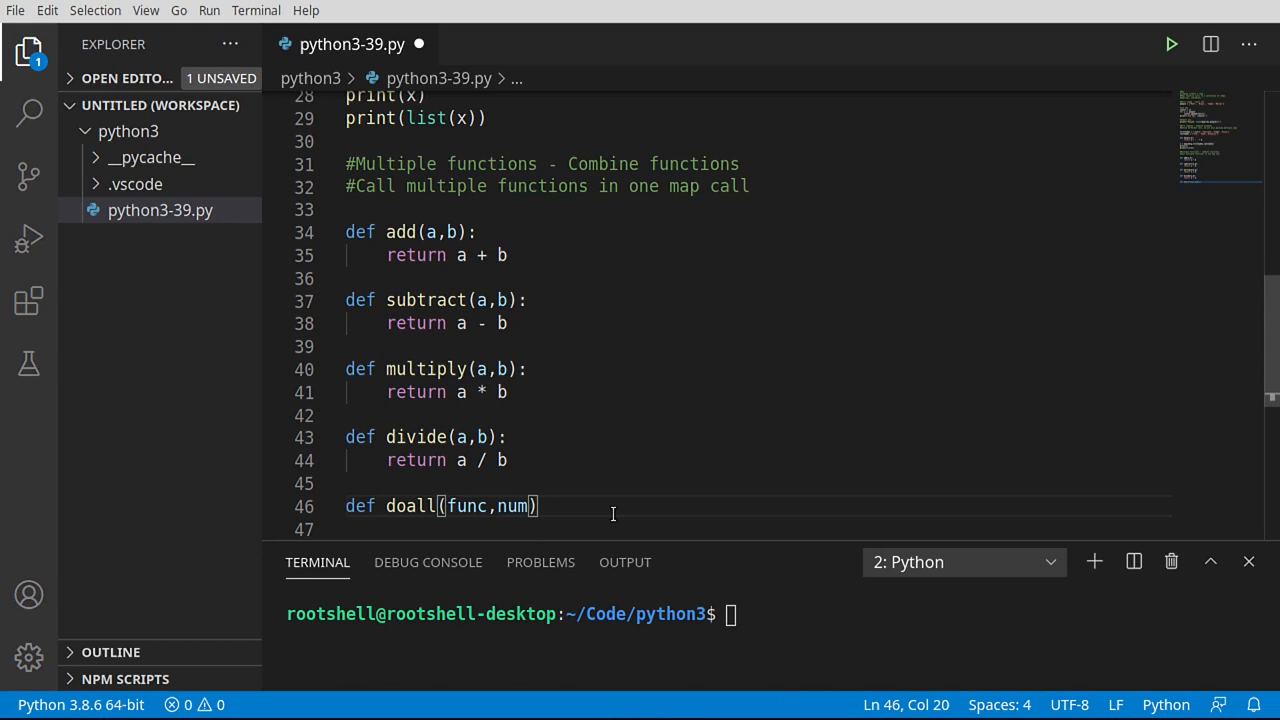
# Step: Make doall return func(num[0],num[1]), note the add(num...) call form, and begin line 49 with 'f'
pyautogui.write('return')
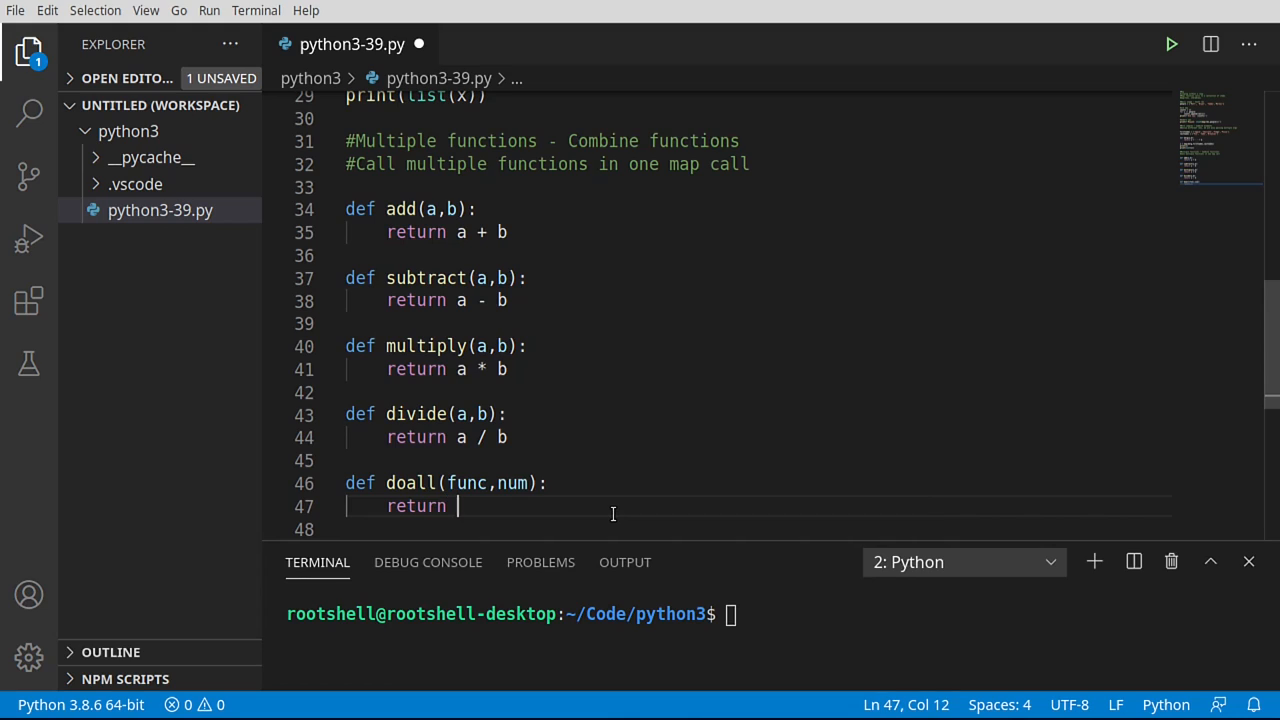
pyautogui.write('func(n')
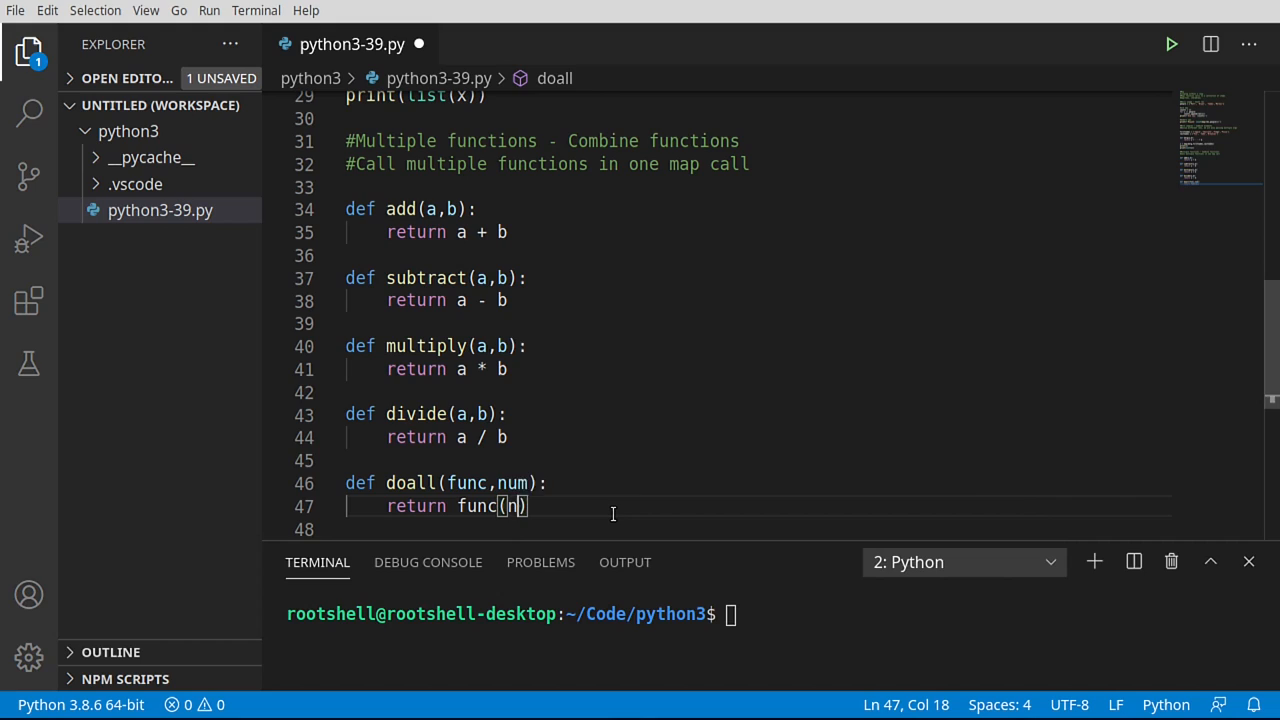
pyautogui.write('um[0]')
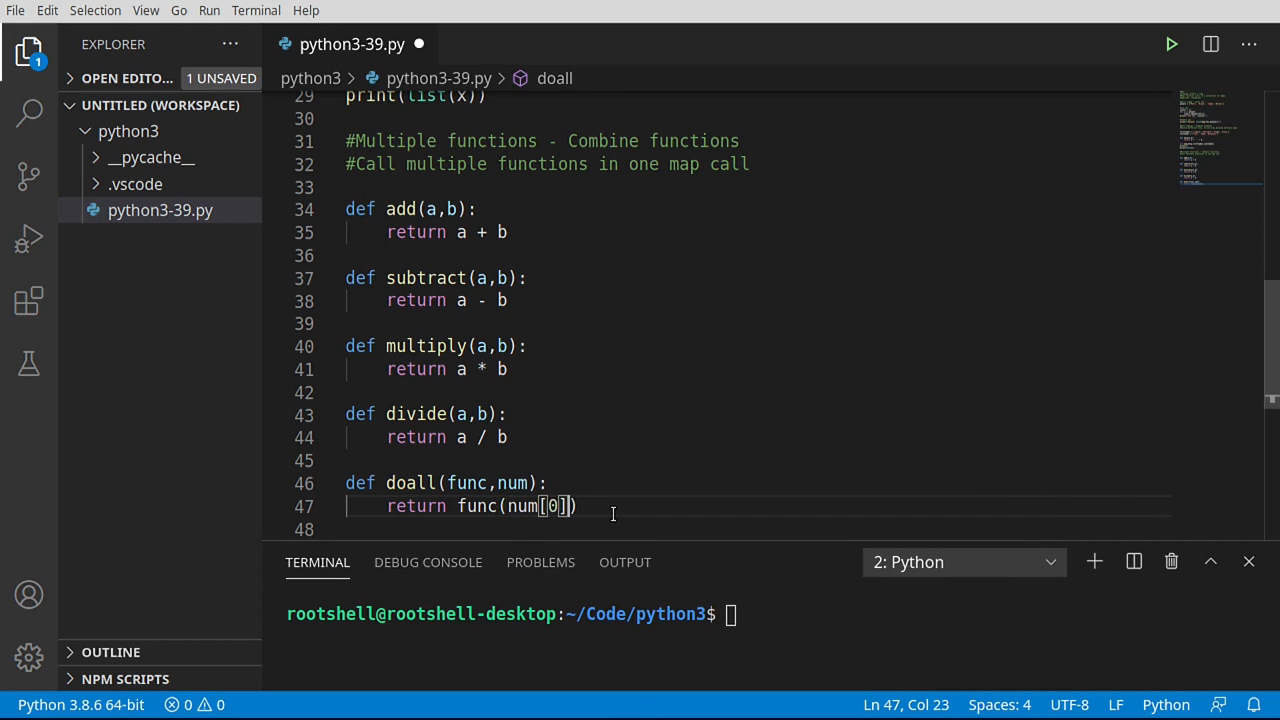
pyautogui.write(',num')
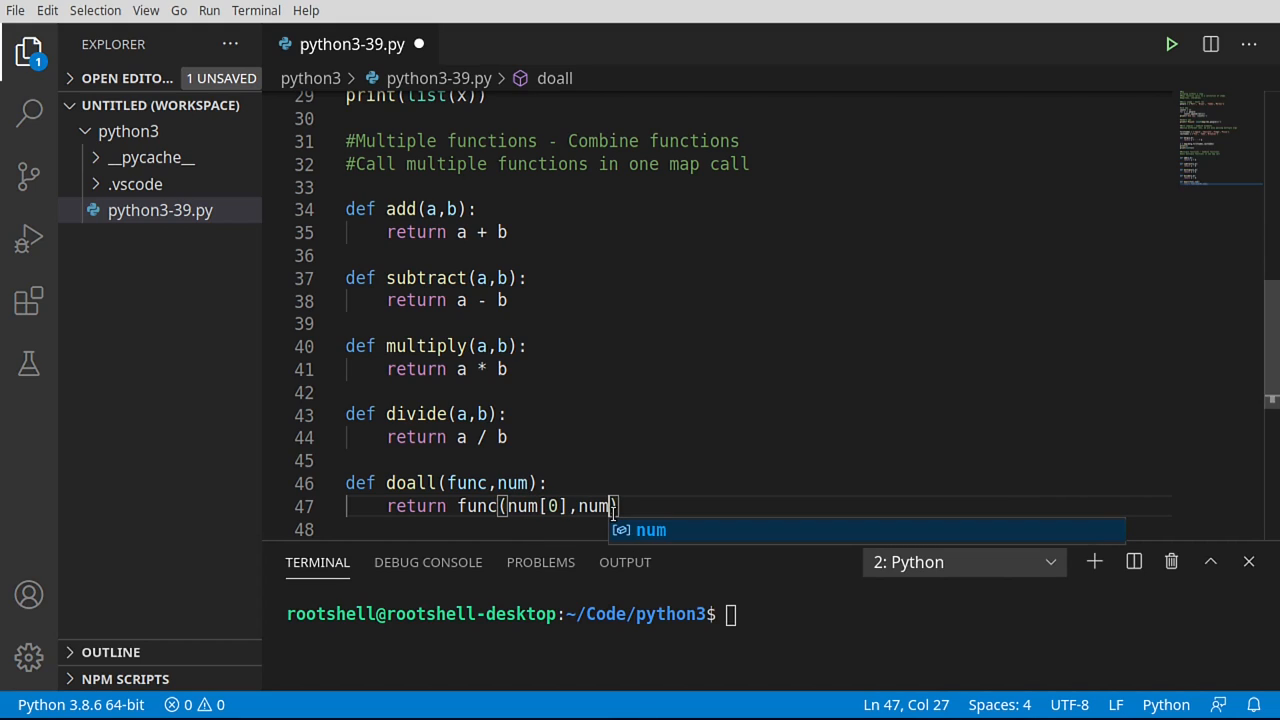
pyautogui.write('[1])')
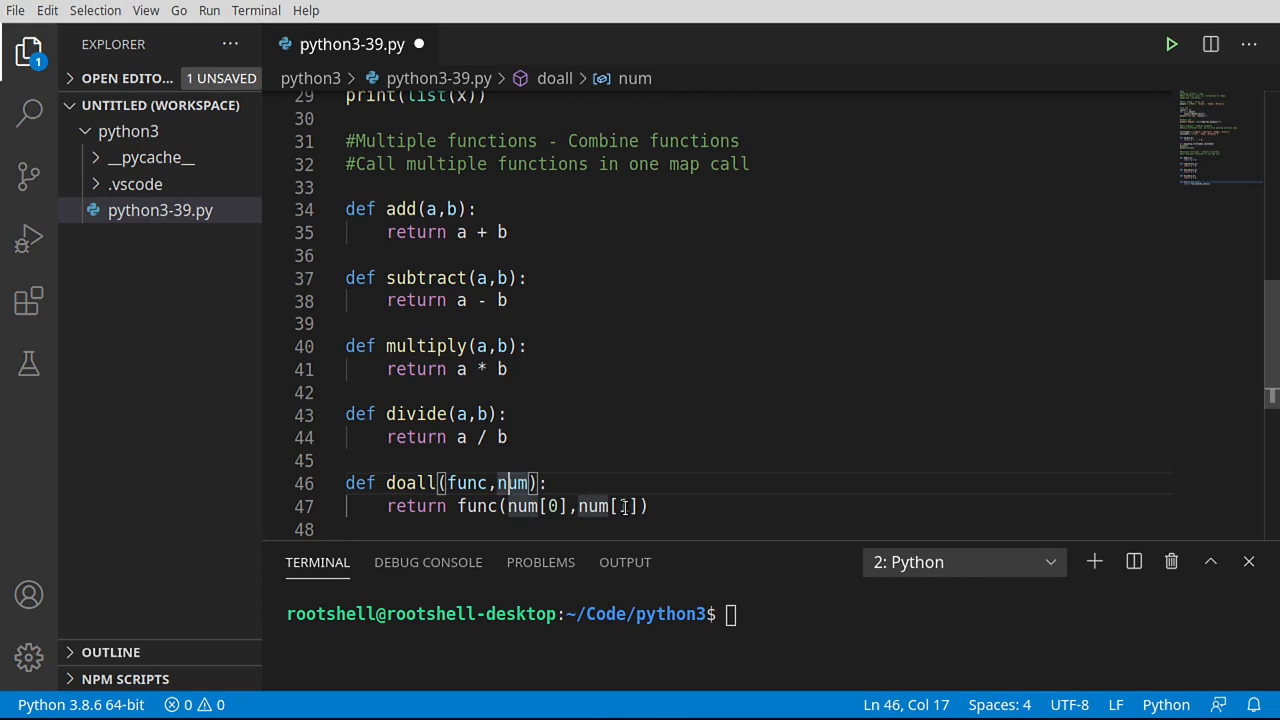
pyautogui.write('1')
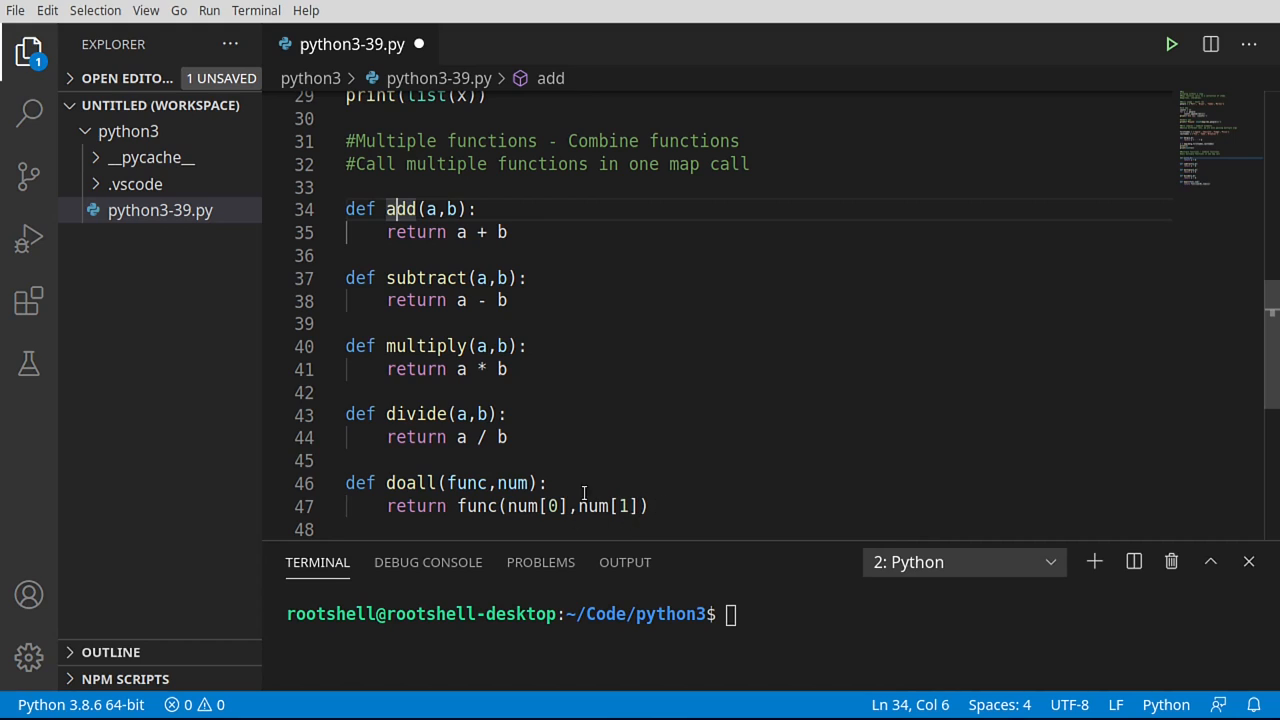
pyautogui.write('add')
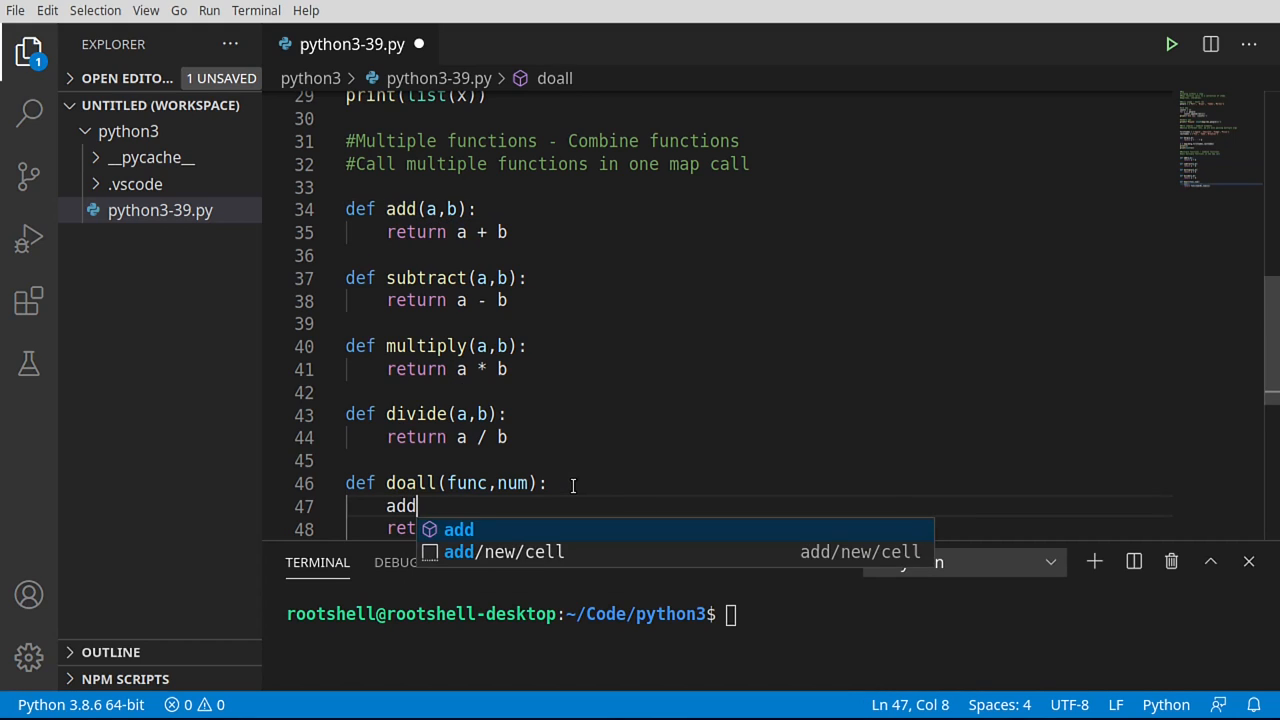
pyautogui.write('(num[0],num[1])')
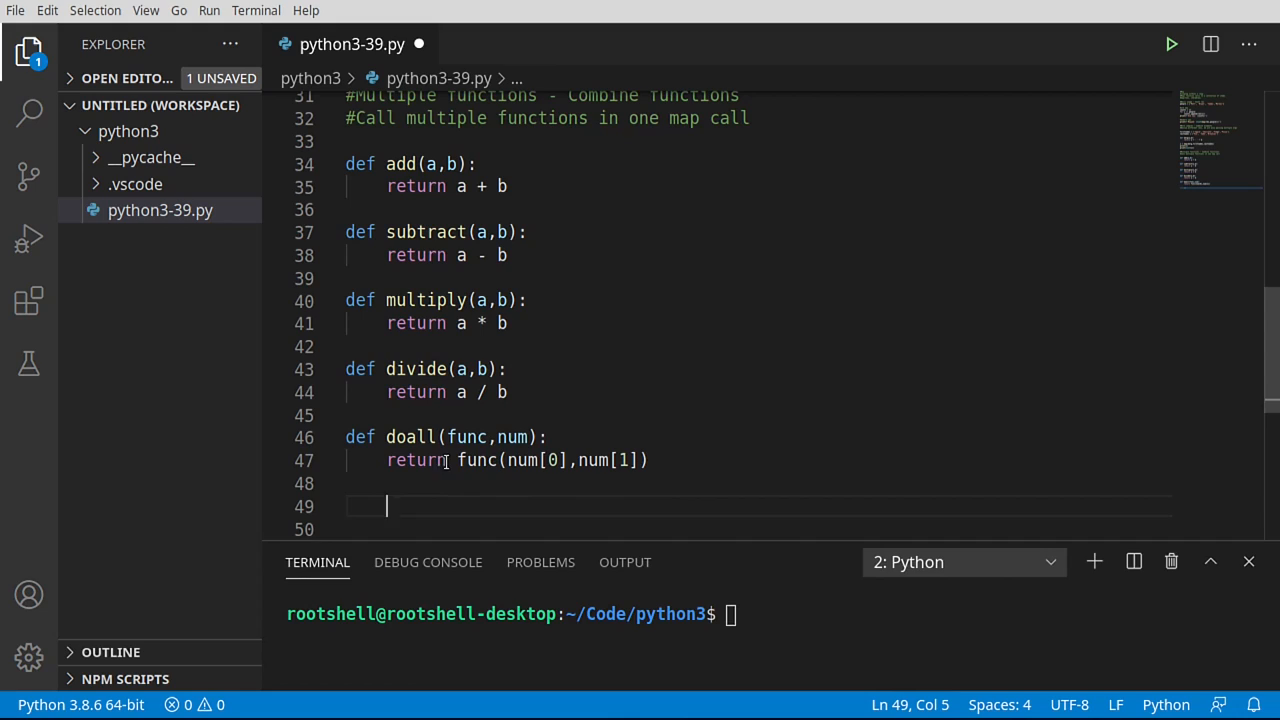
pyautogui.moveTo(456, 460); pyautogui.dragTo(648, 460)
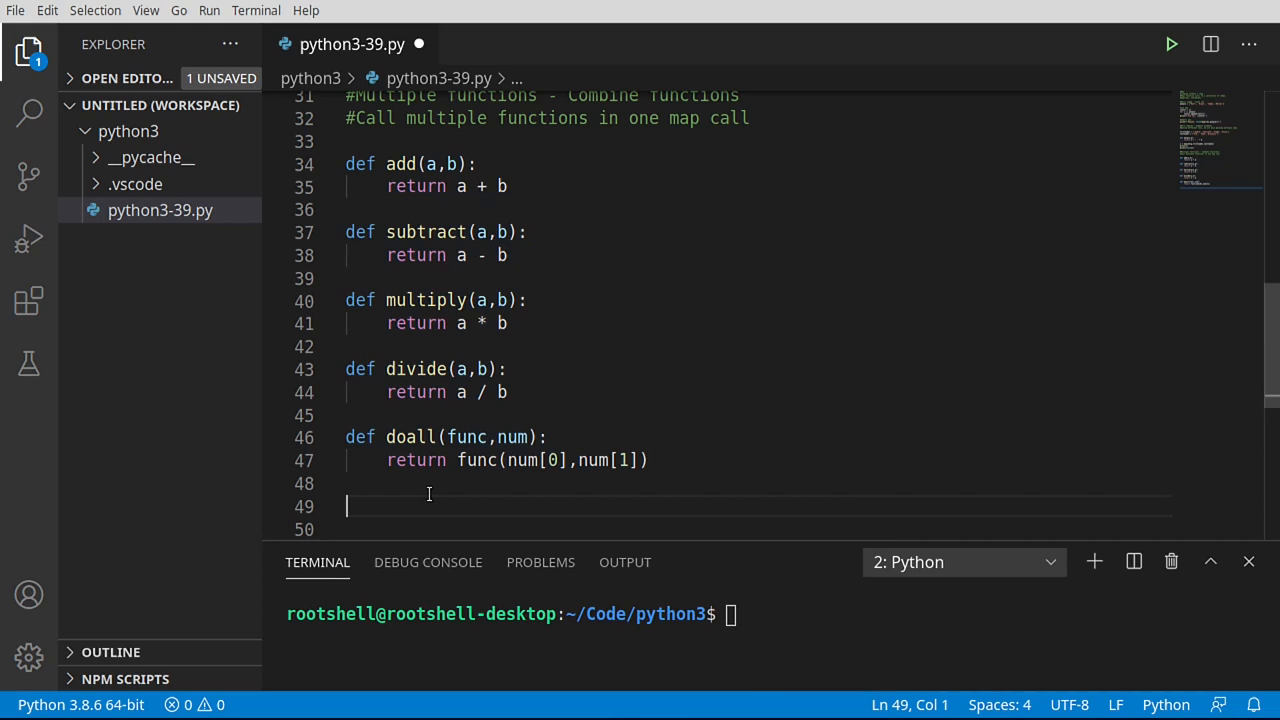
pyautogui.write('f =')
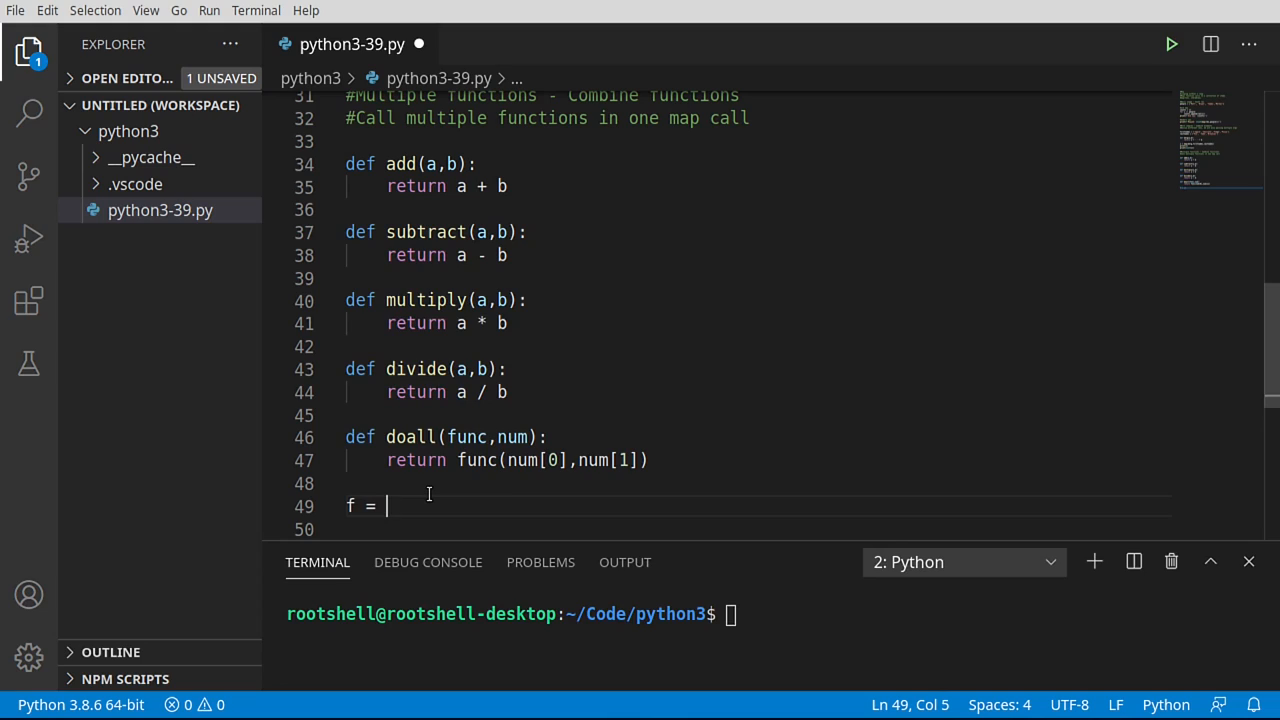
# Step: Assign f = (add,subtract,multiply,divide) on line 49 and highlight the four-function tuple
pyautogui.write('(')
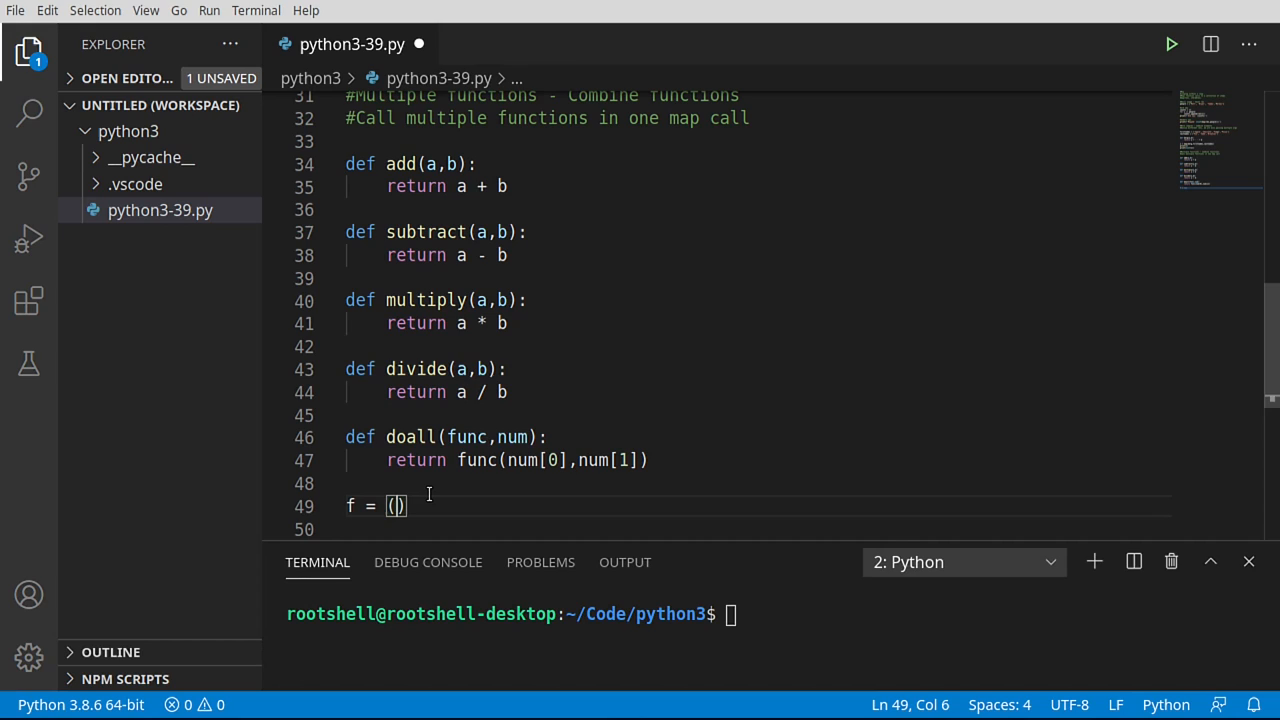
pyautogui.write('add,')
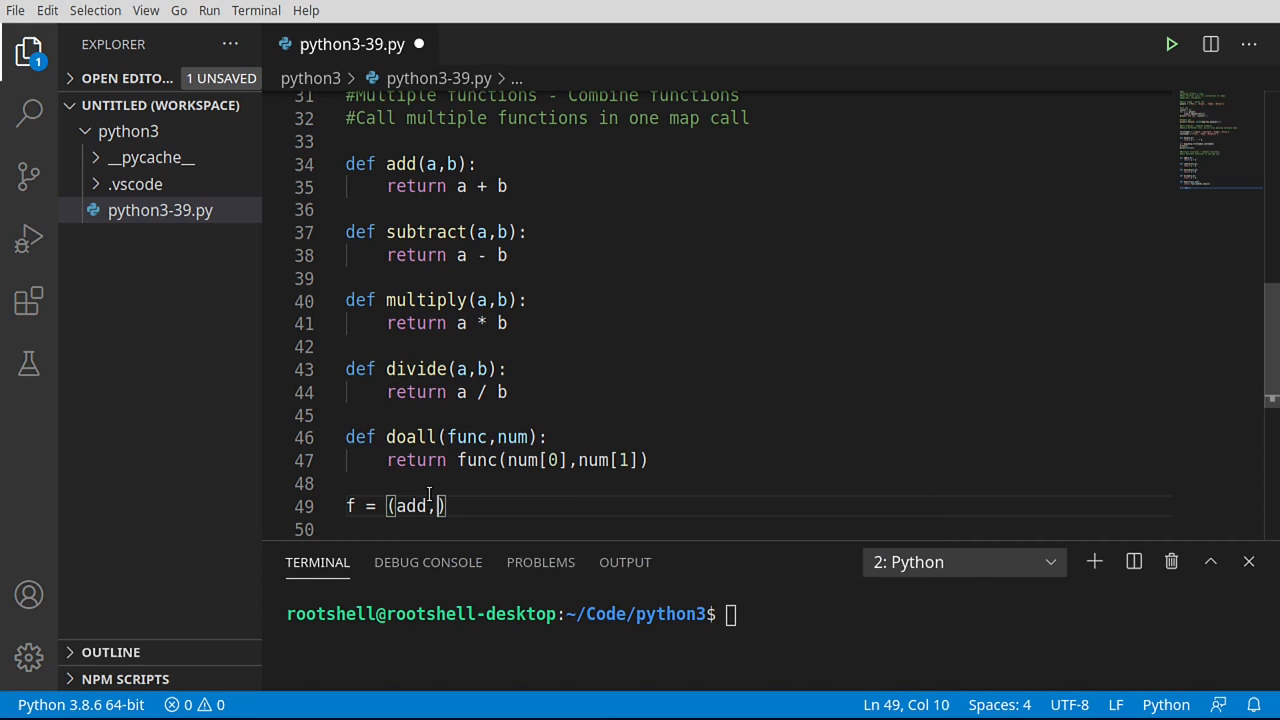
pyautogui.write('subtract,mu')
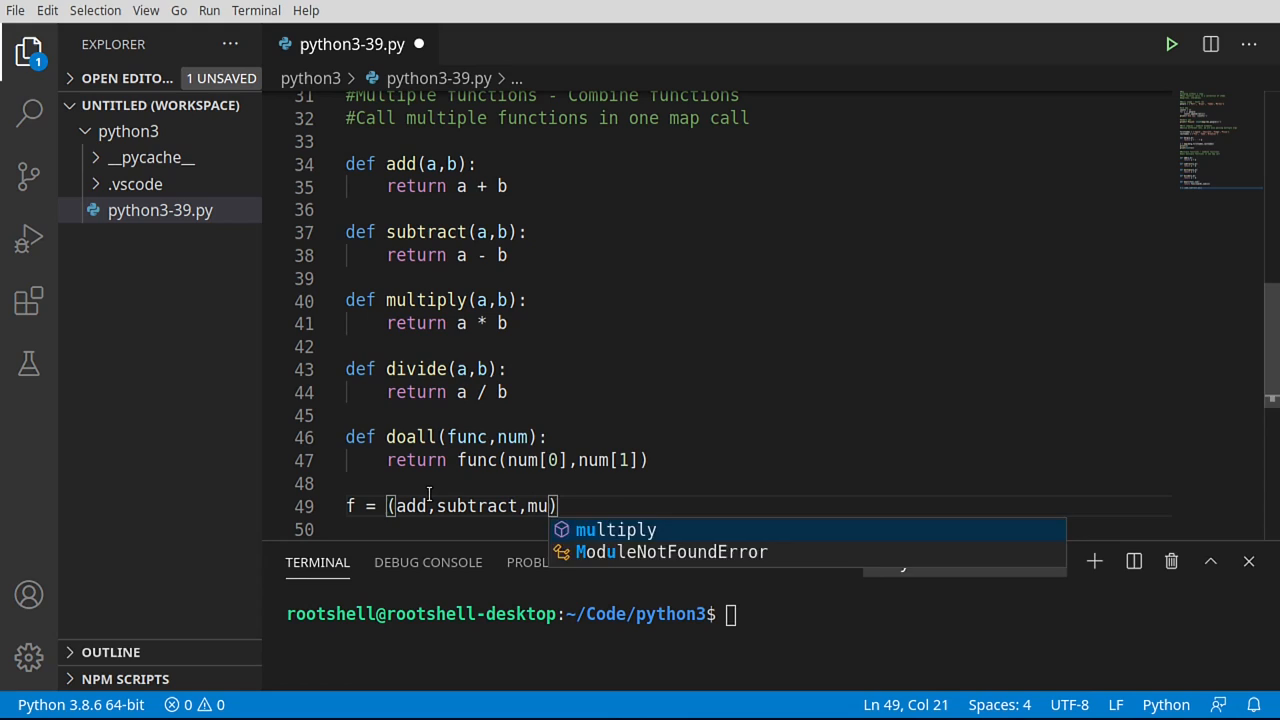
pyautogui.write('ltiply,divide')
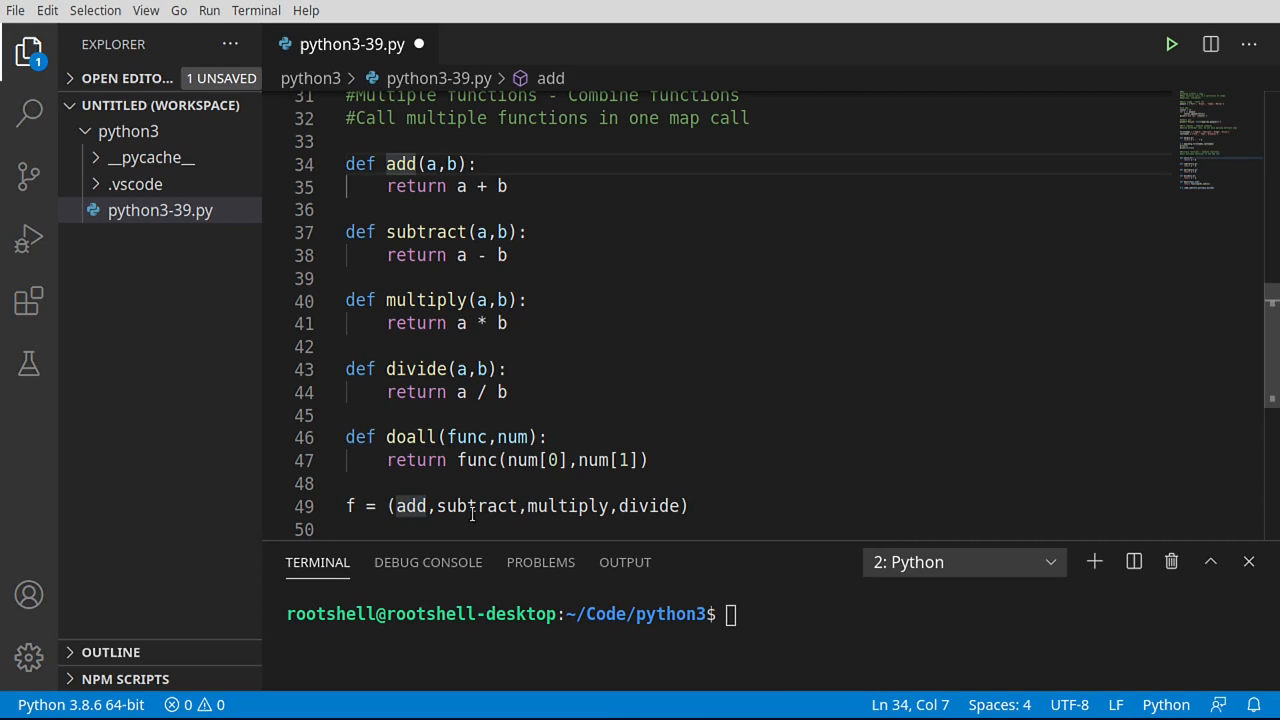
pyautogui.doubleClick(568, 504)
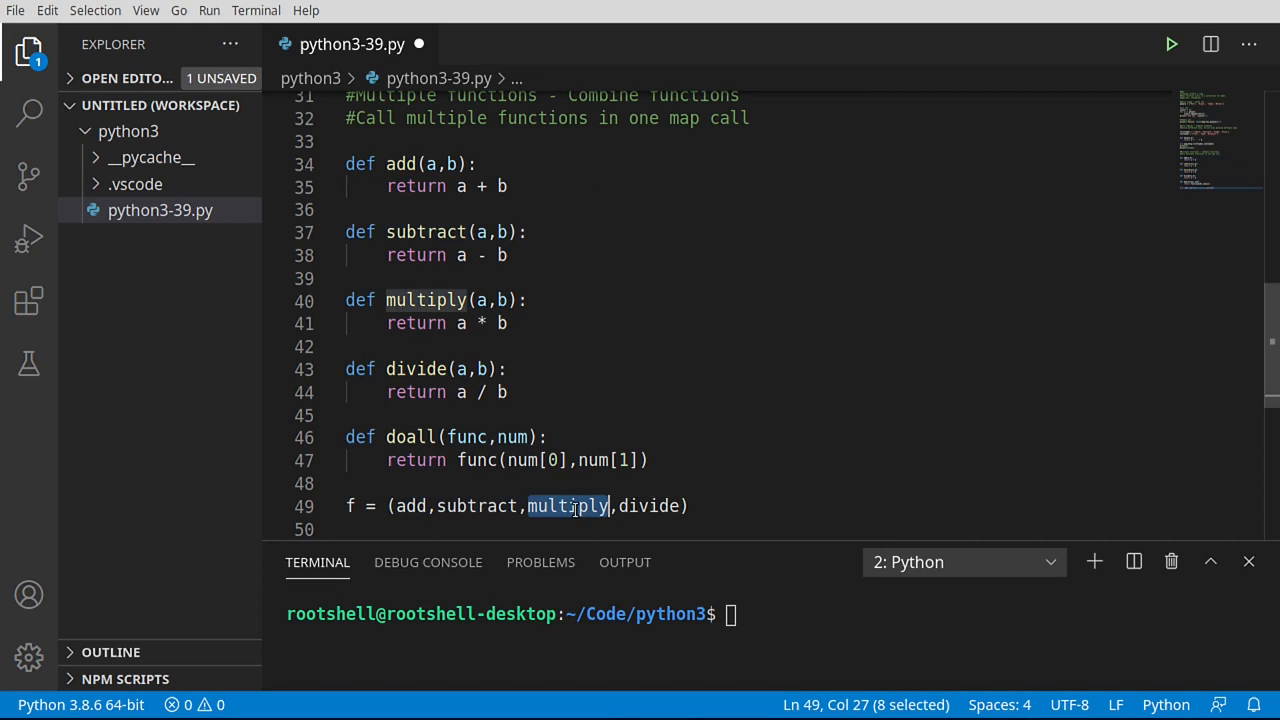
pyautogui.doubleClick(648, 504)
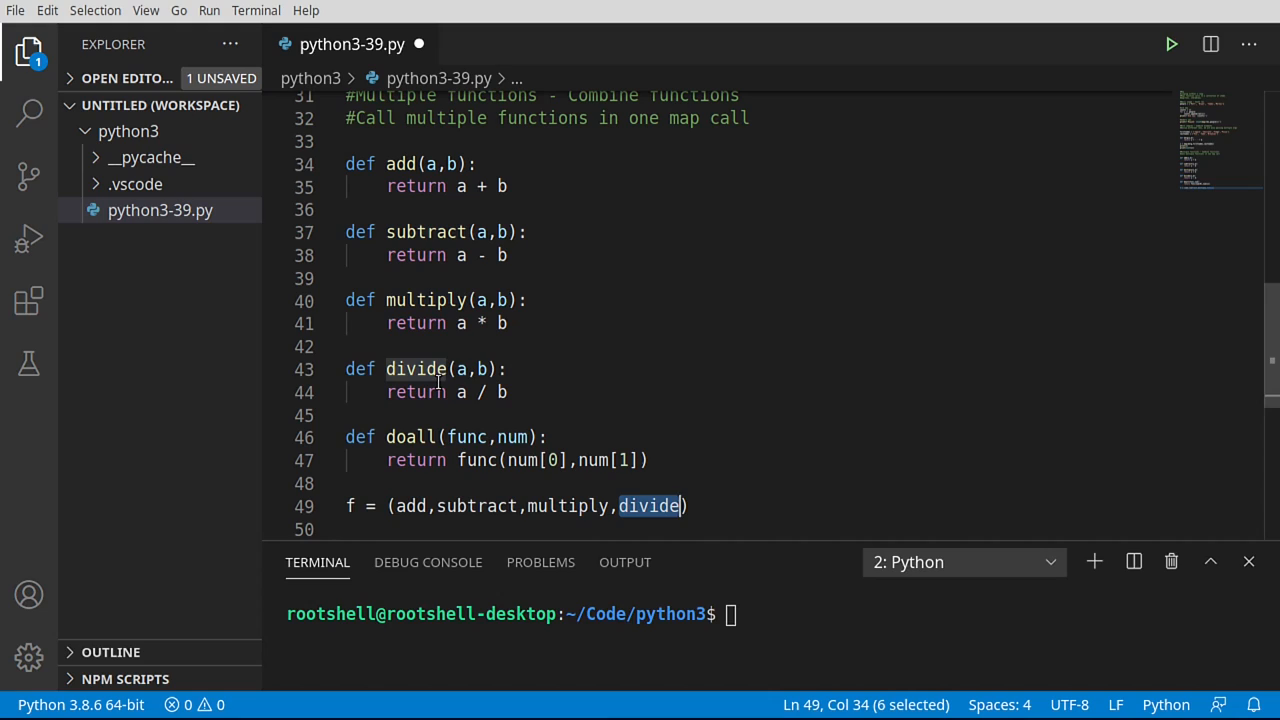
pyautogui.moveTo(414, 368)
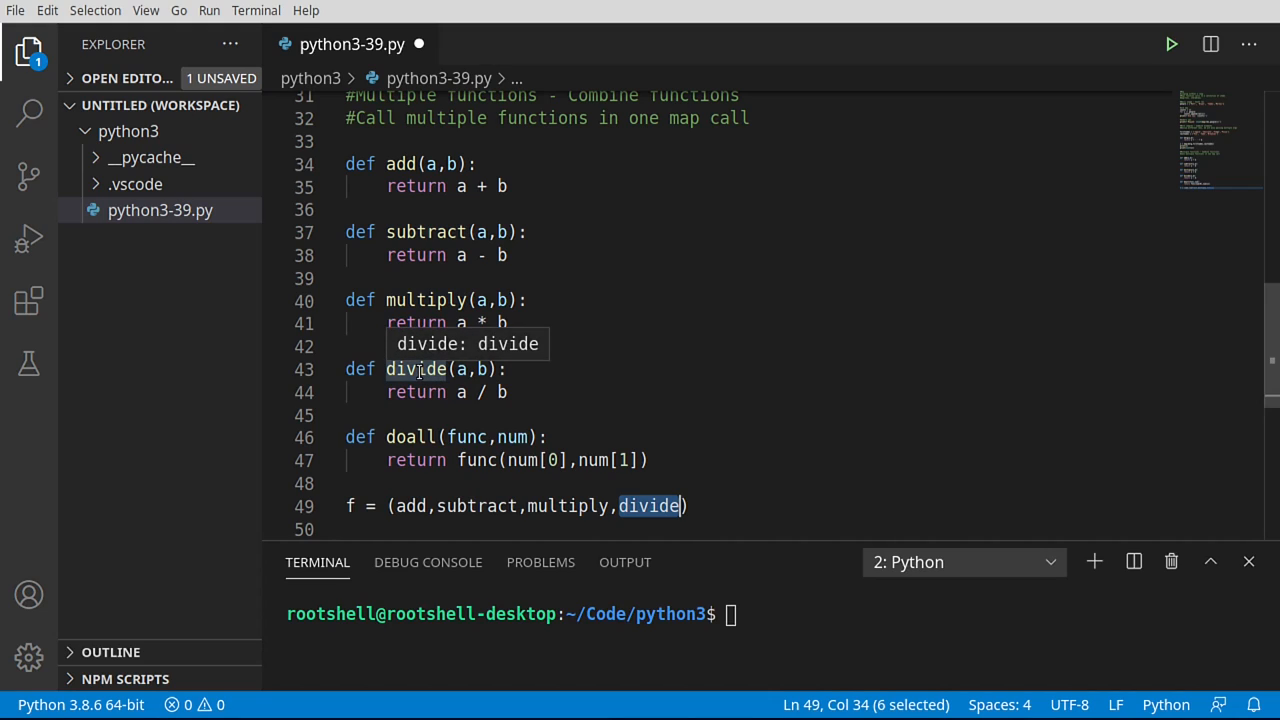
pyautogui.moveTo(622, 516)
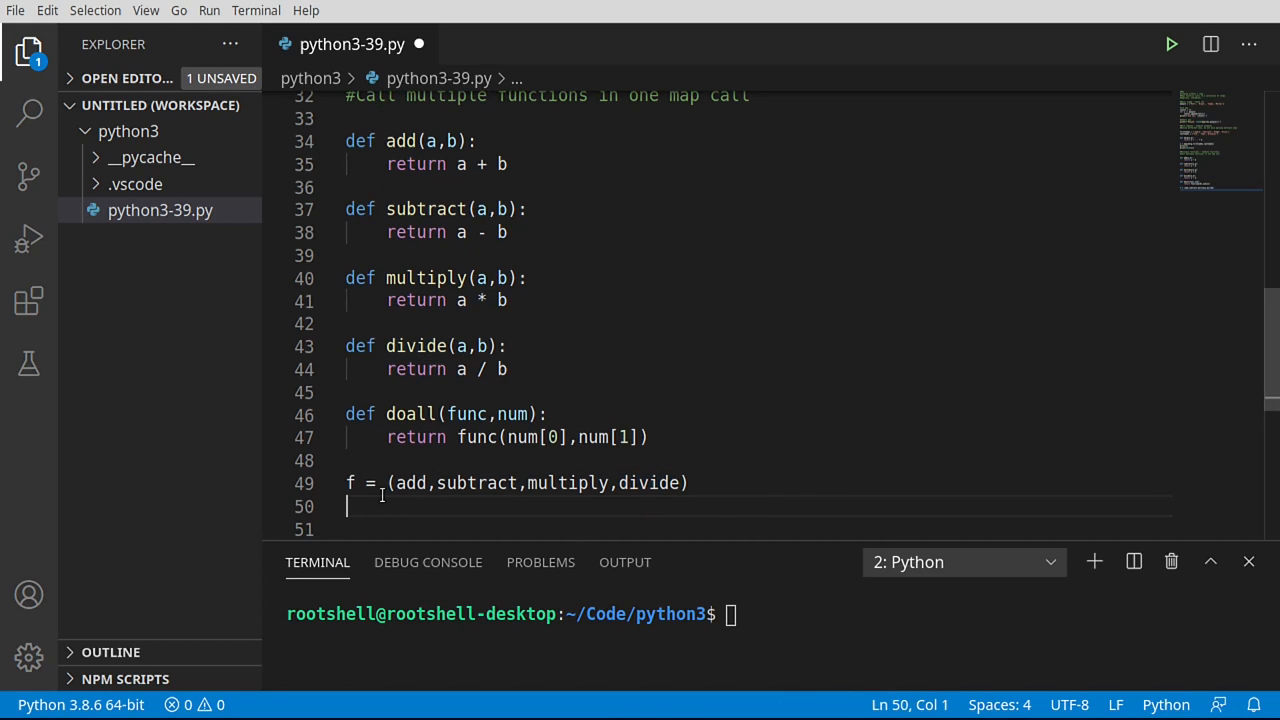
pyautogui.moveTo(388, 482); pyautogui.dragTo(688, 482)
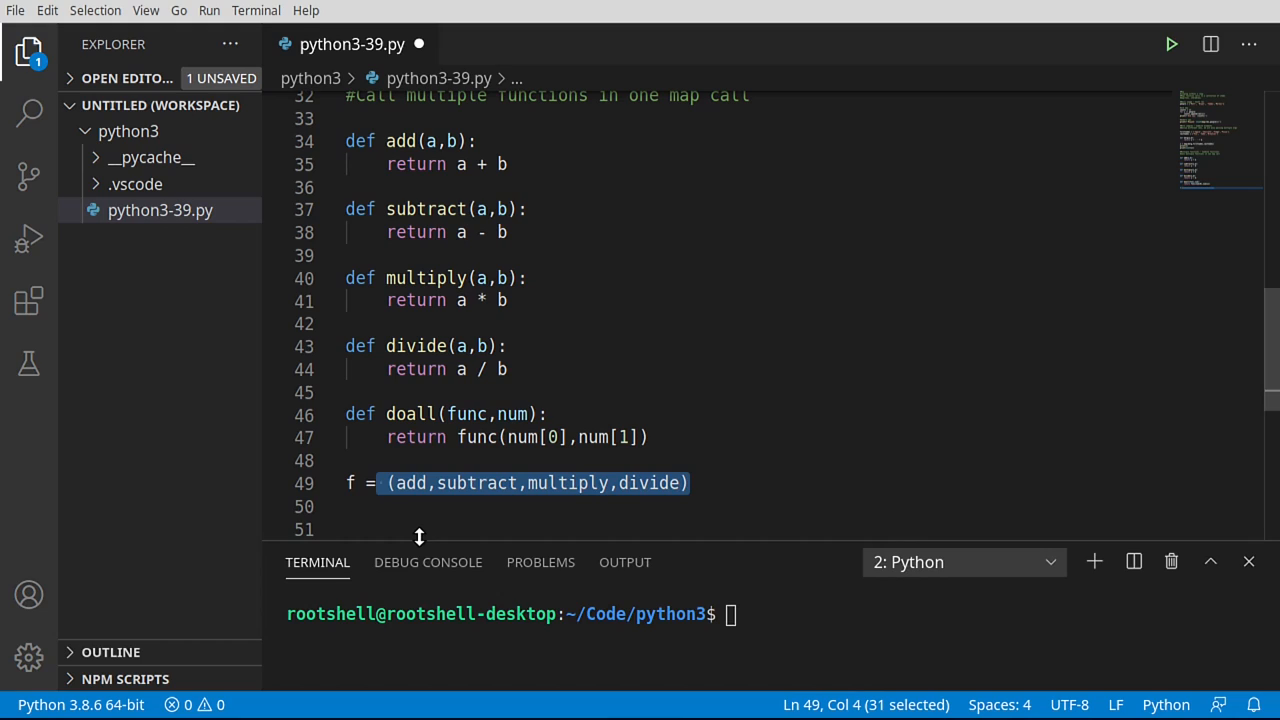
pyautogui.click(370, 506)
pyautogui.write('v =')
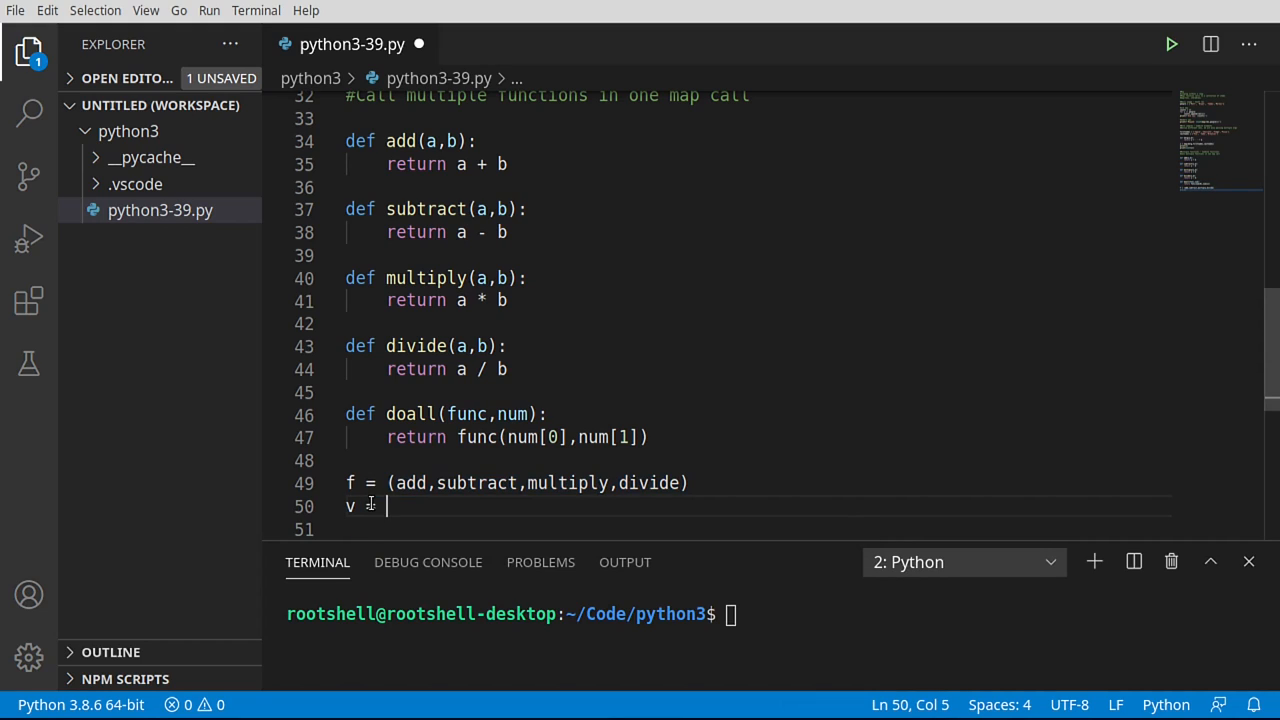
# Step: Assign v = [[5,3]] on line 50, a nested list holding the single pair 5 and 3
pyautogui.write('[]')
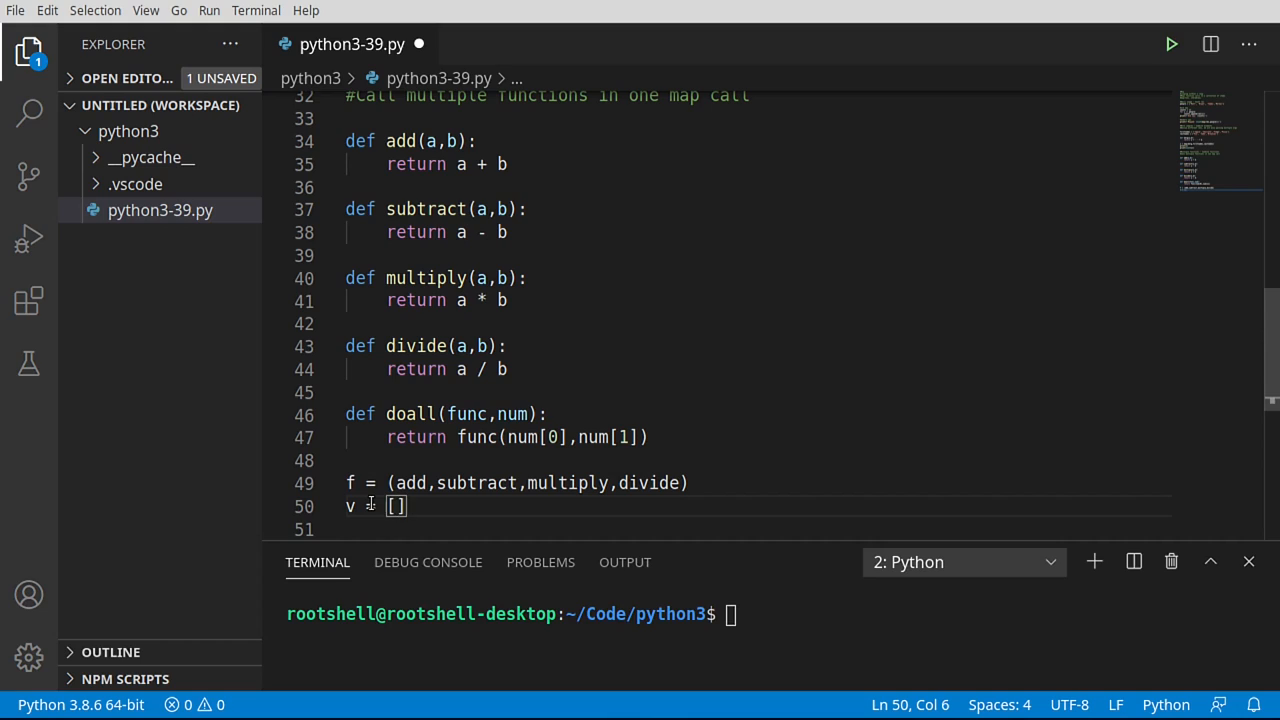
pyautogui.write('[]')
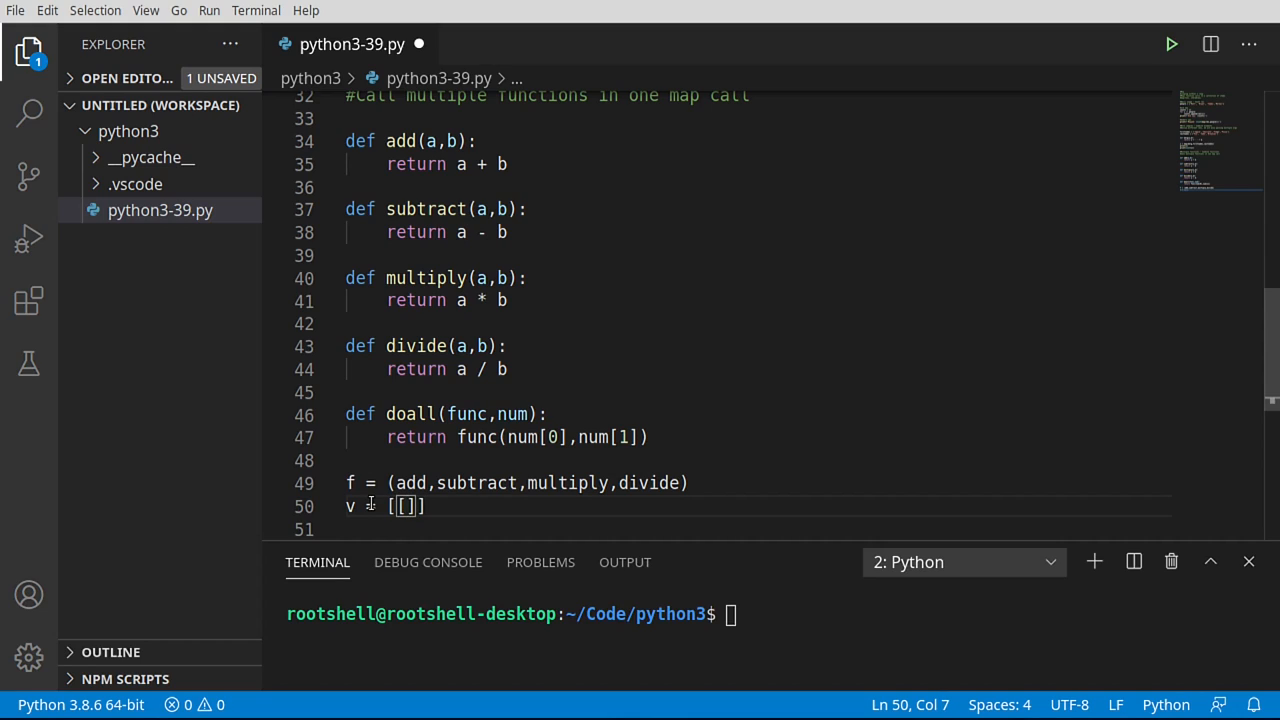
pyautogui.write('5,')
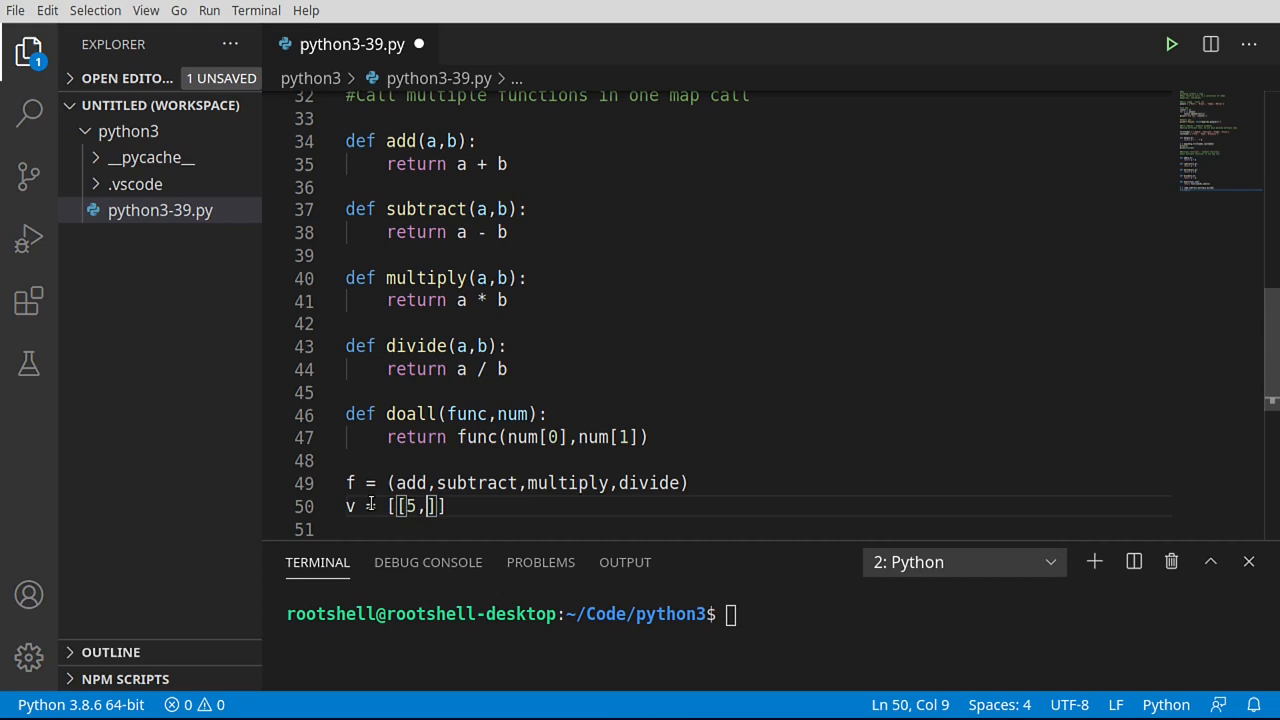
pyautogui.write('3')
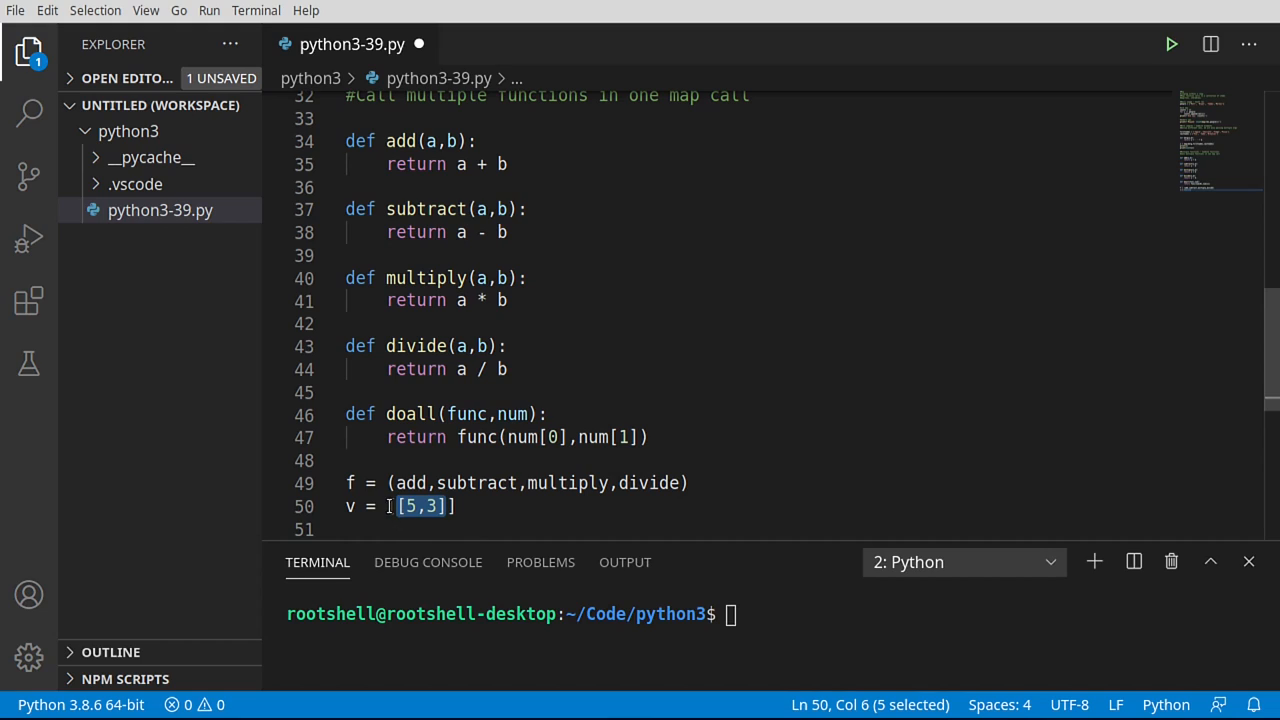
pyautogui.write('[')
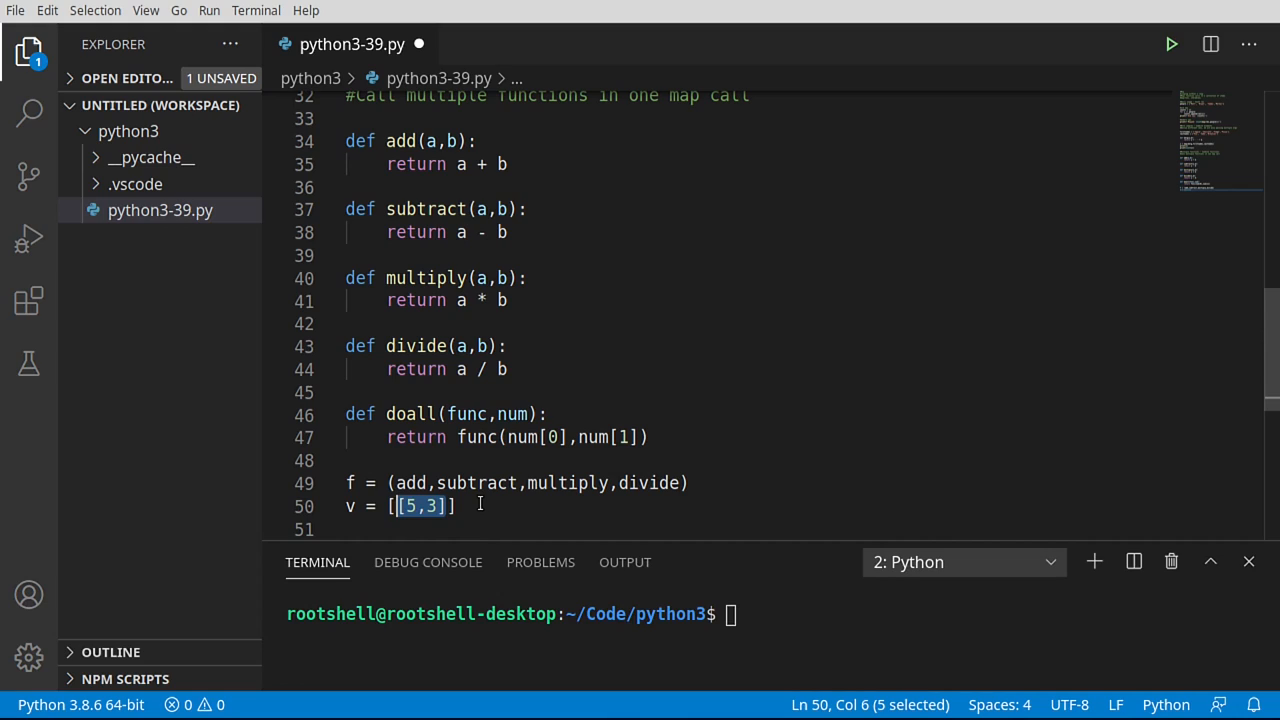
pyautogui.press('Delete')
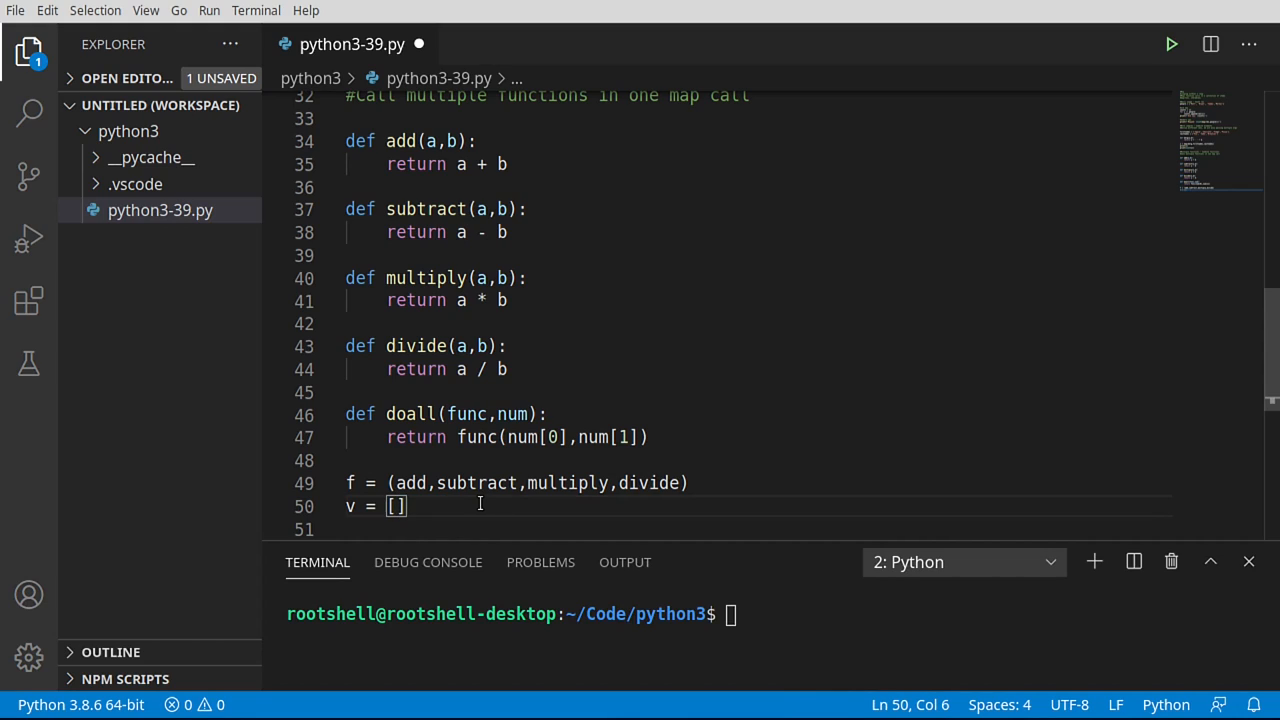
pyautogui.write('[5,3],[5,3],[5,3],[5,3],')
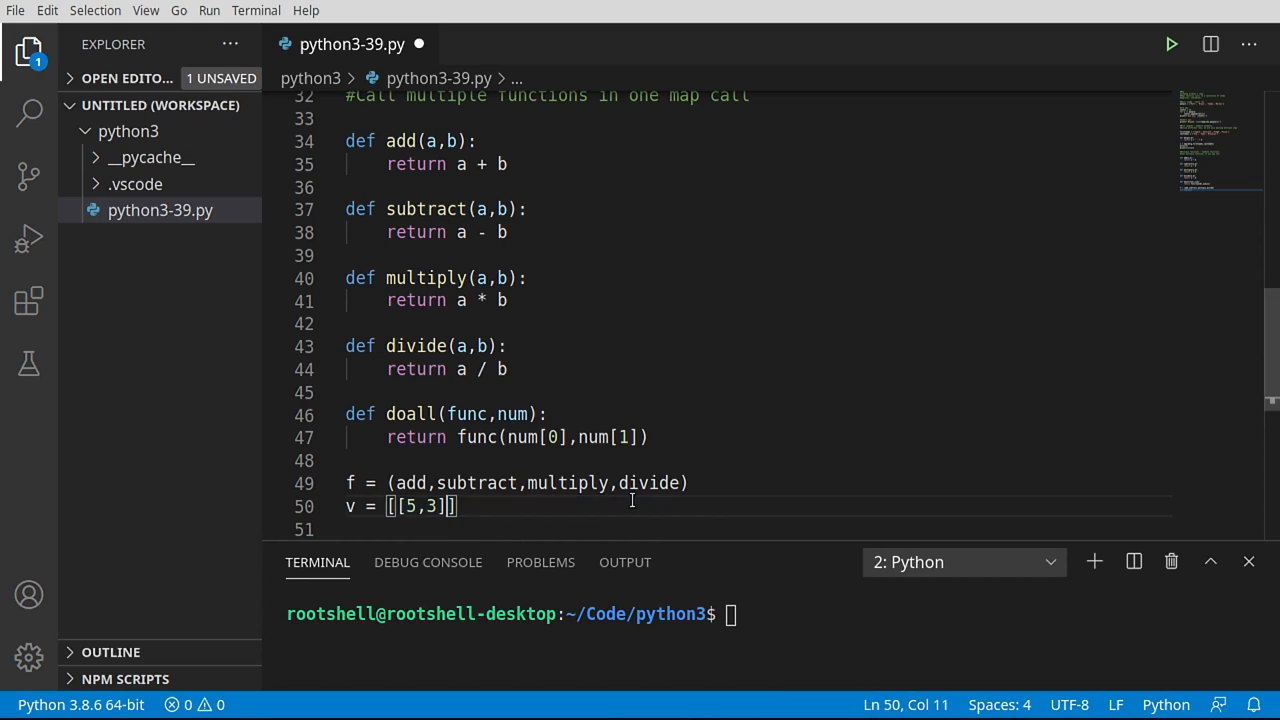
pyautogui.click(352, 506)
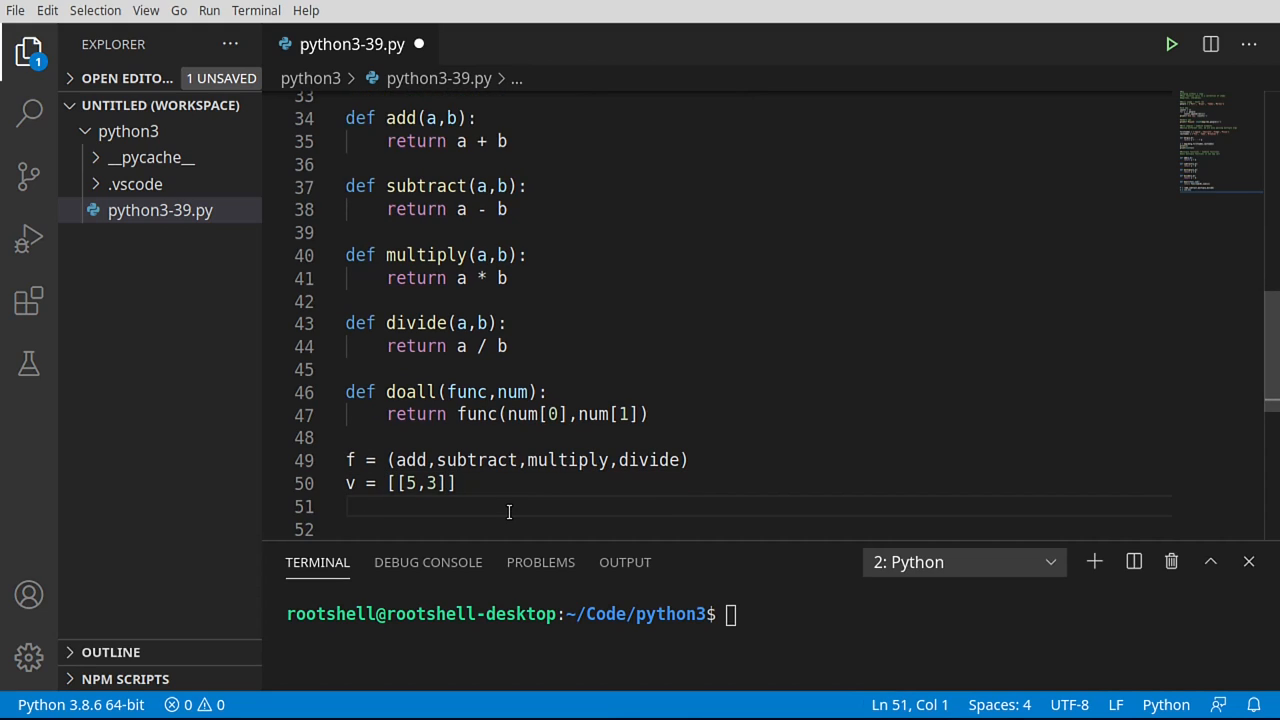
# Step: Assign n = list(v) * len(f) on line 51, repeating the pair once per function
pyautogui.write('n =')
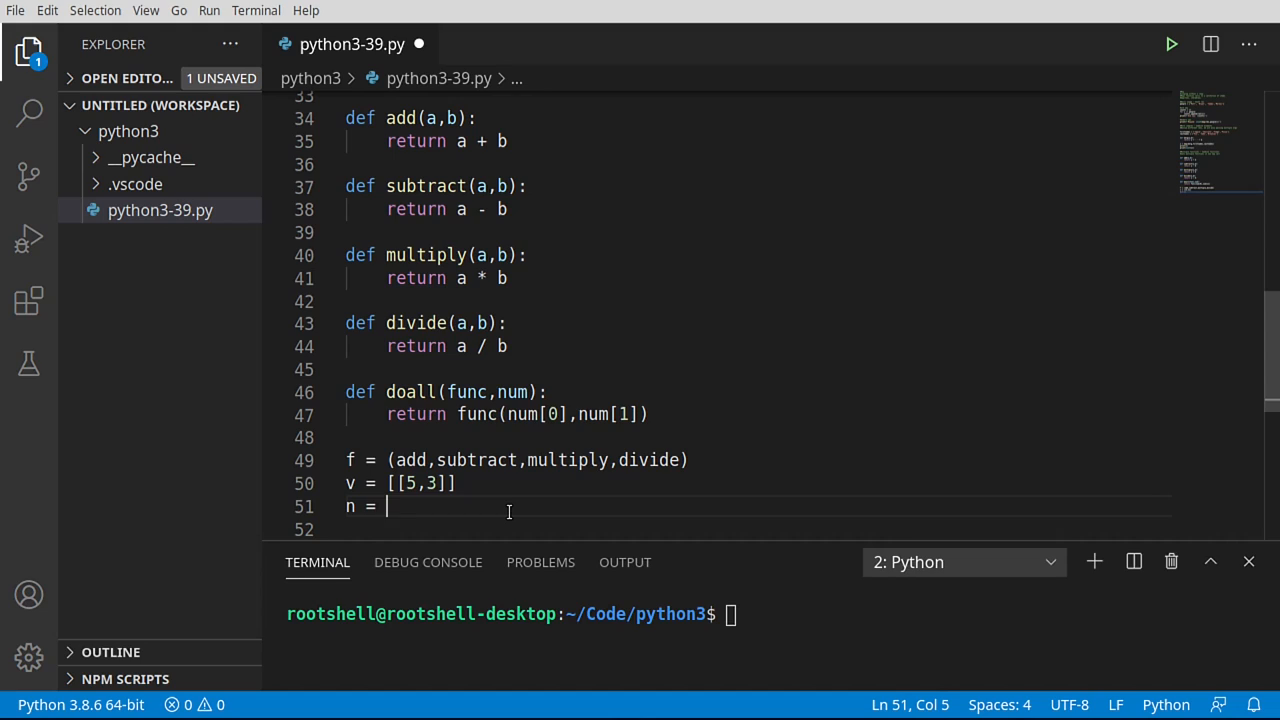
pyautogui.write('list')
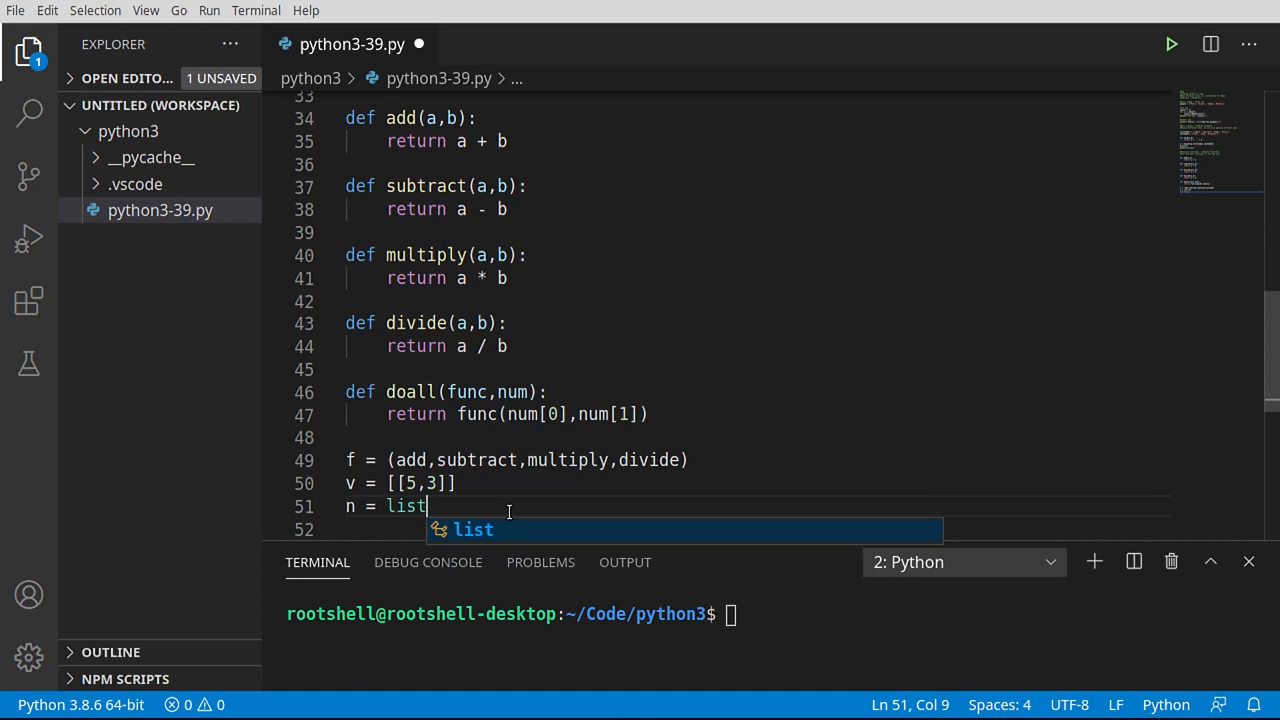
pyautogui.write('(')
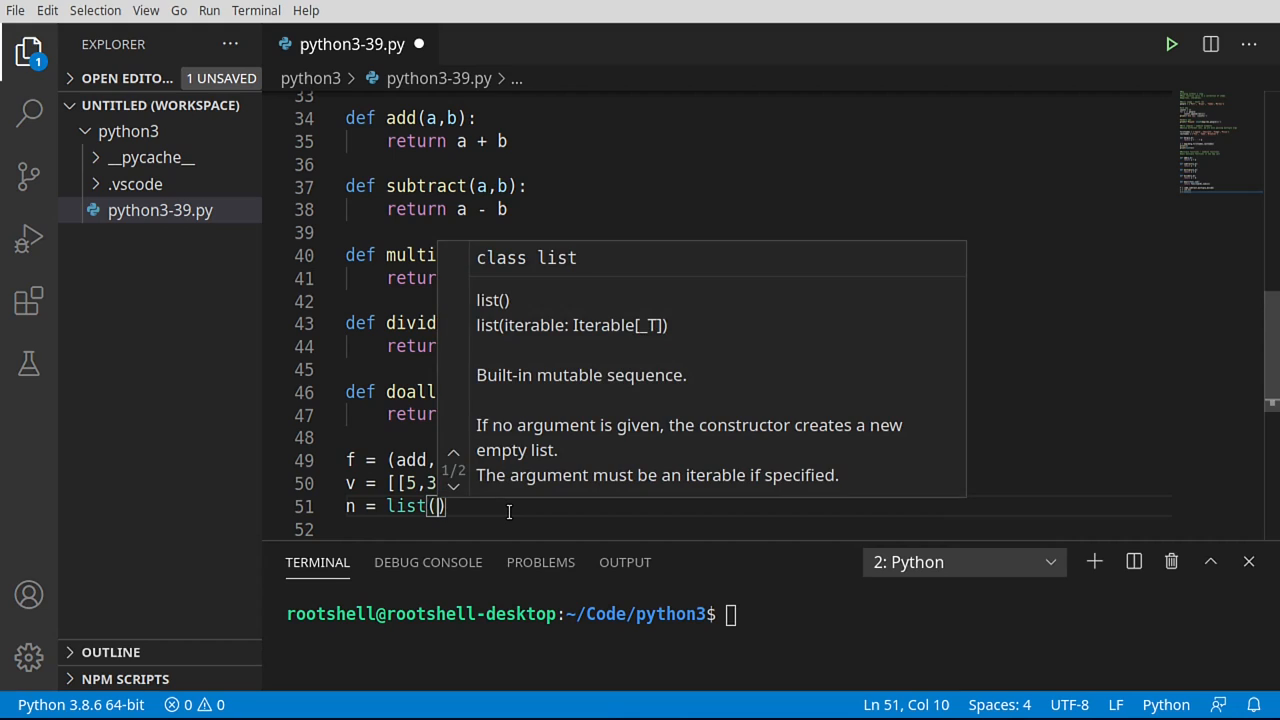
pyautogui.write('v)')
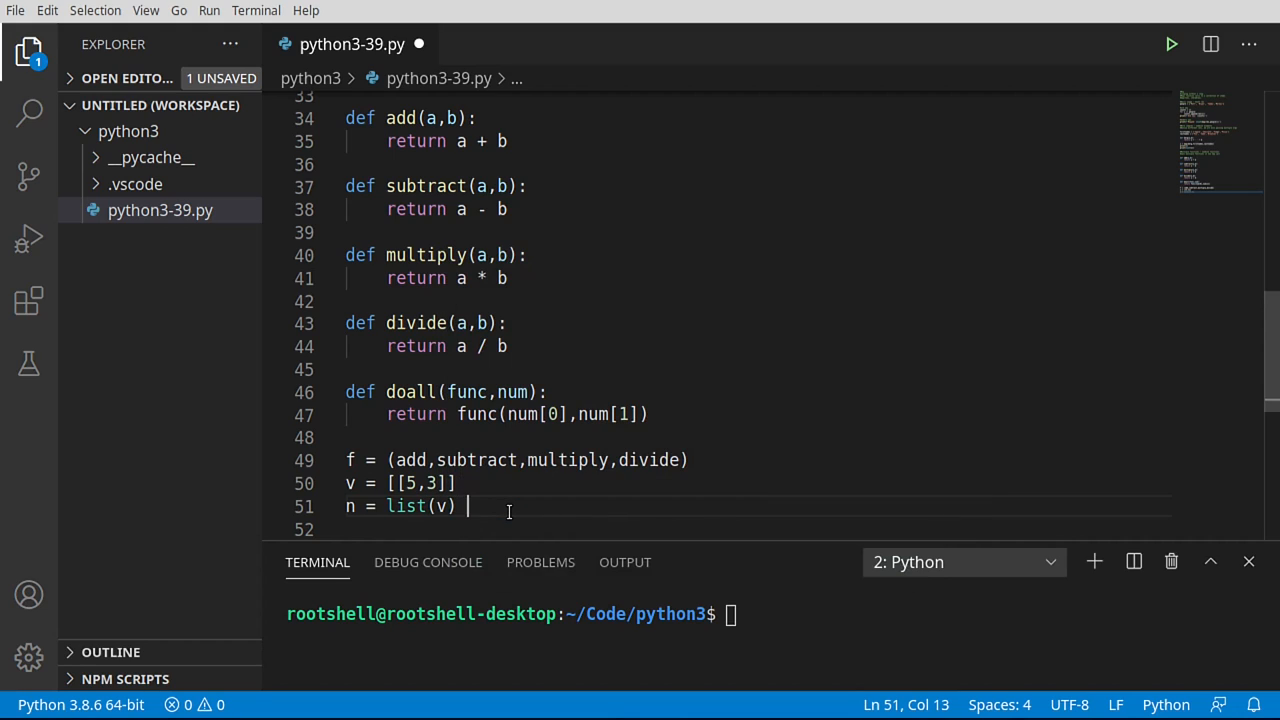
pyautogui.write('*')
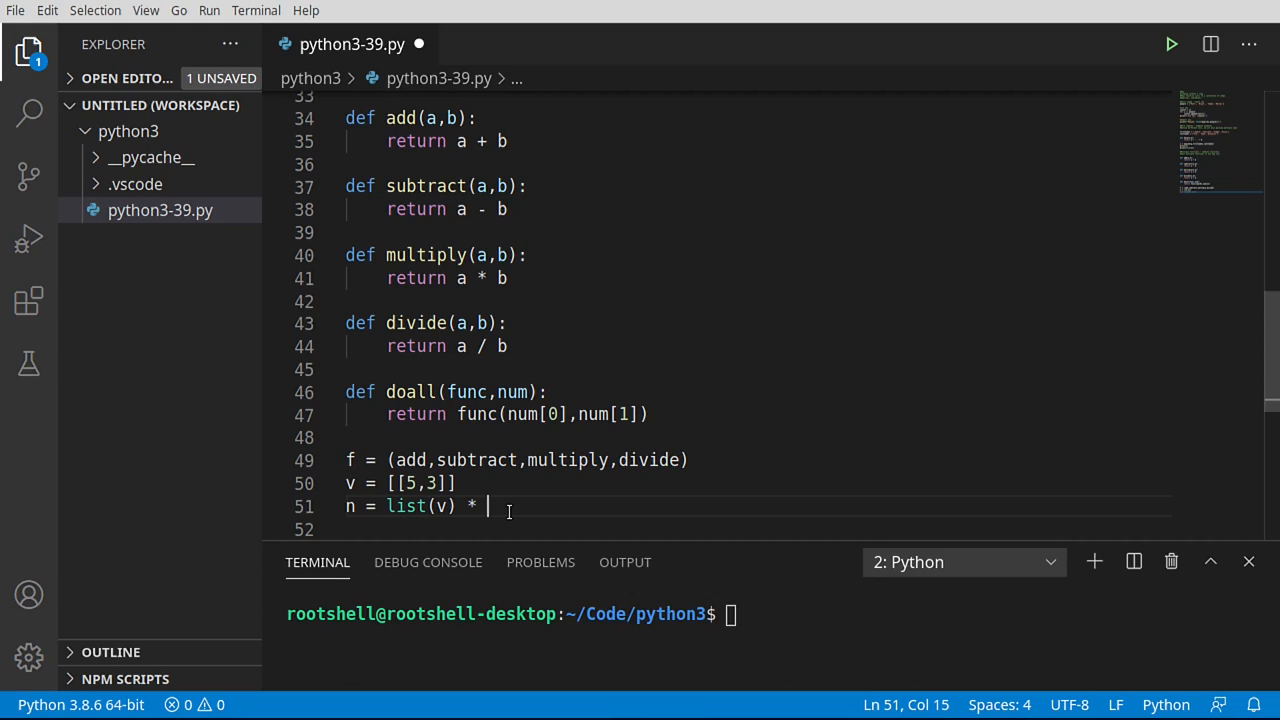
pyautogui.write('len(f)')
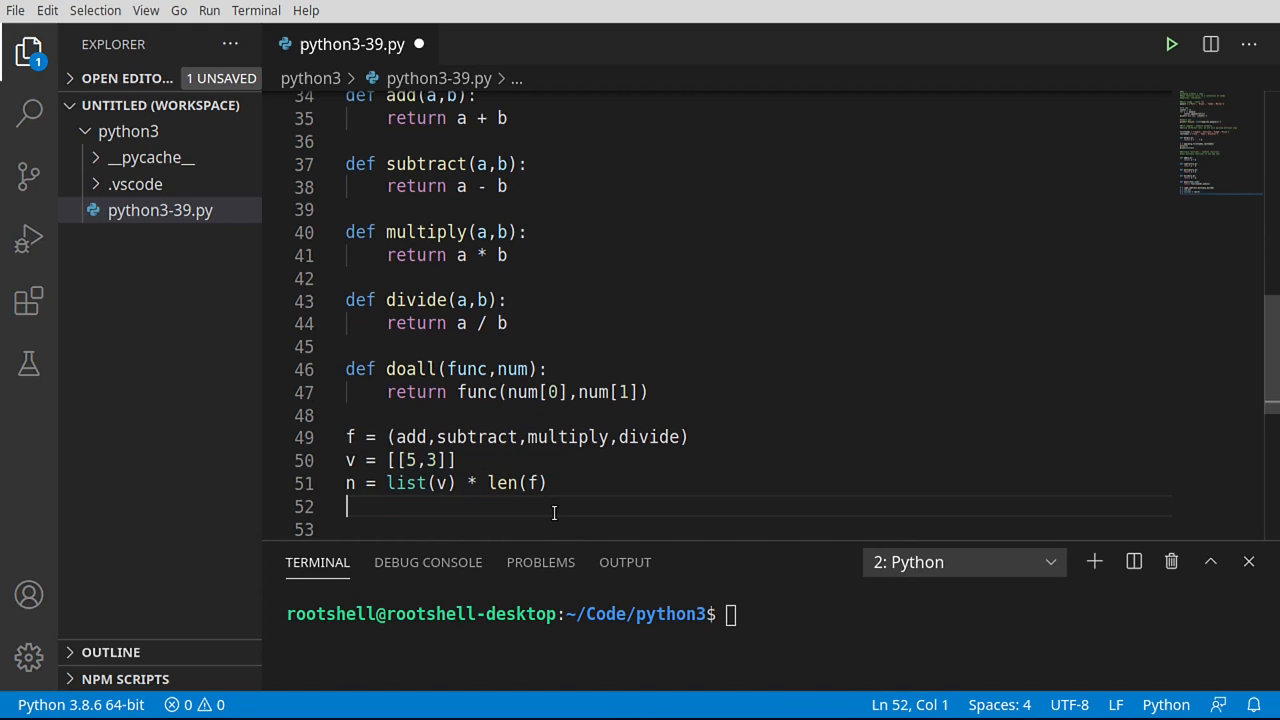
# Step: Print f and n with print(f'f:{f}, n:{n}') on line 52, showing the tuple and four [5, 3] pairs
pyautogui.write('print(')
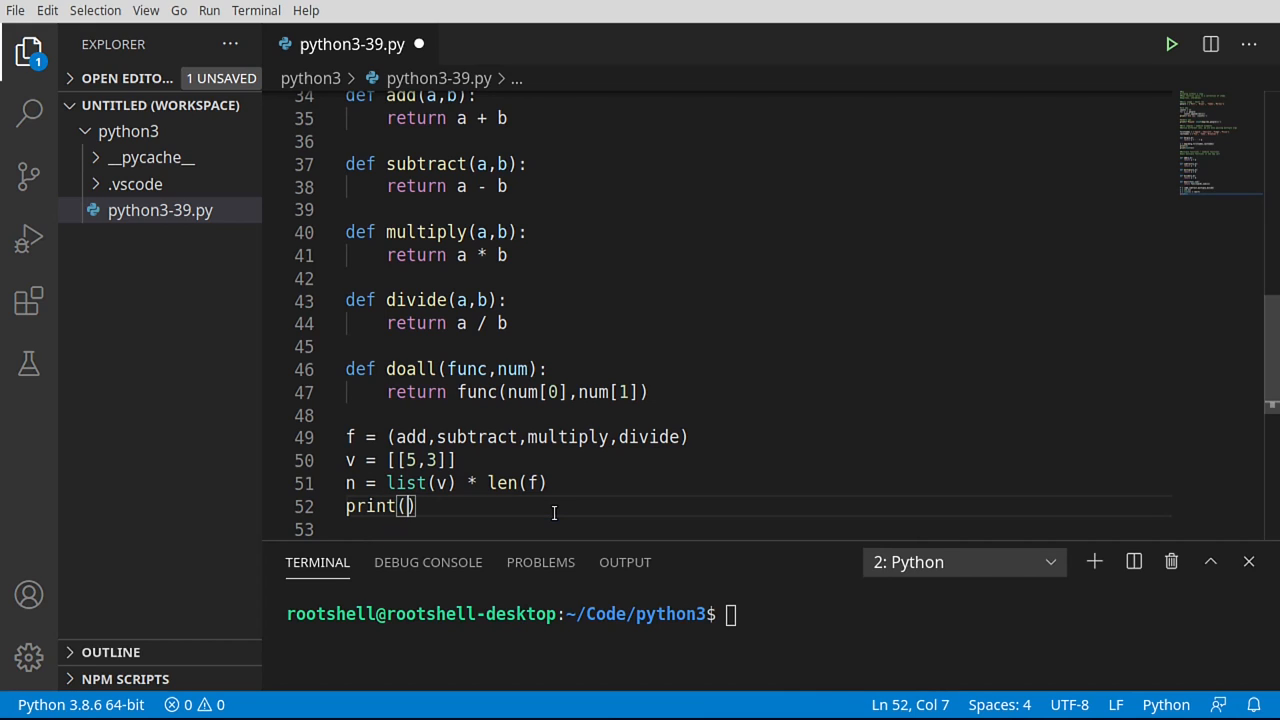
pyautogui.write("f''")
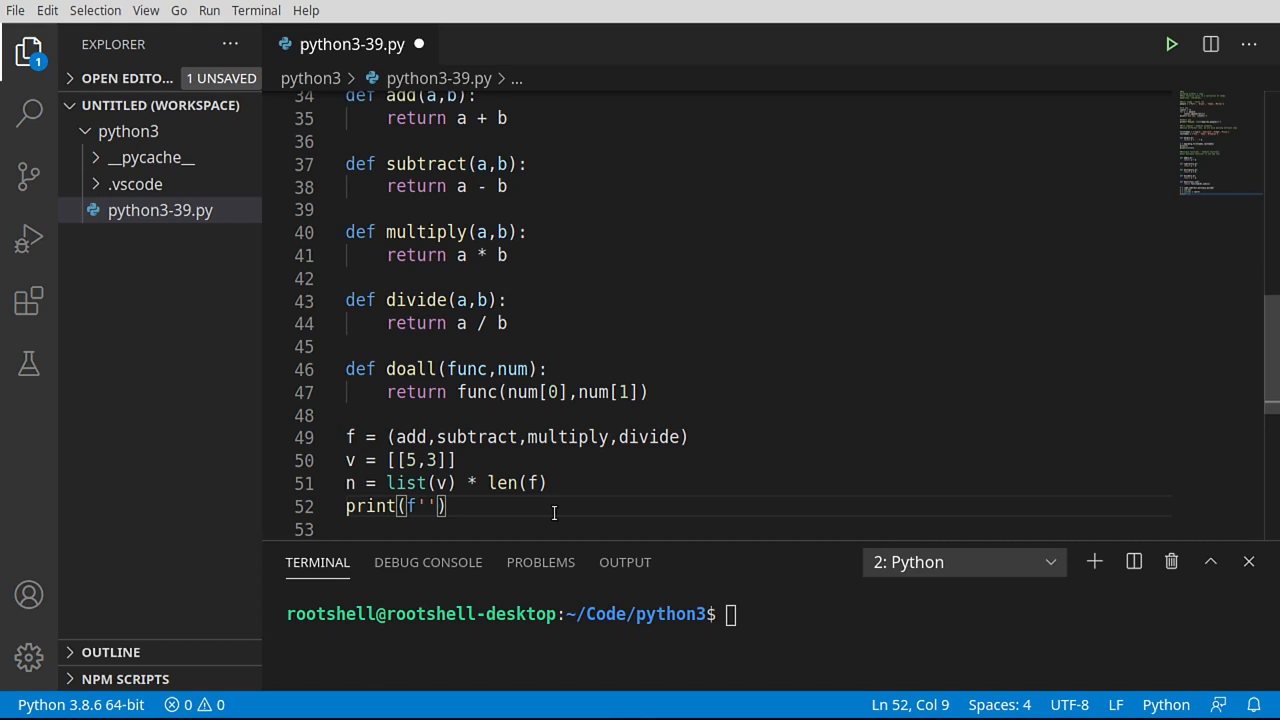
pyautogui.write('f:')
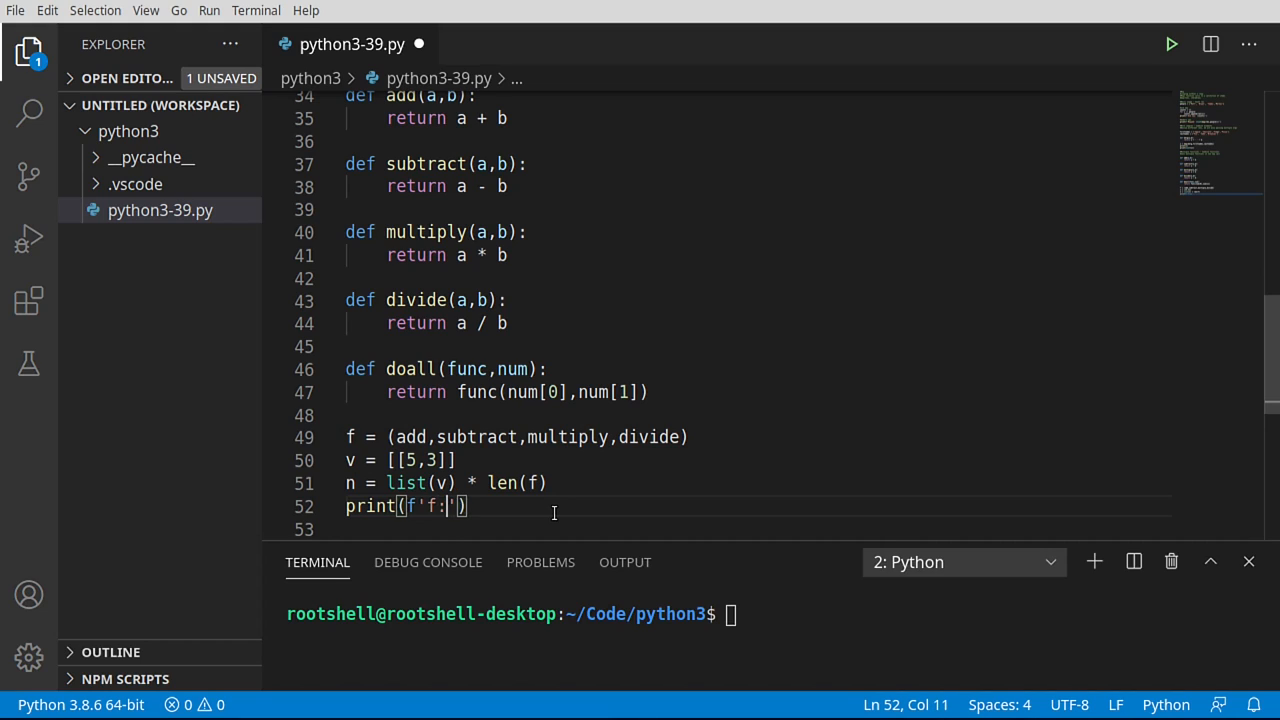
pyautogui.write('{f')
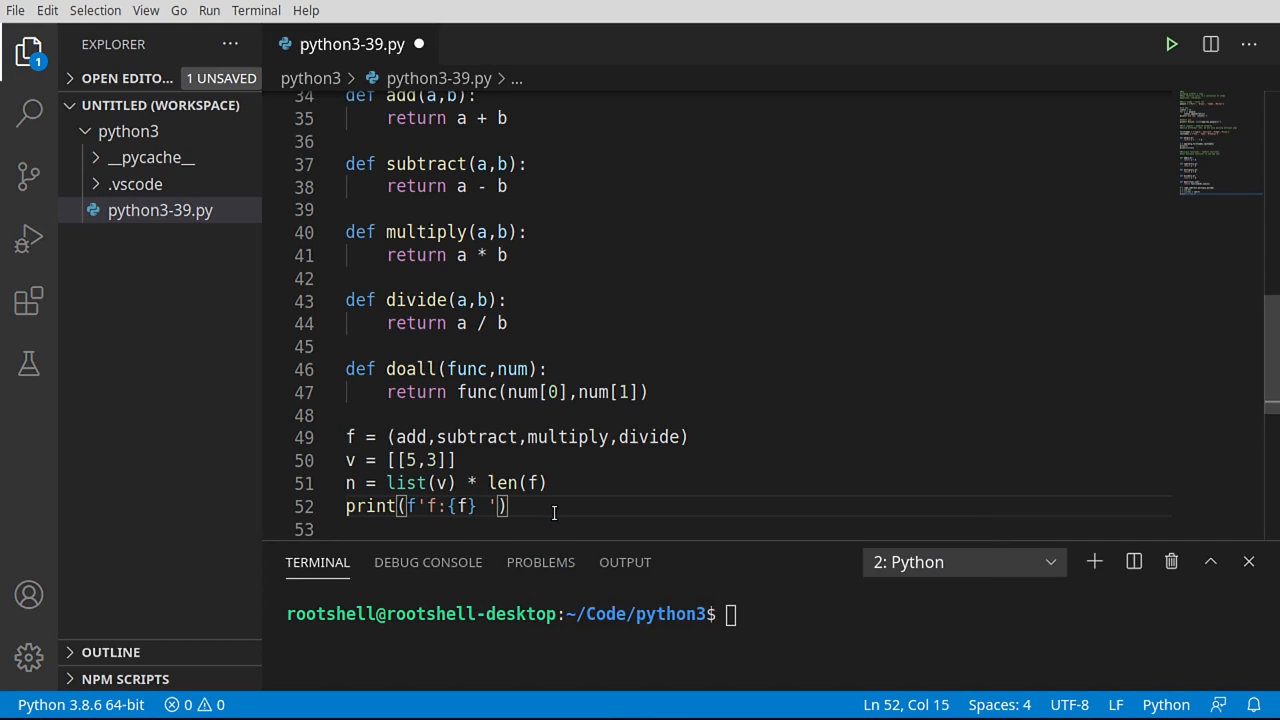
pyautogui.write(',')
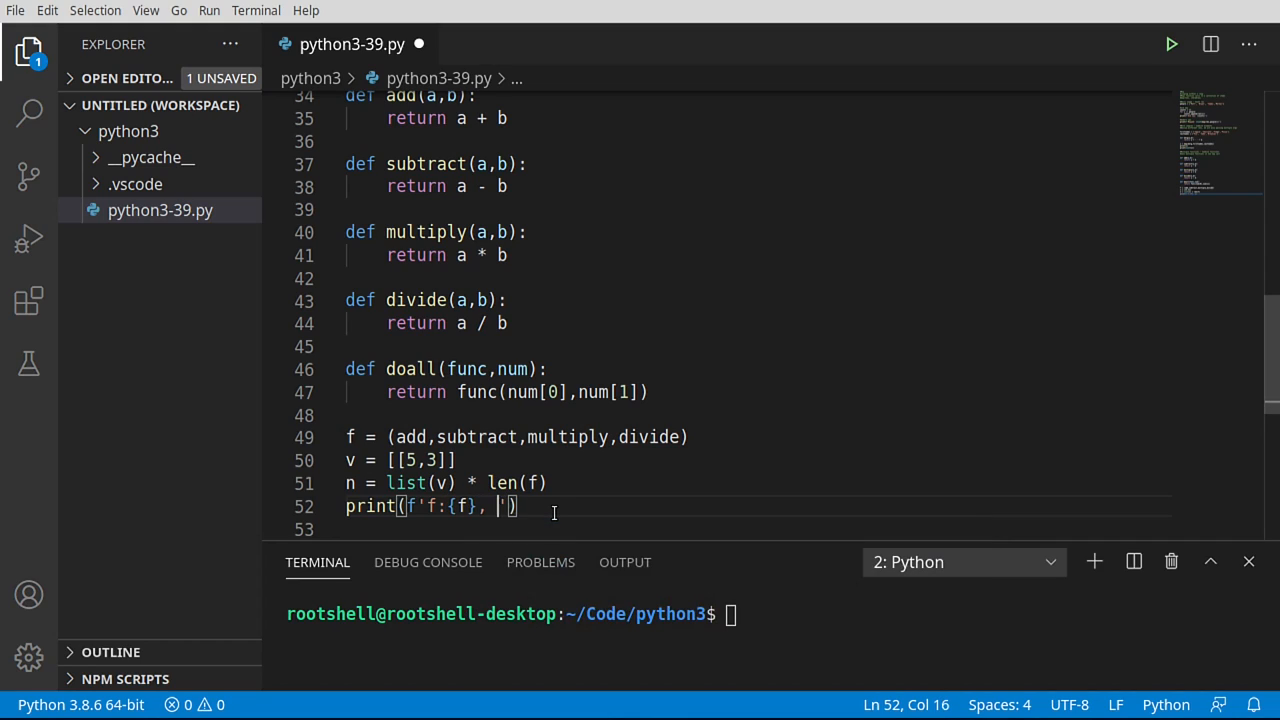
pyautogui.write('{}')
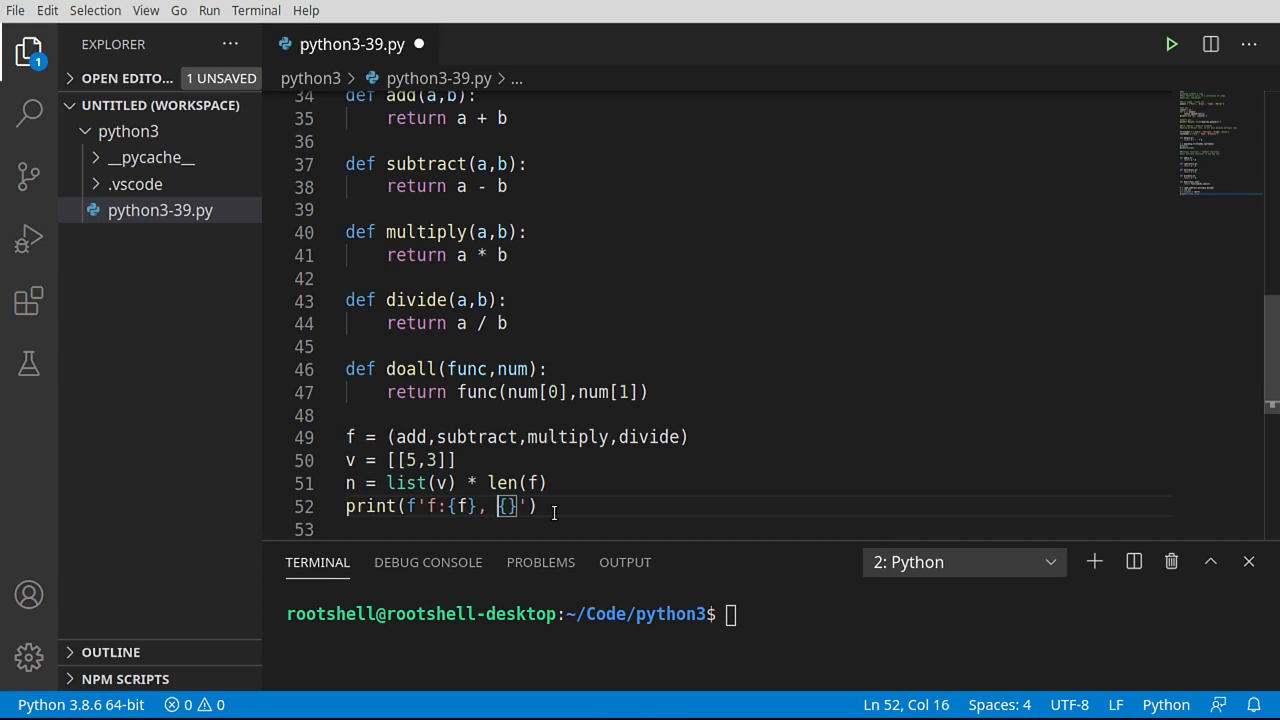
pyautogui.write('n:')
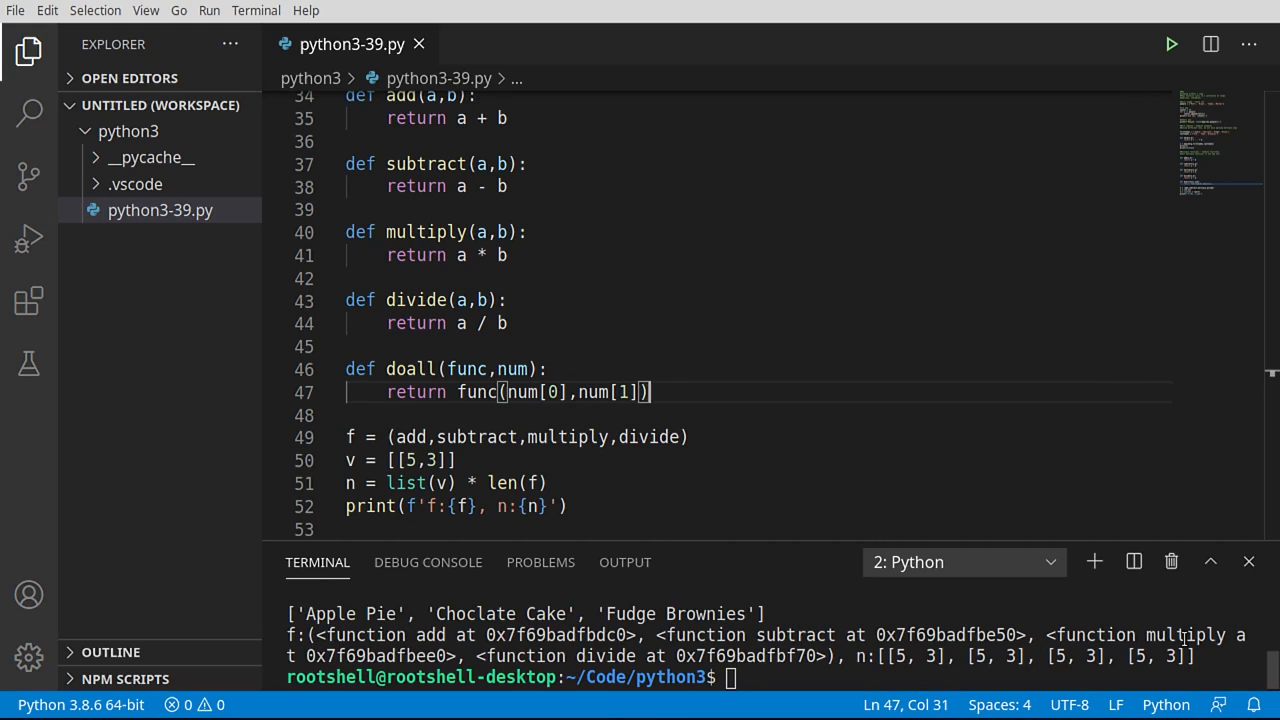
# Step: Inspect a function's memory address in the output and scroll back to the doall, f, v, n lines
pyautogui.doubleClick(604, 656)
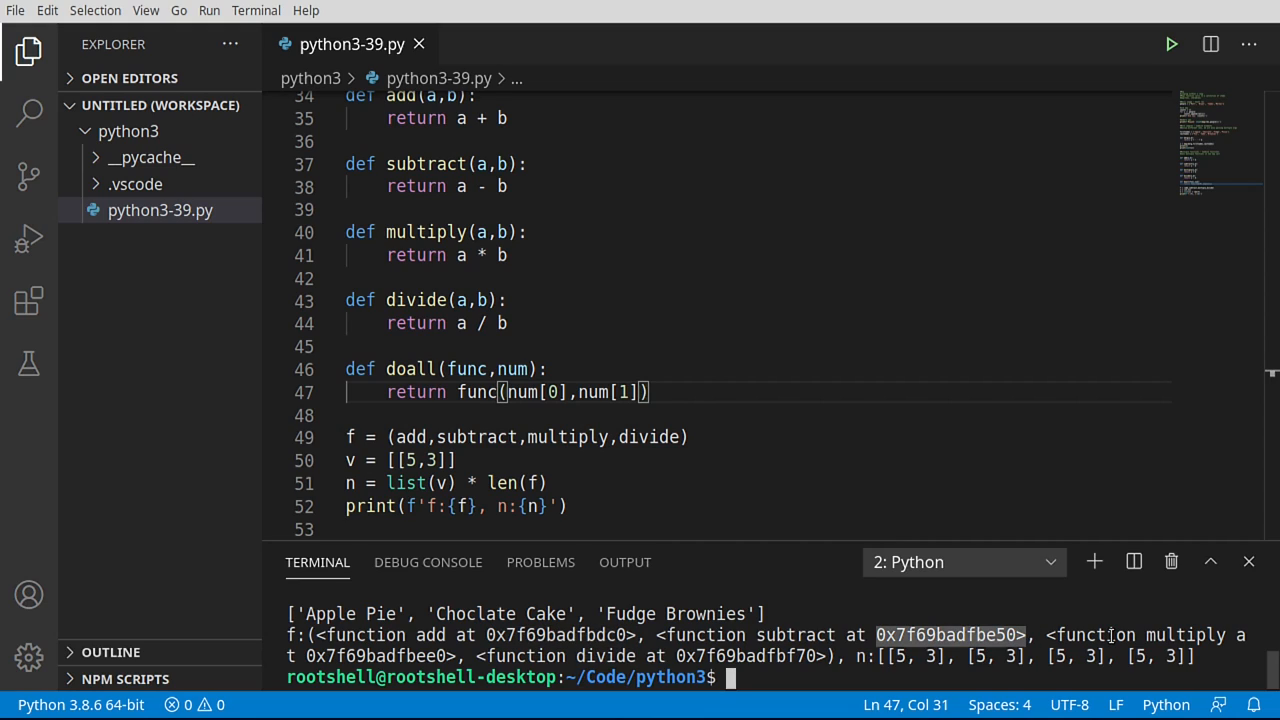
pyautogui.moveTo(358, 492)
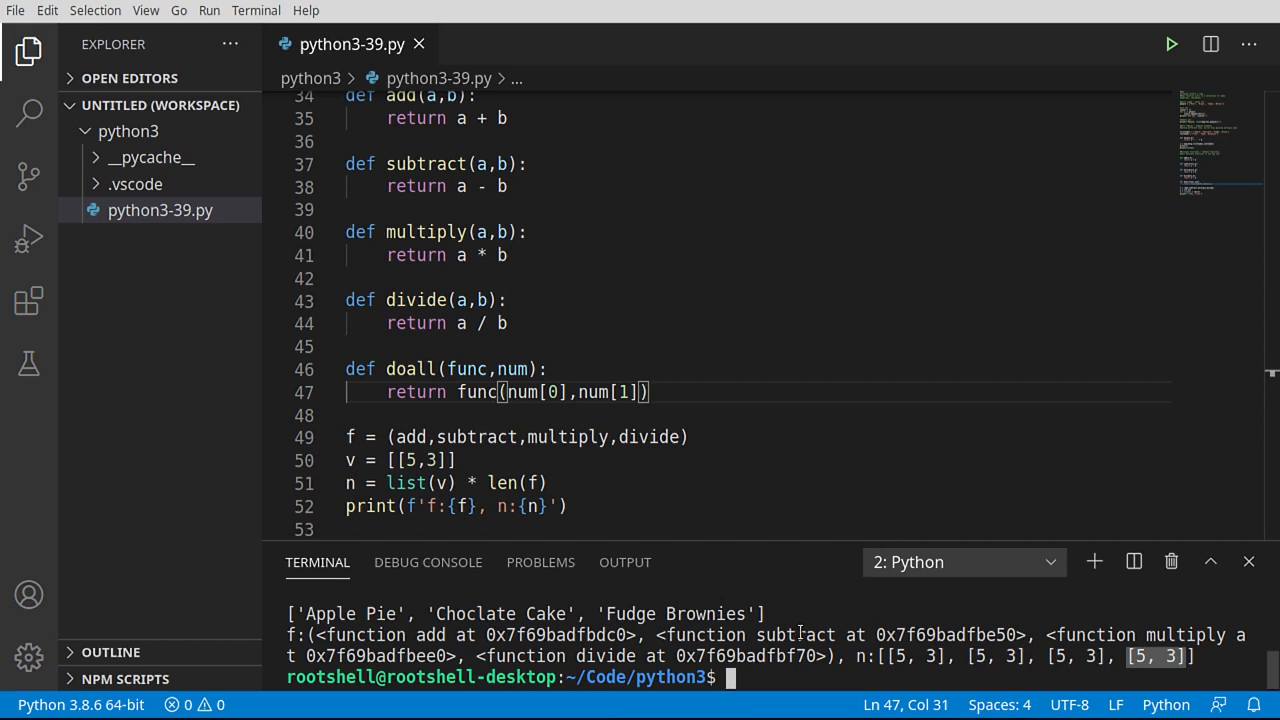
pyautogui.scroll(3)
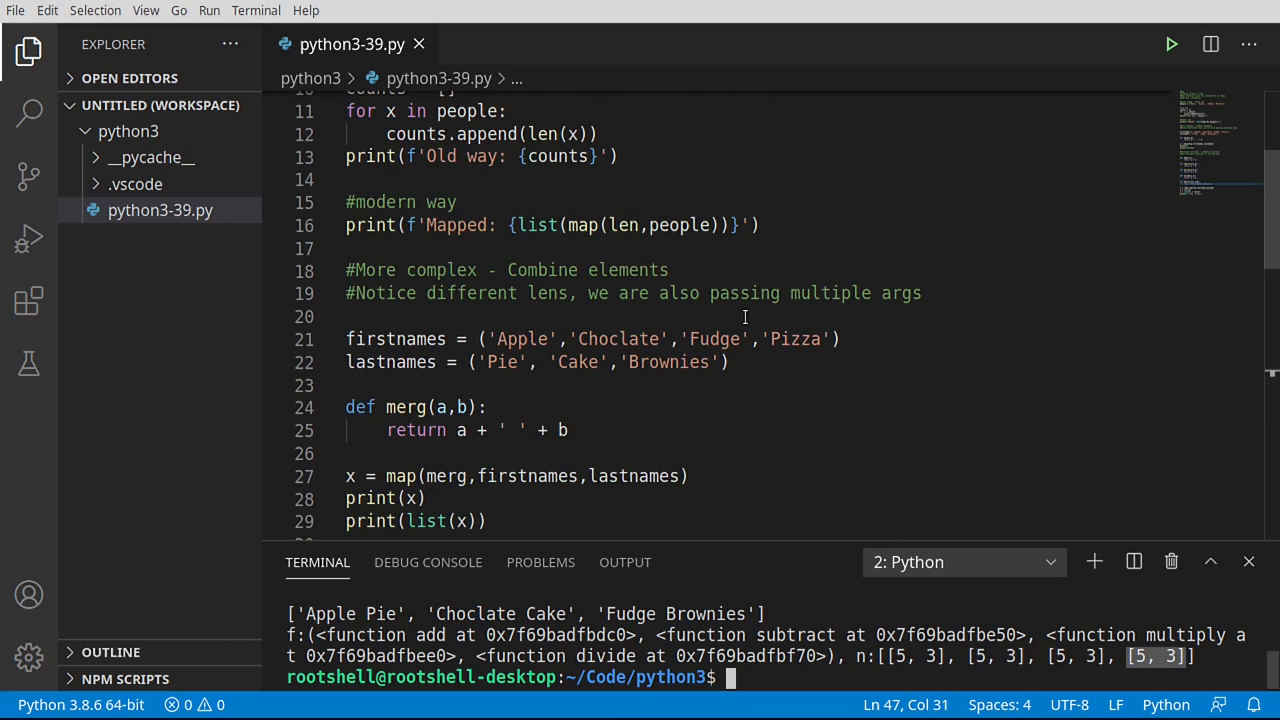
pyautogui.moveTo(620, 356)
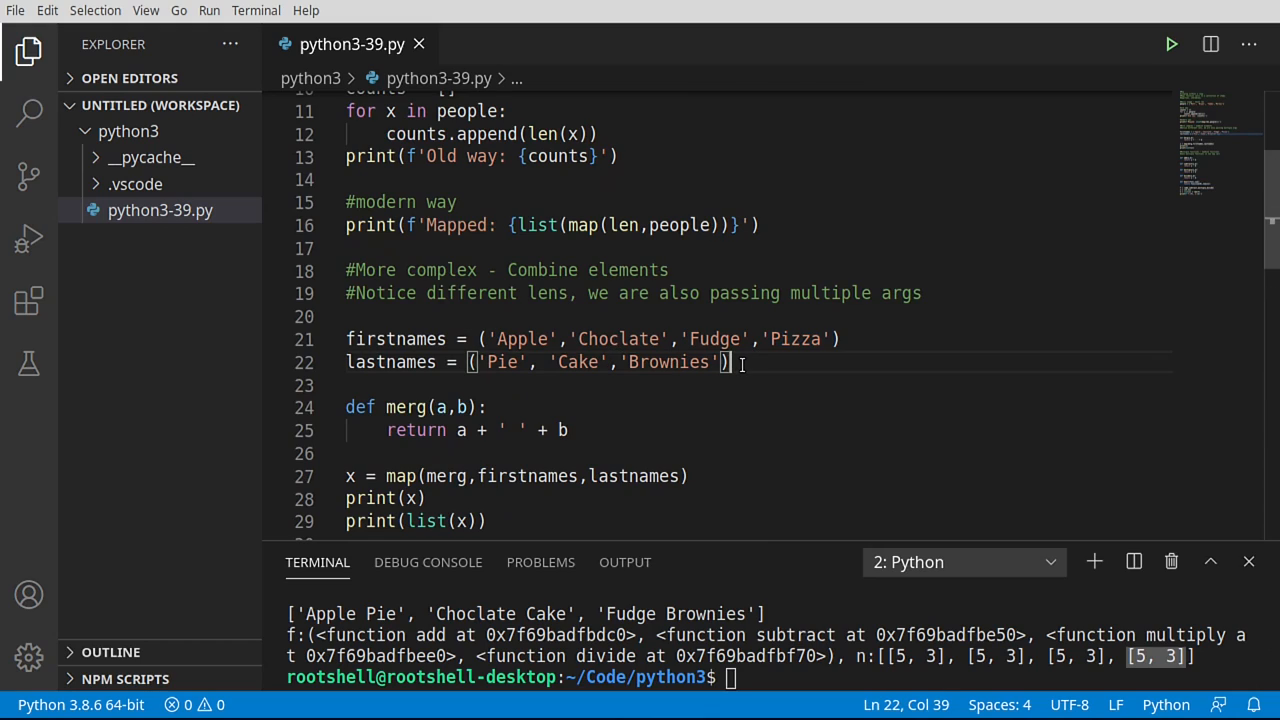
pyautogui.moveTo(764, 384)
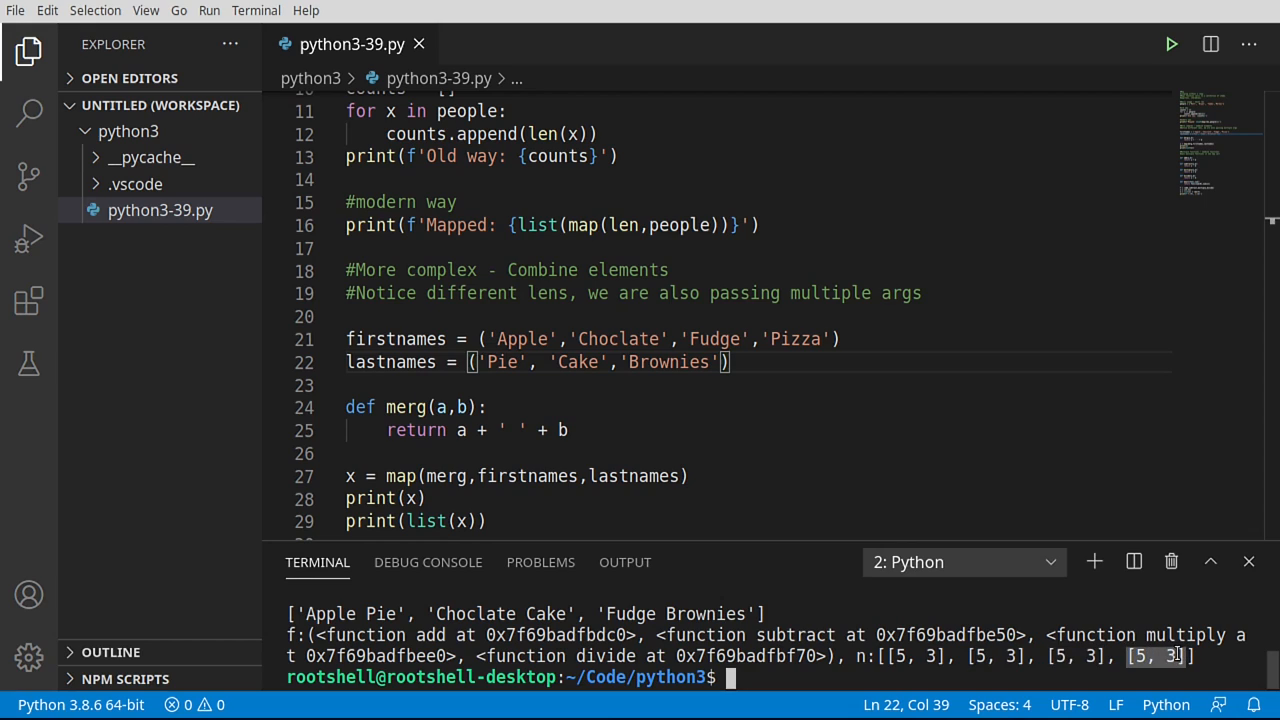
pyautogui.scroll(-3)
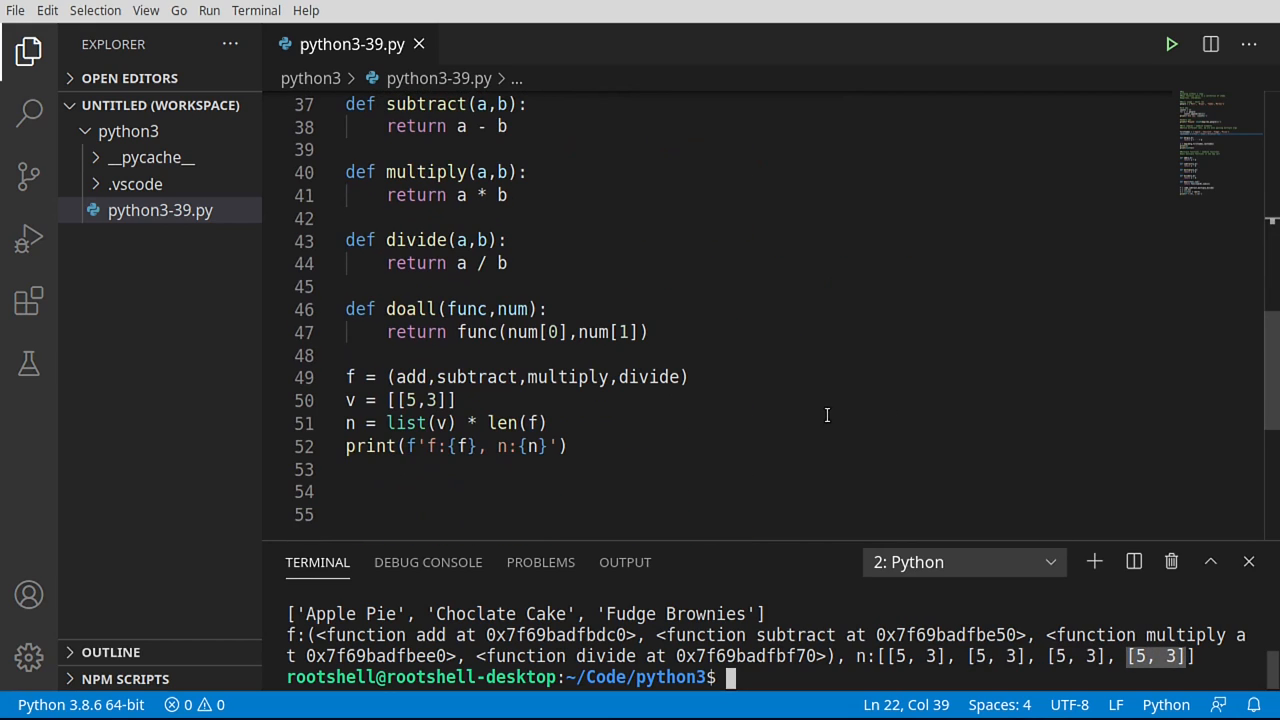
pyautogui.moveTo(556, 340)
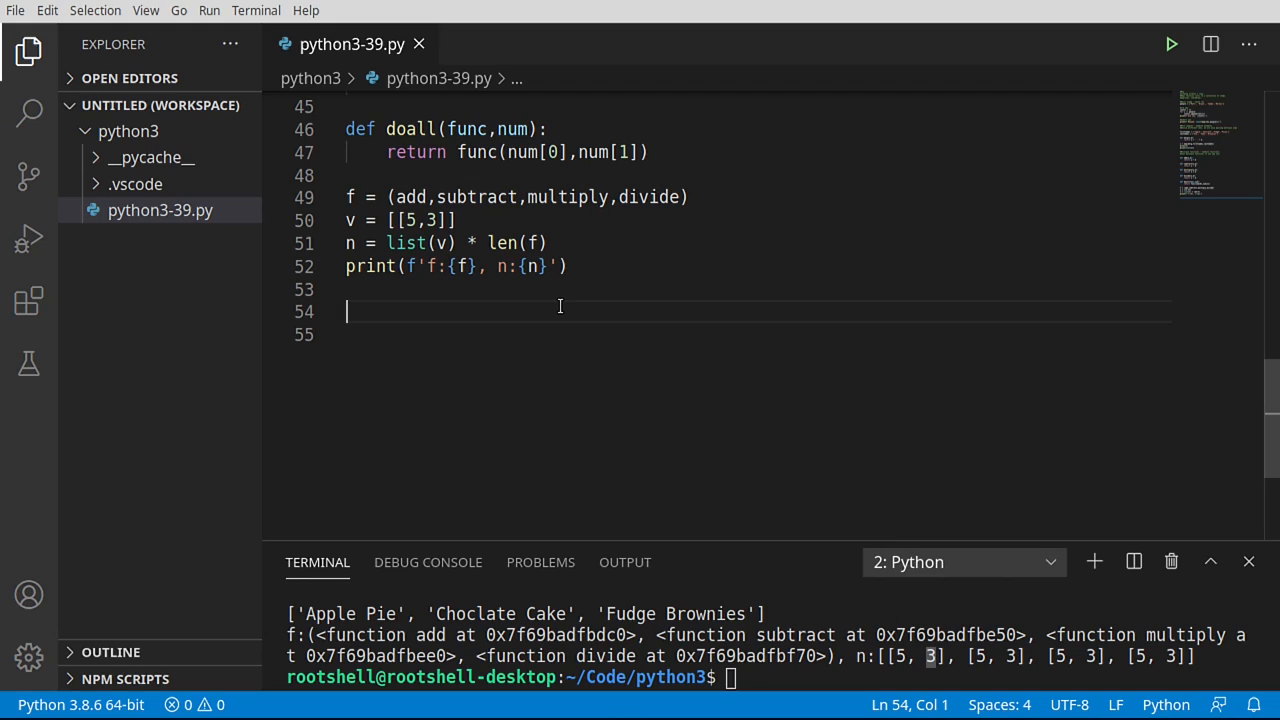
# Step: Assign m = map(doall,f,n) on line 54 and point out the doall and n arguments
pyautogui.write('m =')
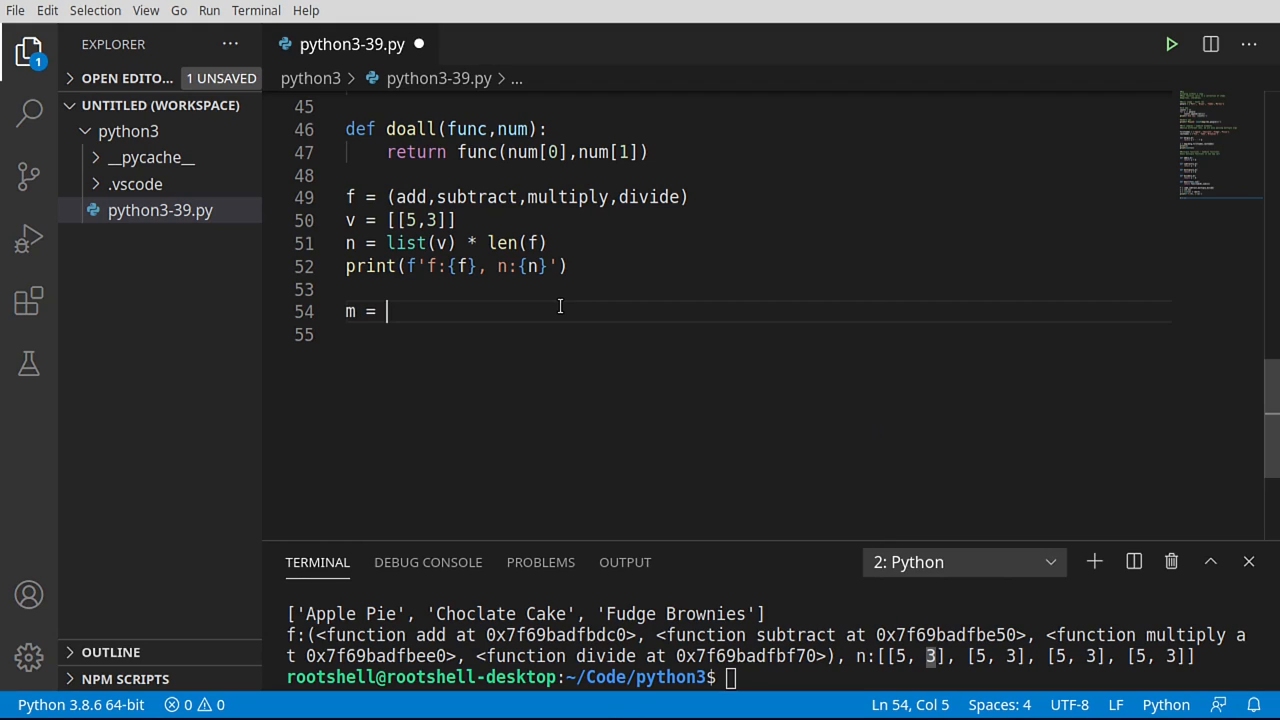
pyautogui.write('map()')
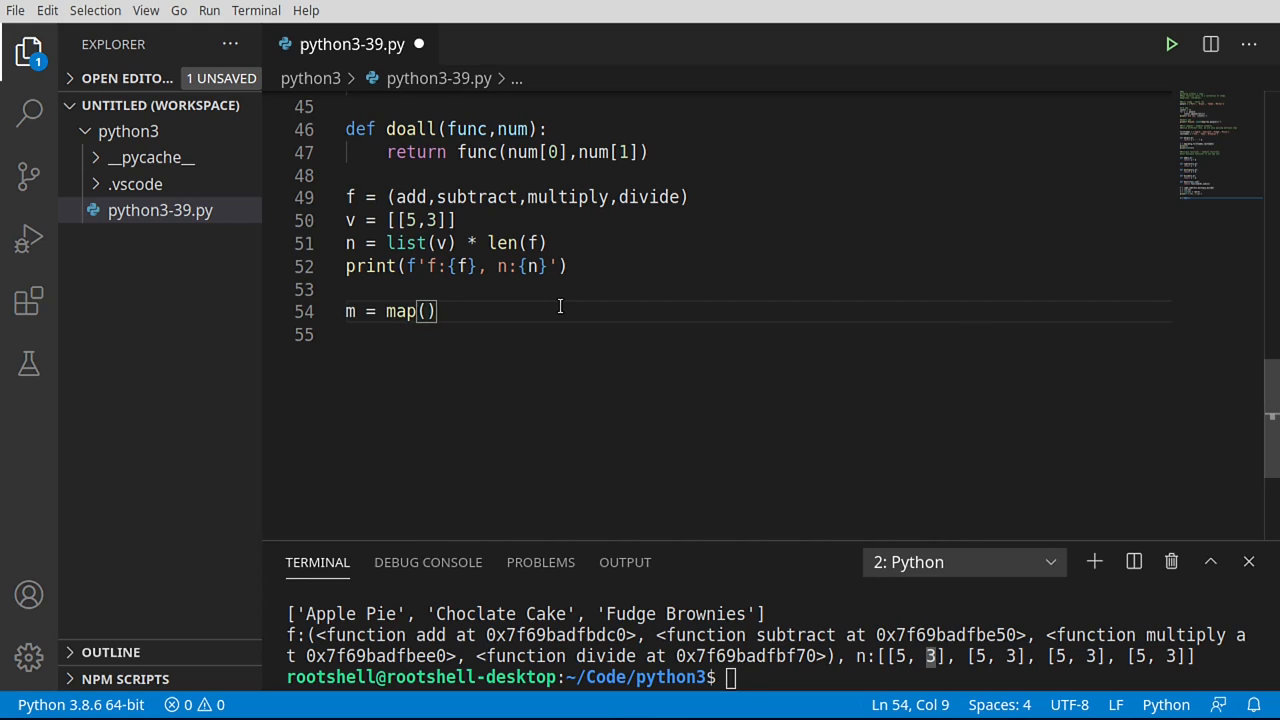
pyautogui.write('doall')
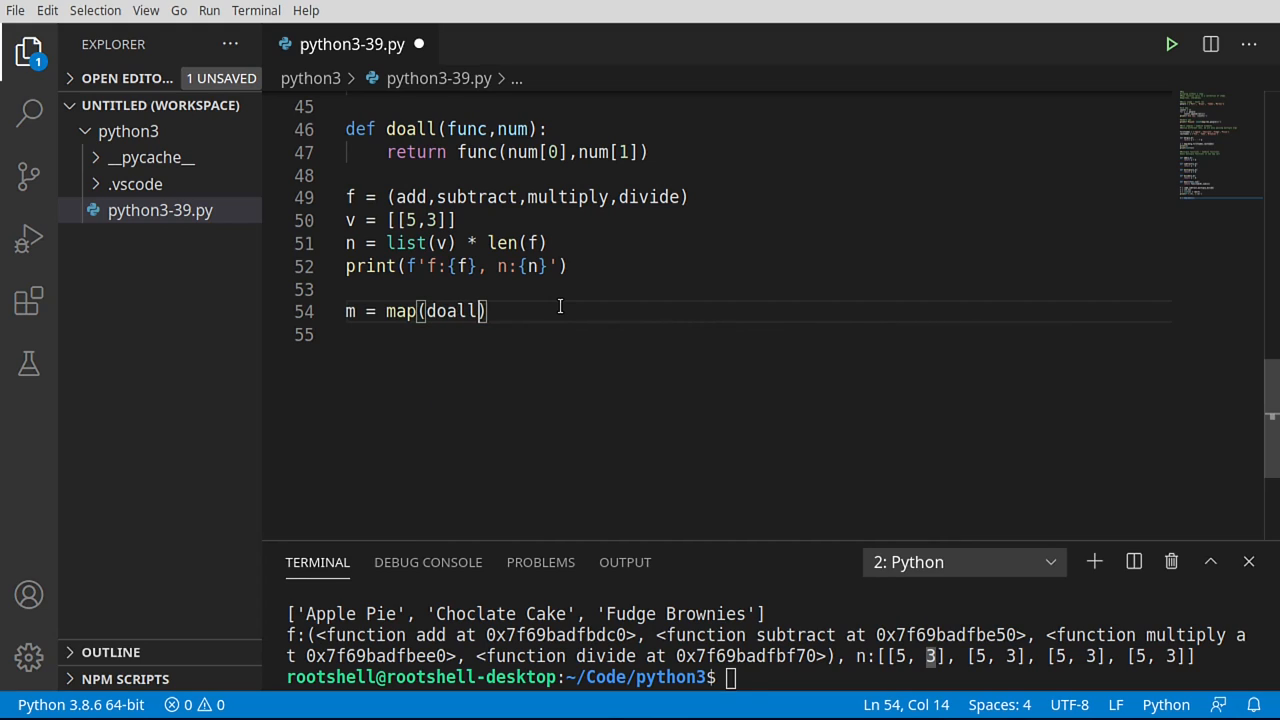
pyautogui.write(',f,n')
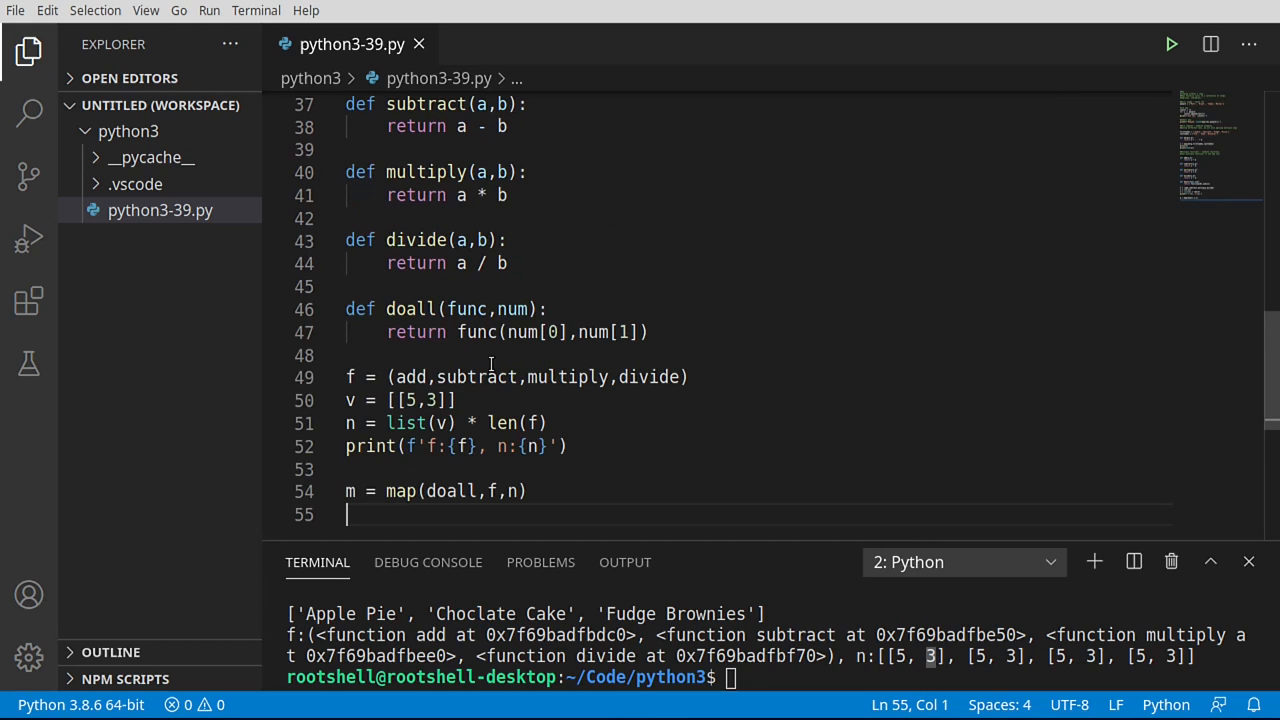
pyautogui.doubleClick(448, 492)
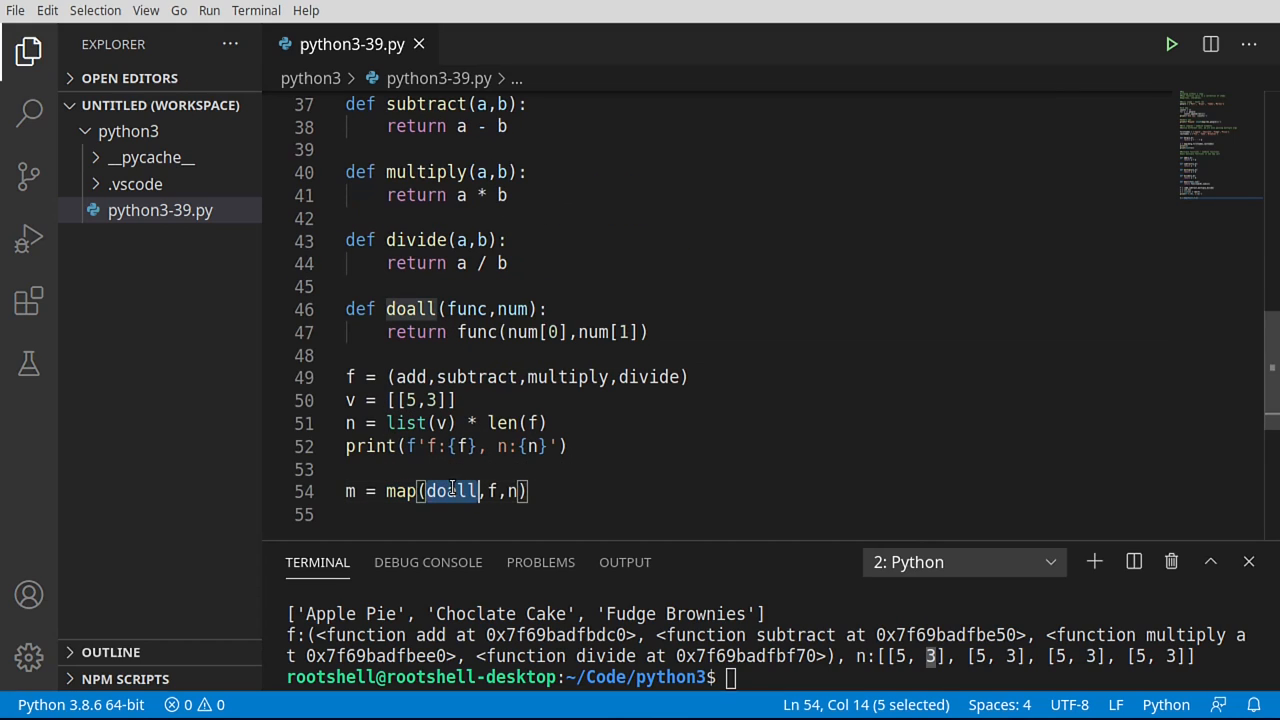
pyautogui.click(484, 492)
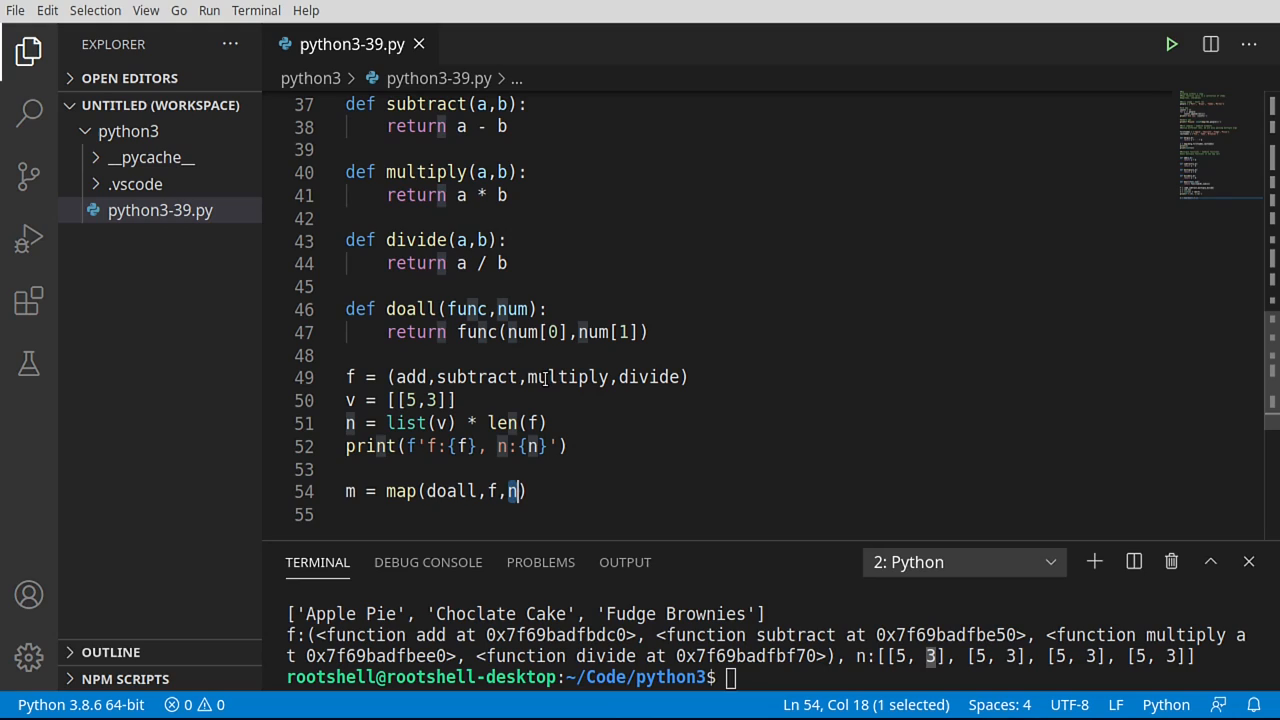
pyautogui.moveTo(876, 652)
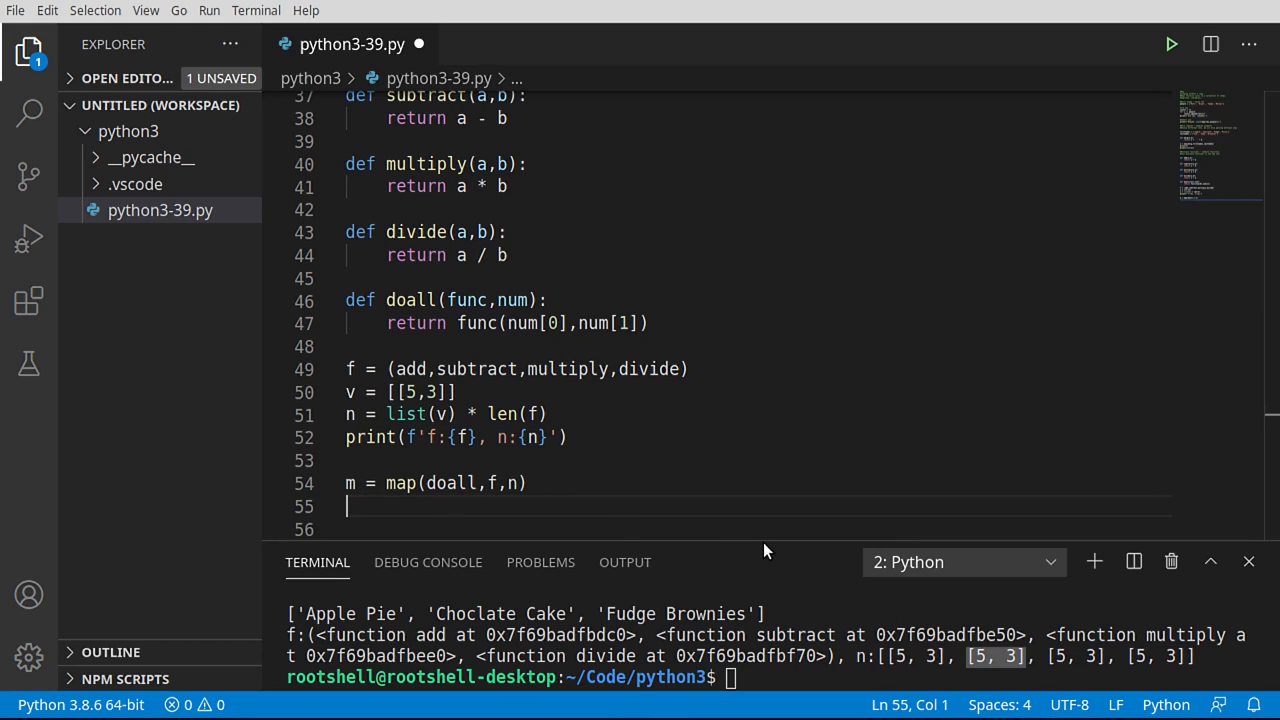
# Step: Print list(m), run to get [8, 2, 15, 1.6666666666666667], and highlight map(doall,f,n)
pyautogui.write('print')
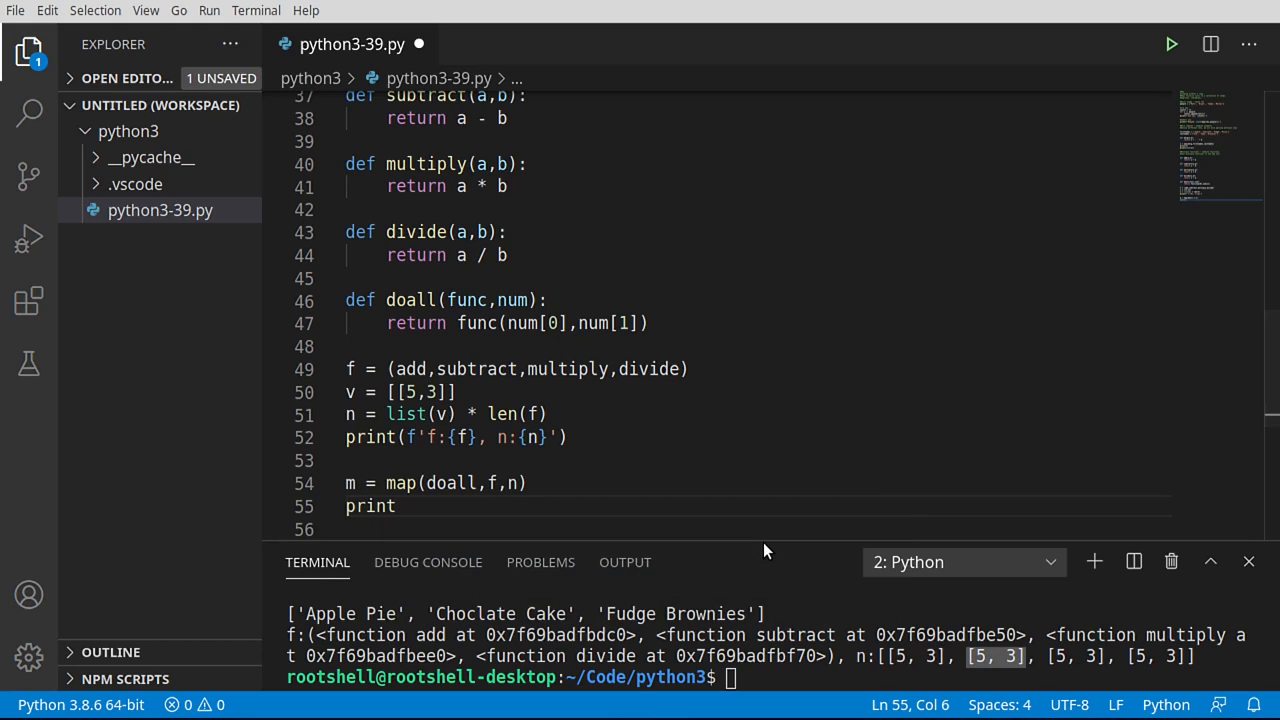
pyautogui.write('(list(m')
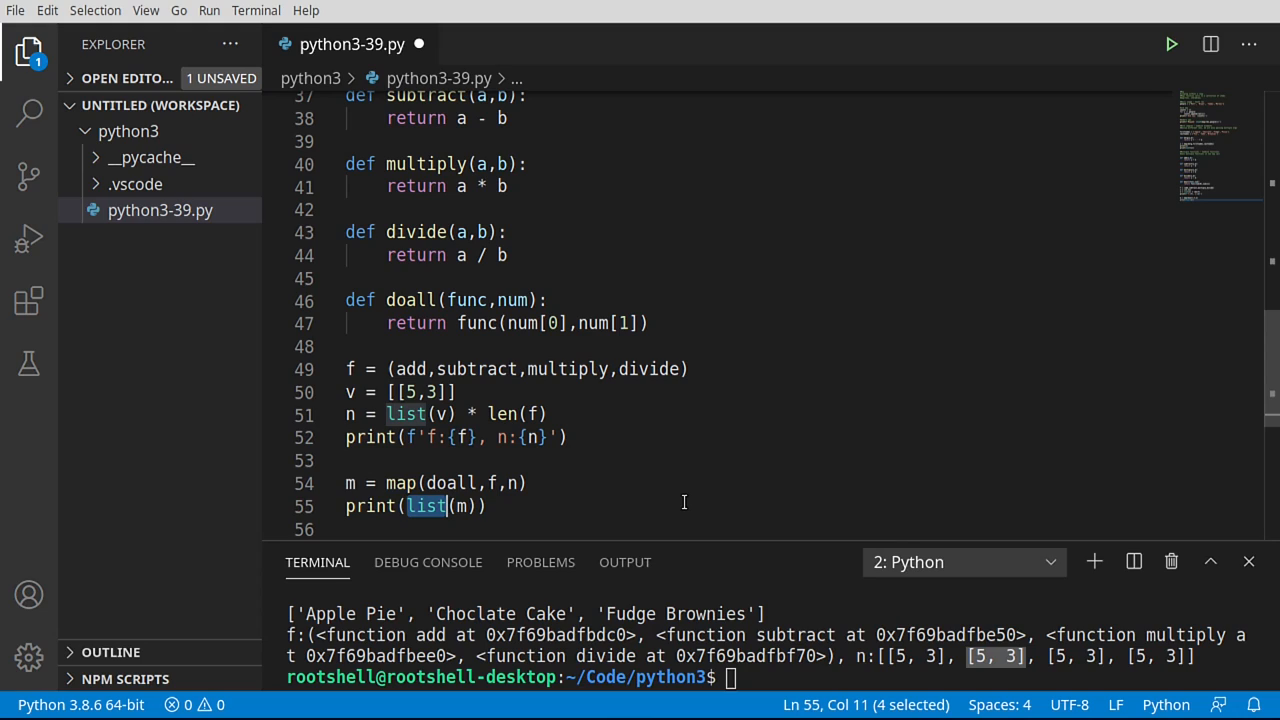
pyautogui.click(1170, 44)
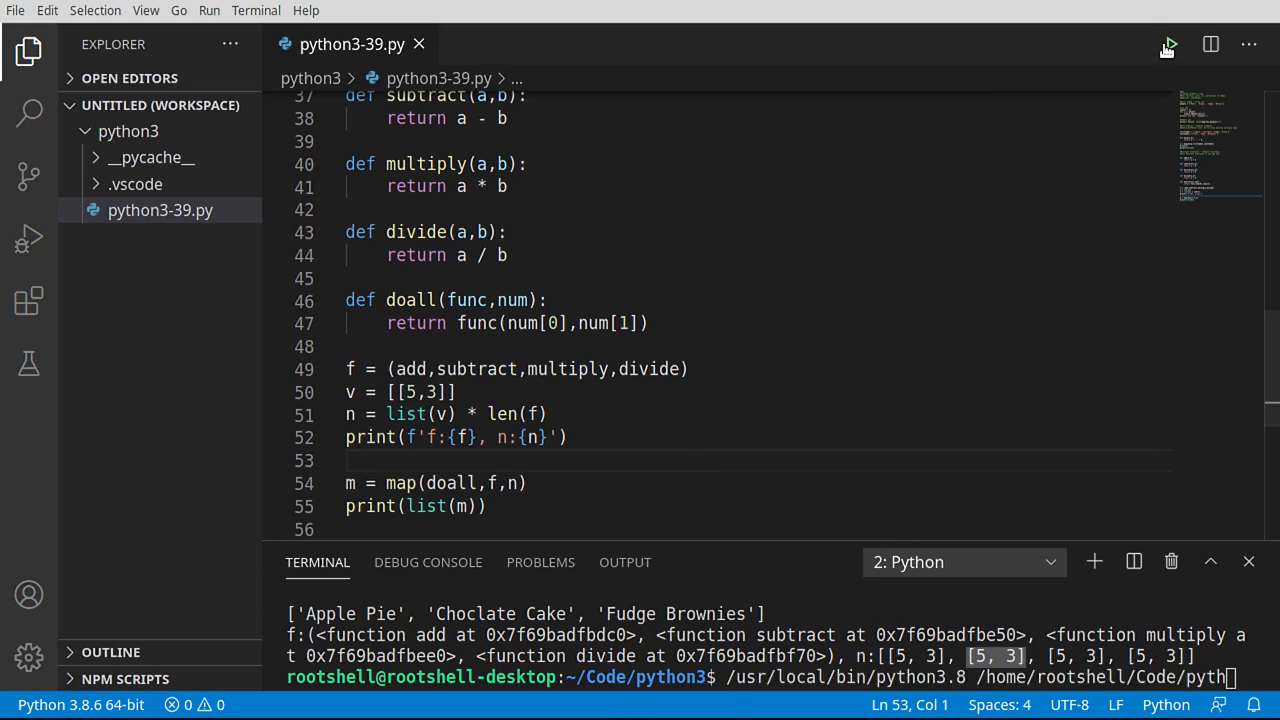
pyautogui.click(1170, 44)
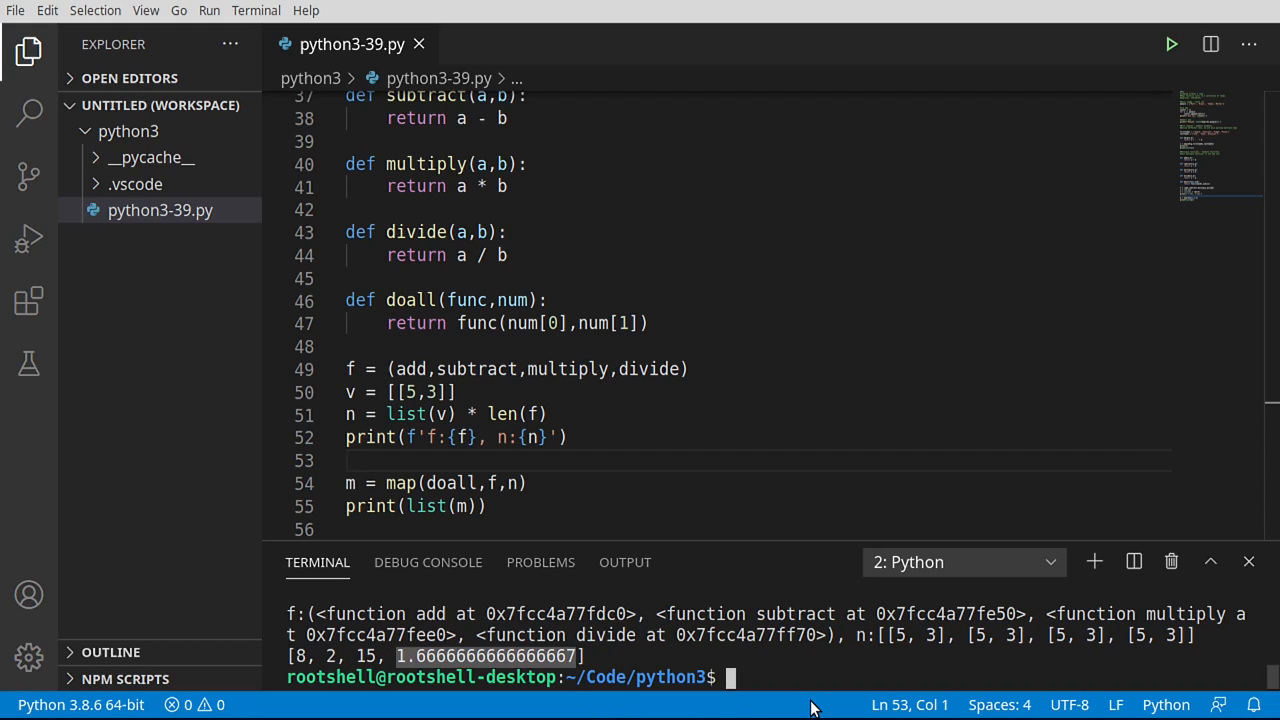
pyautogui.moveTo(810, 676)
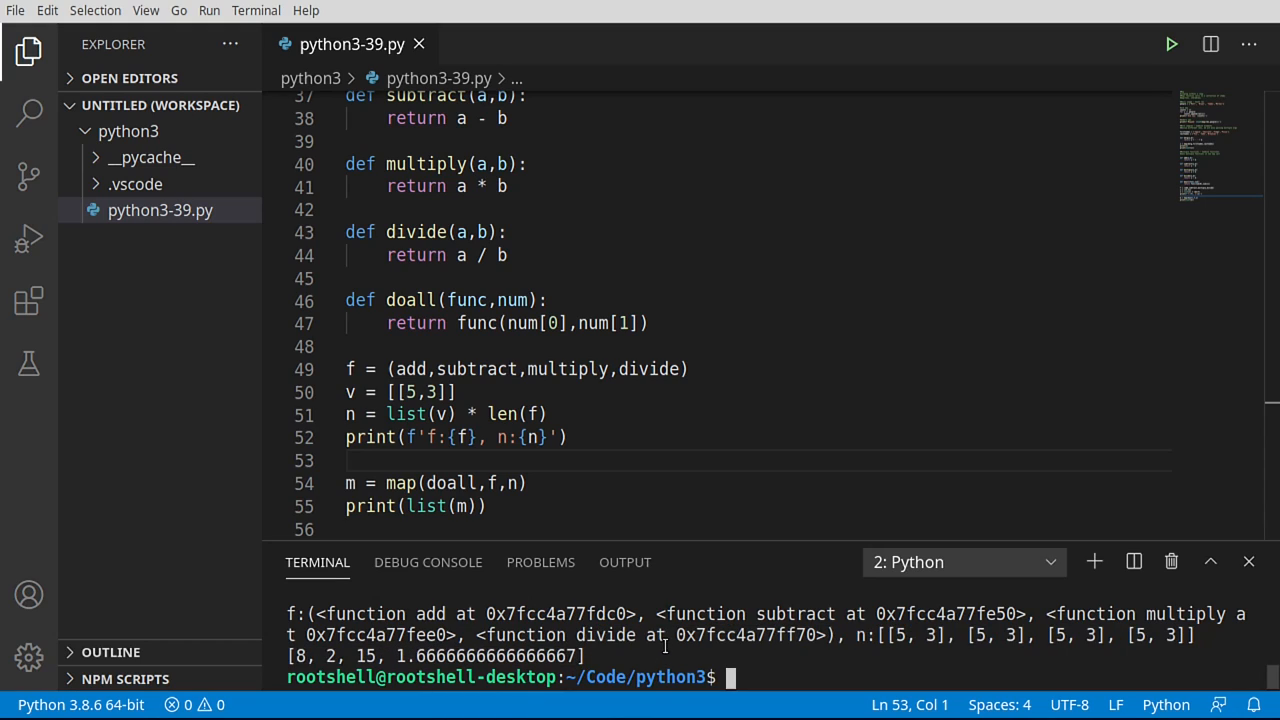
pyautogui.moveTo(386, 482); pyautogui.dragTo(528, 482)
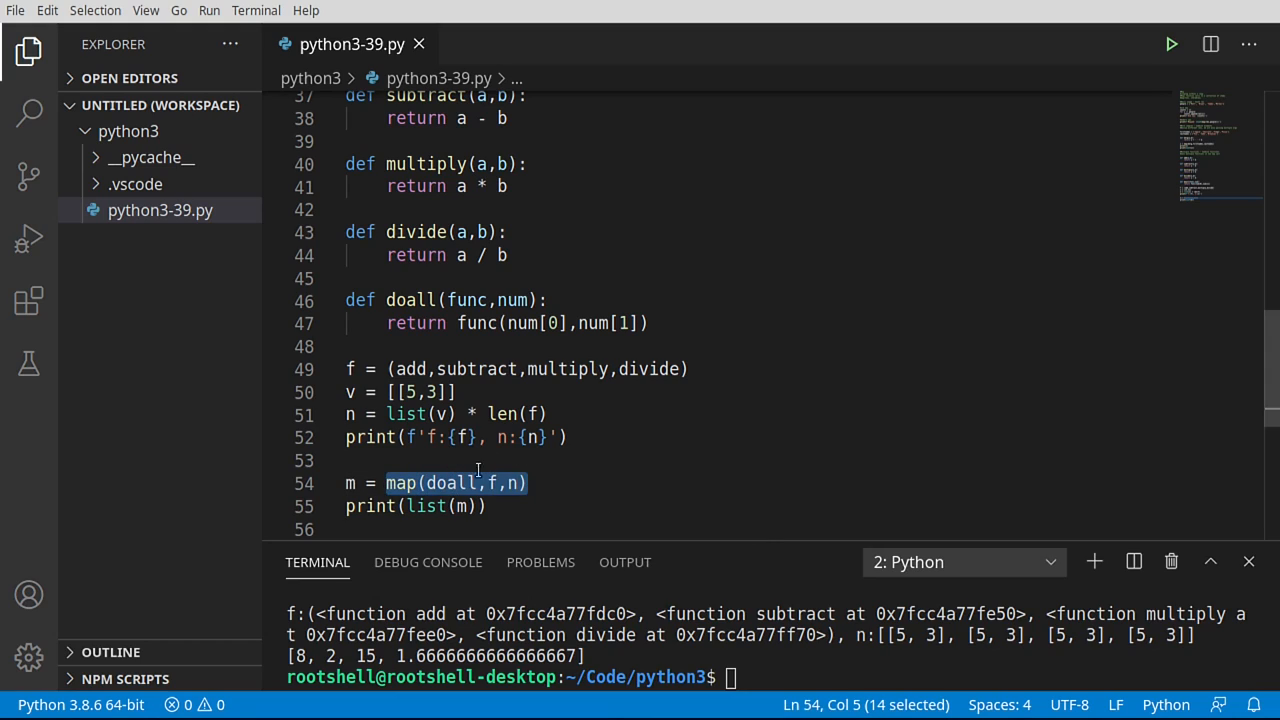
pyautogui.moveTo(450, 482)
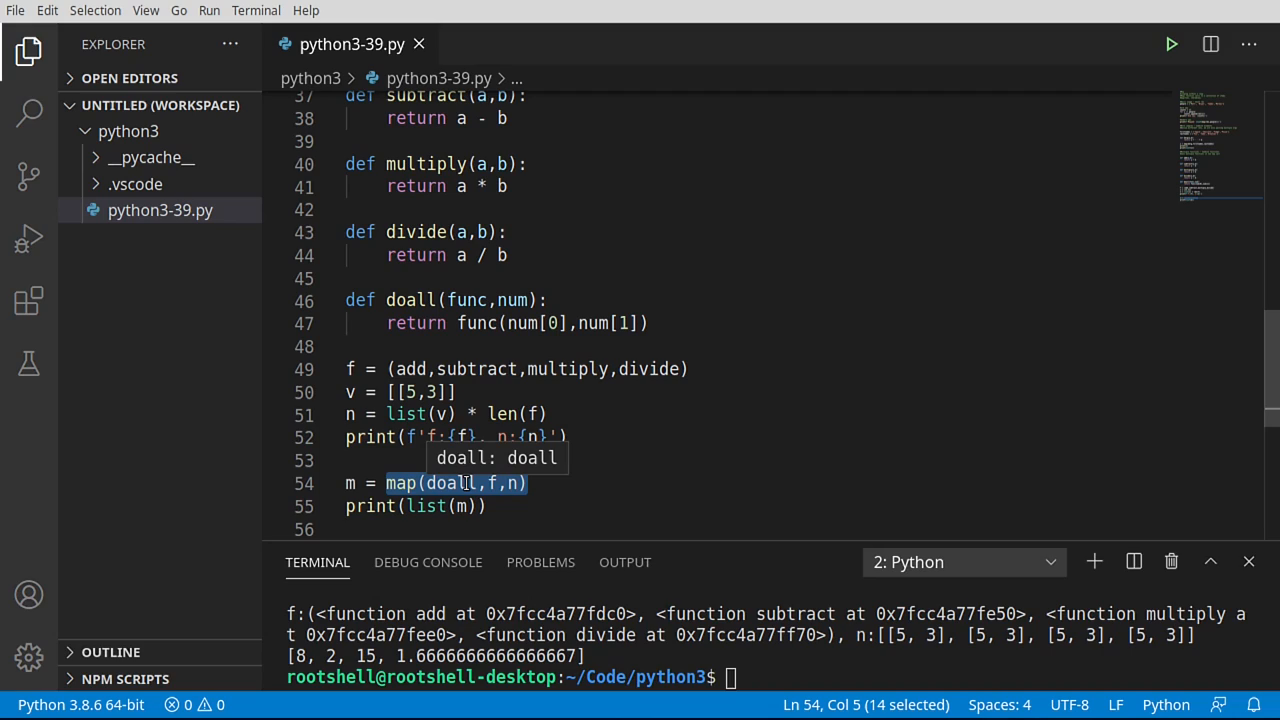
pyautogui.moveTo(512, 482)
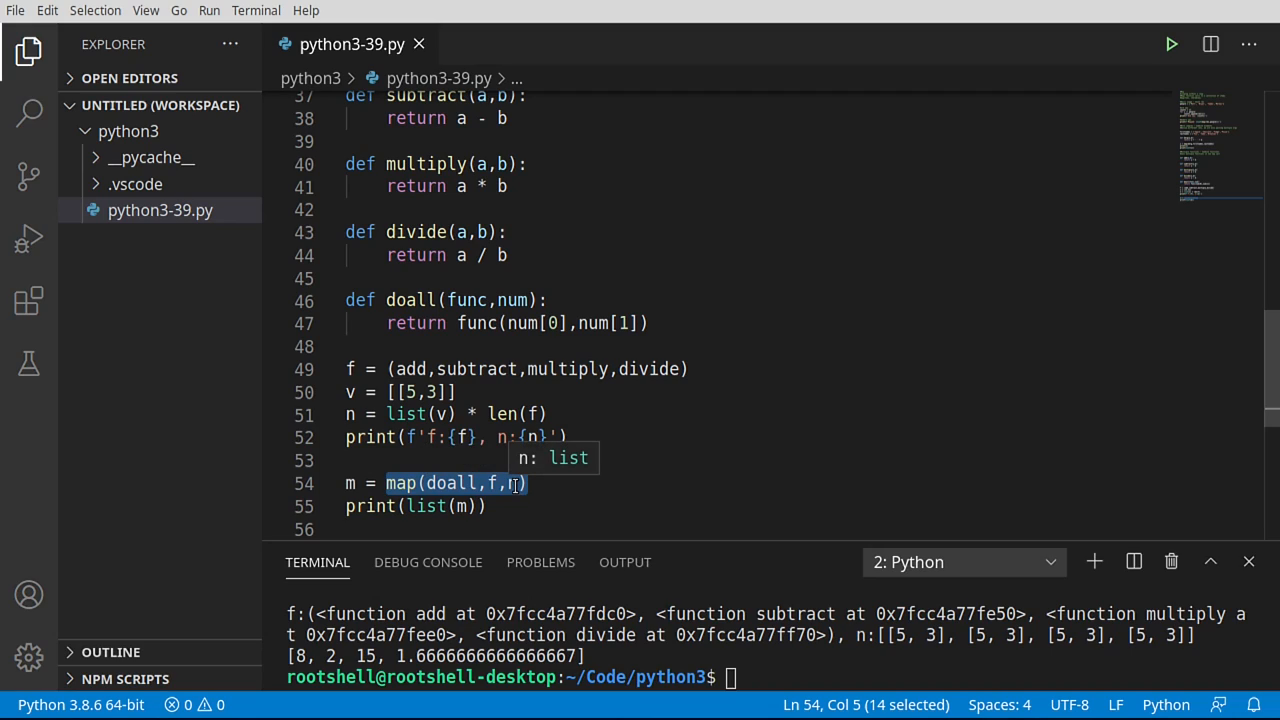
pyautogui.moveTo(700, 424)
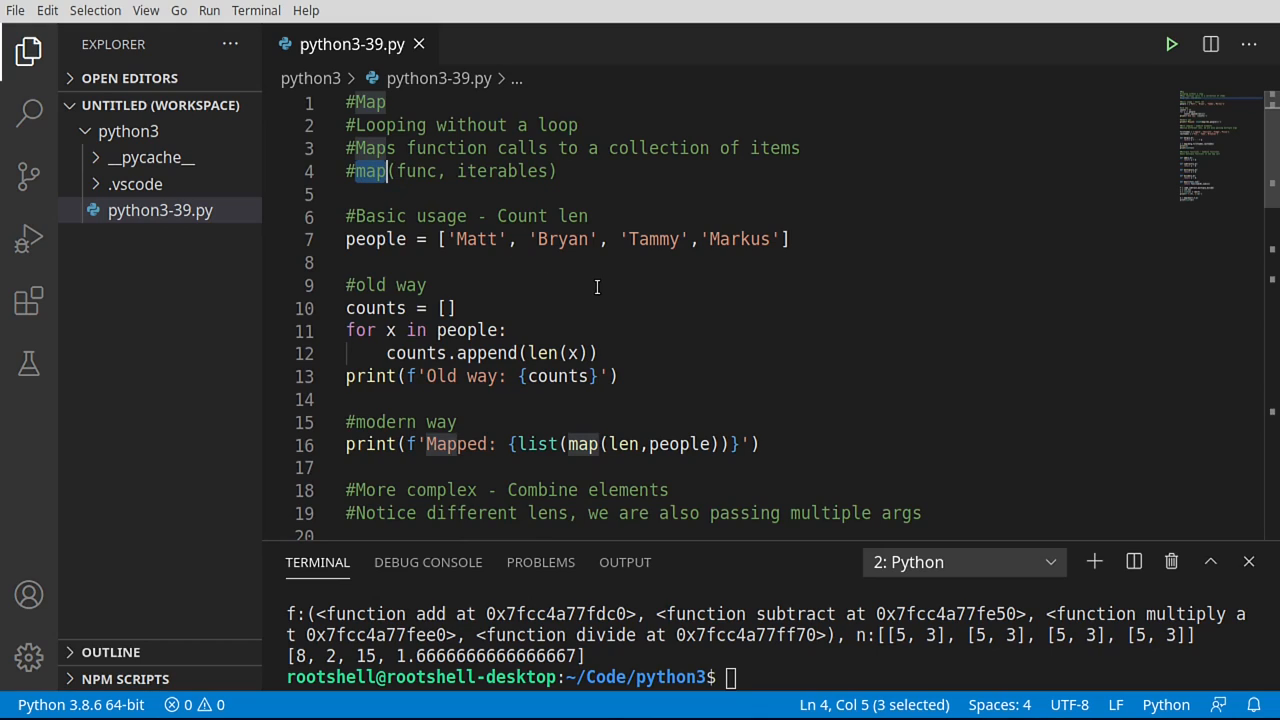
pyautogui.doubleClick(416, 172)
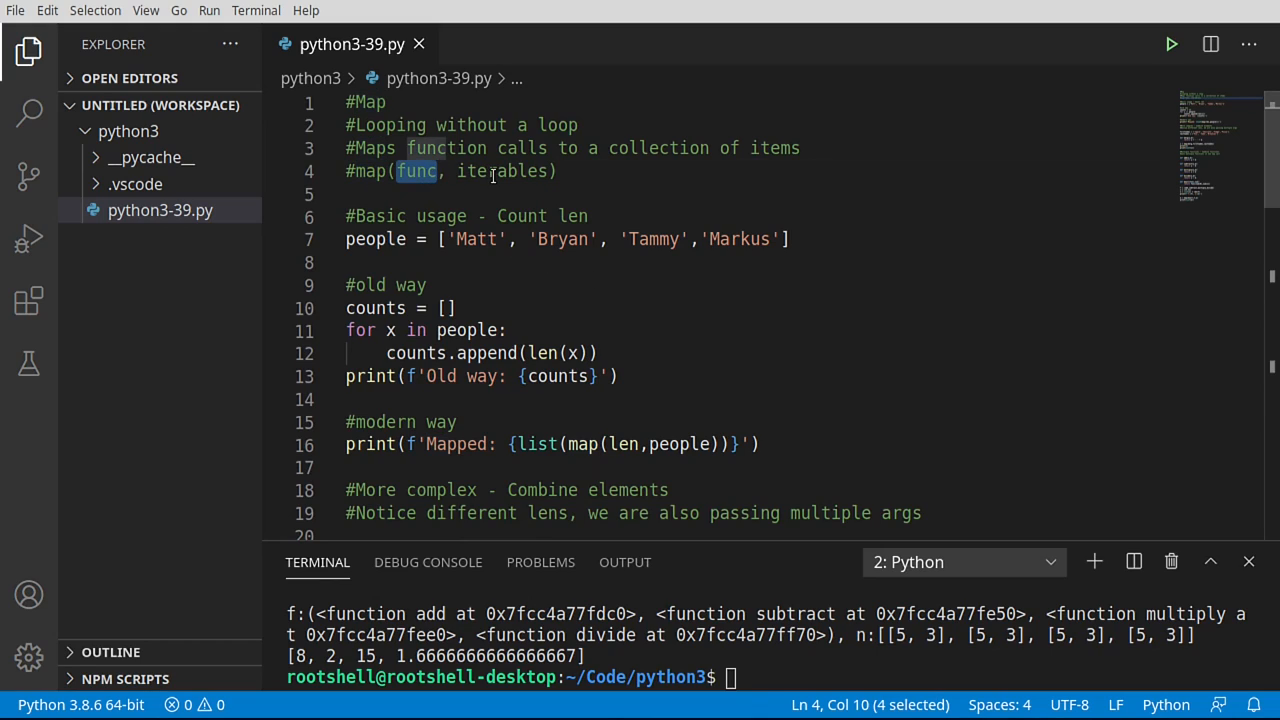
pyautogui.doubleClick(504, 172)
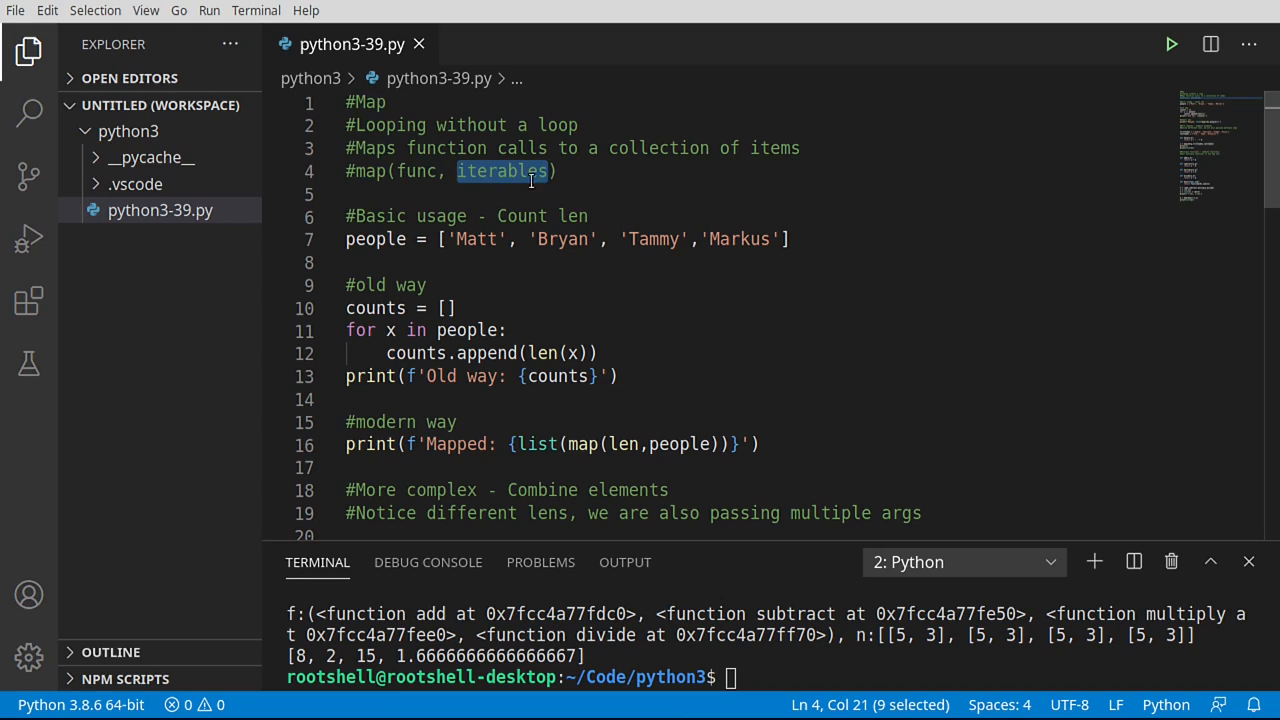
pyautogui.scroll(-3)
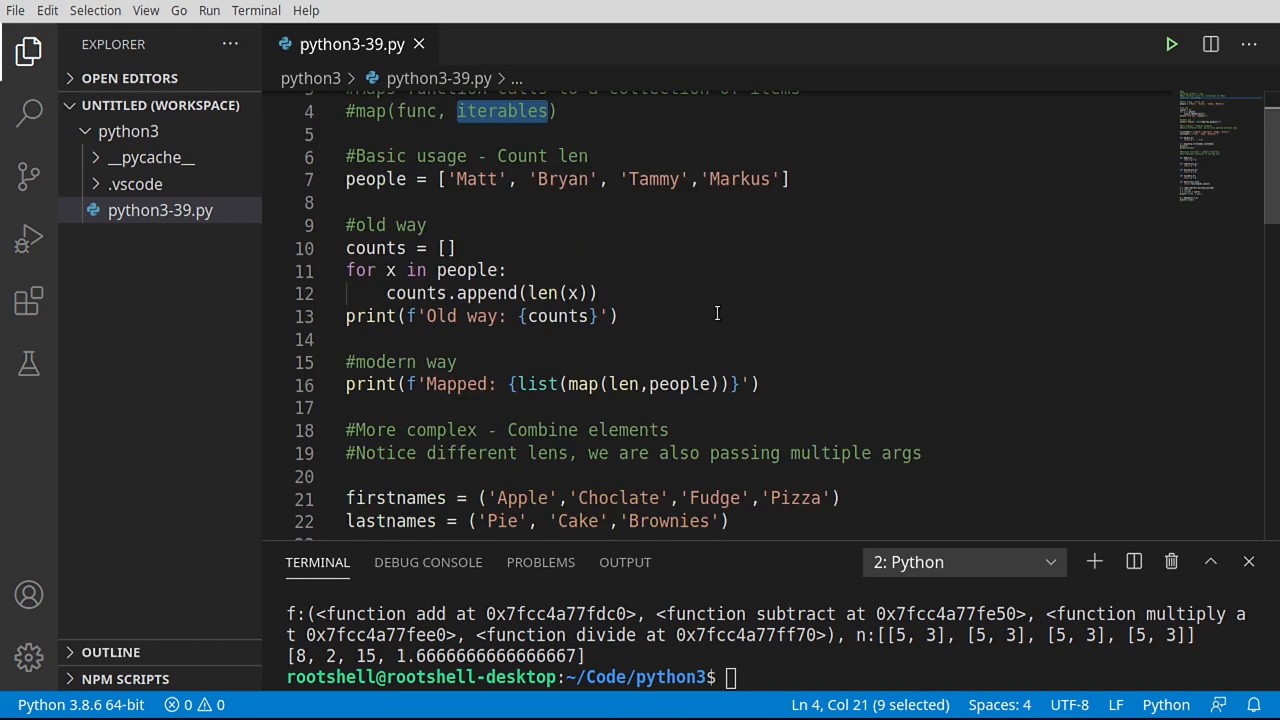
pyautogui.scroll(-3)
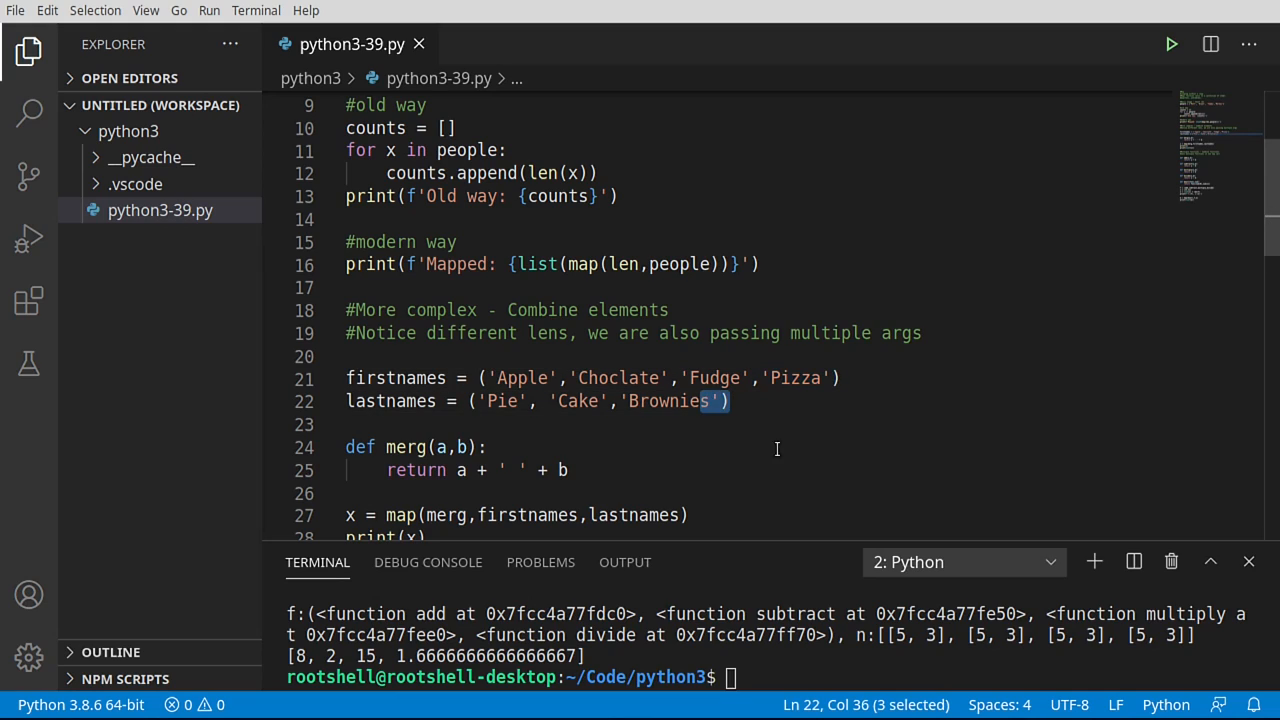
pyautogui.click(398, 400)
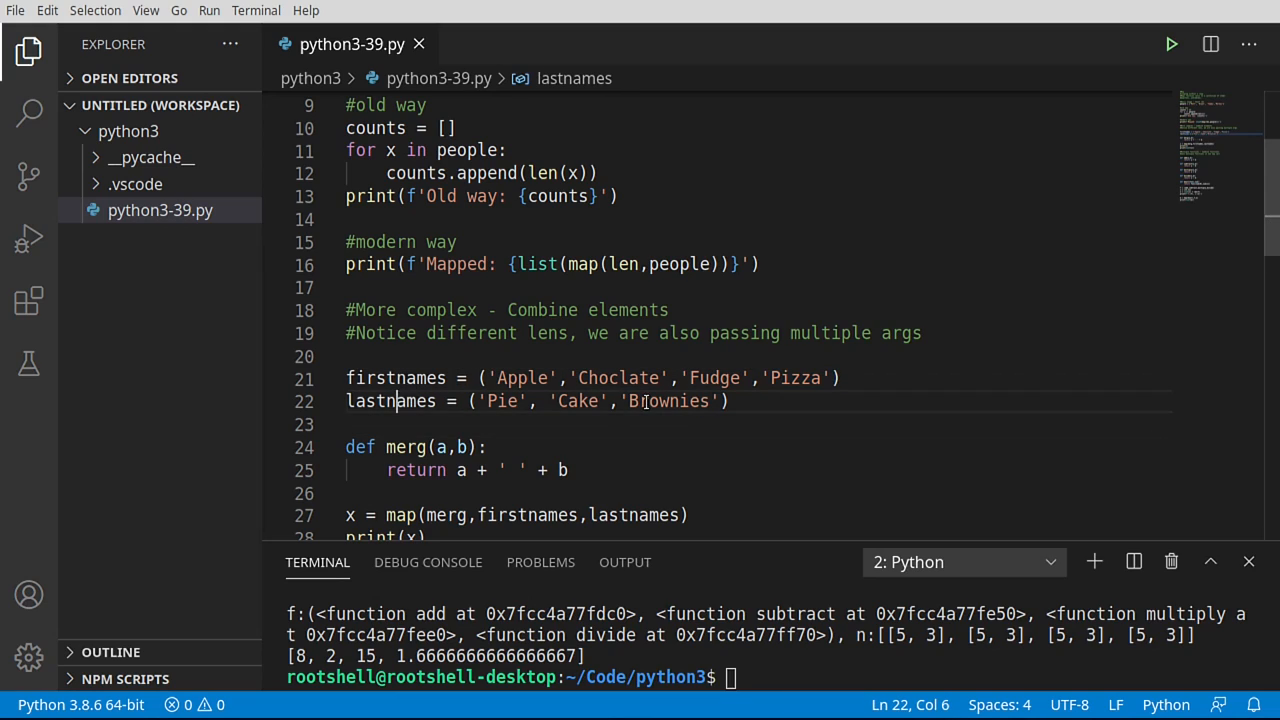
pyautogui.doubleClick(794, 378)
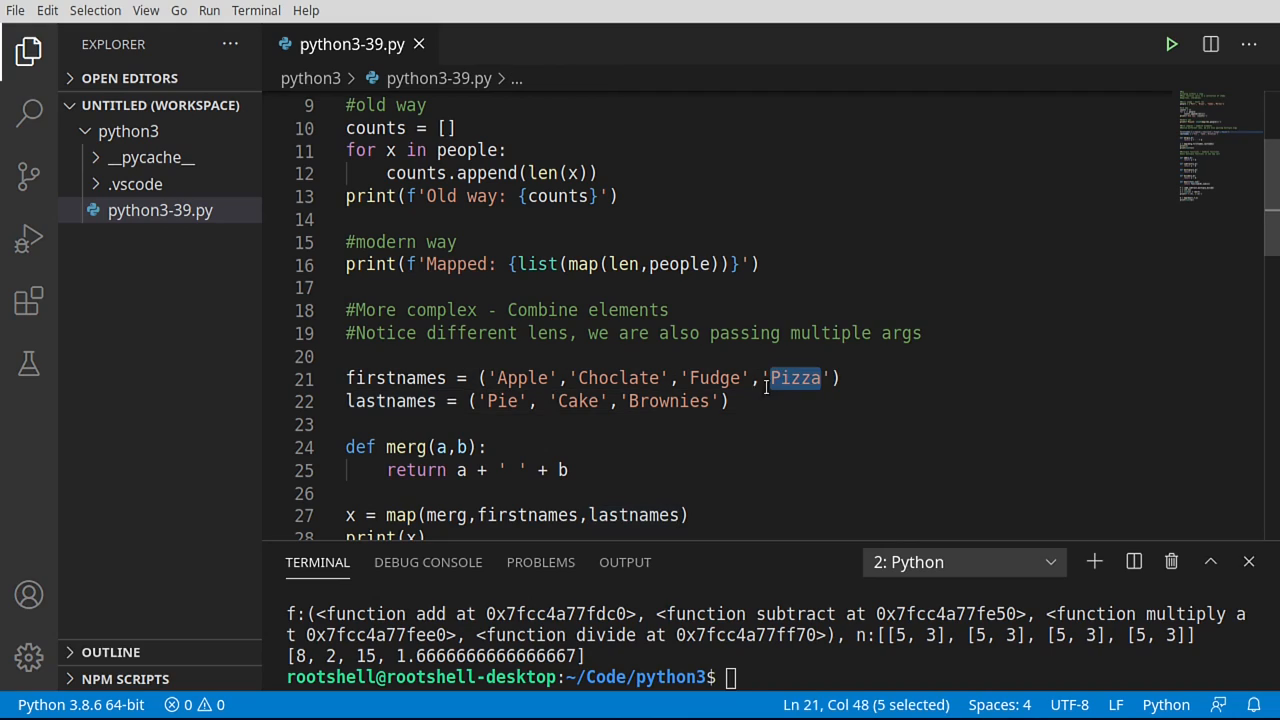